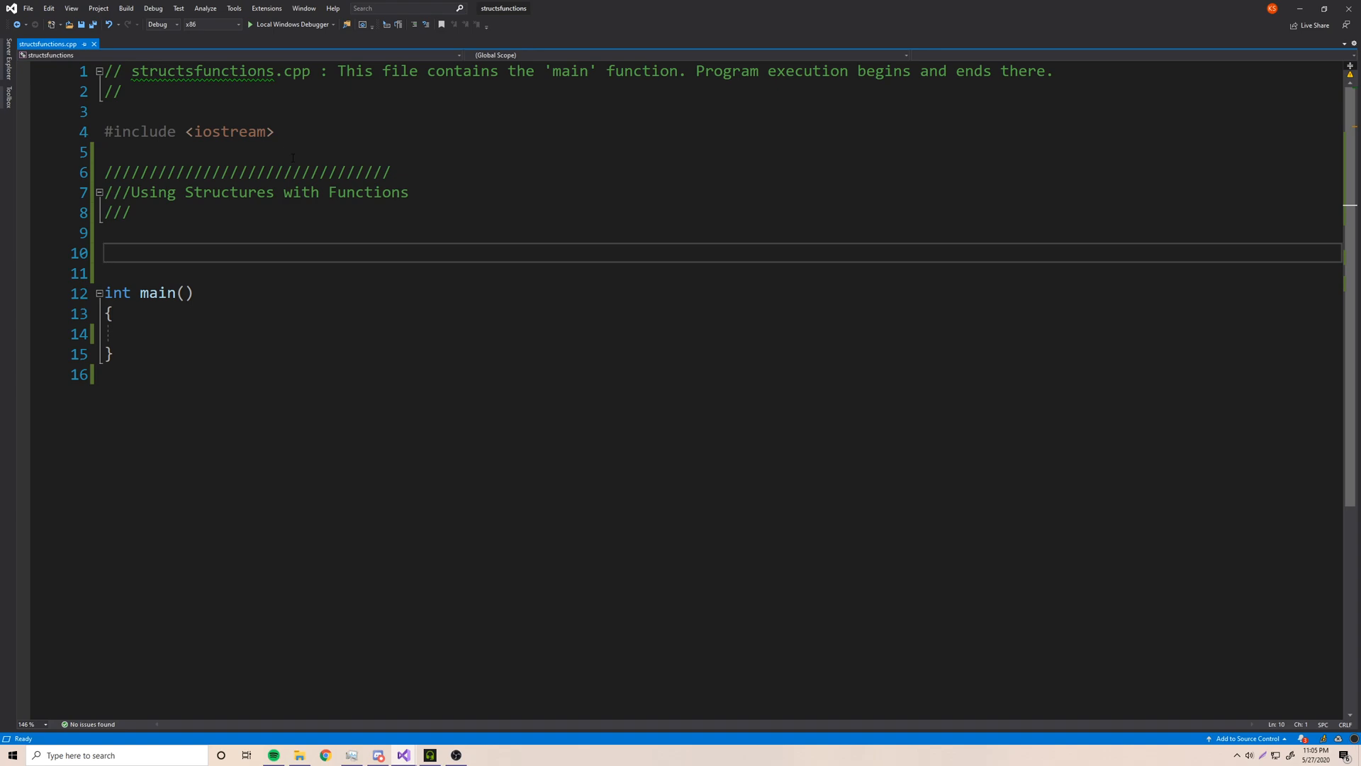
- Define struct Book with string title, author and isbn members above main
click(104, 253)
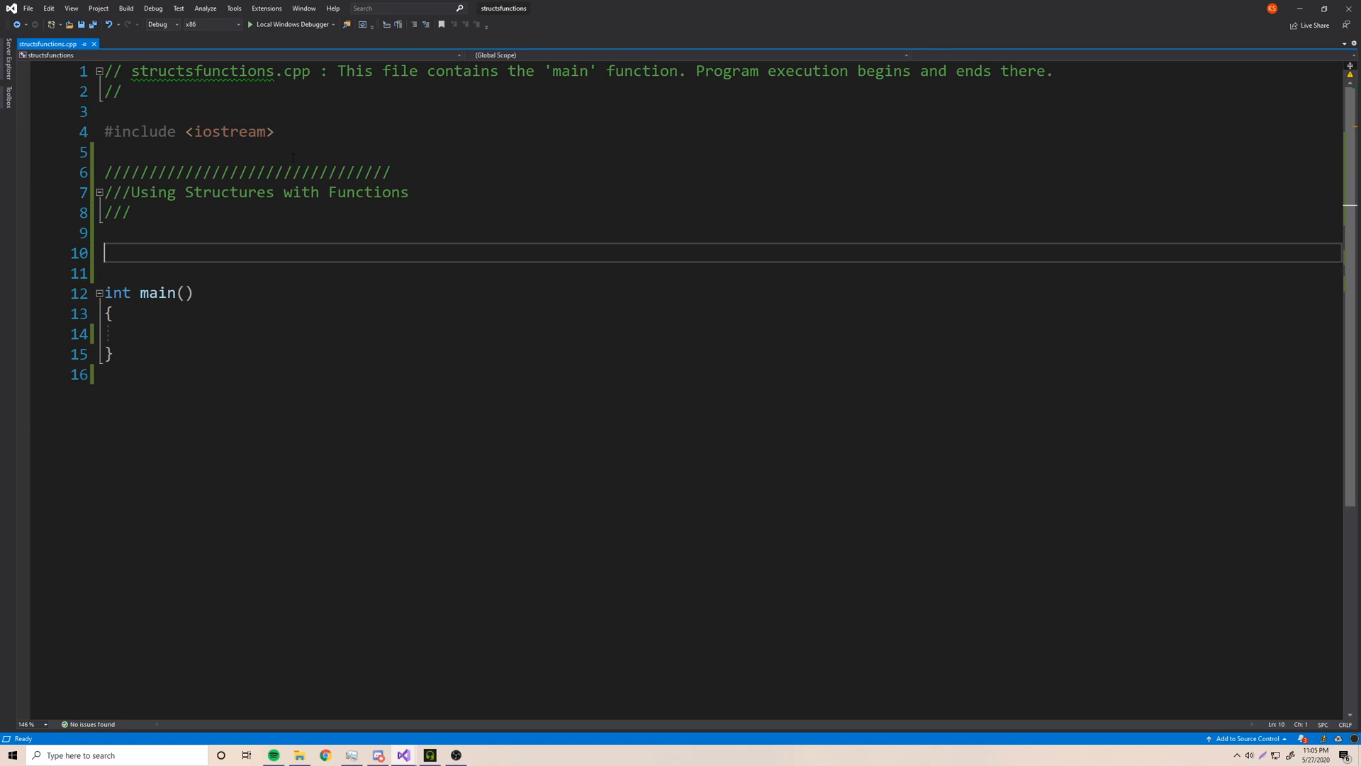
text(str)
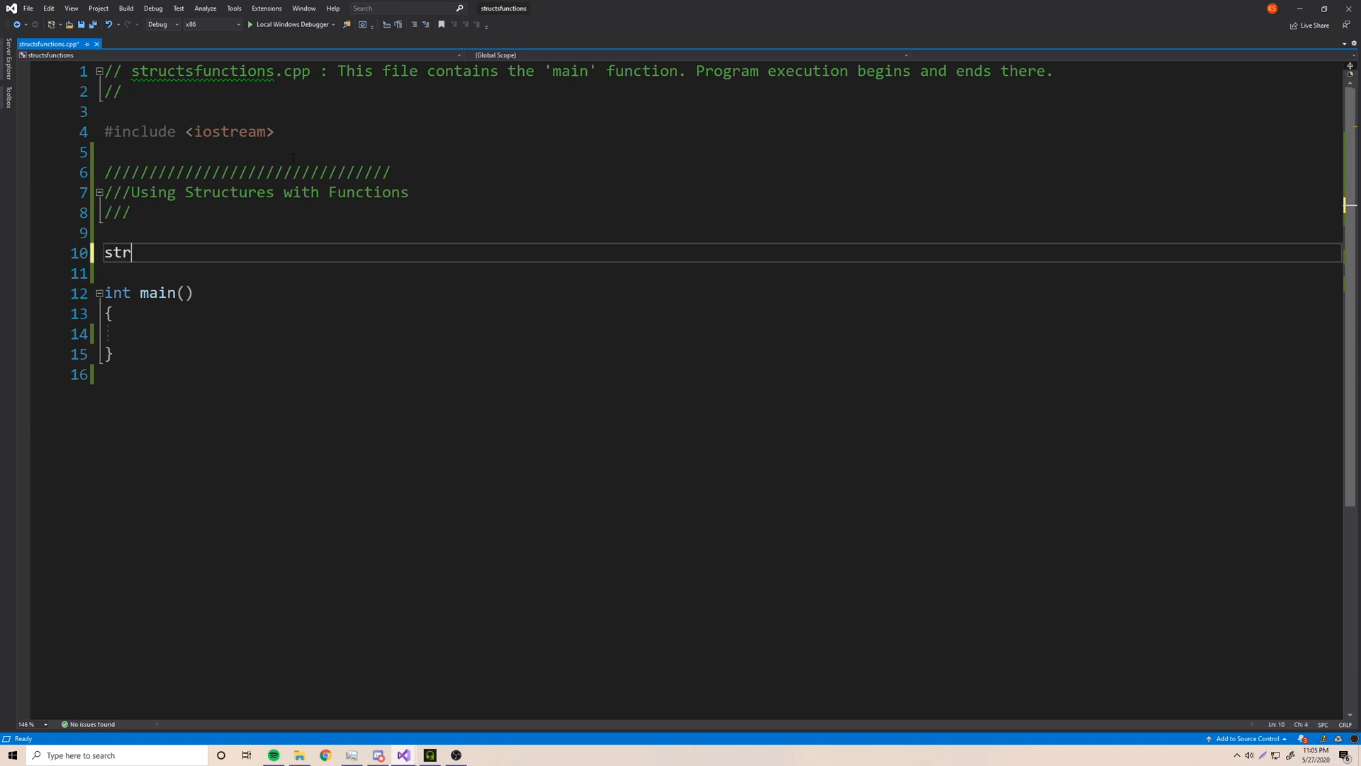
text(uct Book{};)
text(stirng)
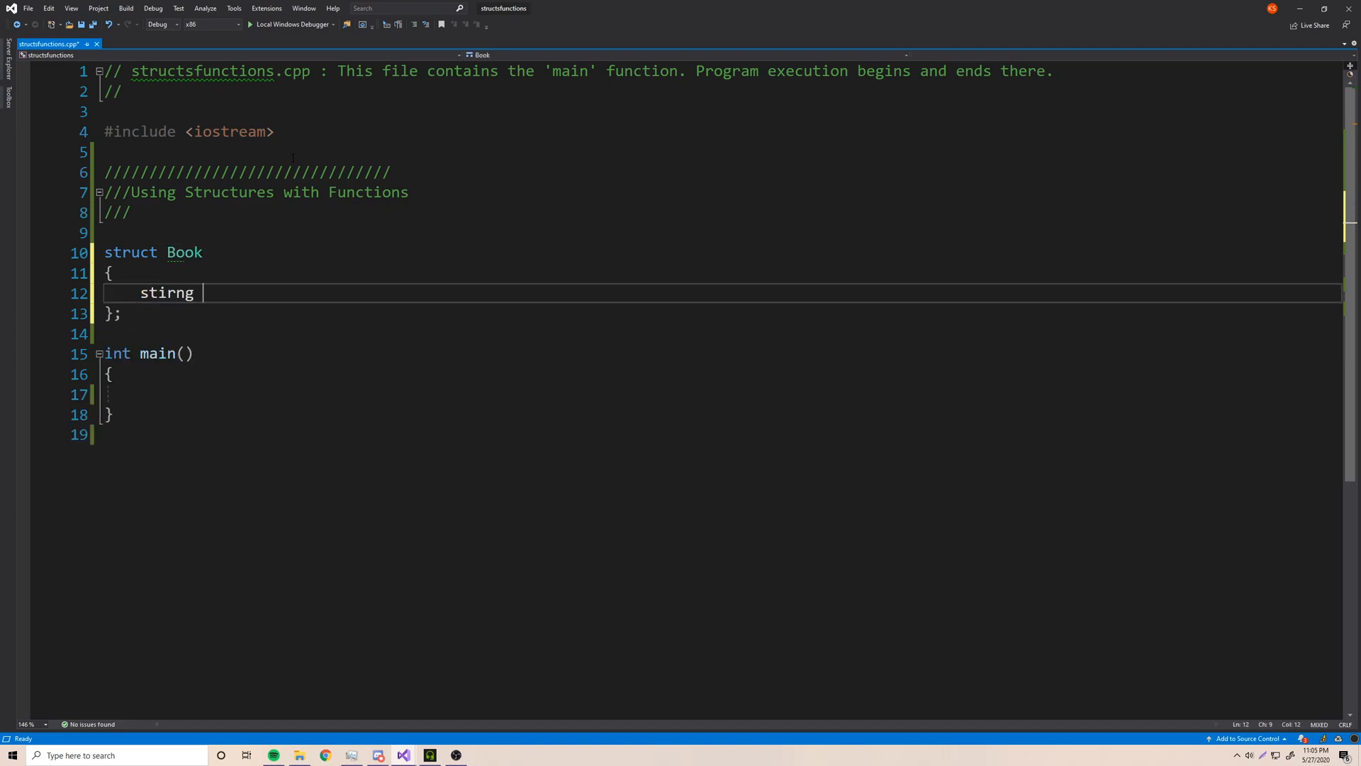
text(strin)
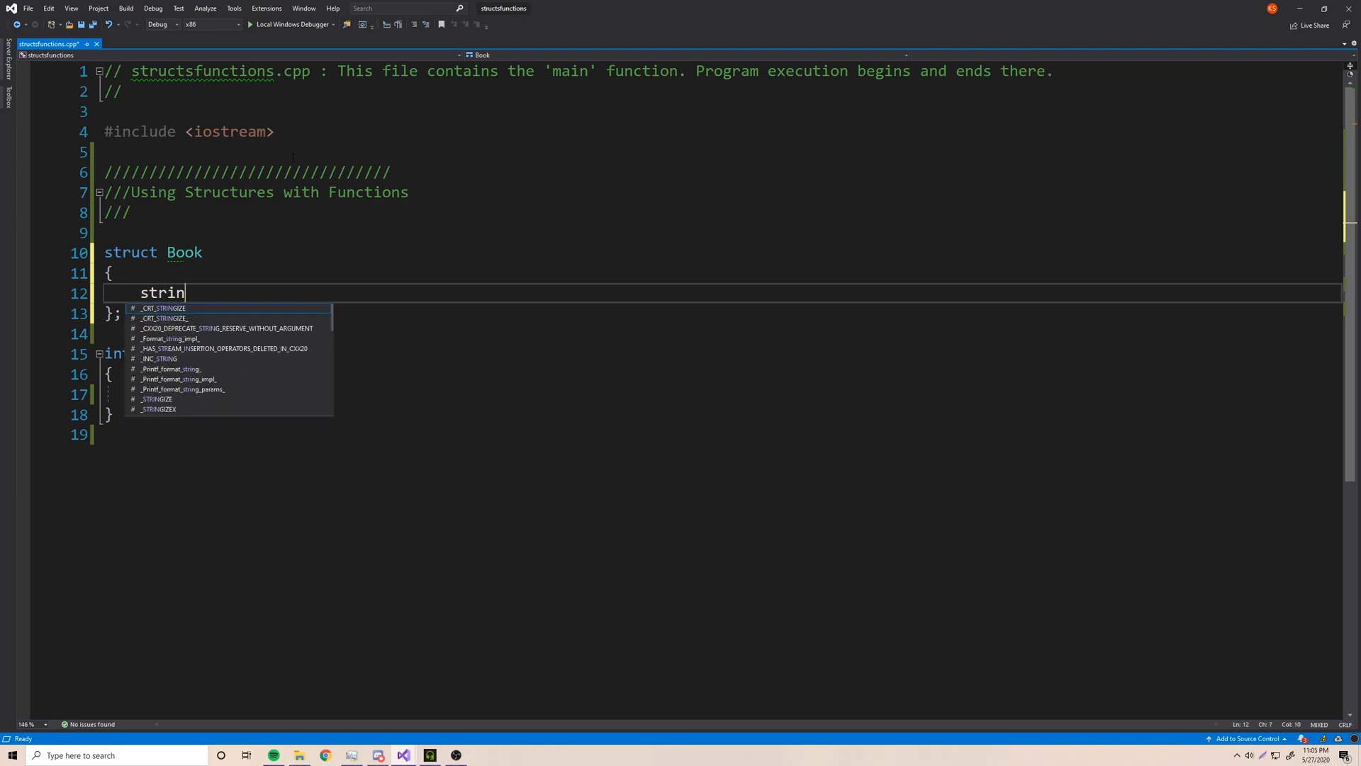
text(g title;)
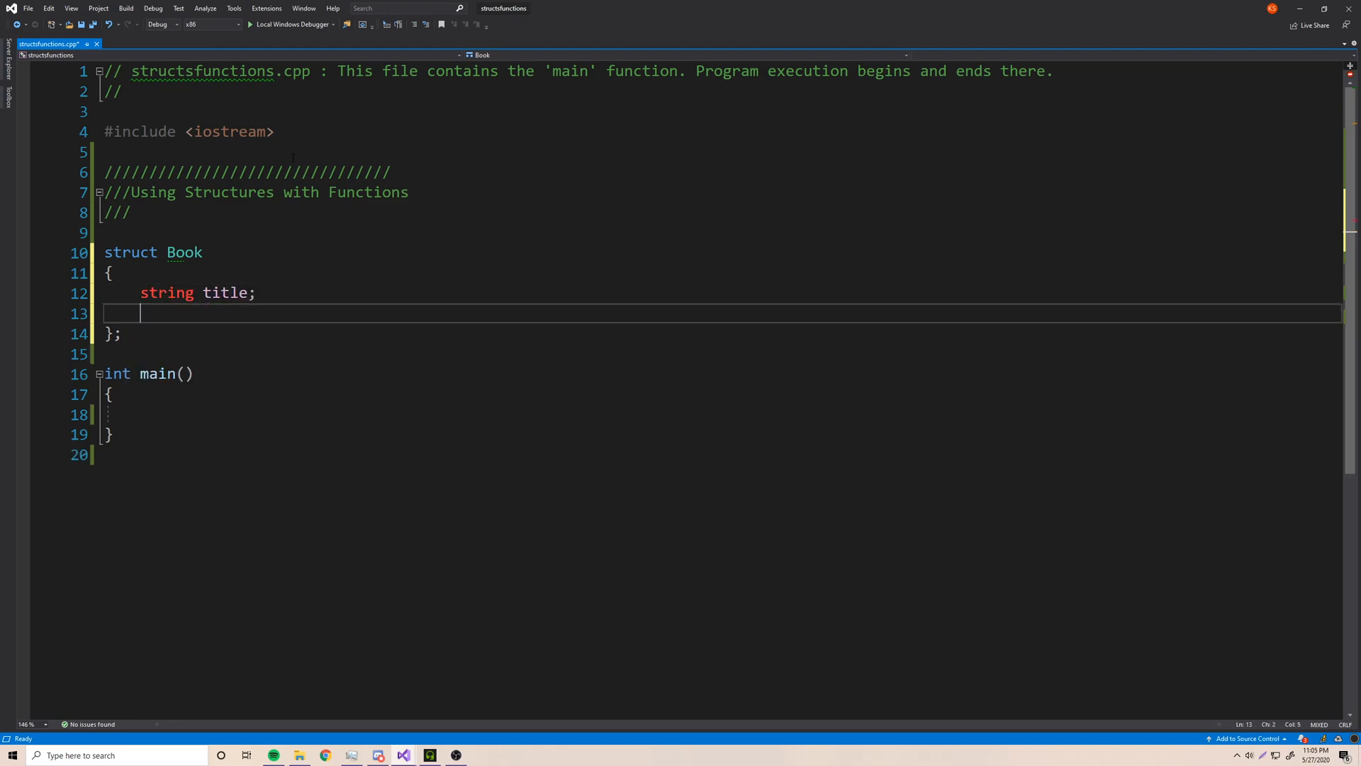
text(string author;)
text(string isb)
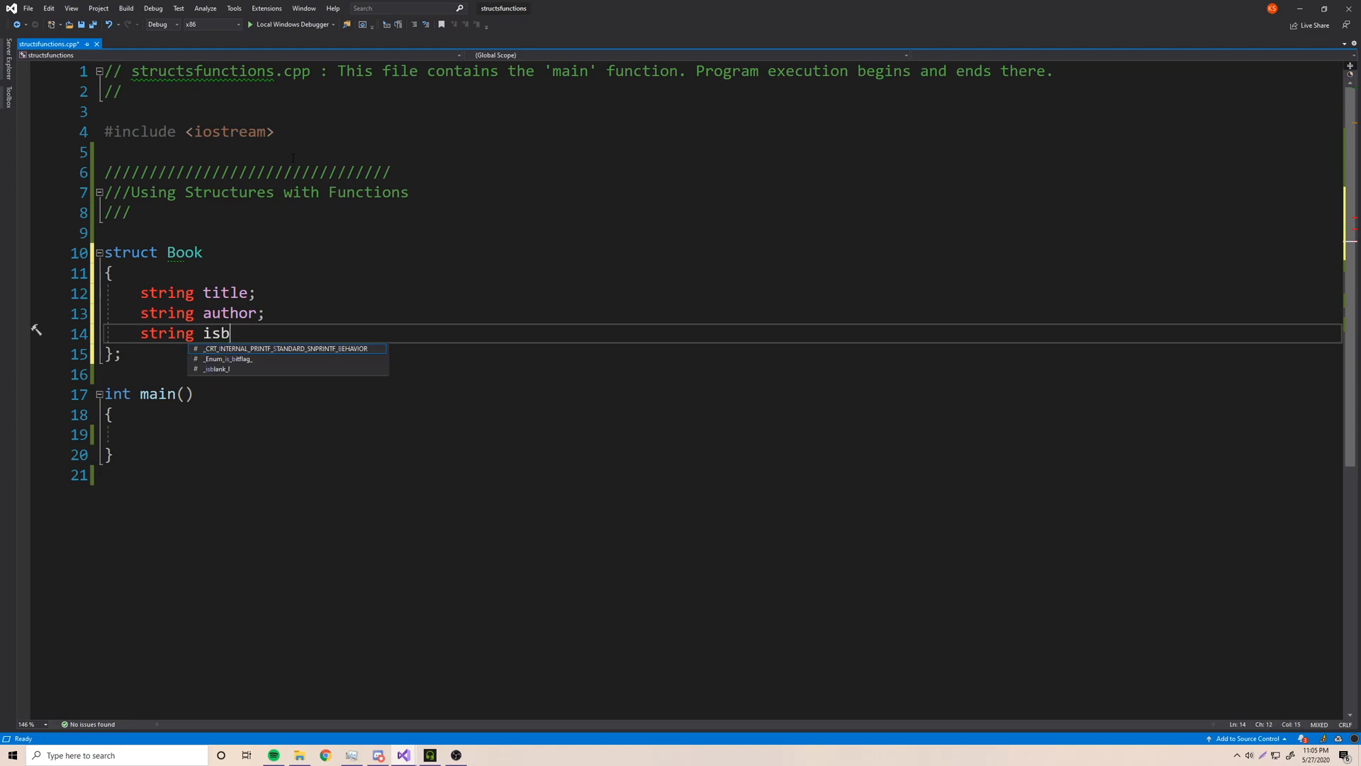
text(n;)
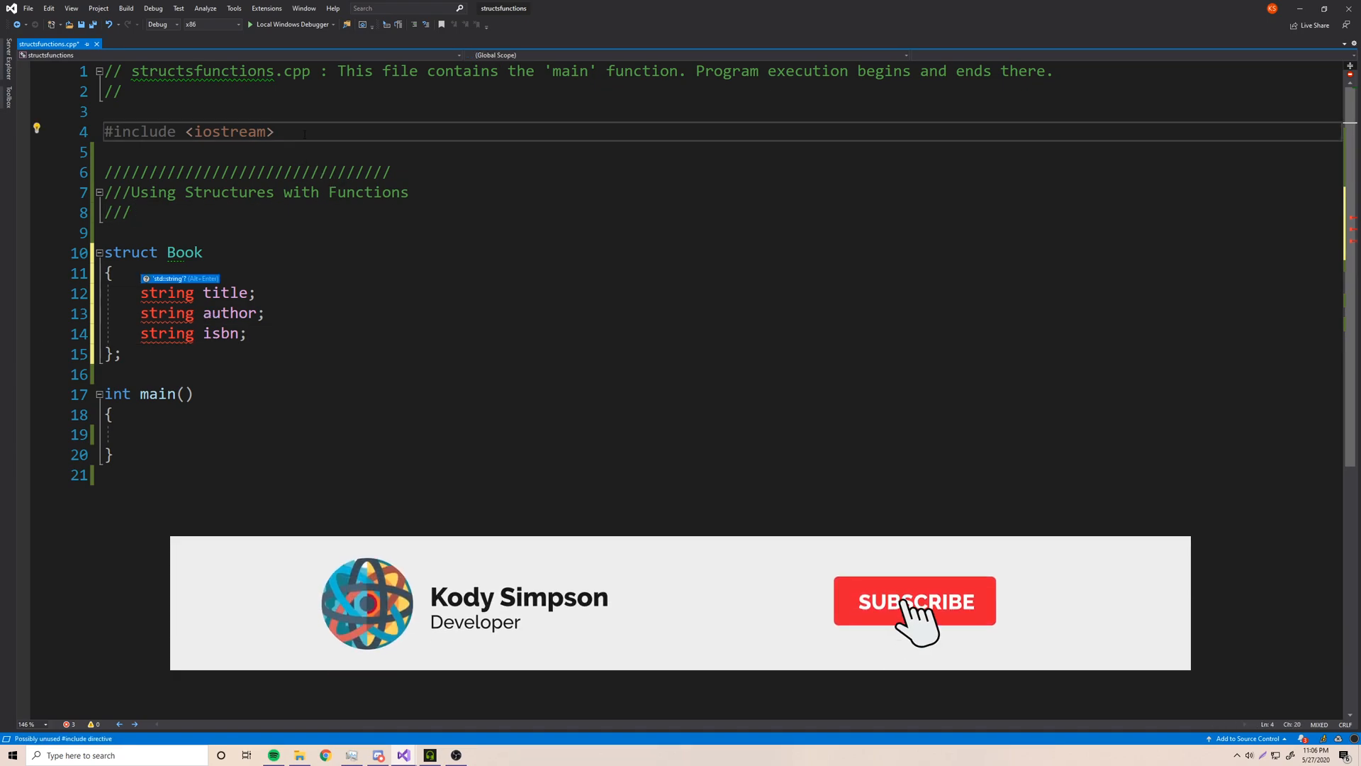
- Add using namespace std; under the include and make room above main
text(using name)
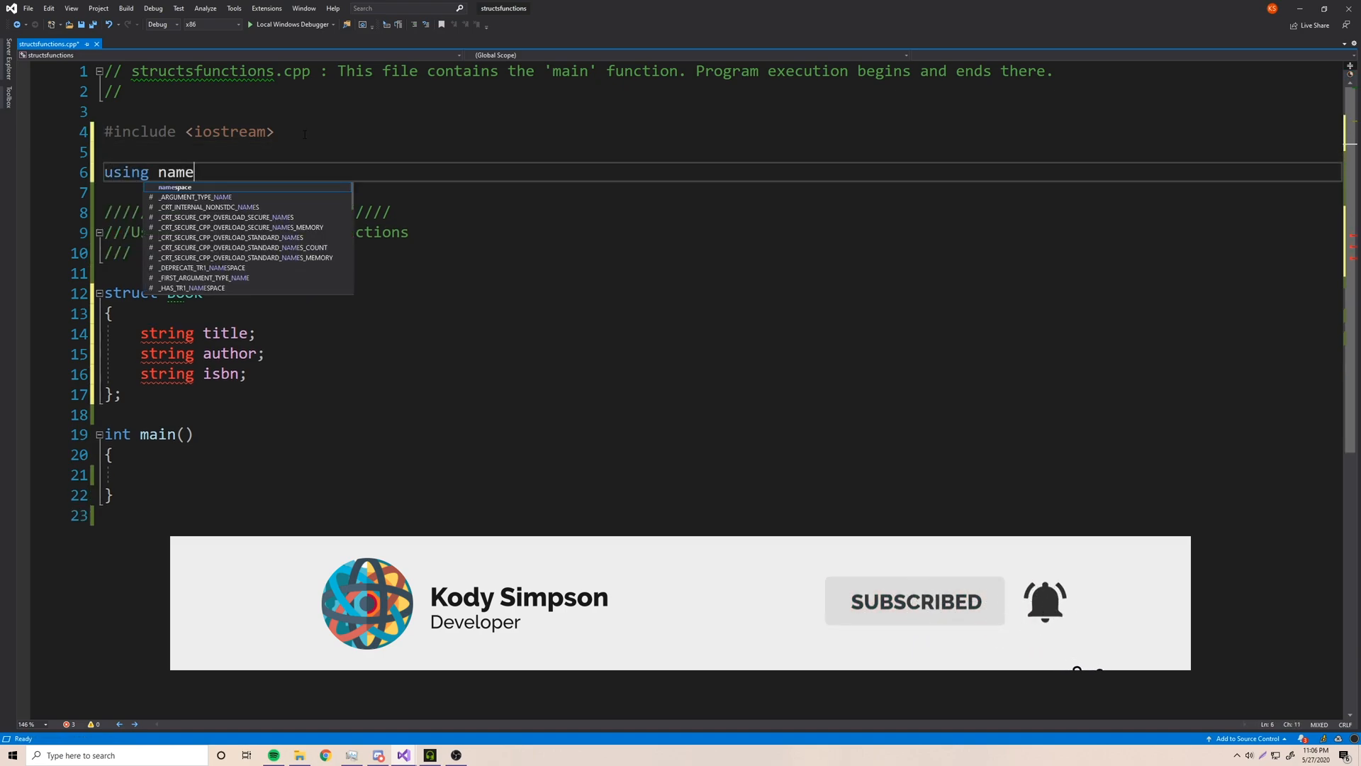
text(space std;)
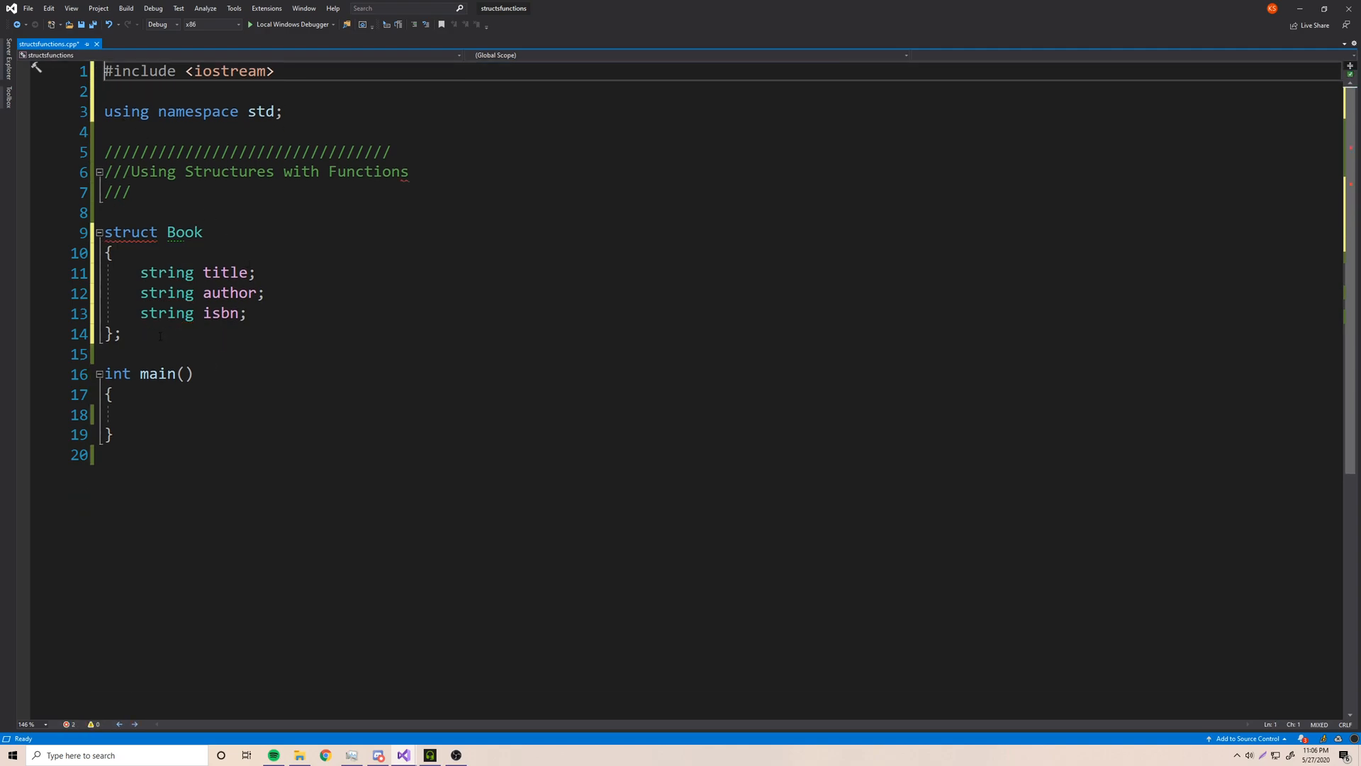
key(enter)
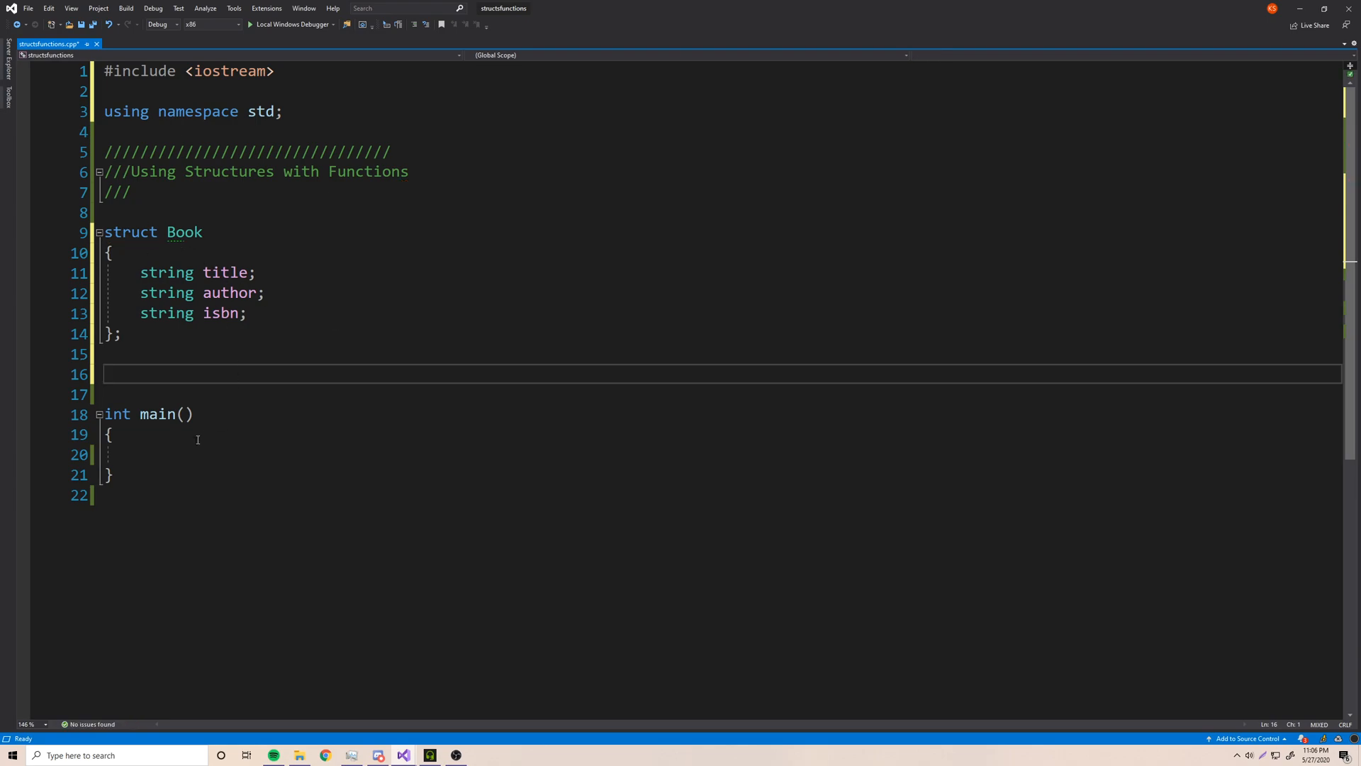
- End main with return 0; and declare void displayBook(Book book) above it
text(retuyr)
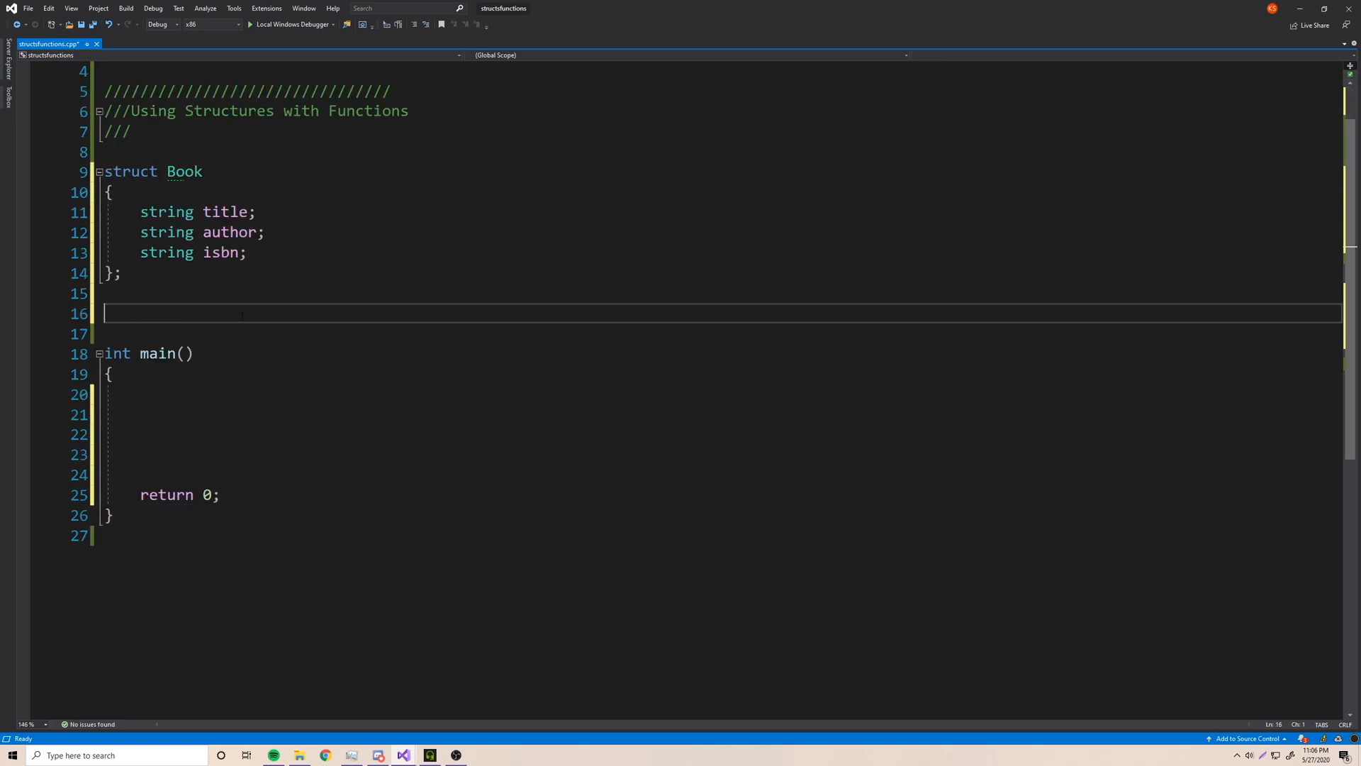
text(void)
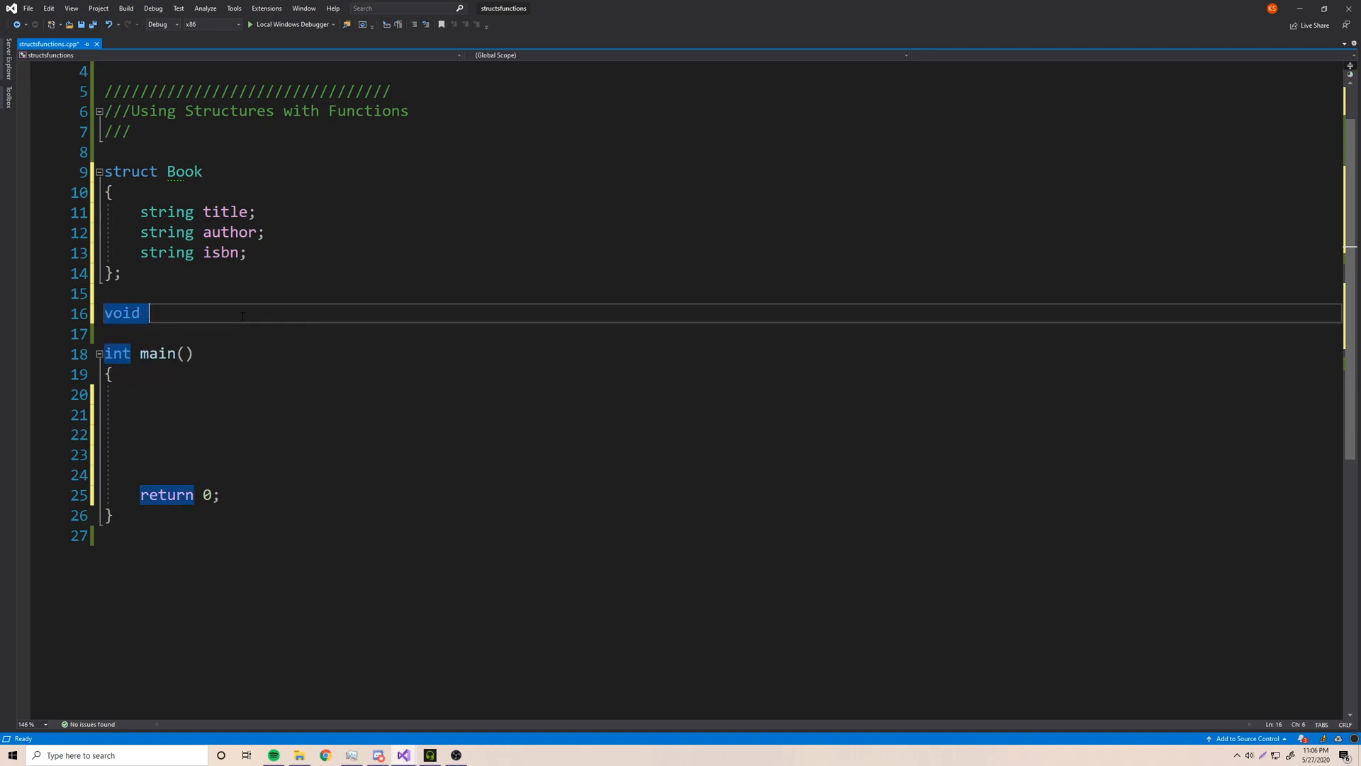
text(displayBook)
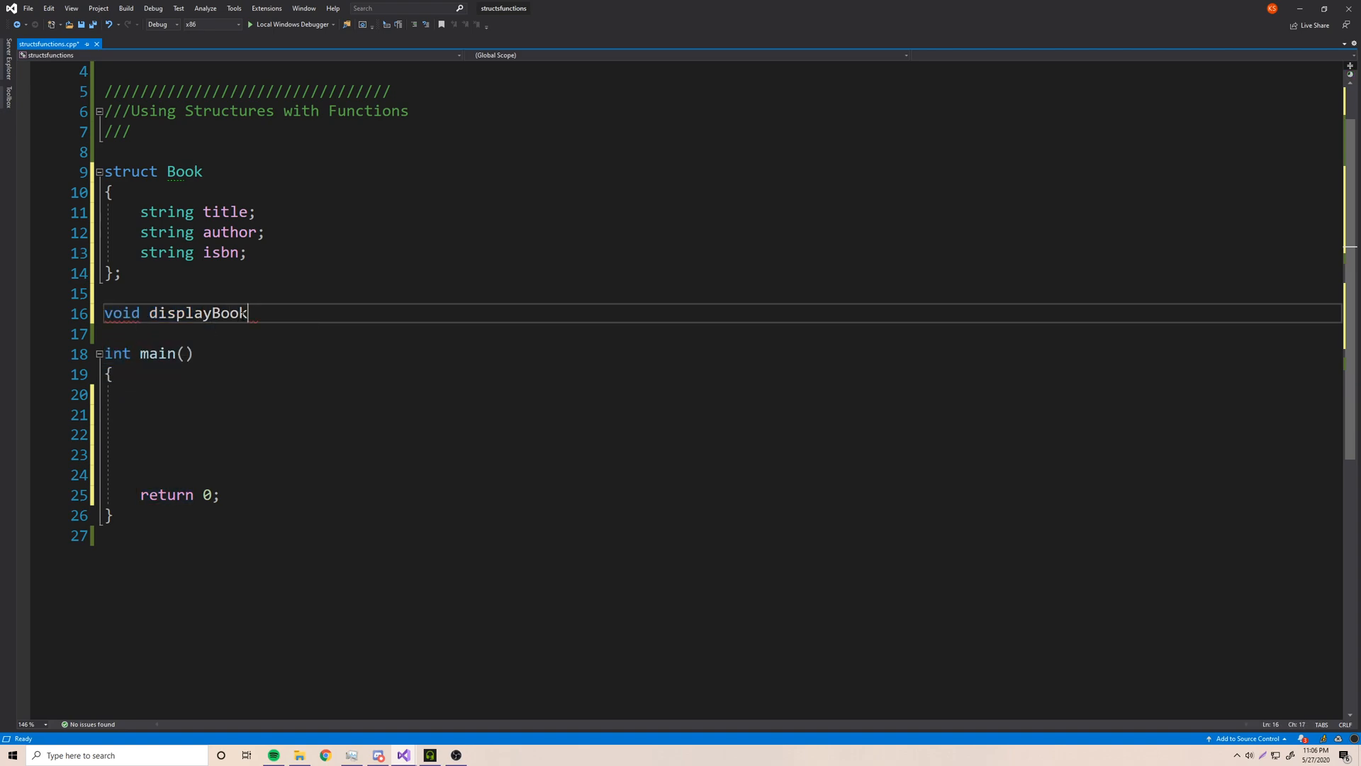
text((Book book)
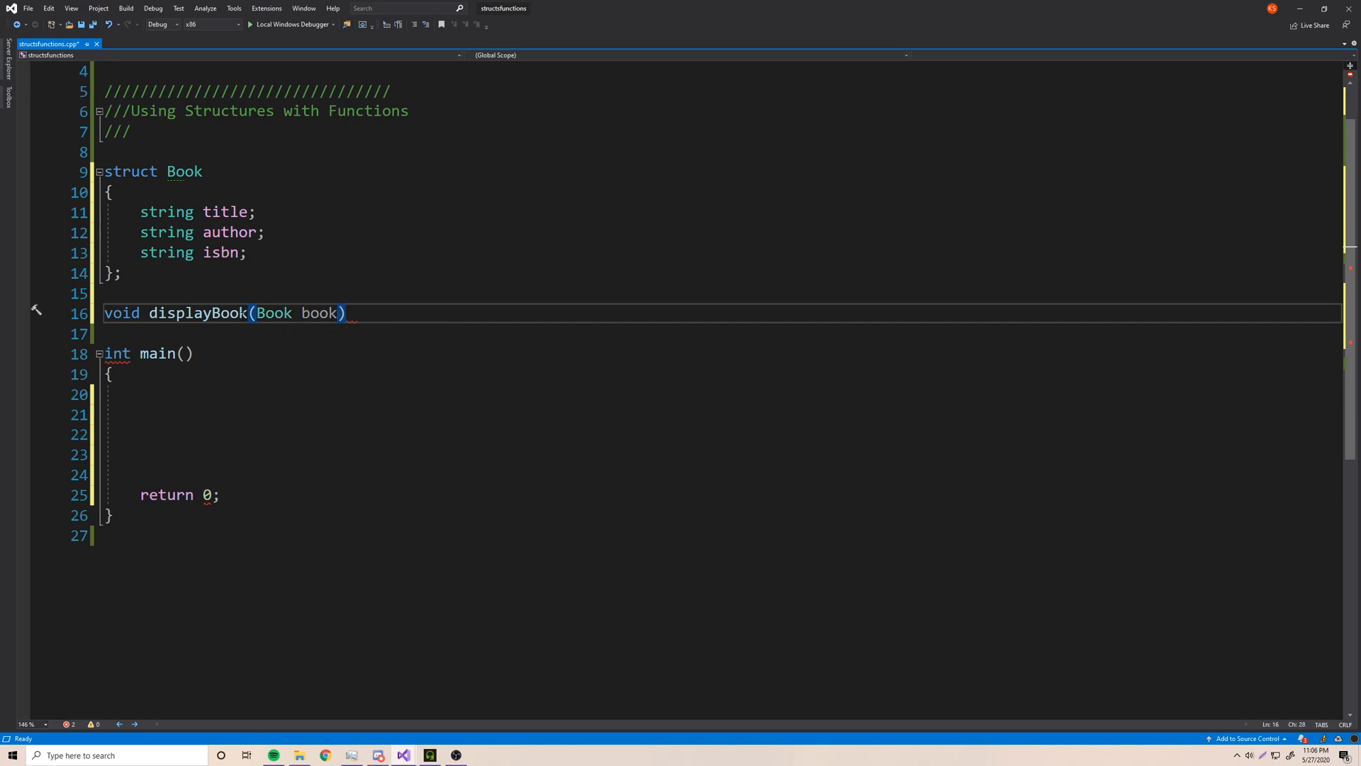
key(Enter)
text({)
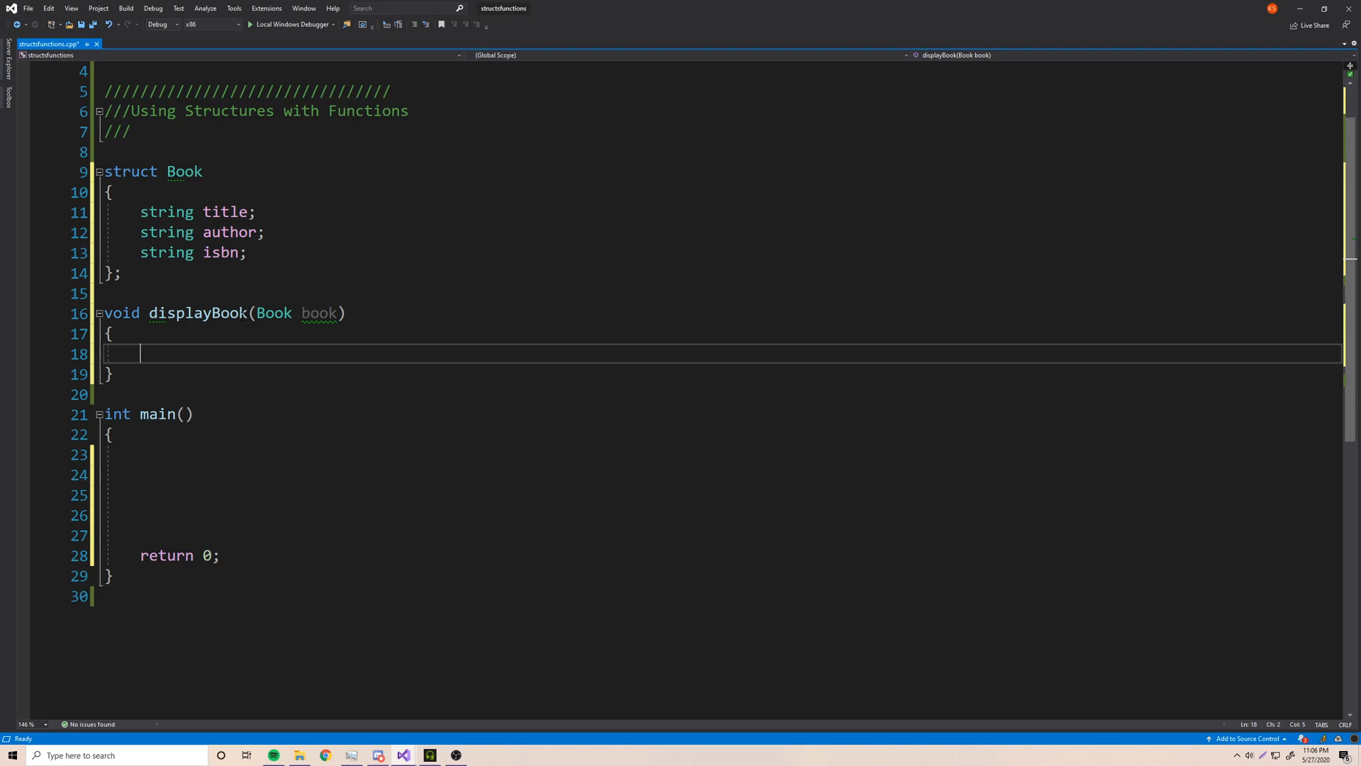
- Open up displayBook's body with a blank line ready for code
double_click(195, 312)
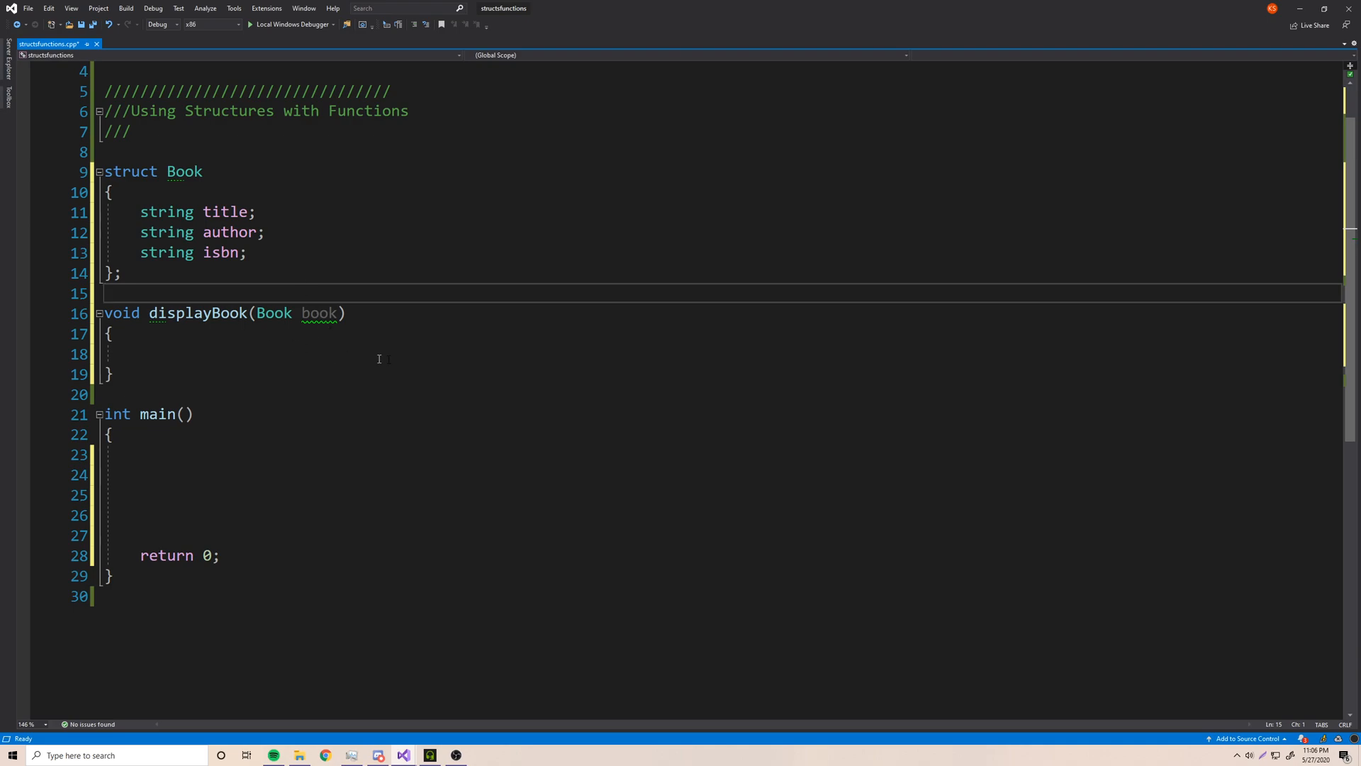
click(261, 495)
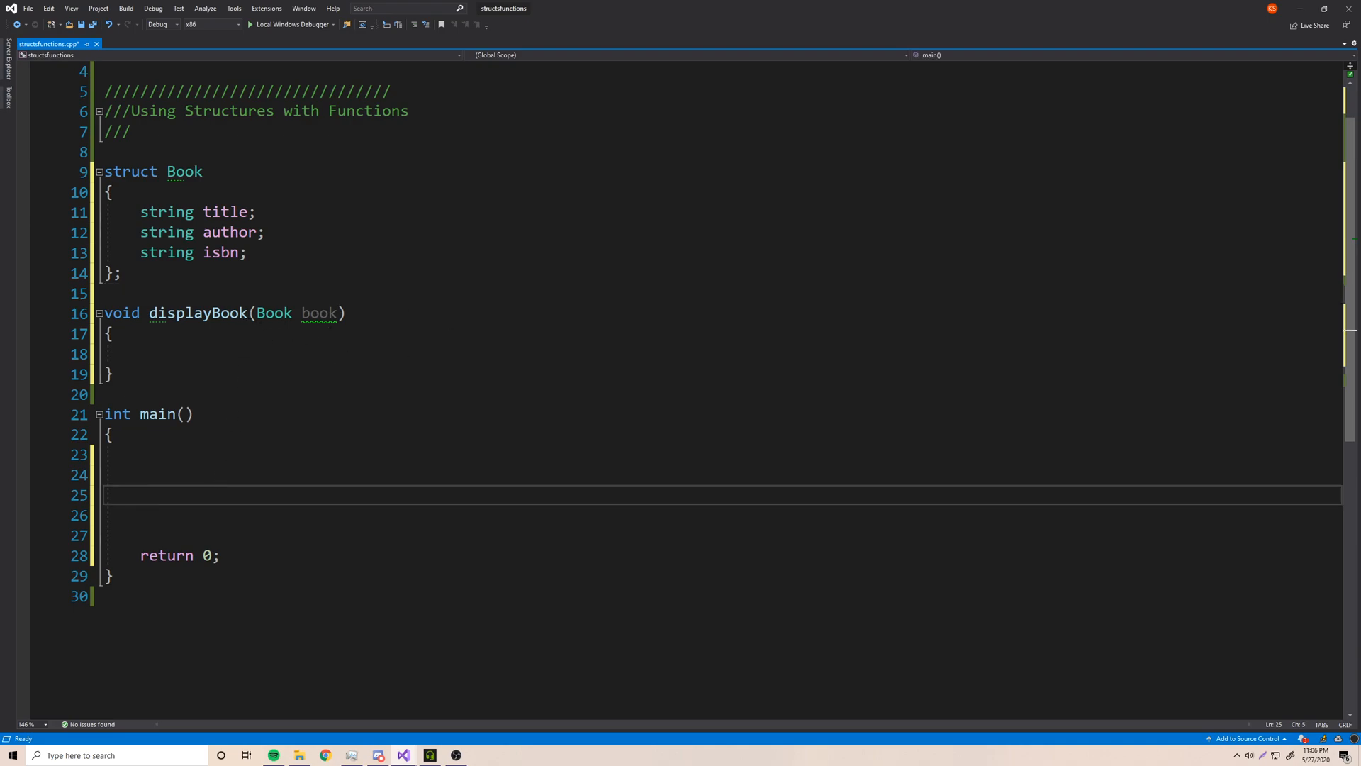
double_click(199, 312)
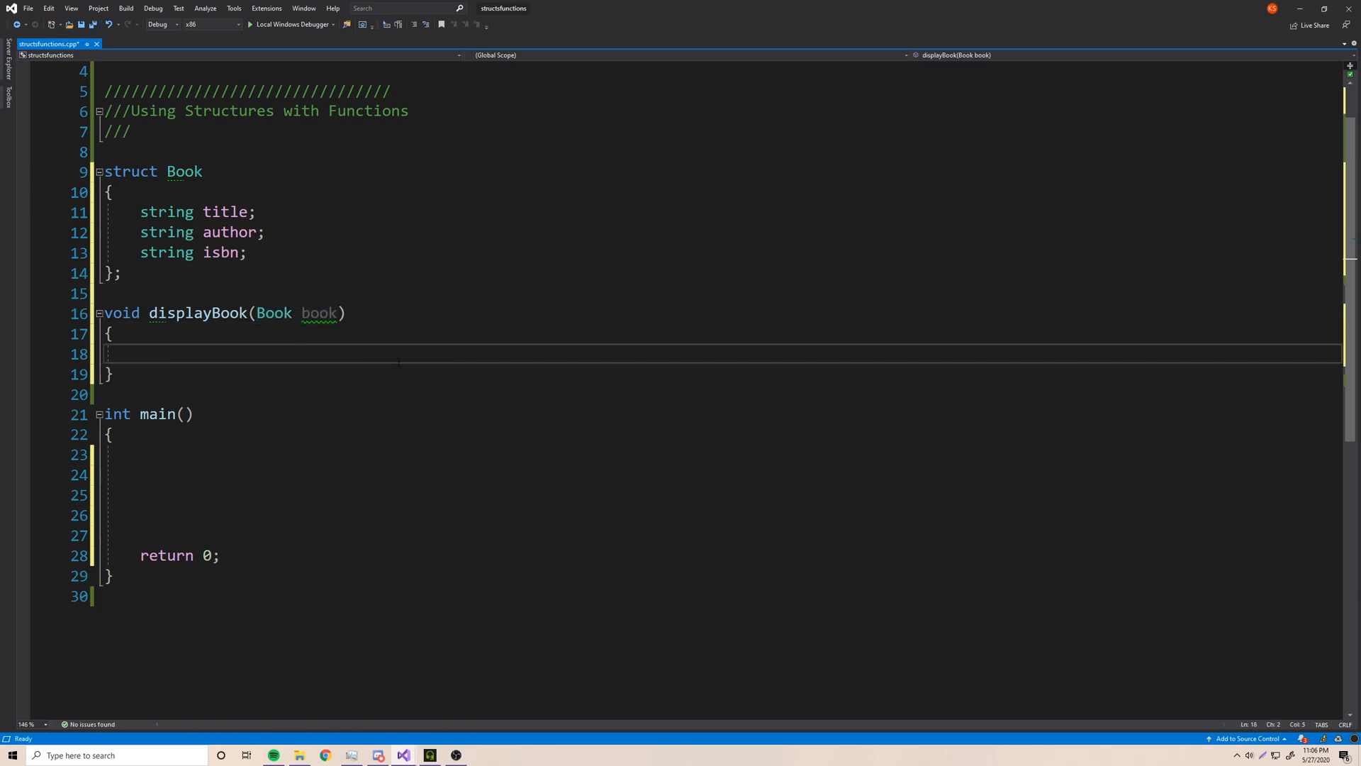
key(enter)
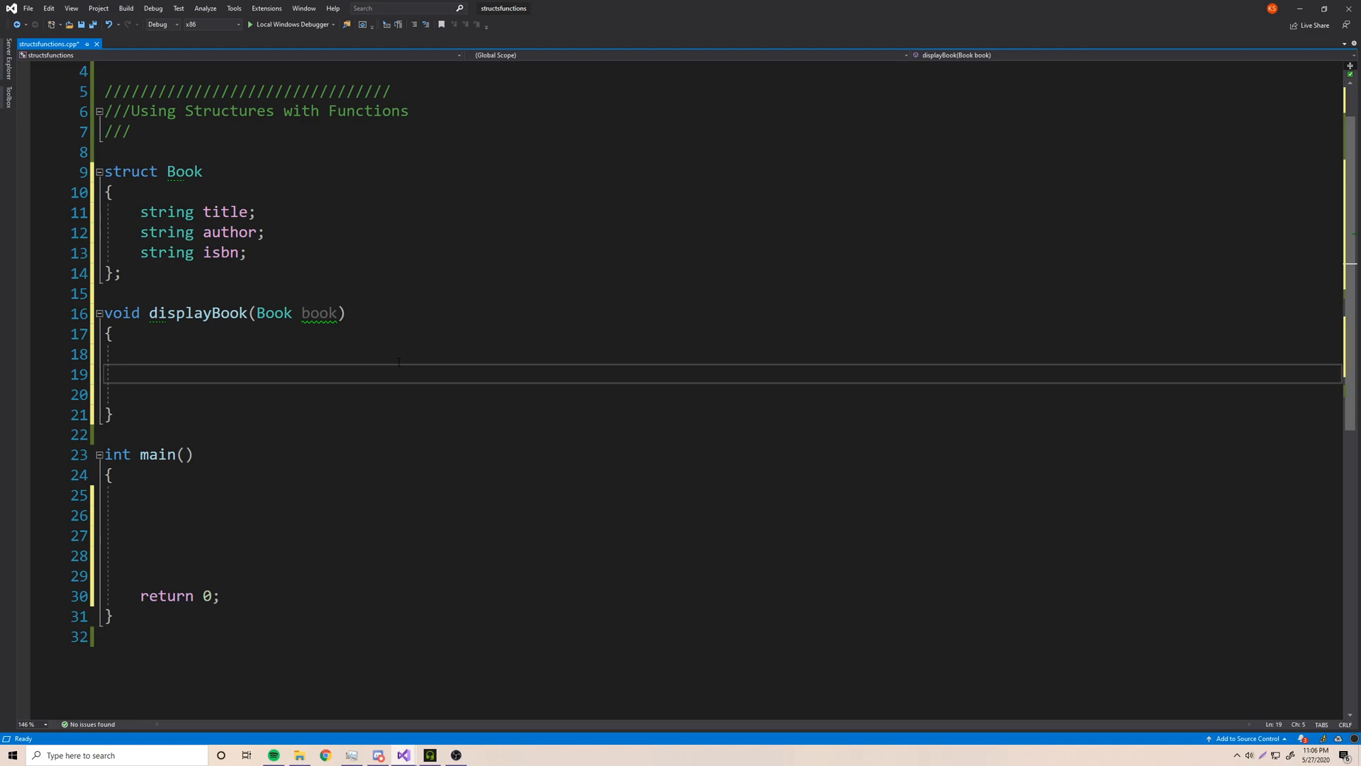
- Print a "Book Info:" header and the title with book.author line in displayBook
text(cout << ")
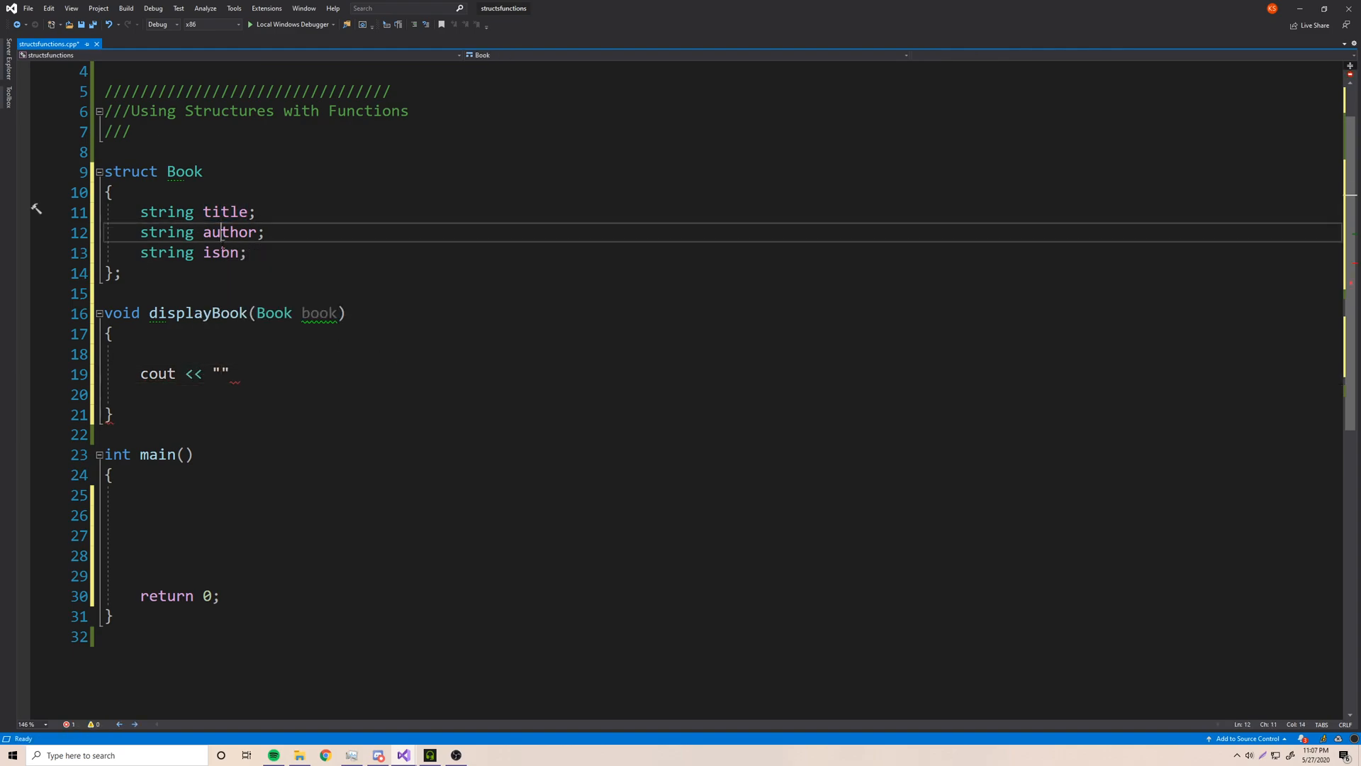
click(223, 373)
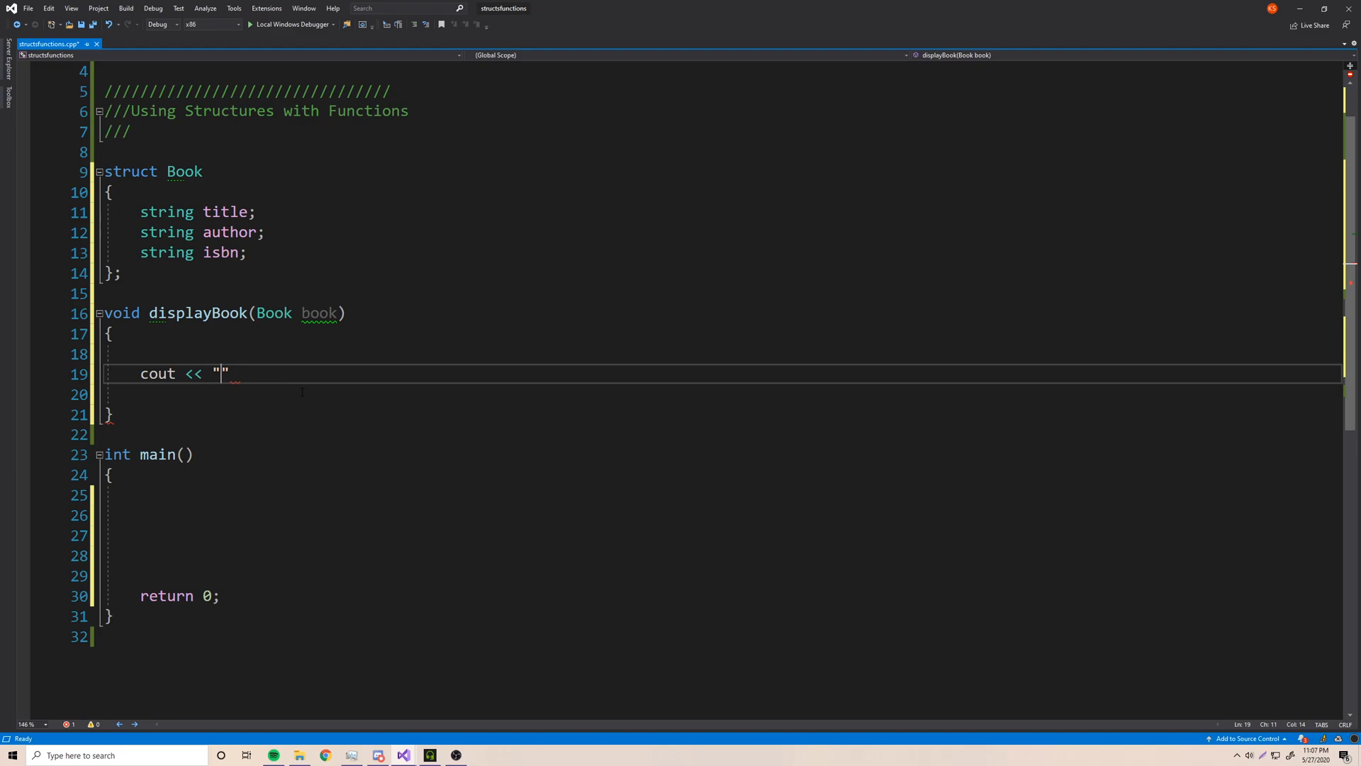
text(Book)
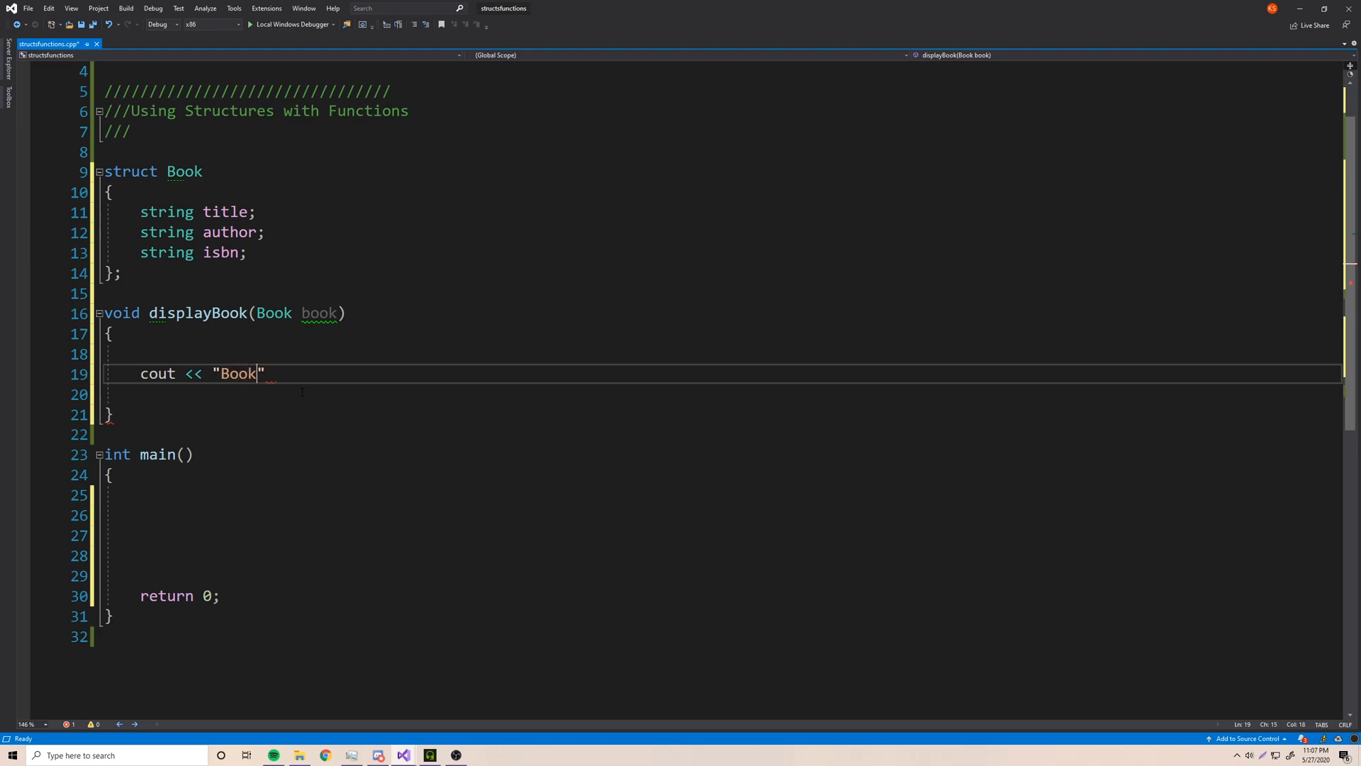
text(Info)
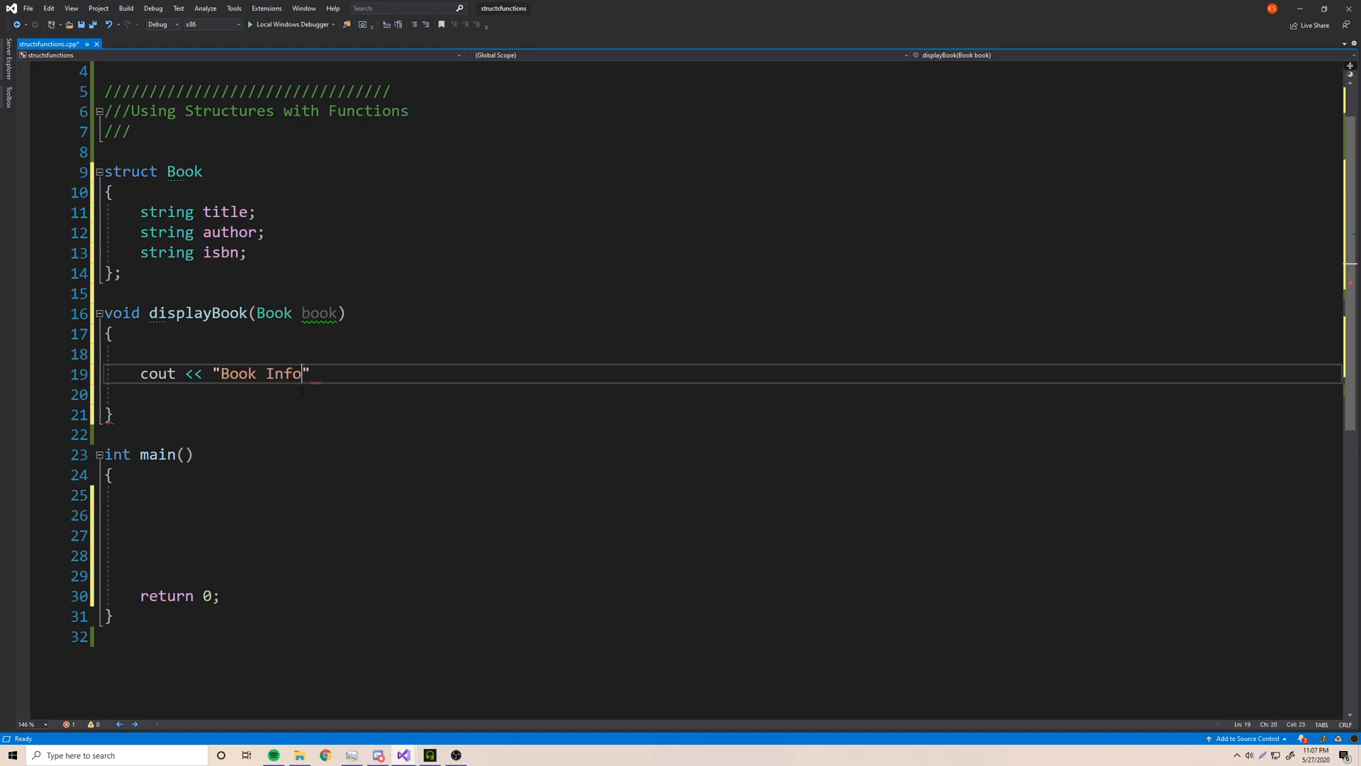
text(: " << endl;)
click(721, 395)
text(cout << book.title )
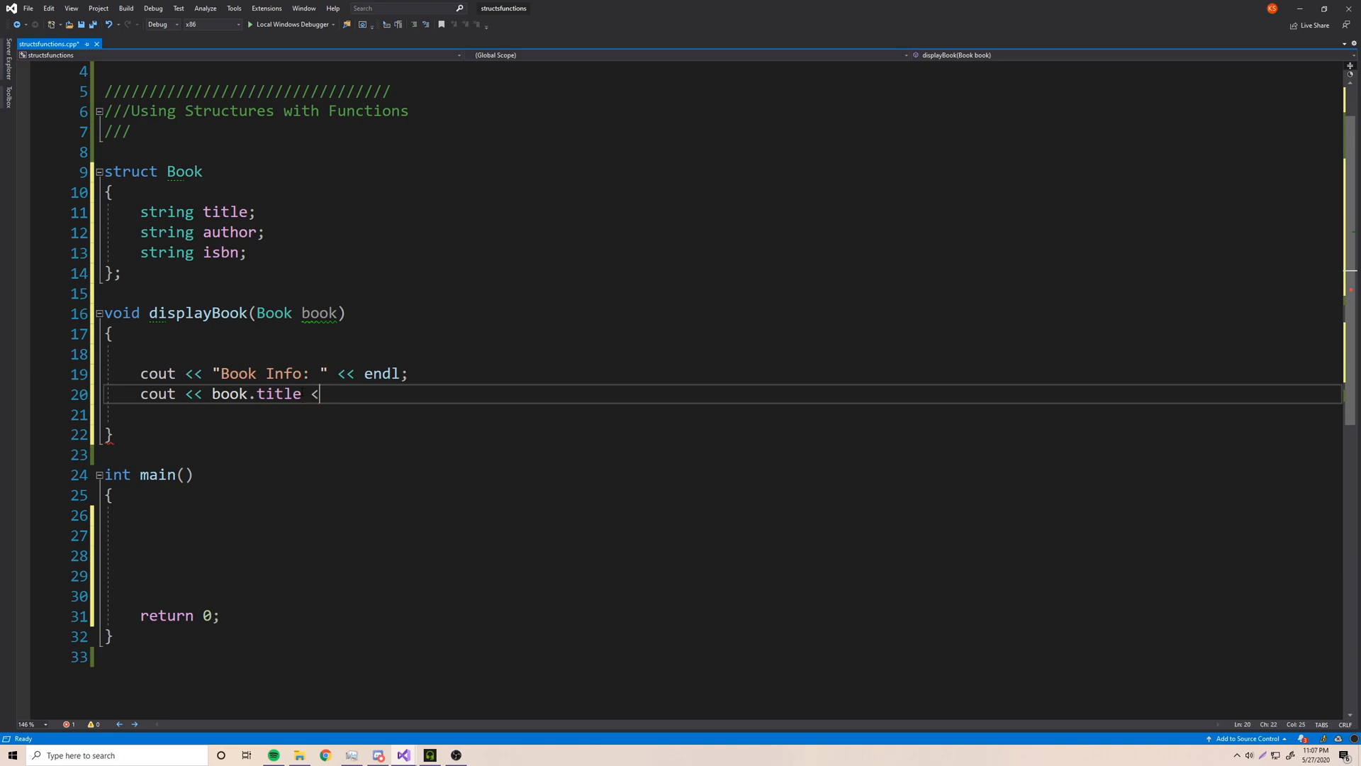
text(< "")
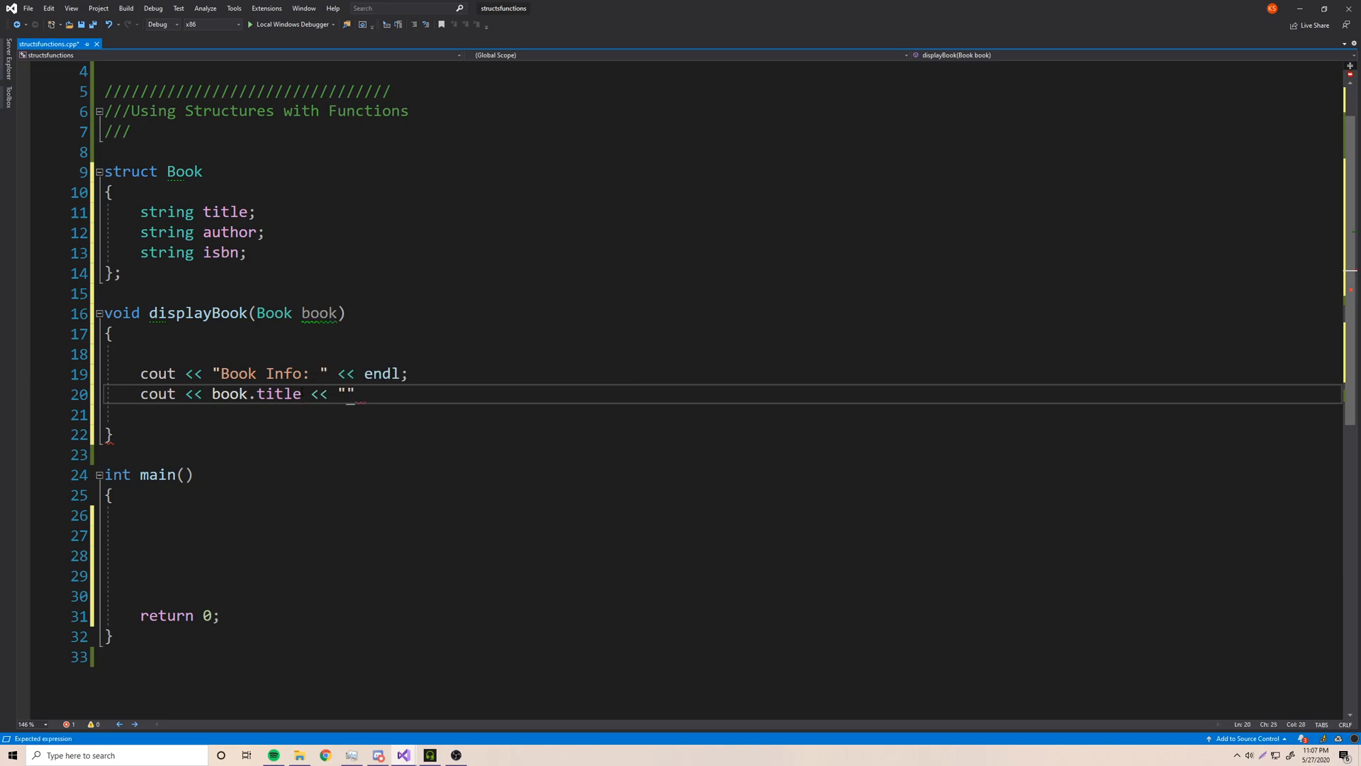
text(written by)
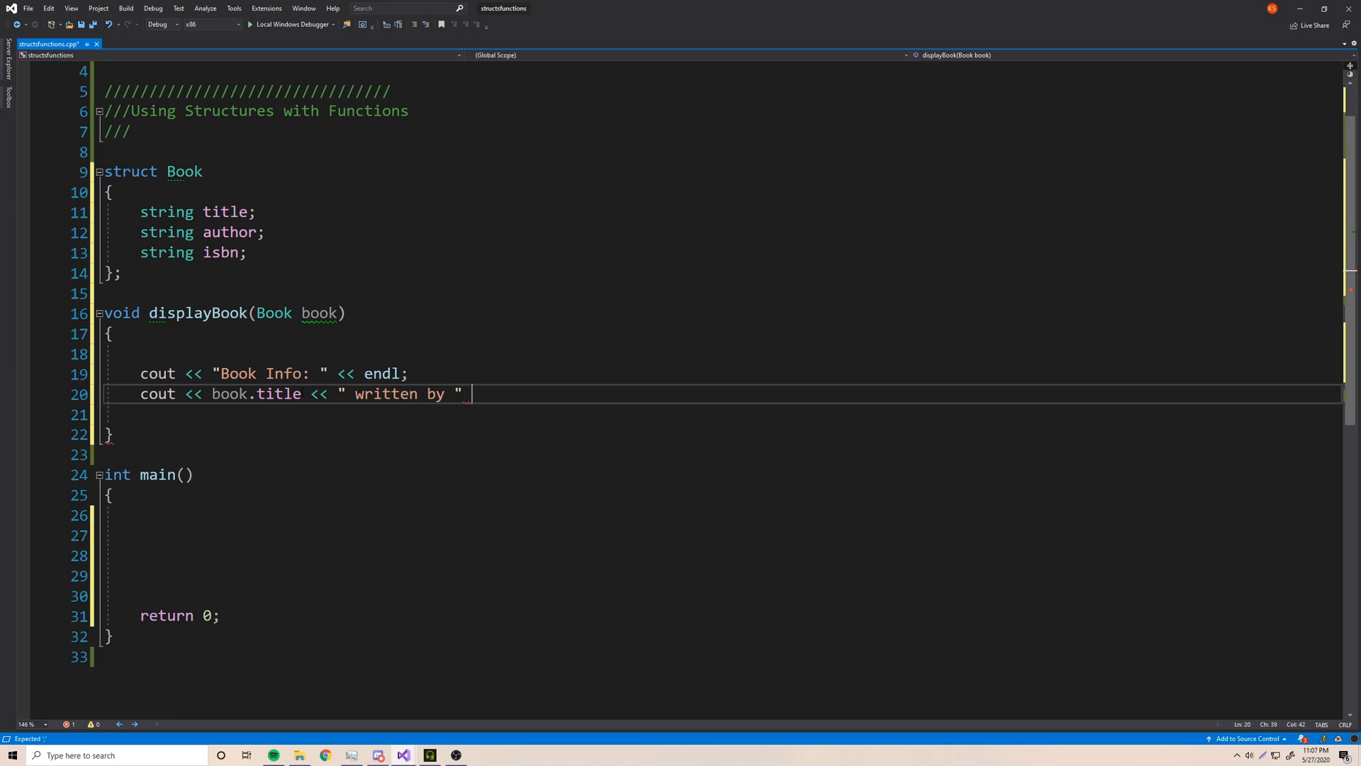
text(<< book.aut)
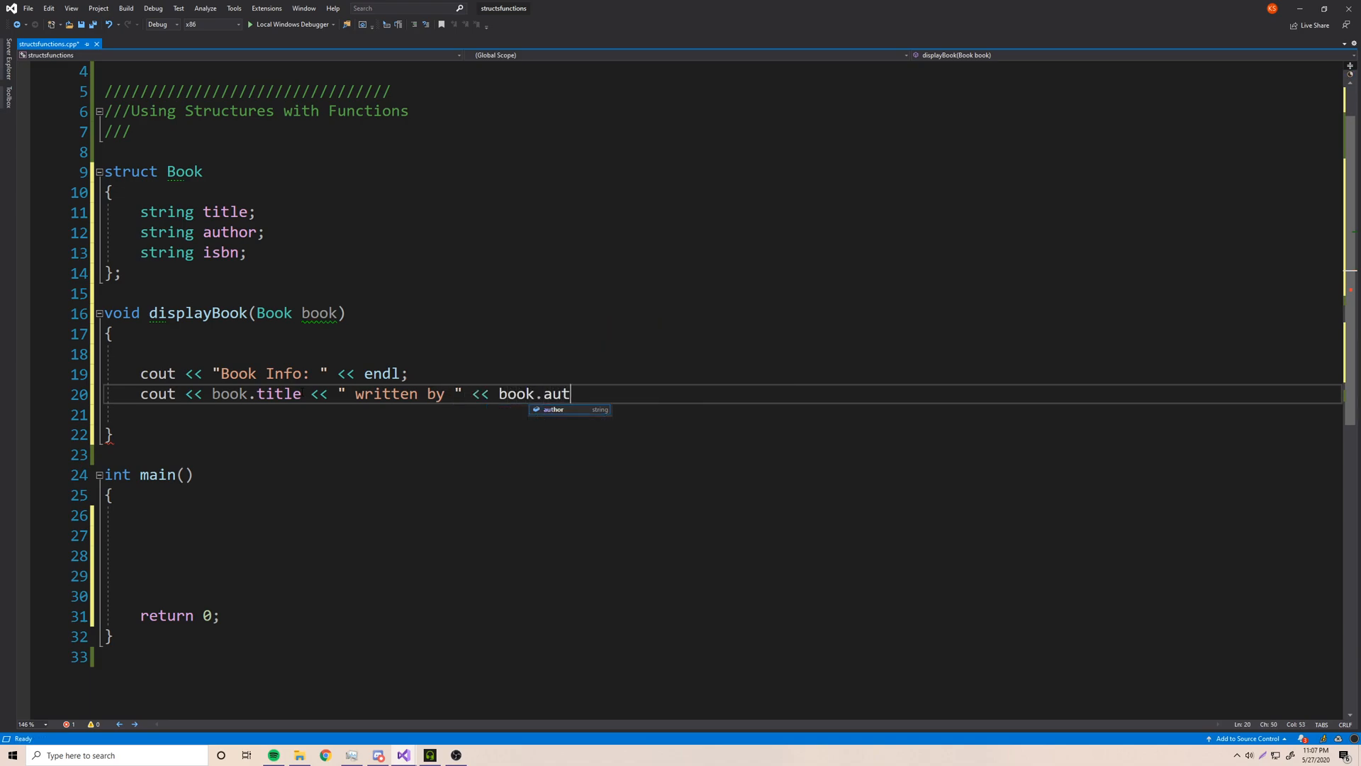
text(hor << e)
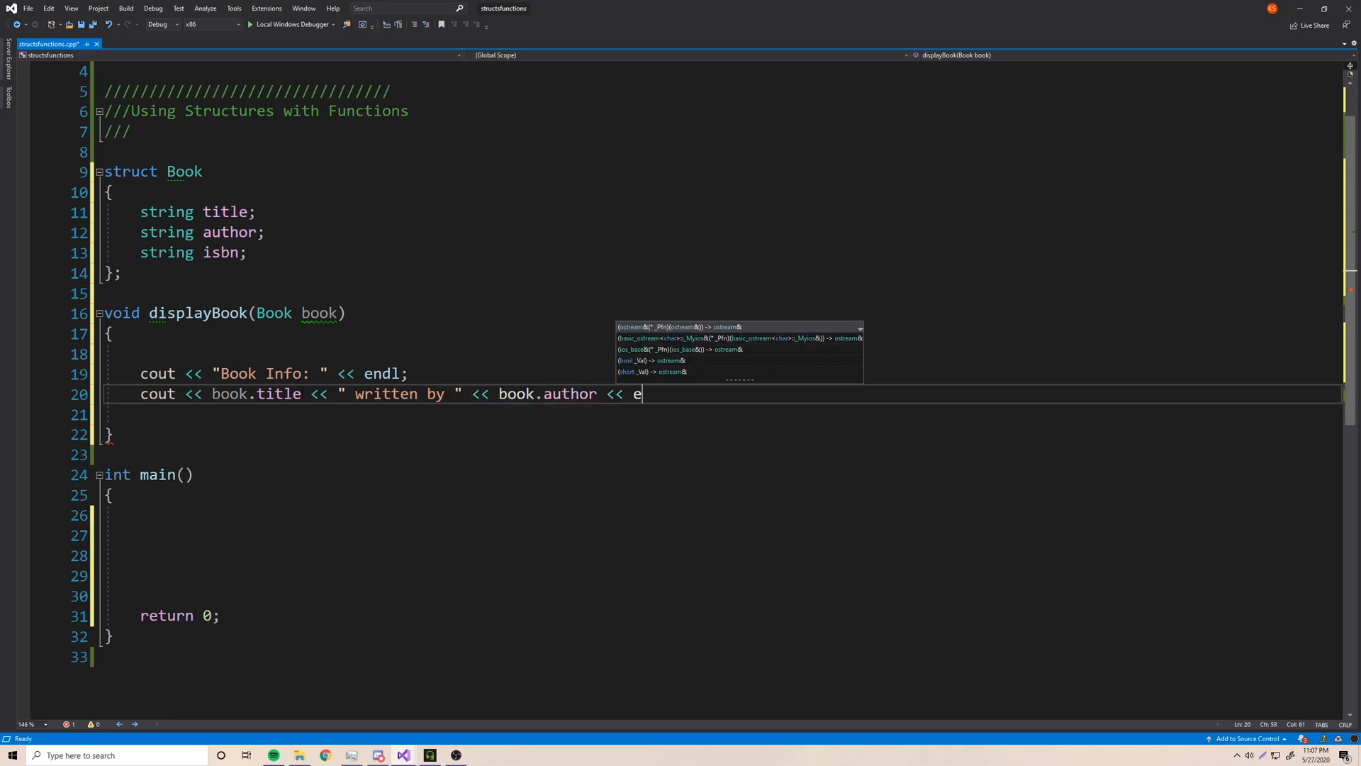
text(ndl;)
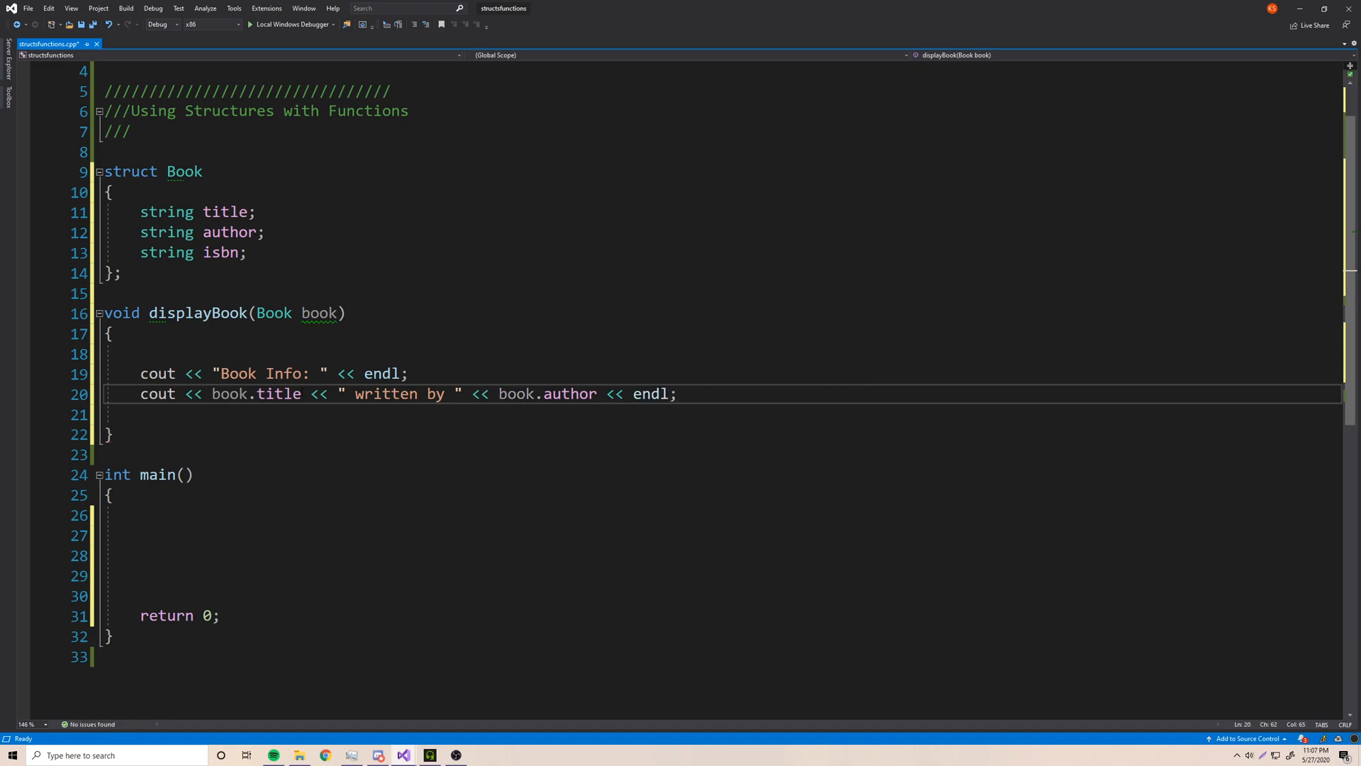
- Print the "ISBN: #" line with book.isbn followed by endl
text(c)
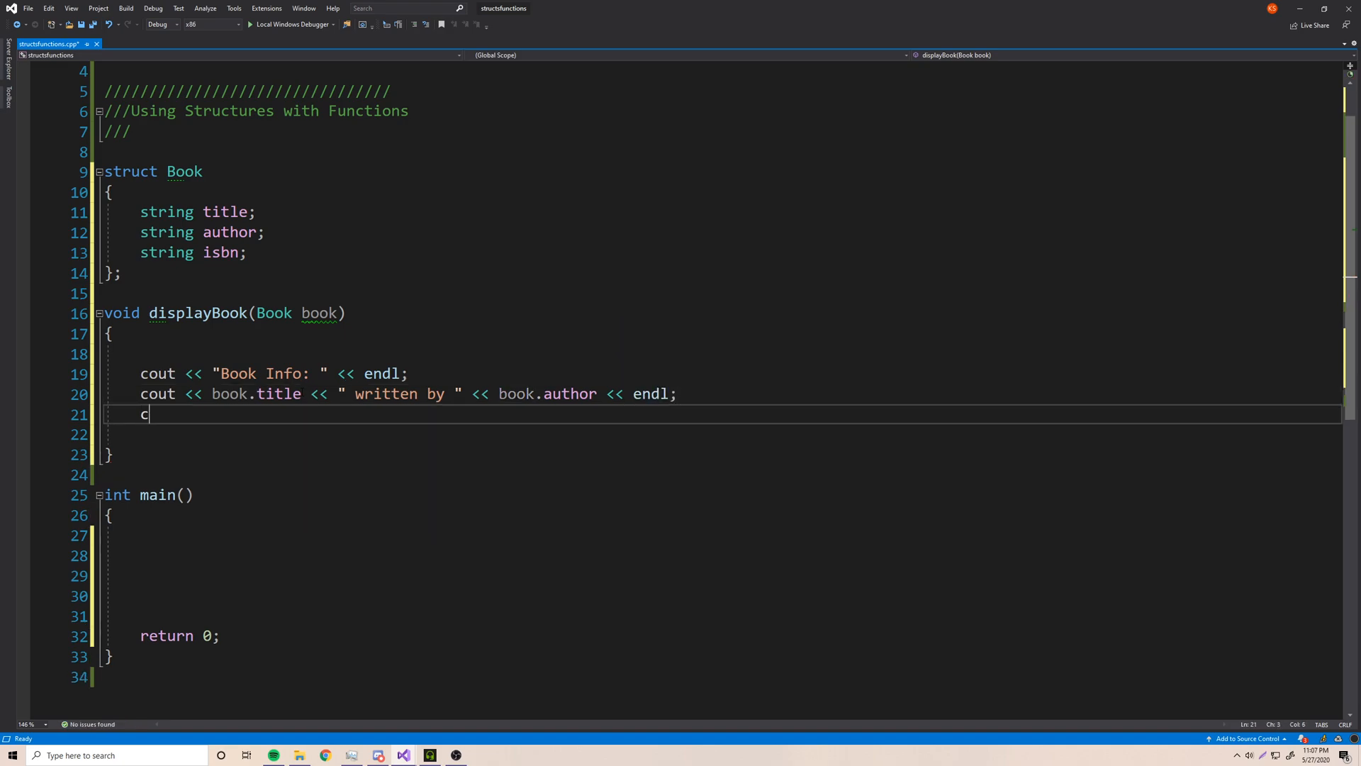
text(out <<)
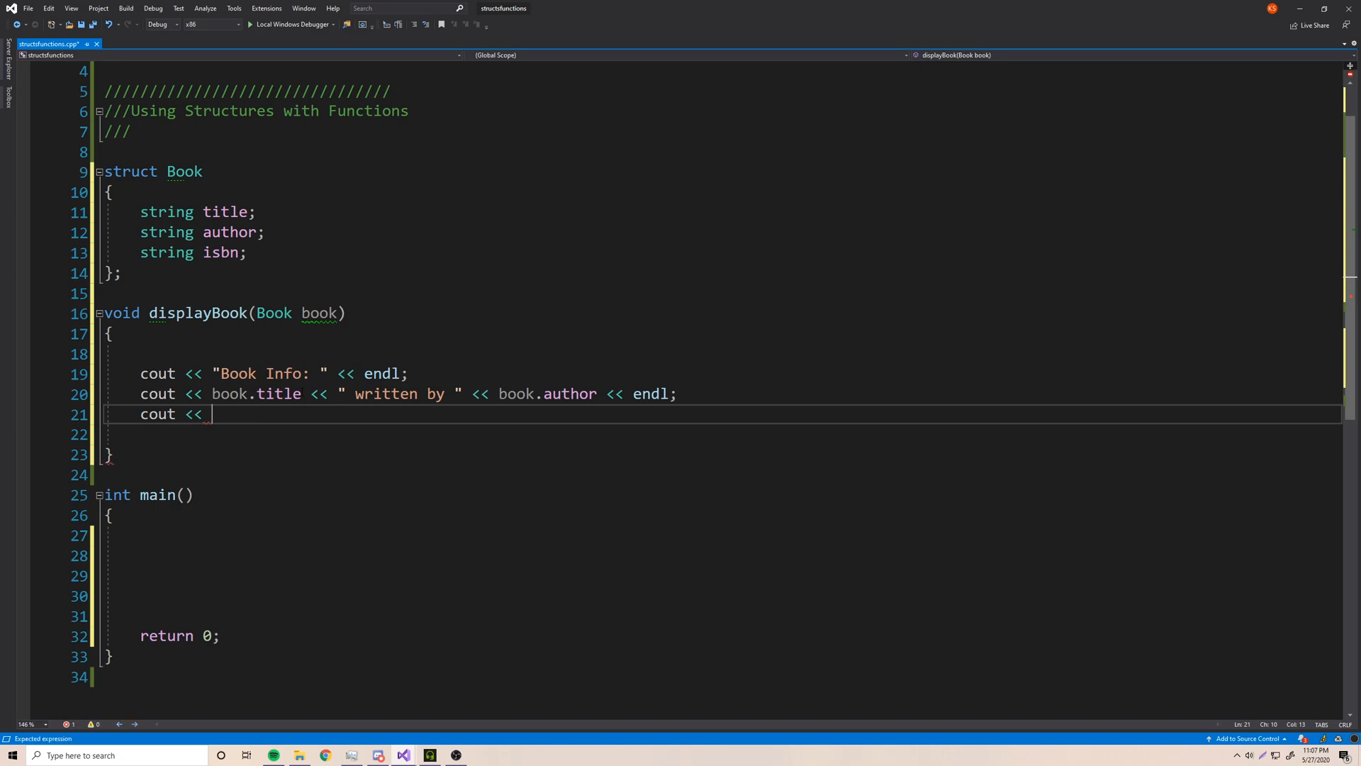
text("ISBN")
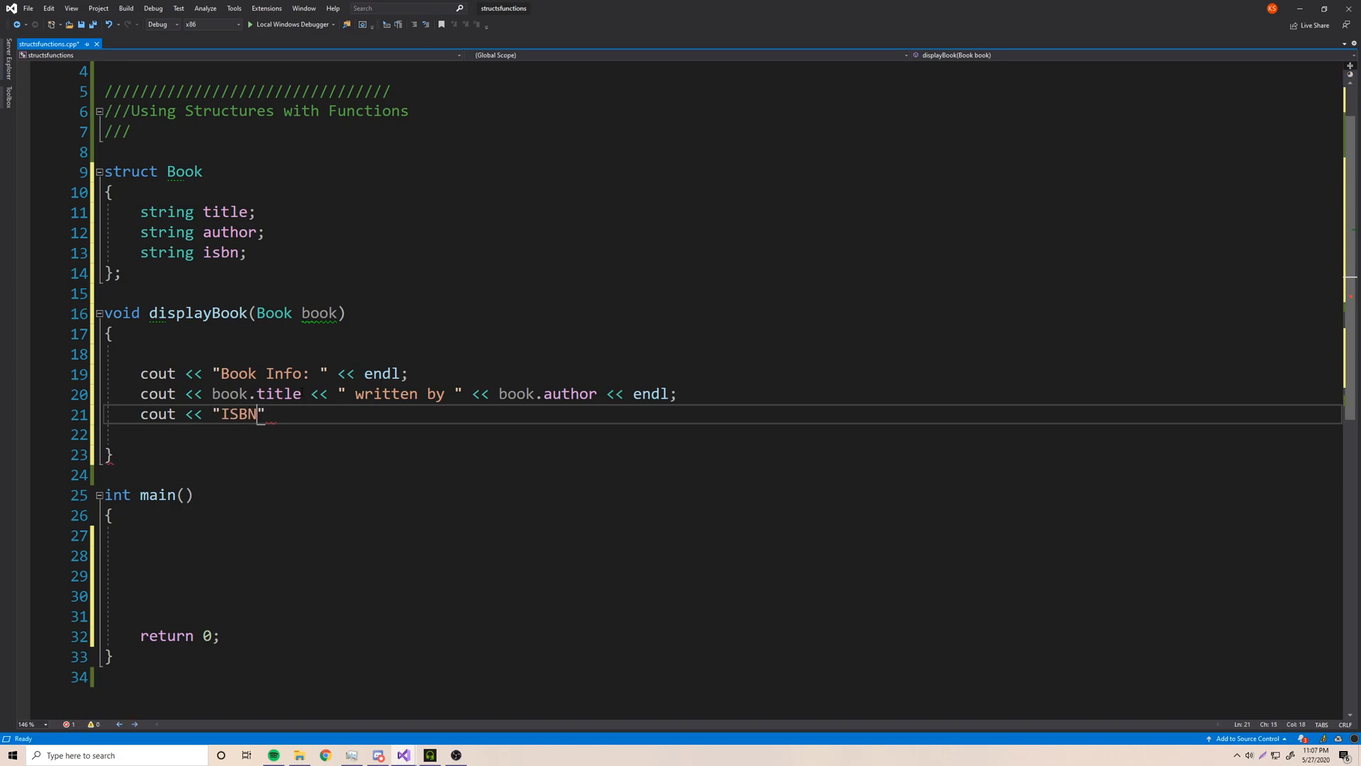
text(: #" << book.is)
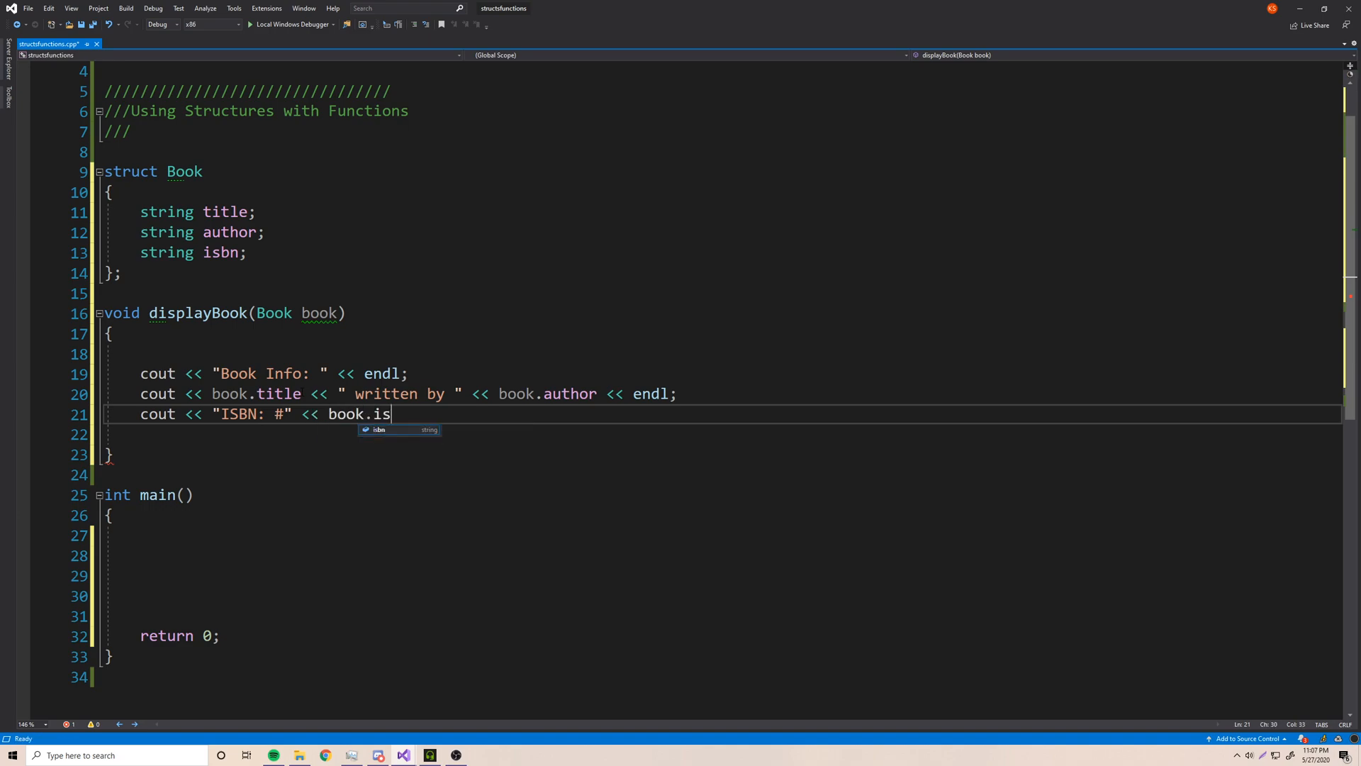
text(bn << endl;)
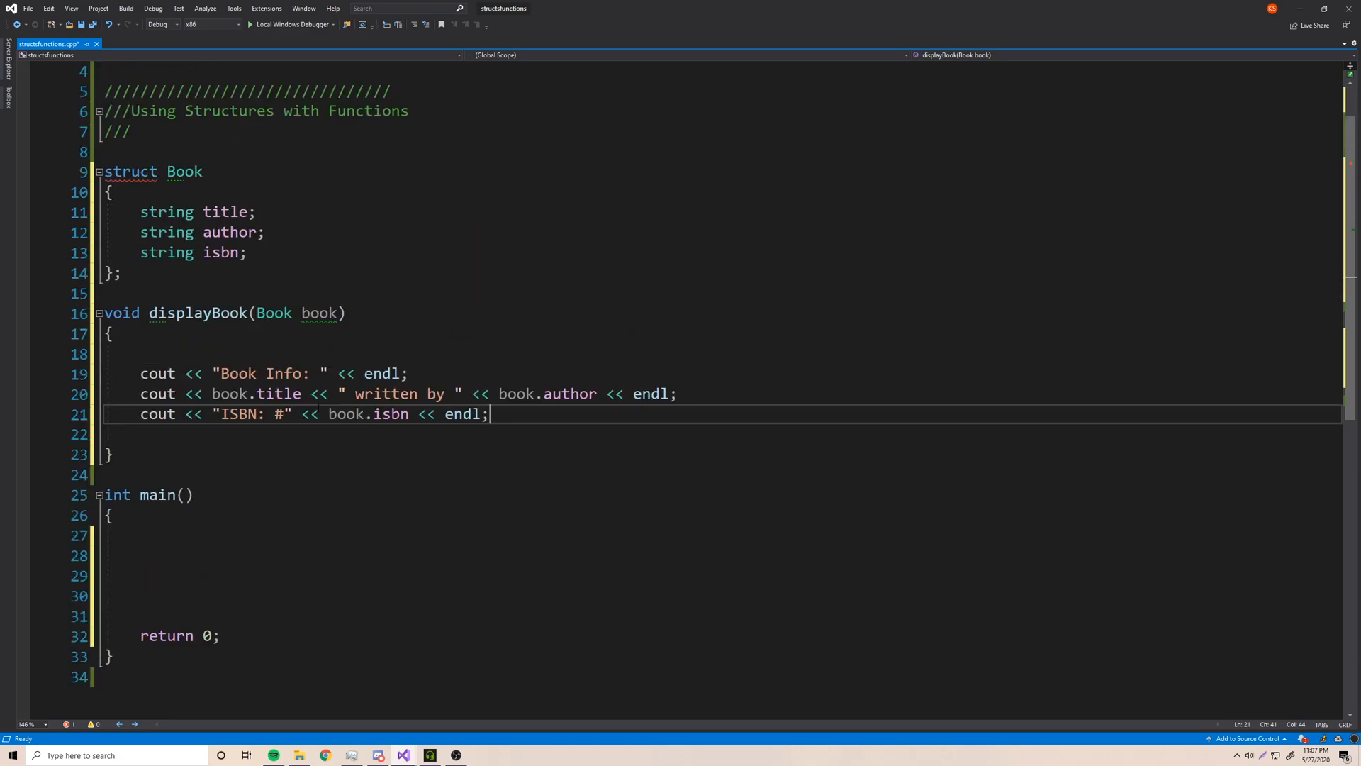
scroll(up, 3)
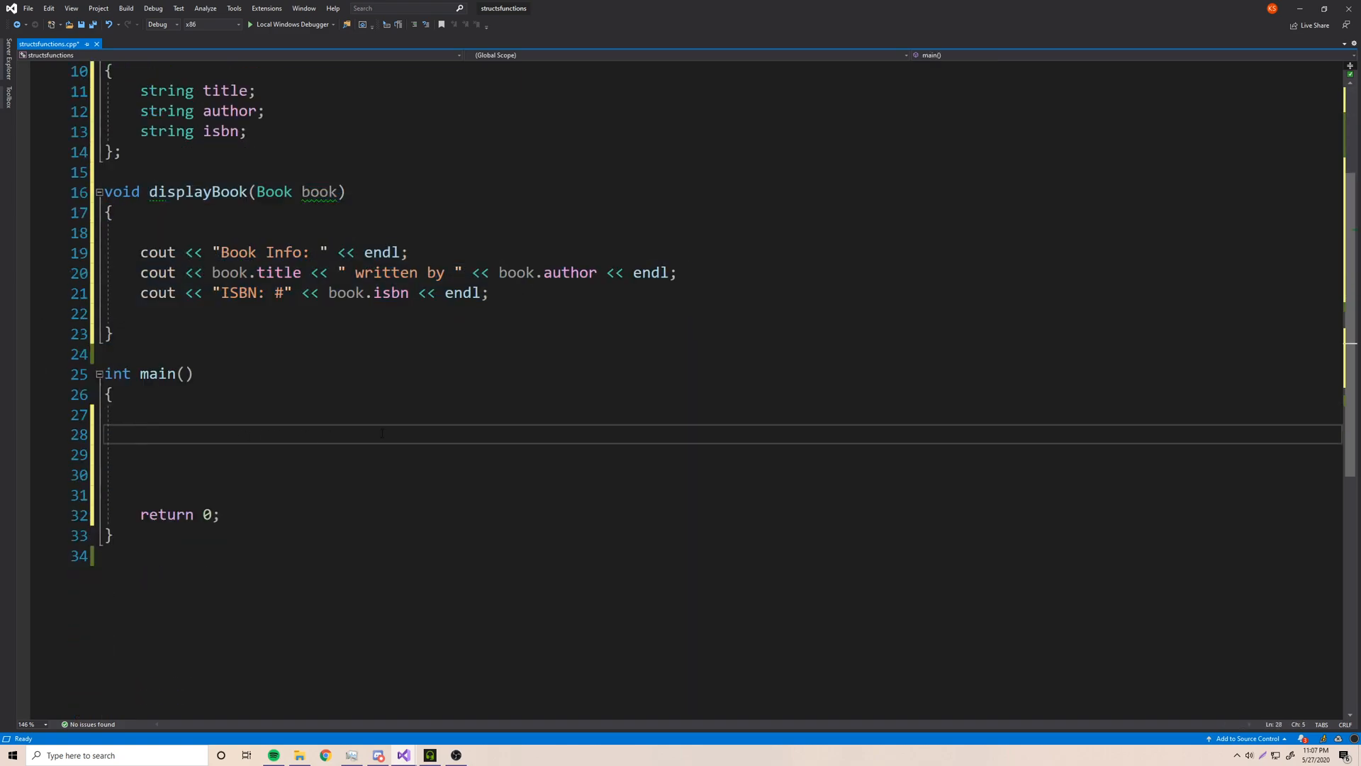
click(140, 434)
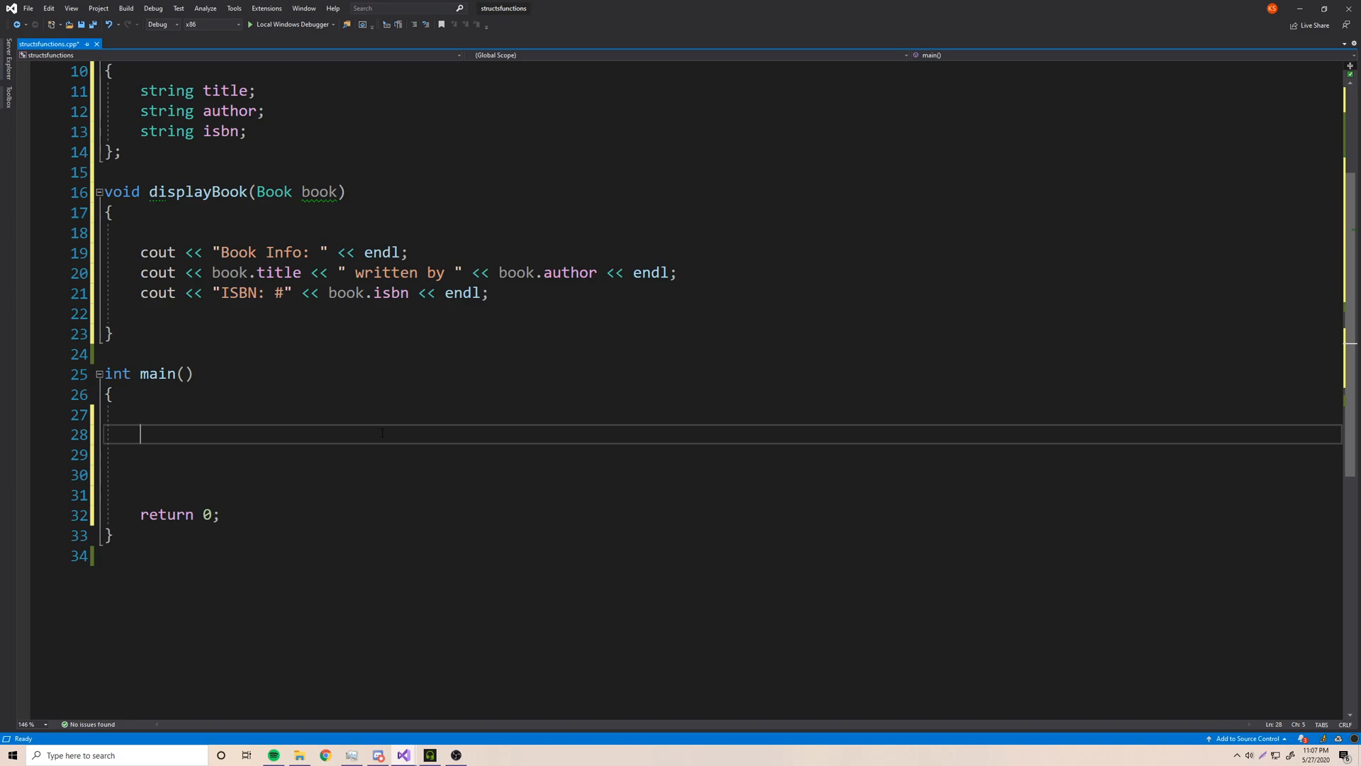
text(Book book =)
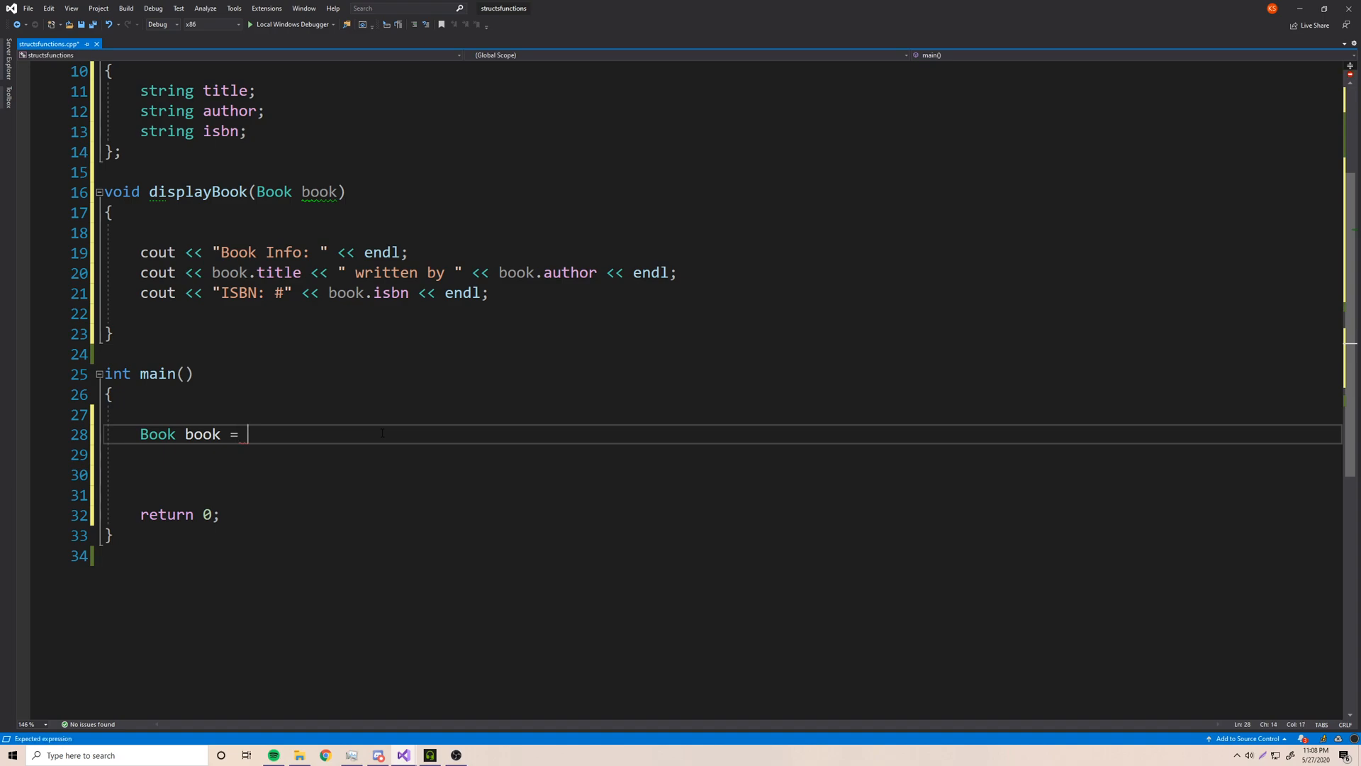
key(backspace)
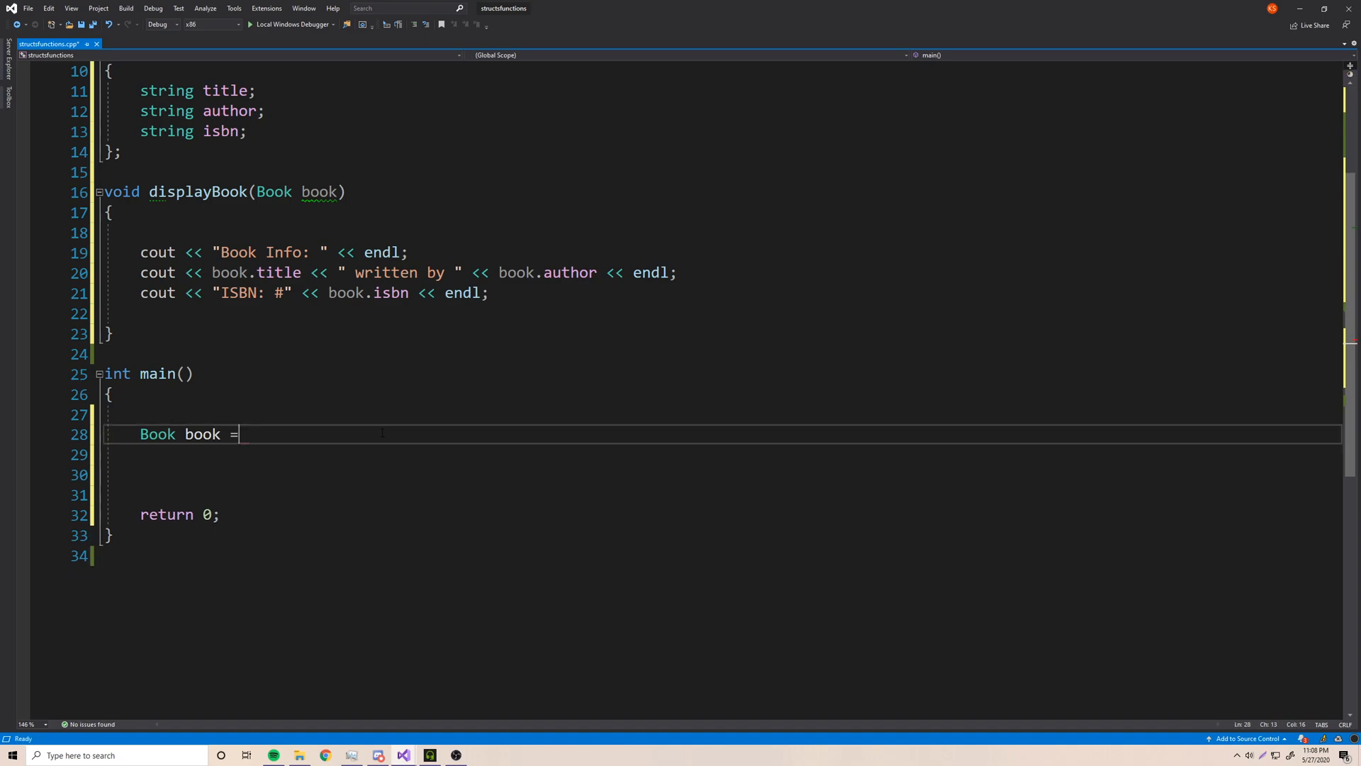
text({"1)
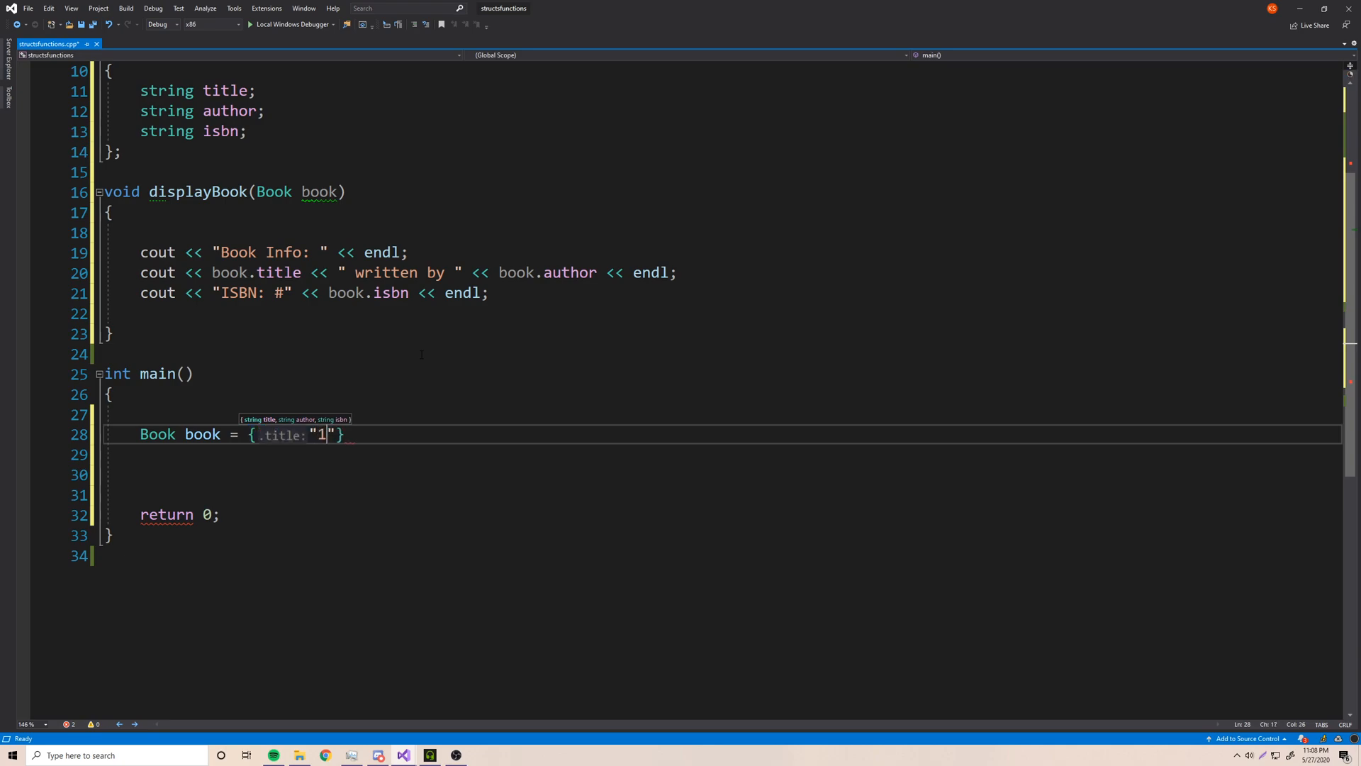
text(2 Rules)
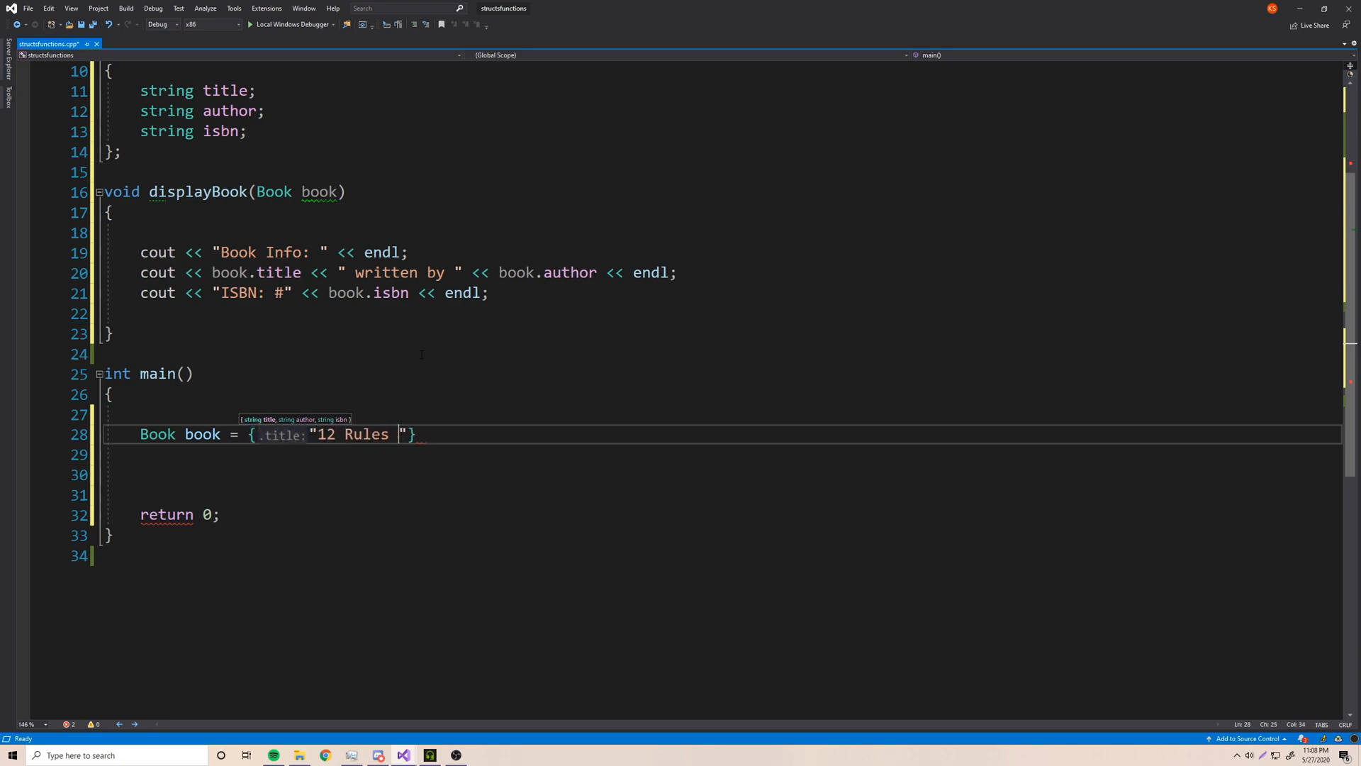
text(for Lif)
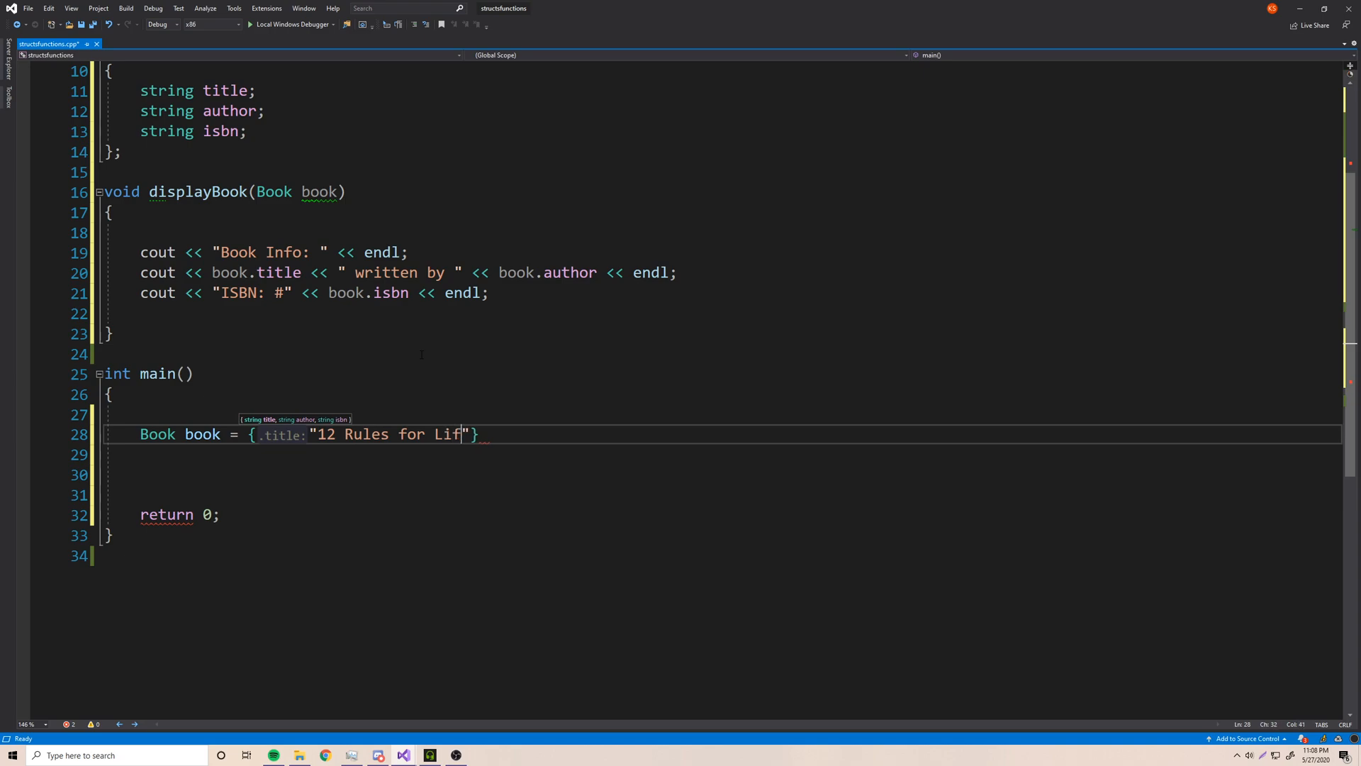
text(e", "Jordan Peterson",)
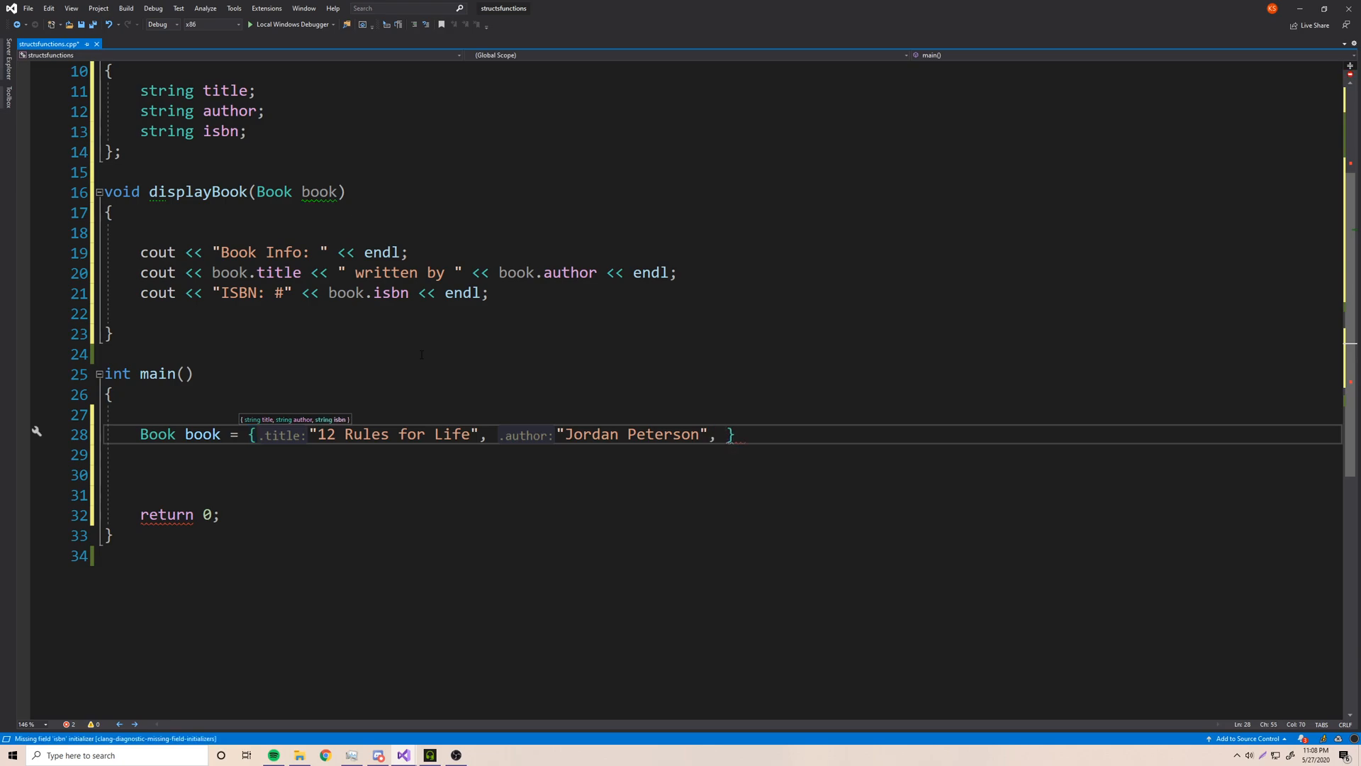
text(.isbn:"0")
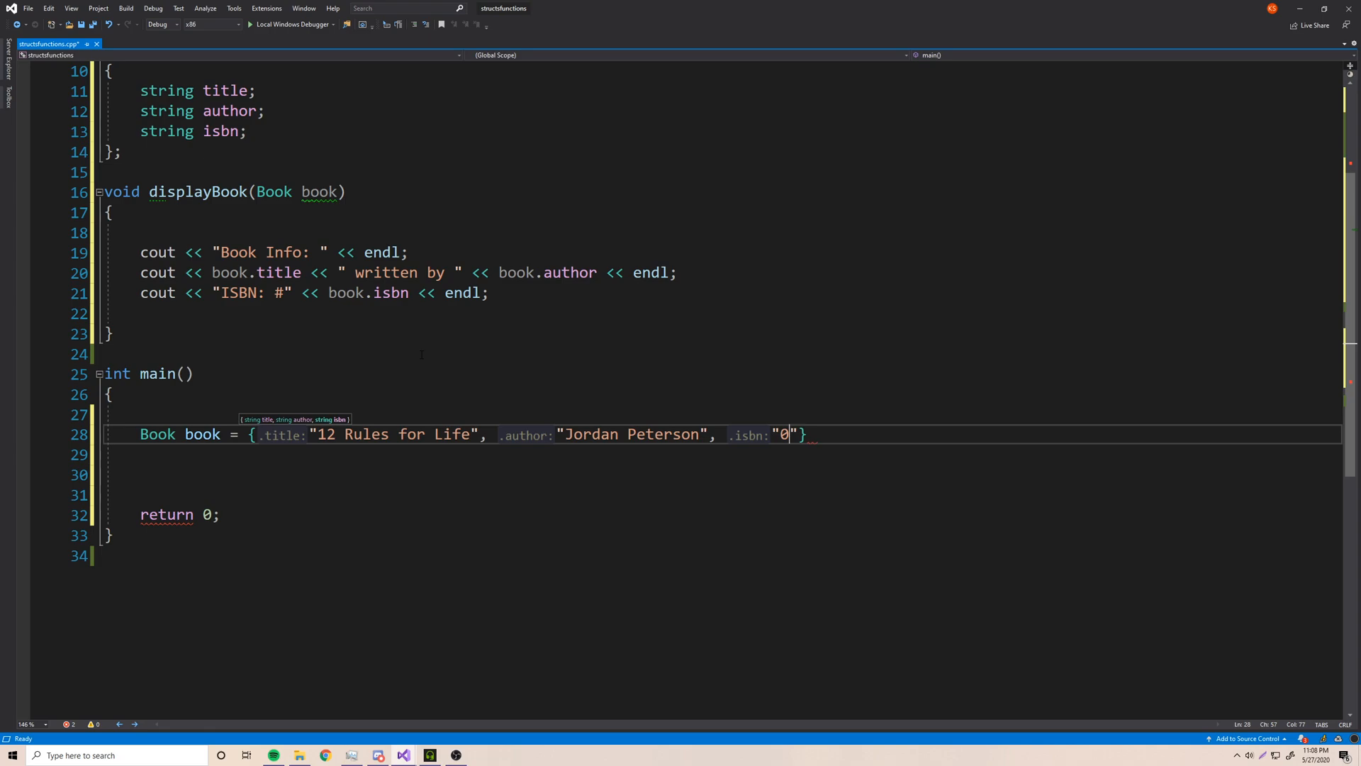
text(3458)
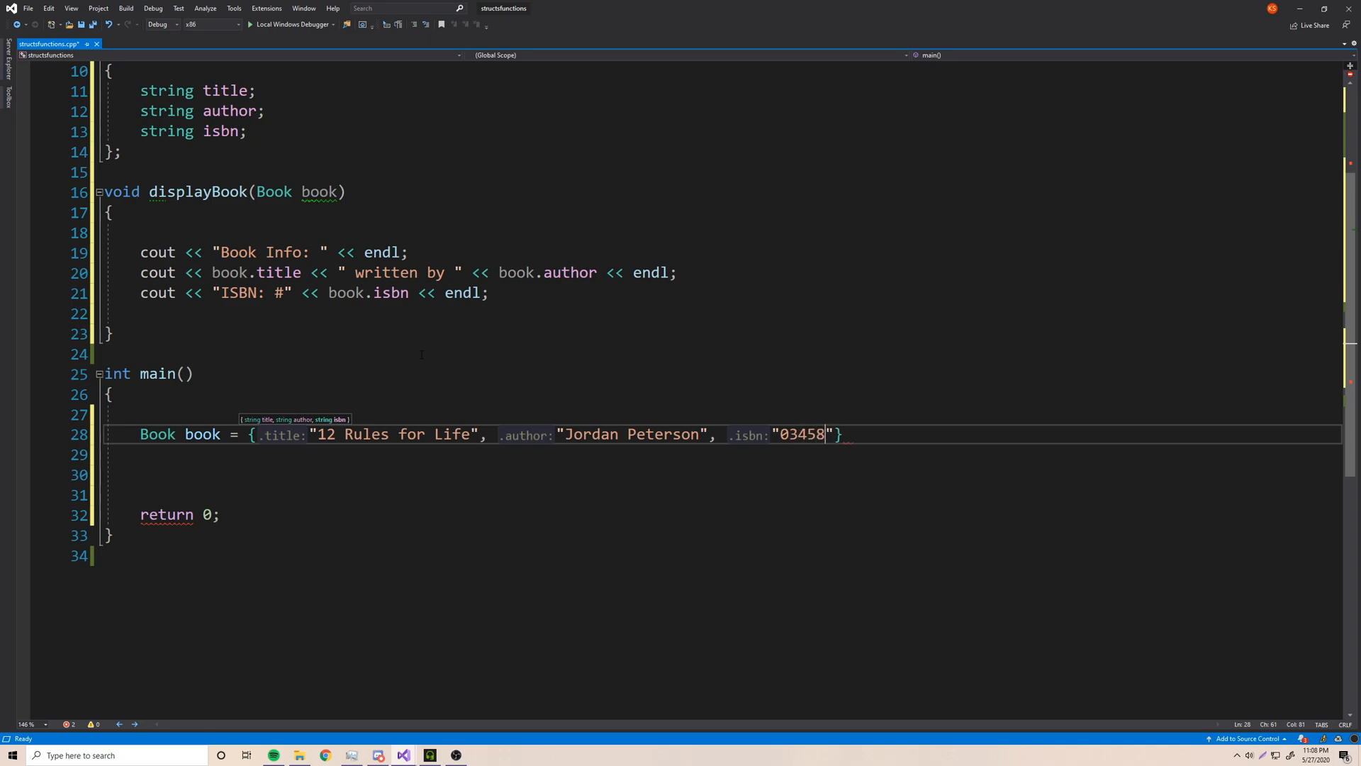
text(16021)
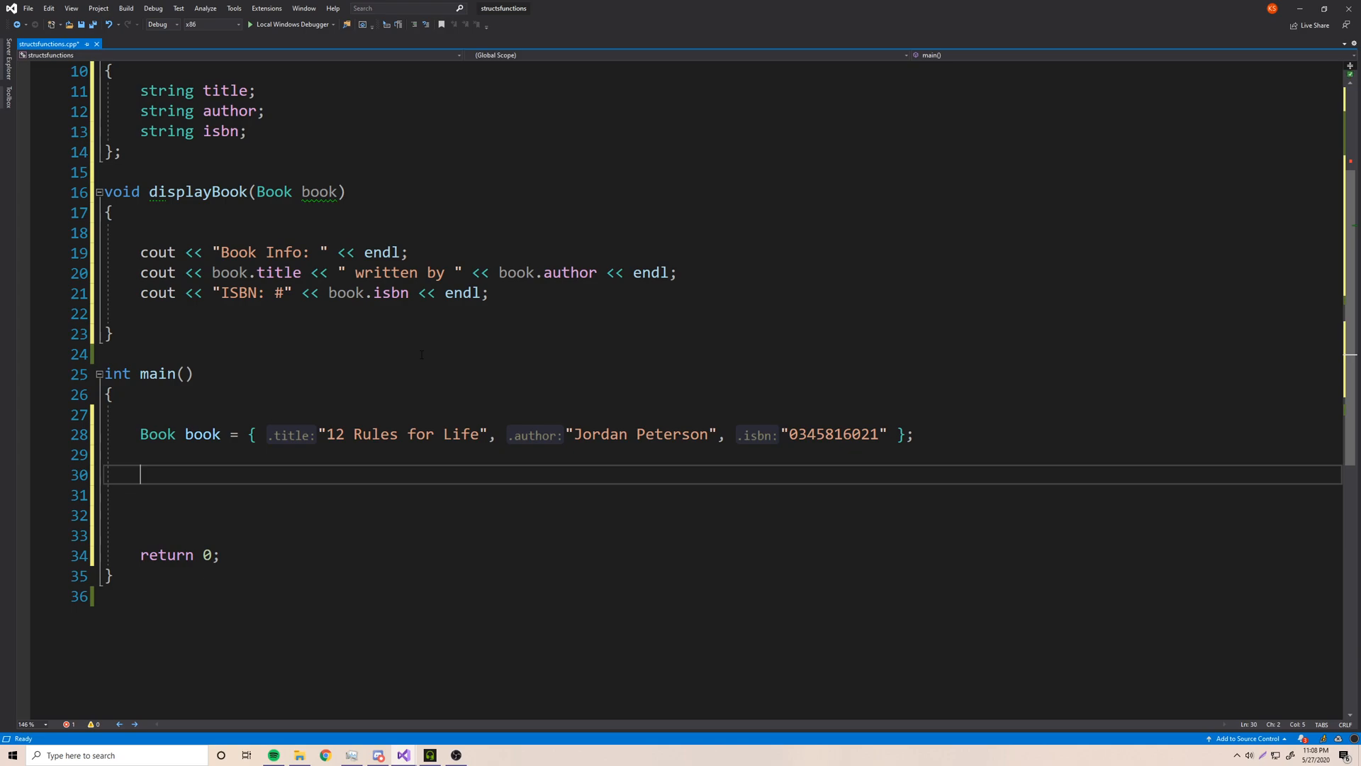
- Call displayBook(book) on the next line of main
text(displayBook())
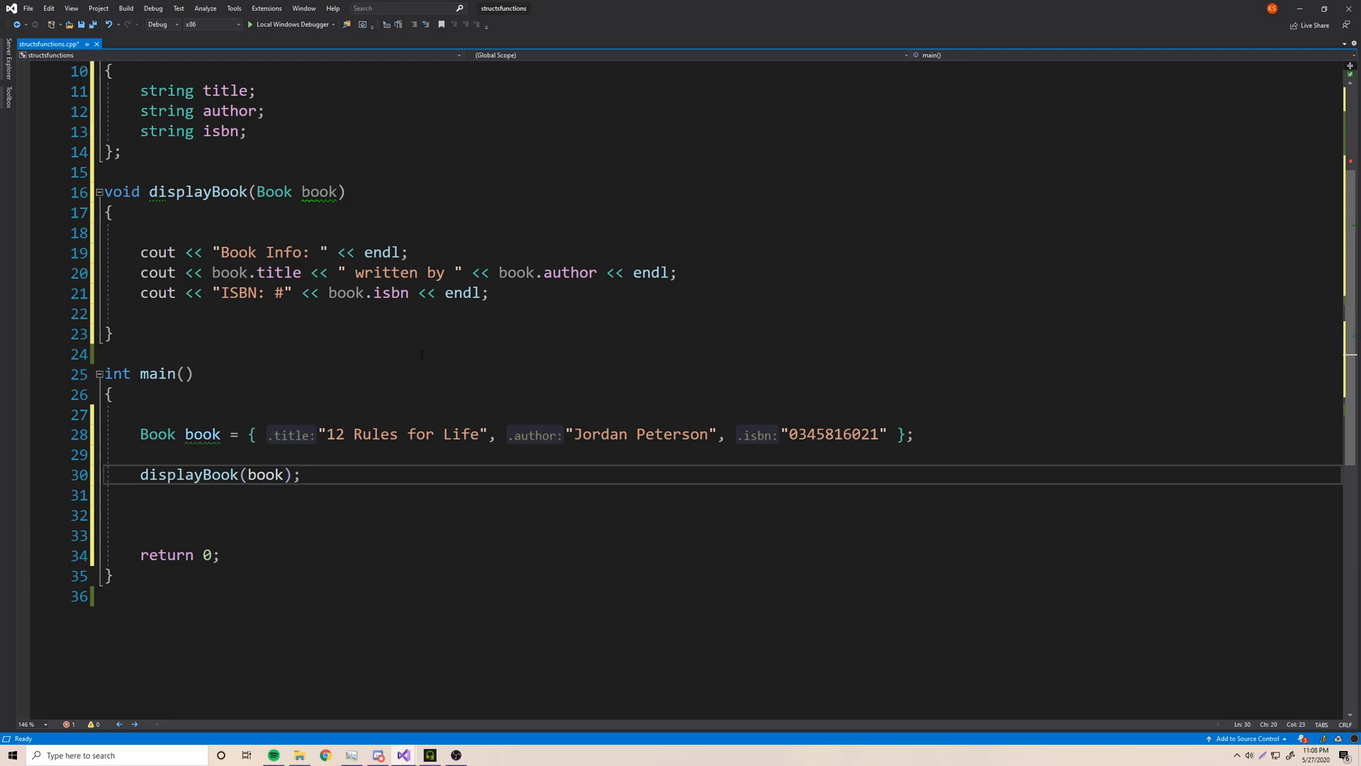
- Run with Local Windows Debugger to show the book info, author and ISBN in the console
click(292, 25)
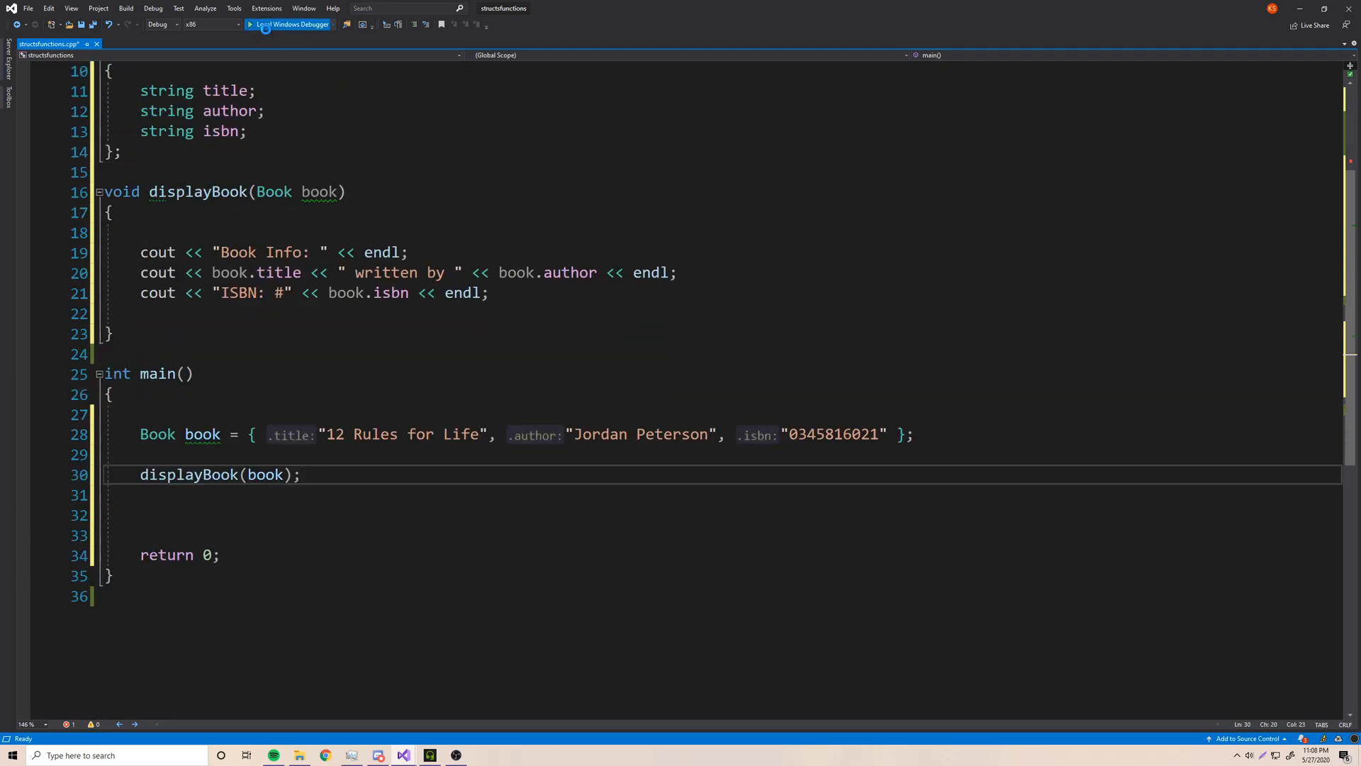
click(291, 24)
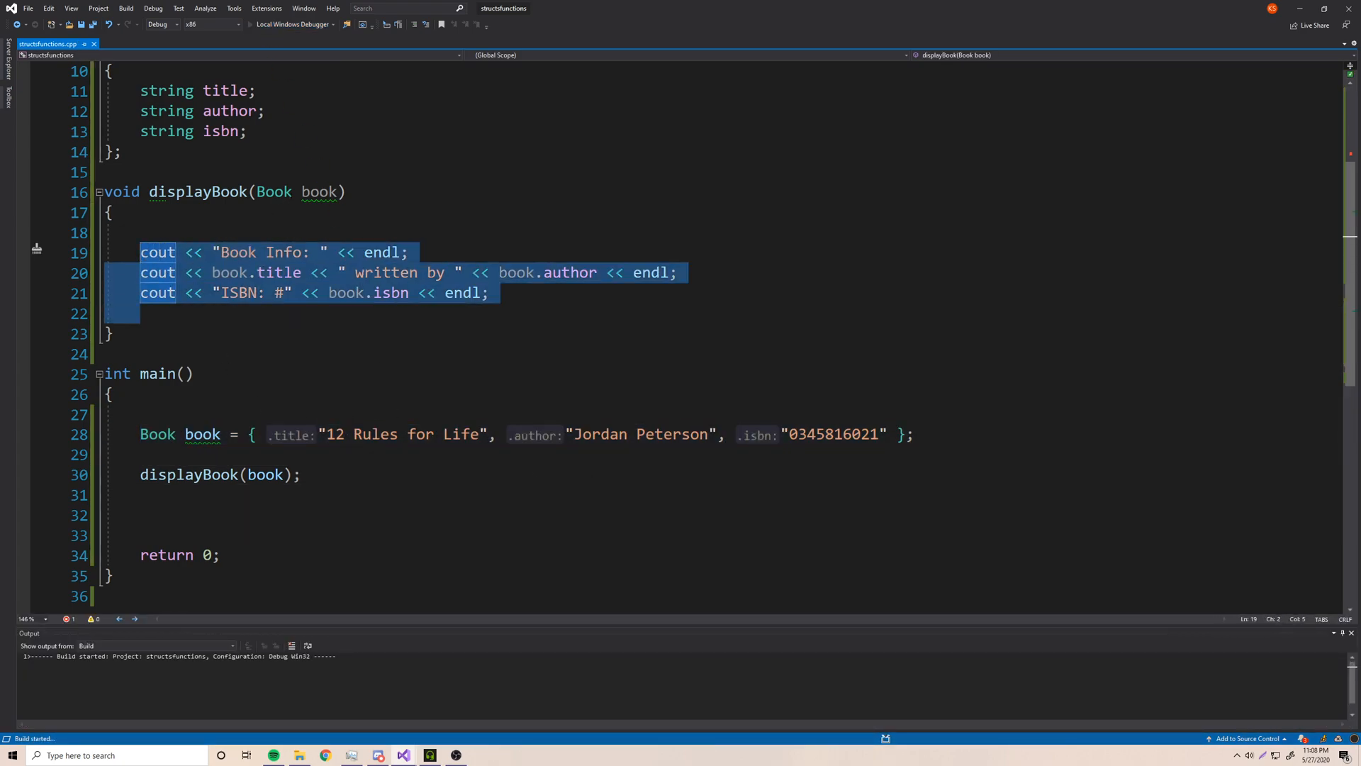
double_click(274, 192)
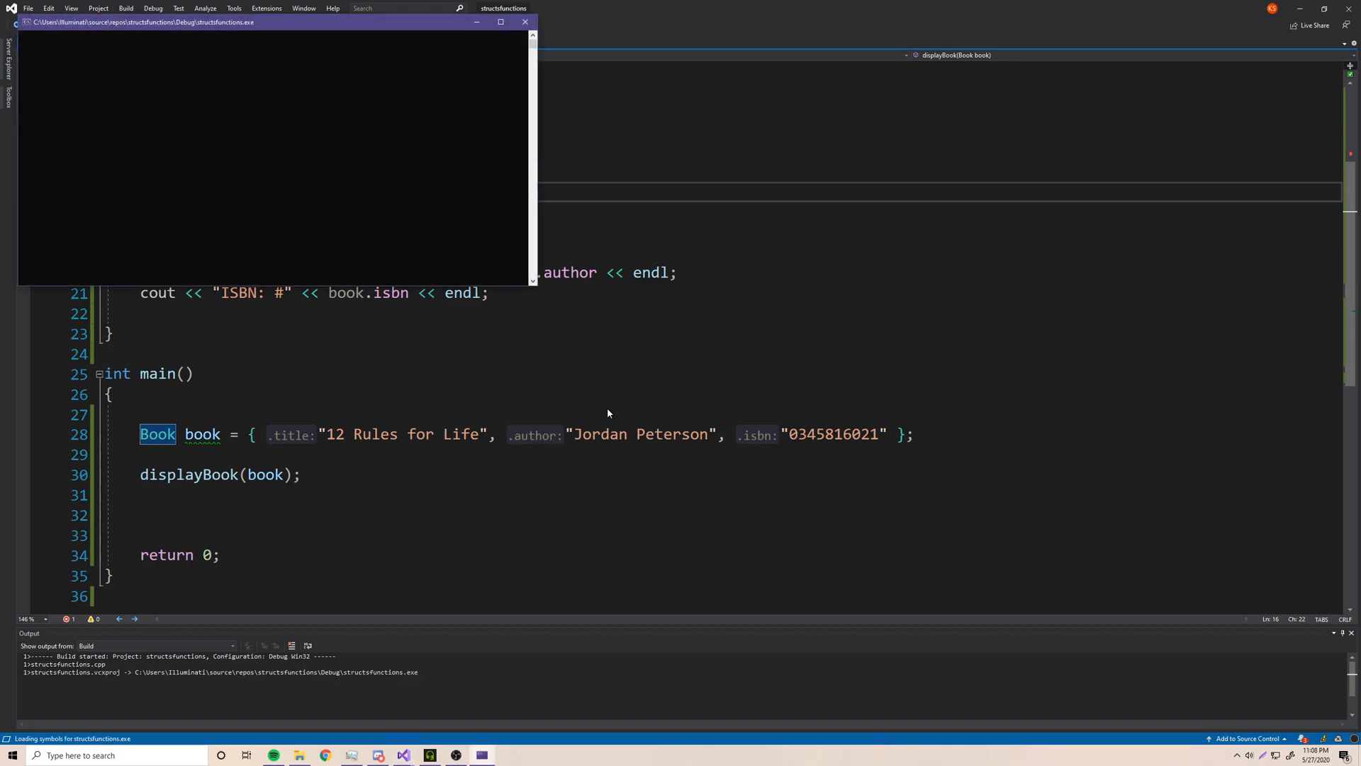
key(F5)
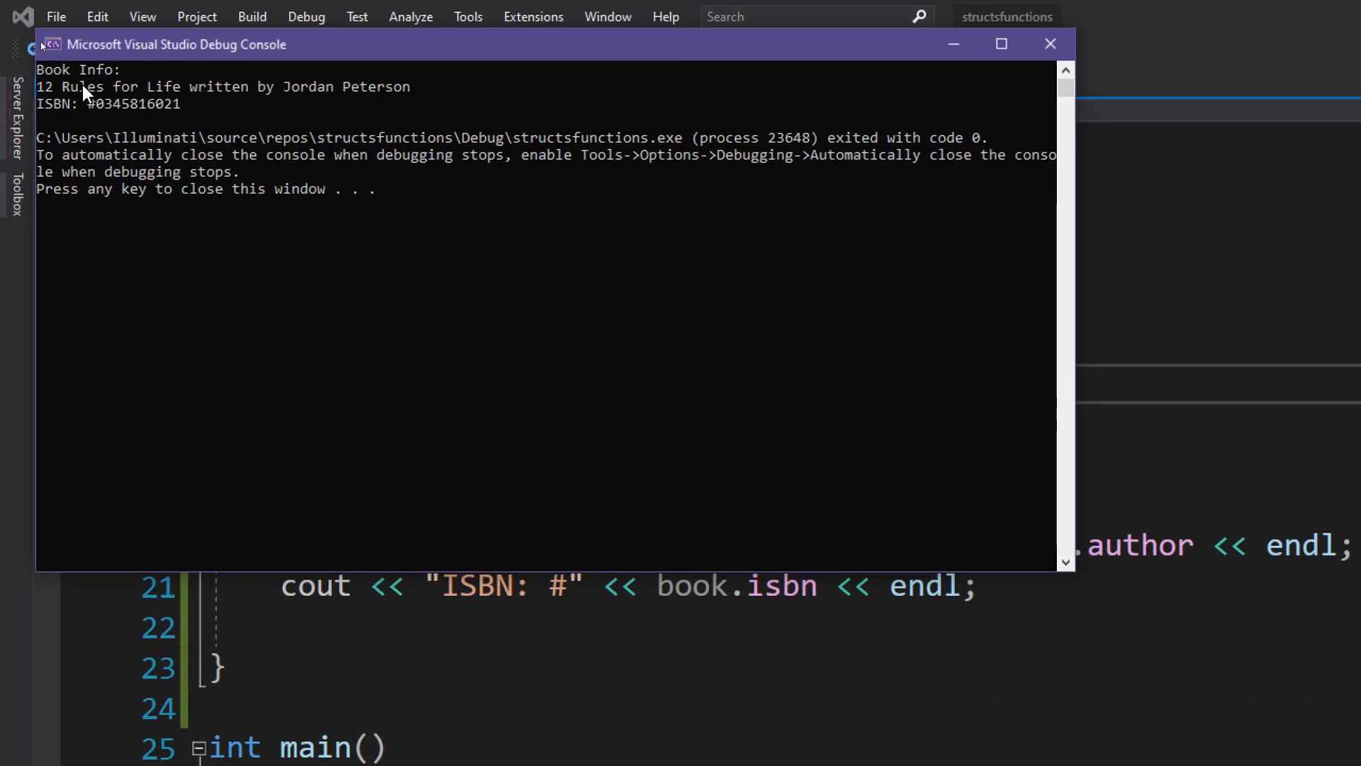
mouse_move(308, 86)
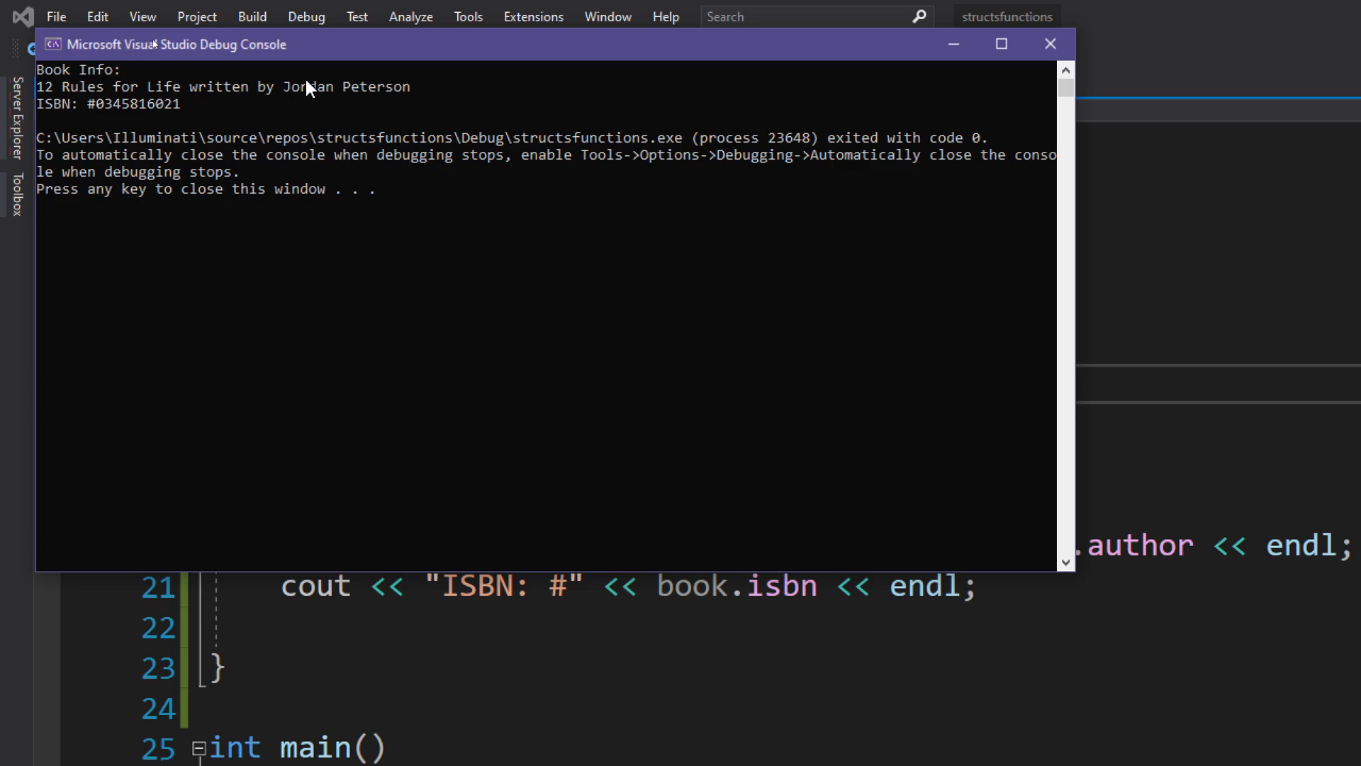
mouse_move(99, 115)
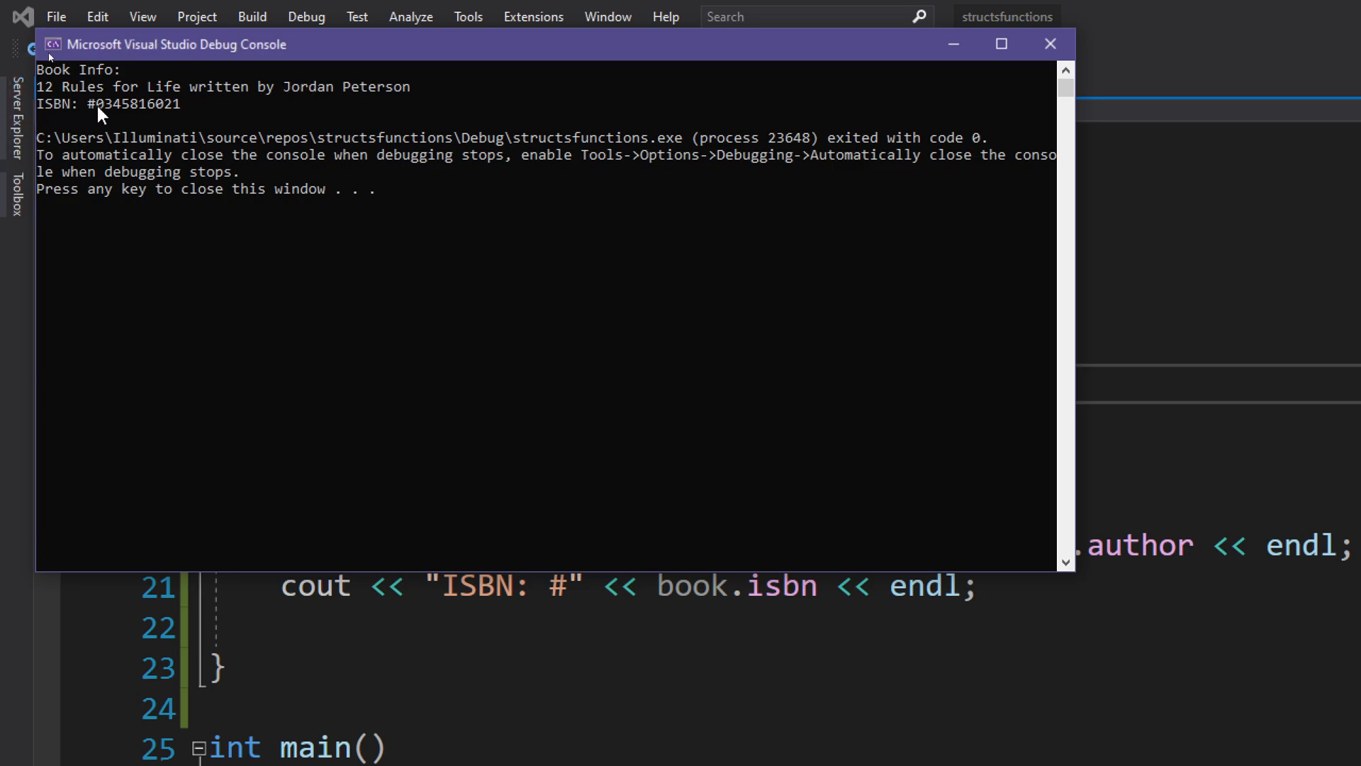
mouse_move(141, 115)
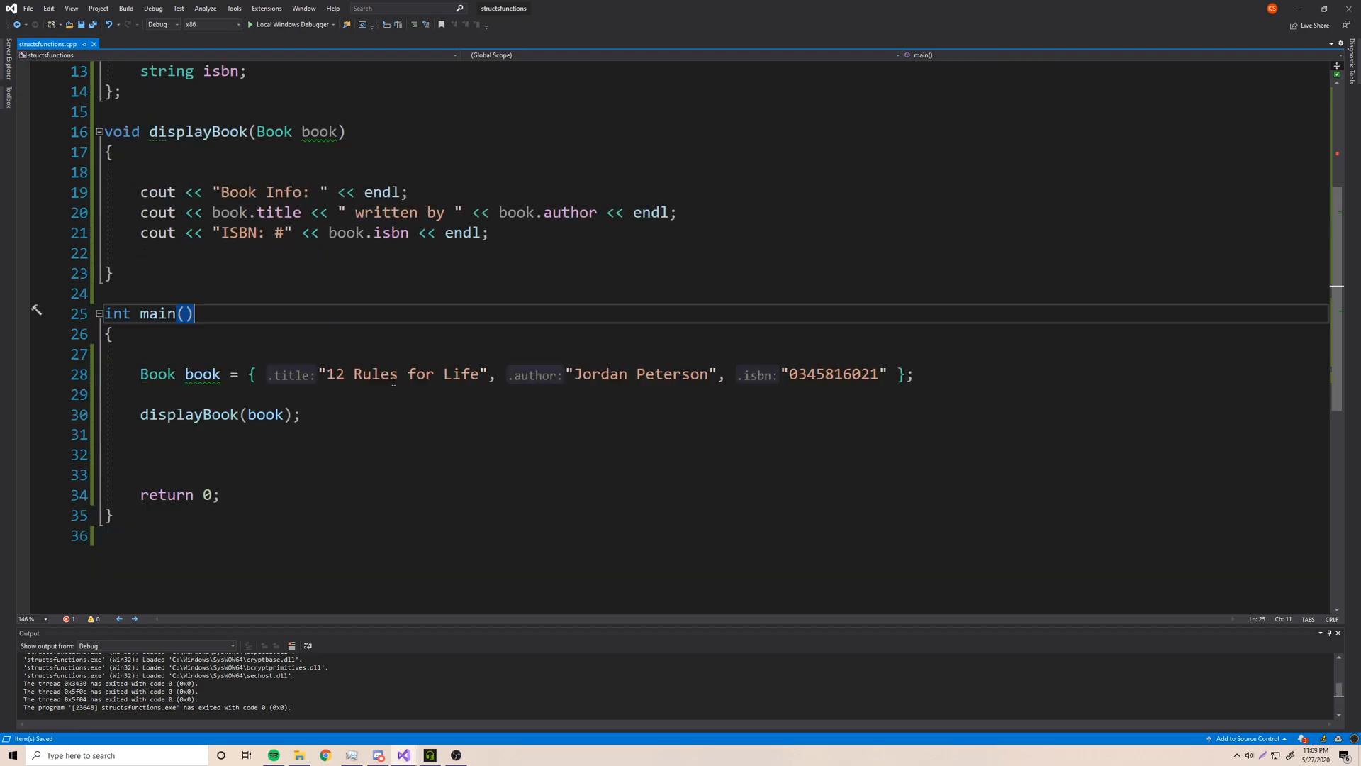
- Change displayBook's parameter from Book book to Book& book
scroll(up, 3)
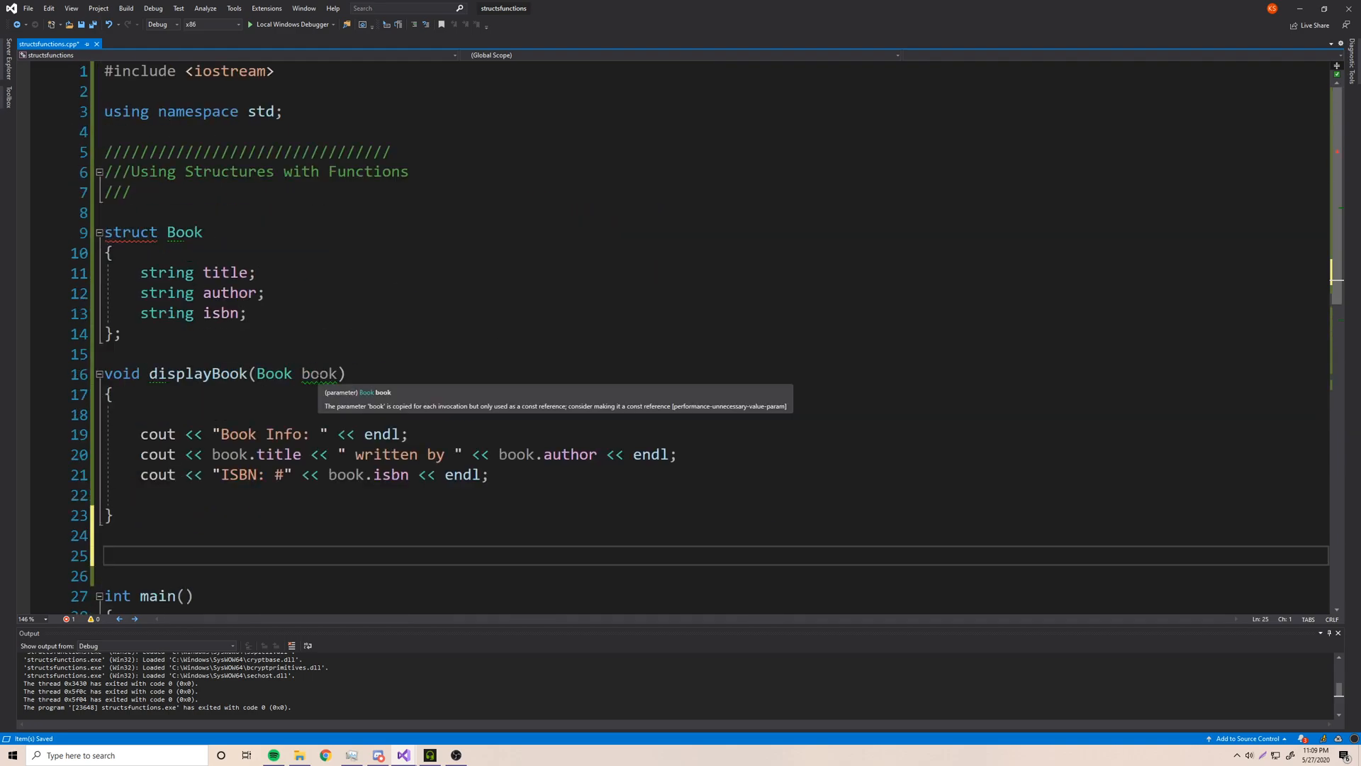
scroll(down, 3)
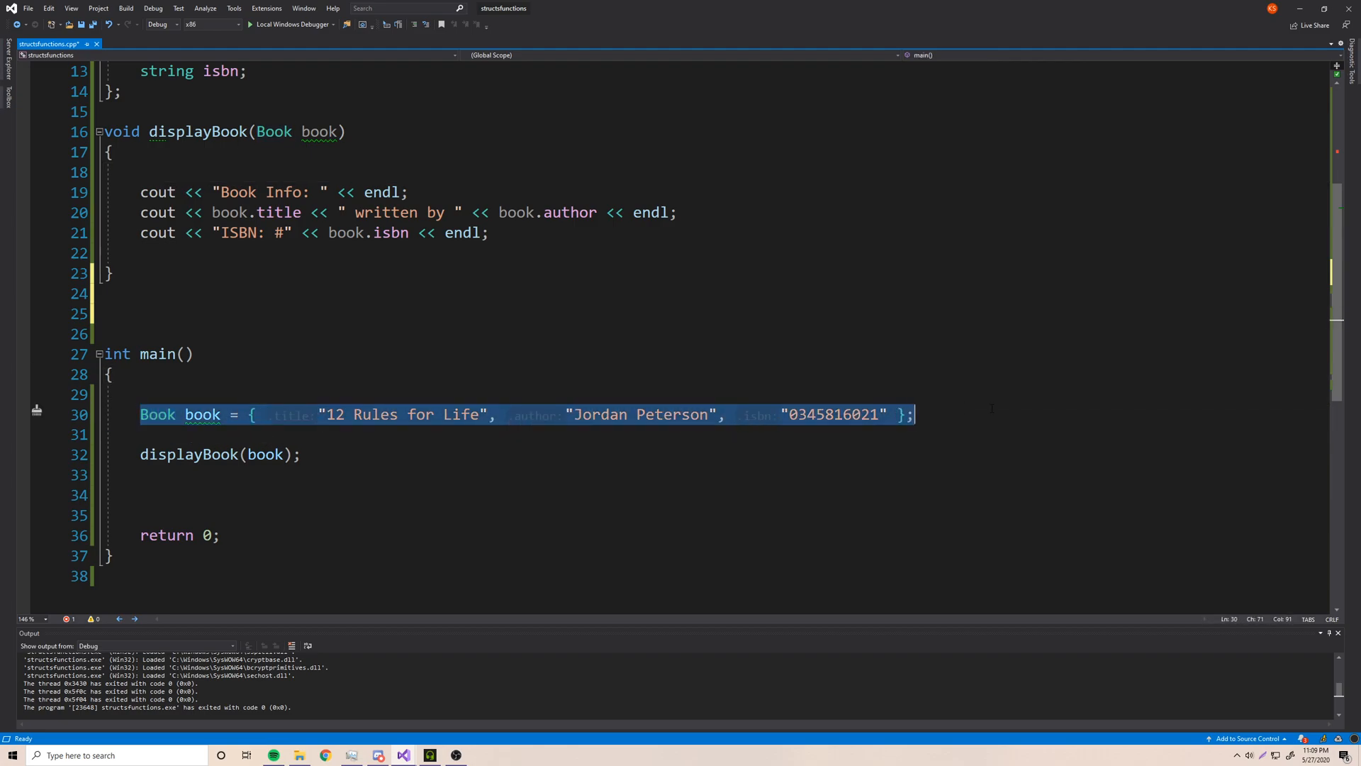
click(113, 375)
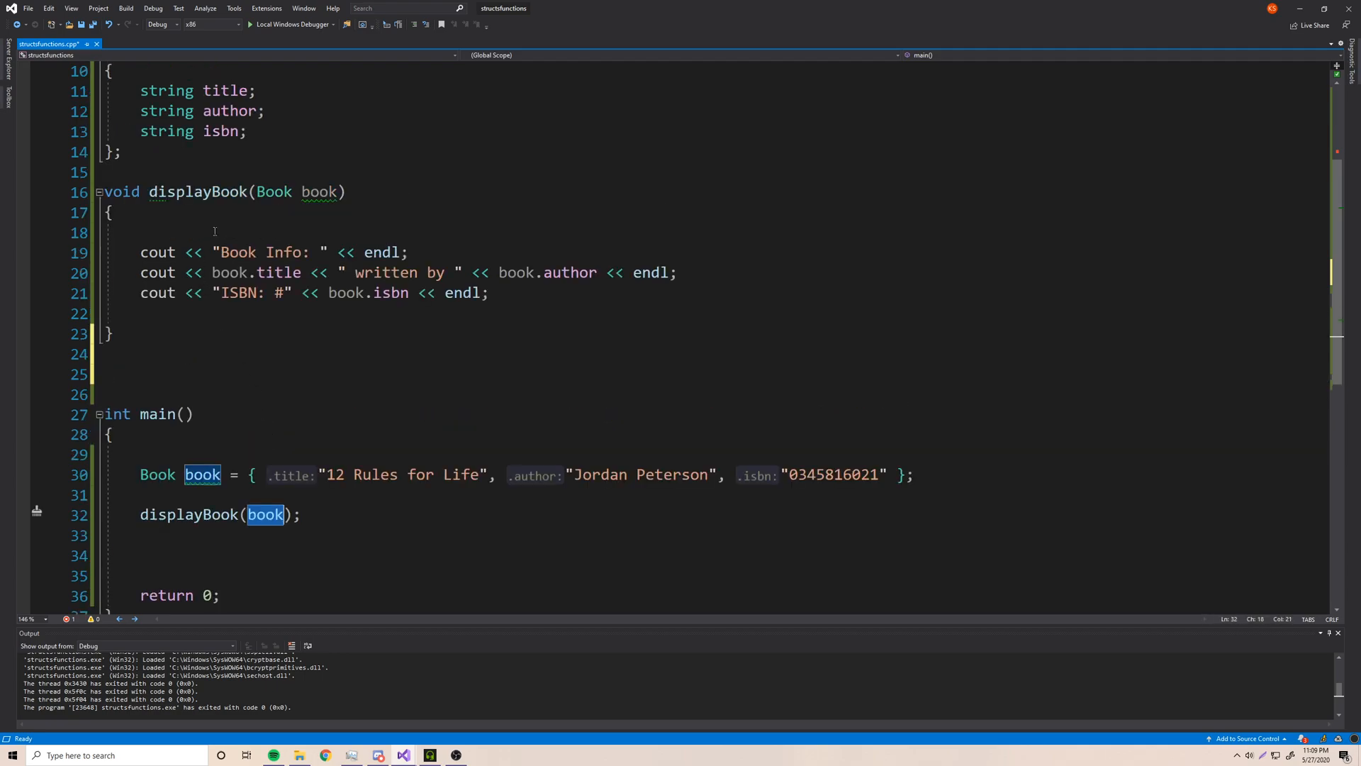
click(157, 252)
text(&)
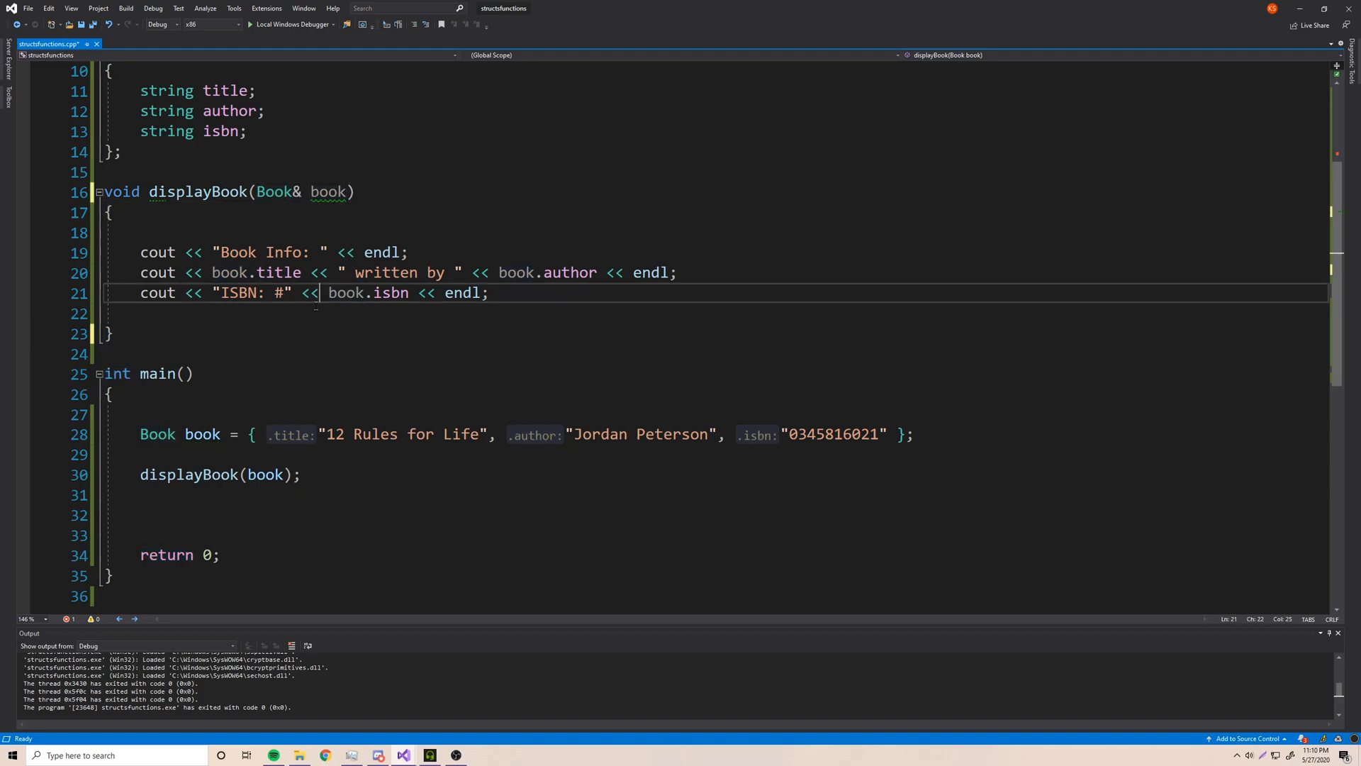
double_click(277, 191)
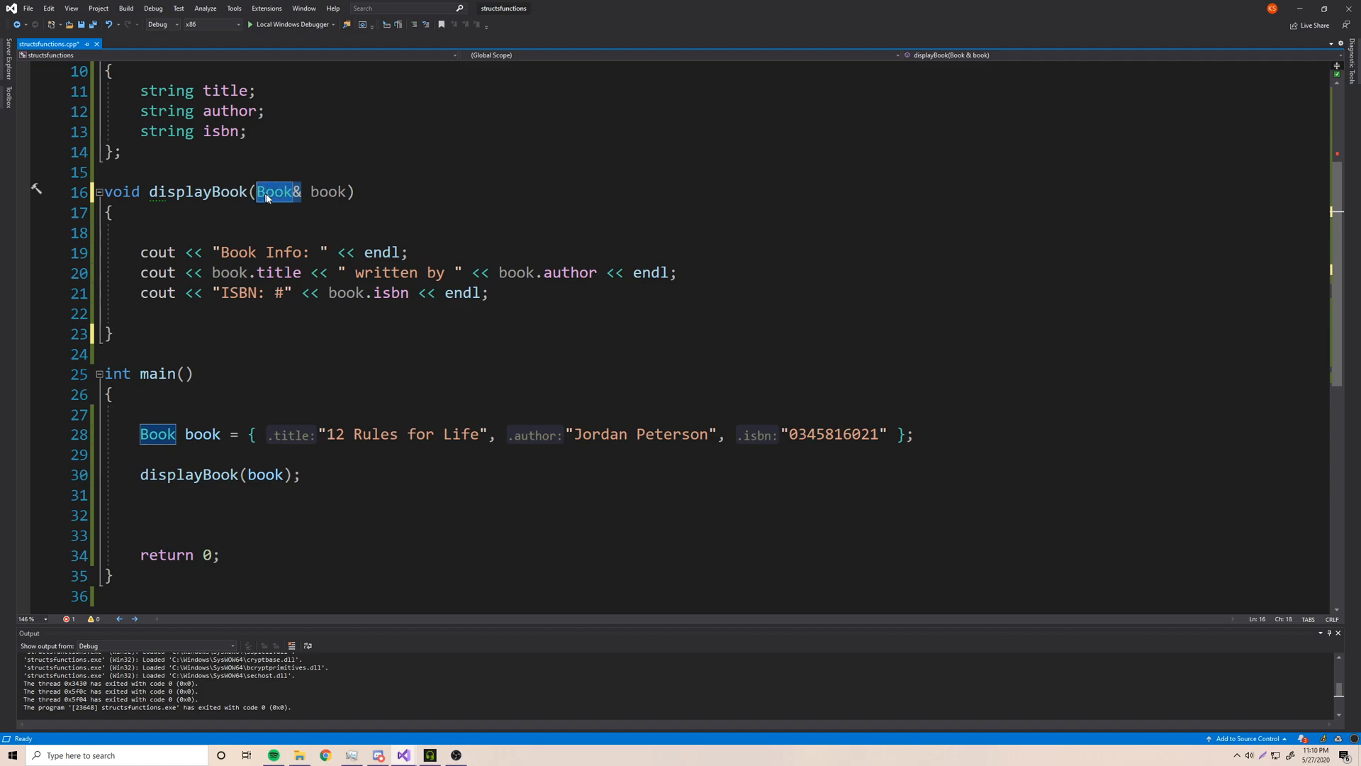
double_click(328, 130)
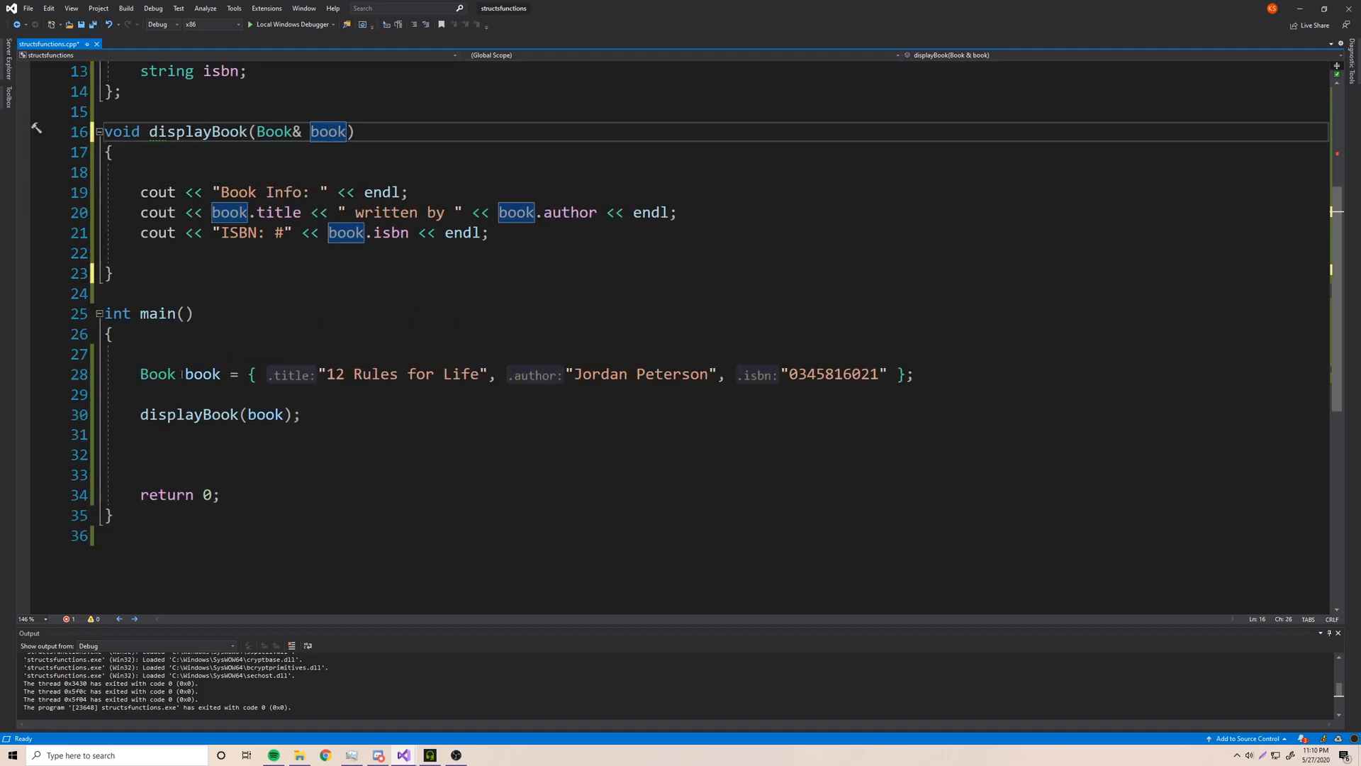
double_click(265, 414)
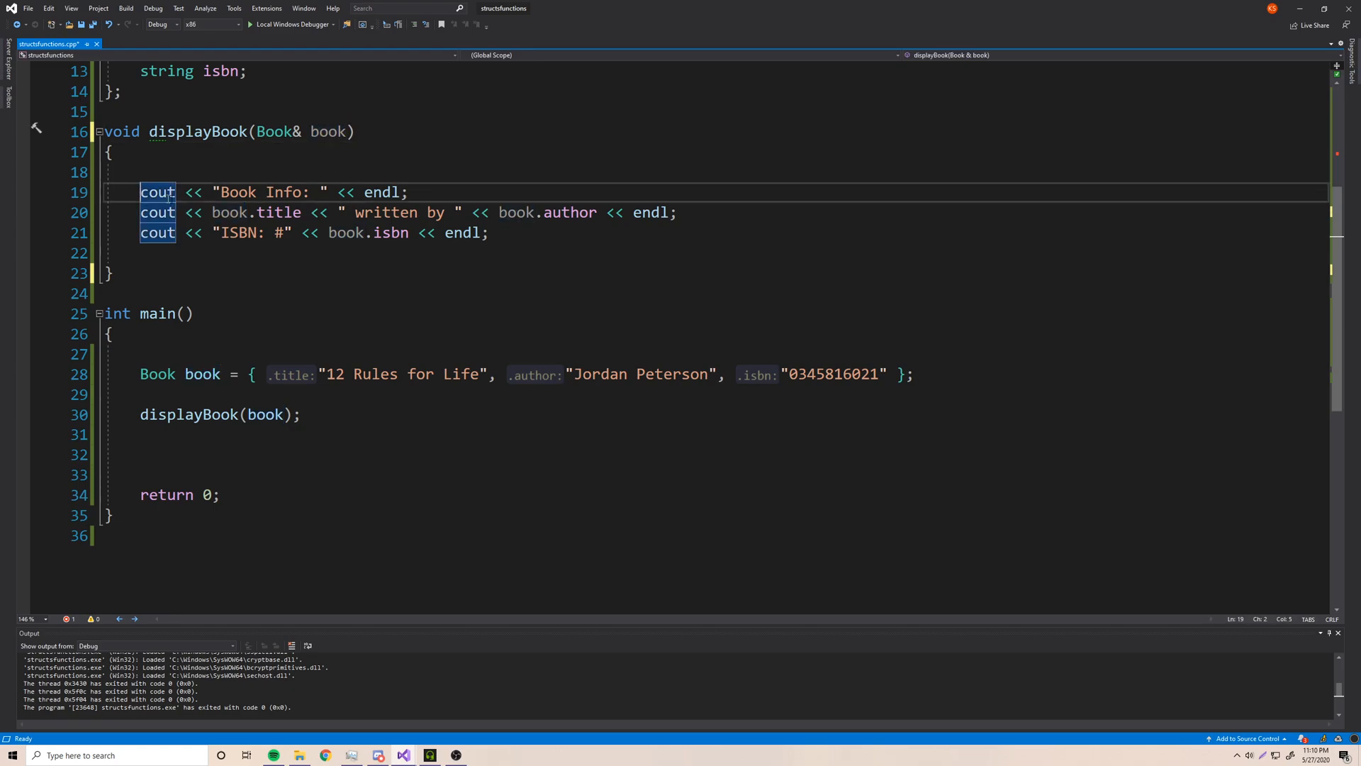
drag(142, 191, 489, 233)
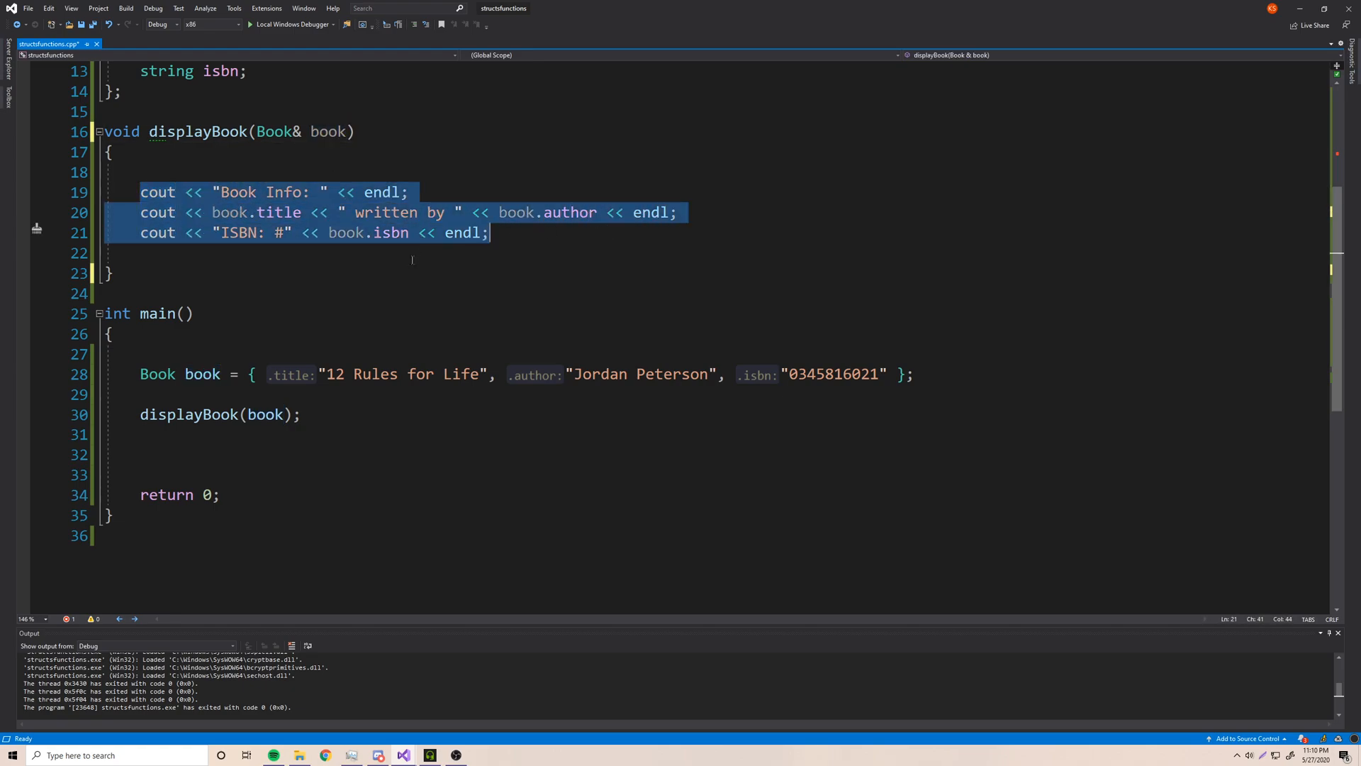
double_click(330, 131)
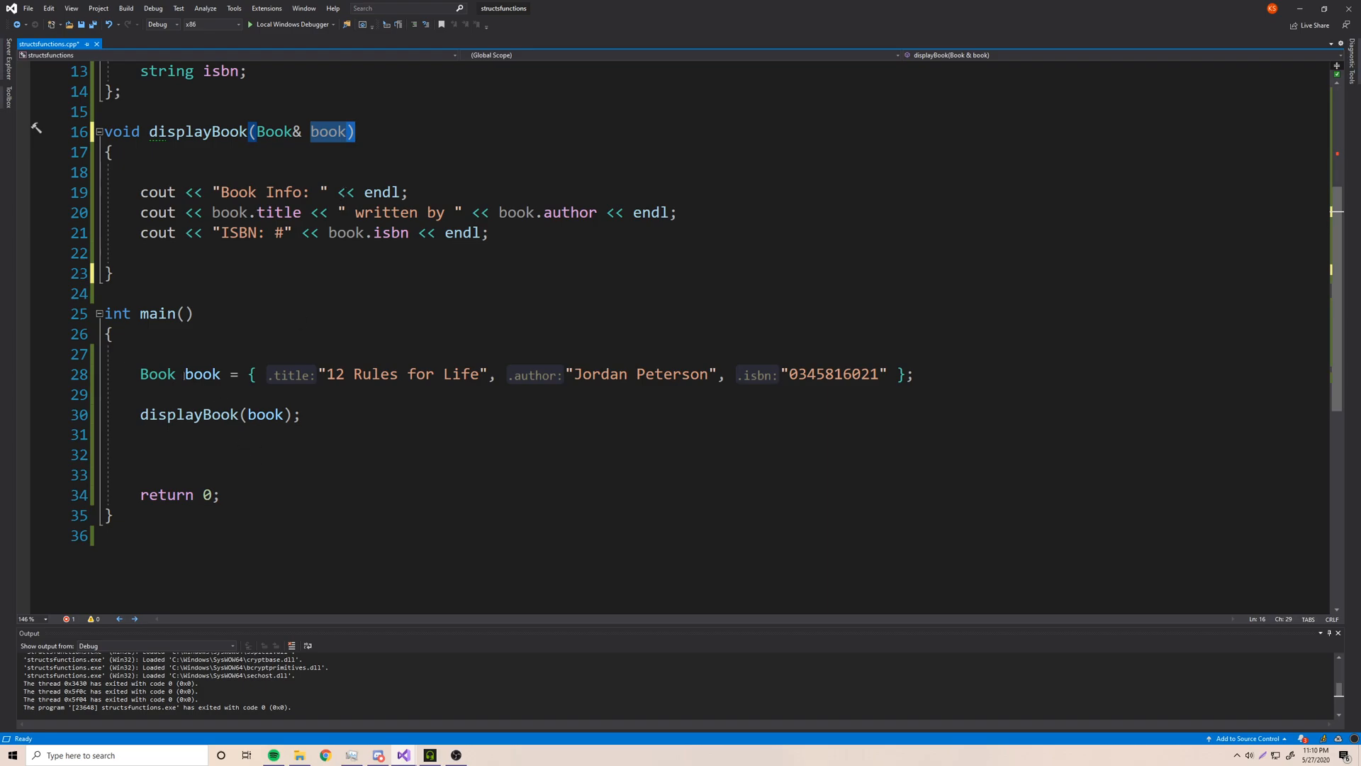
click(173, 354)
text(2131)
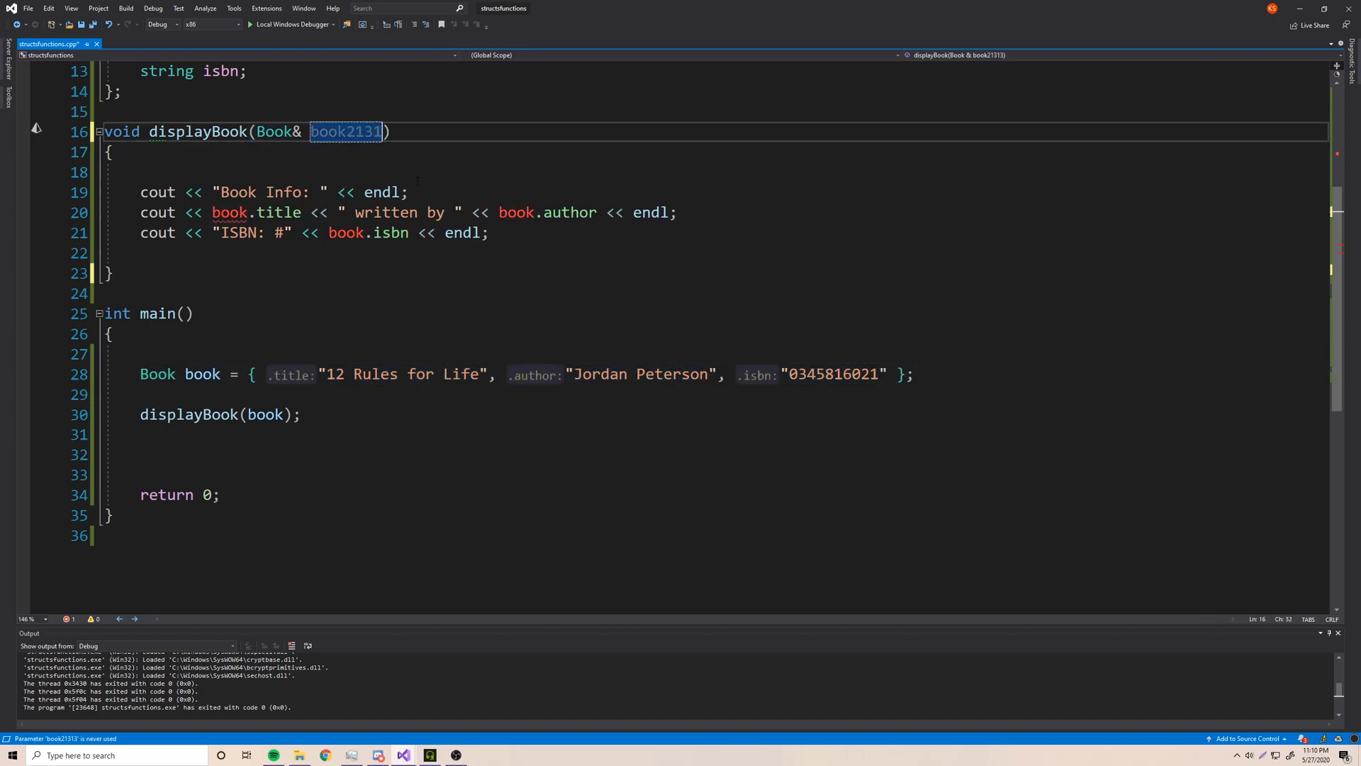
text(bookTwo)
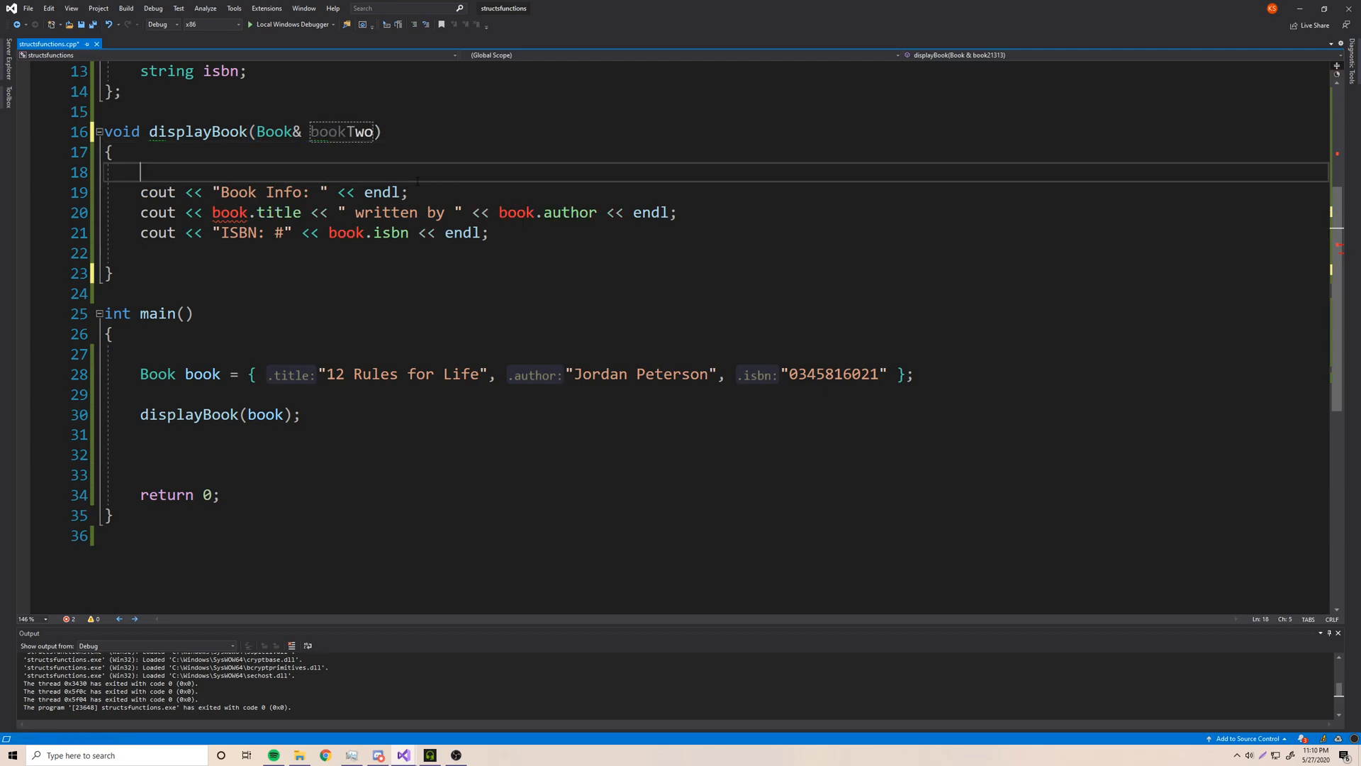
double_click(342, 130)
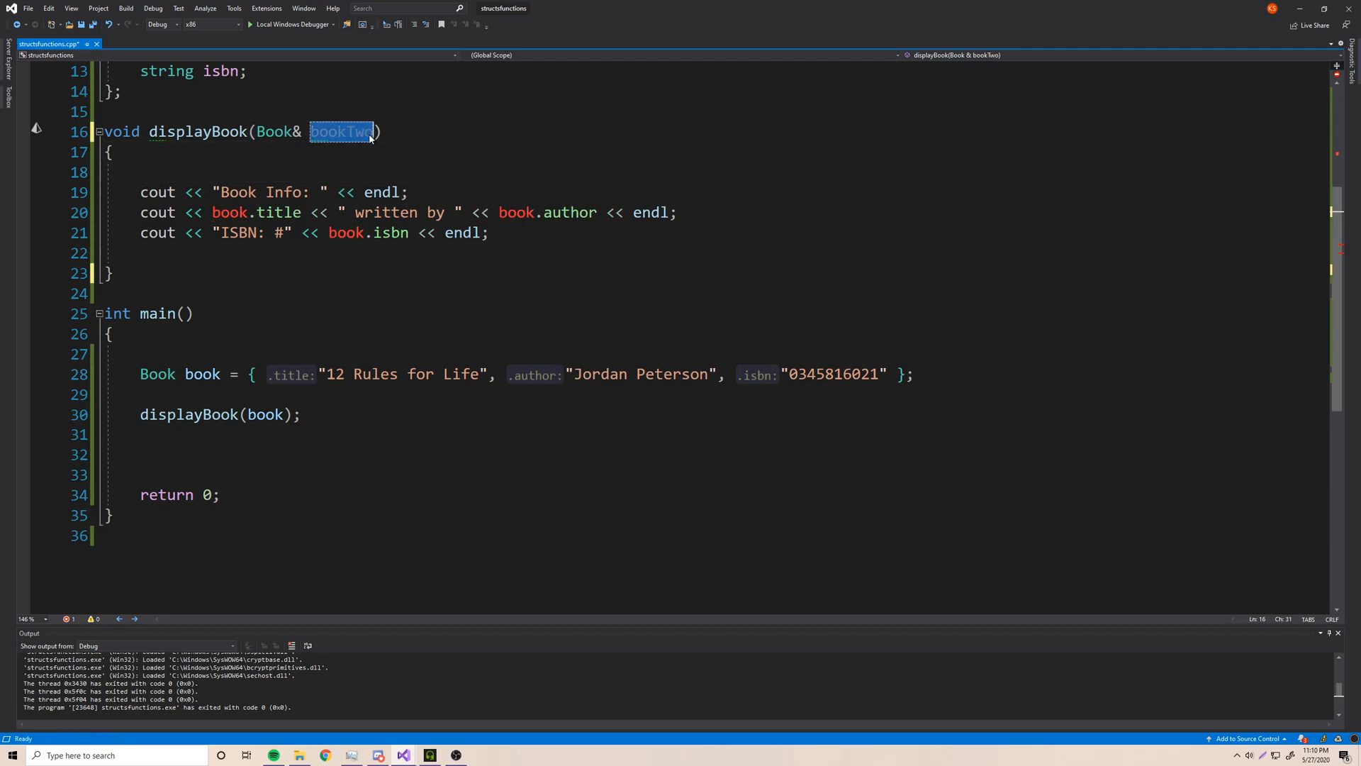
click(143, 354)
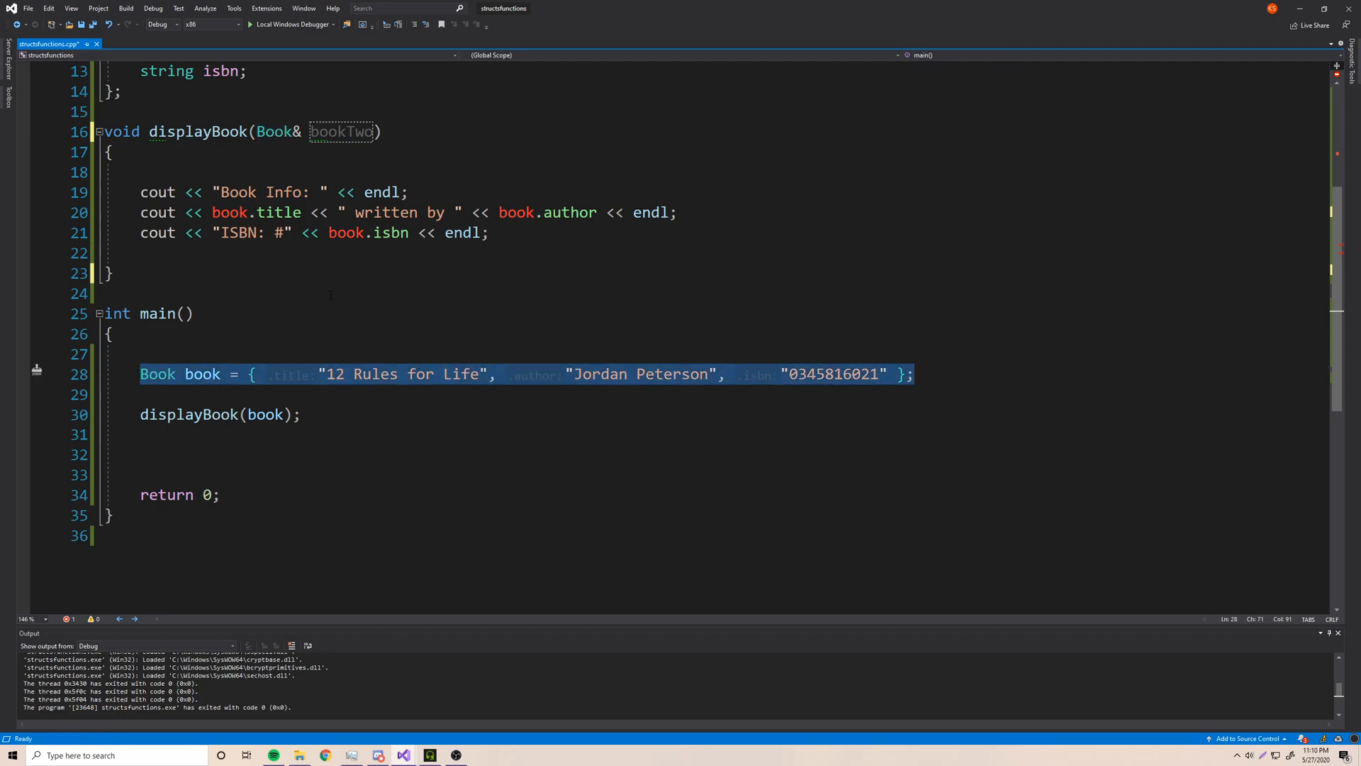
double_click(327, 130)
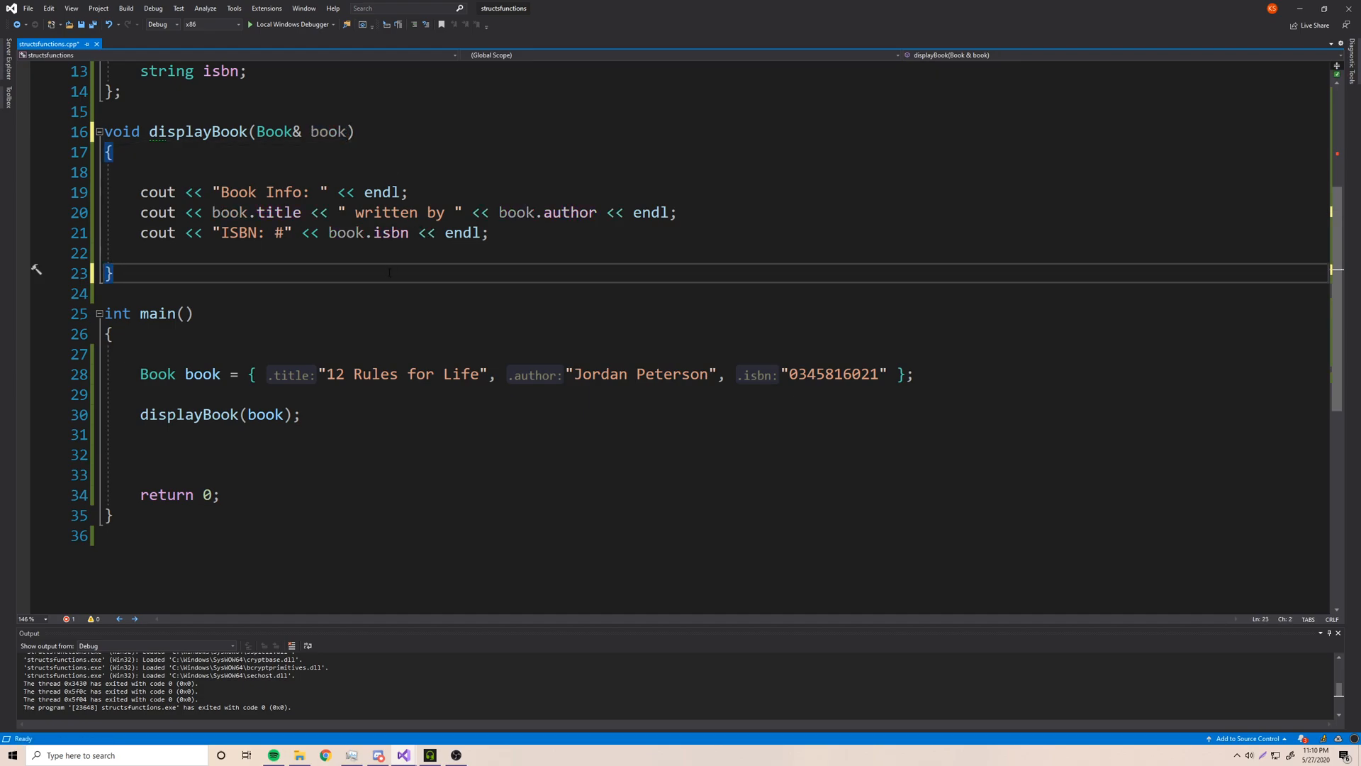
click(311, 233)
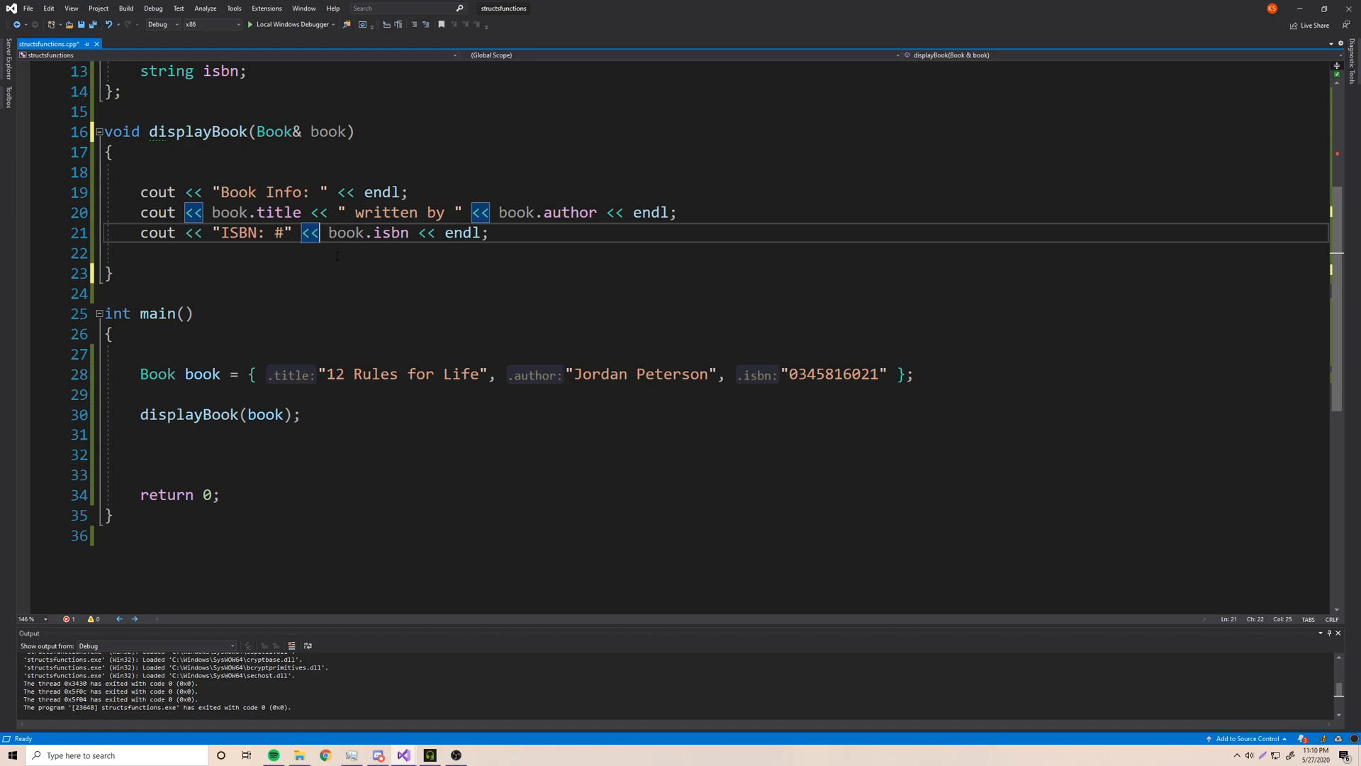
scroll(up, 3)
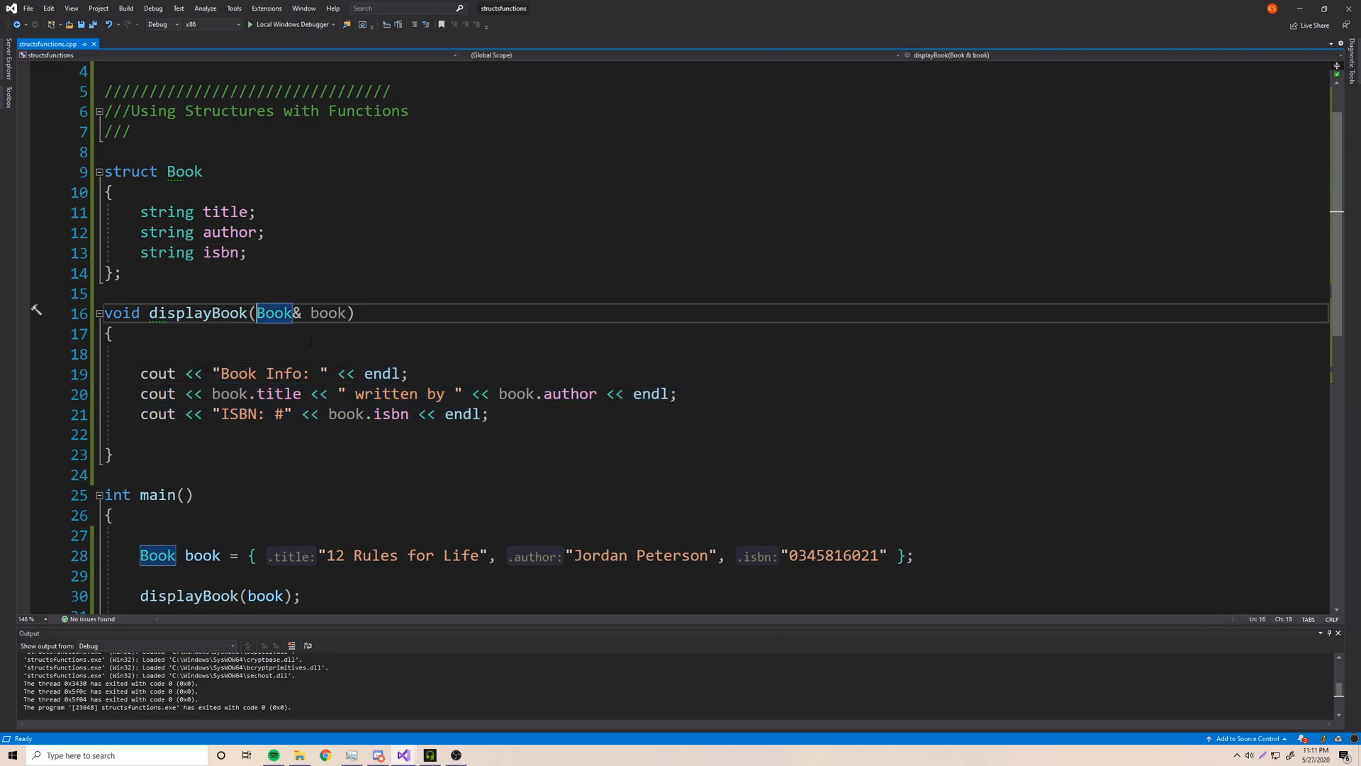
- Make the parameter const Book&, testing with book.title = "1313"; then removing it
text(const)
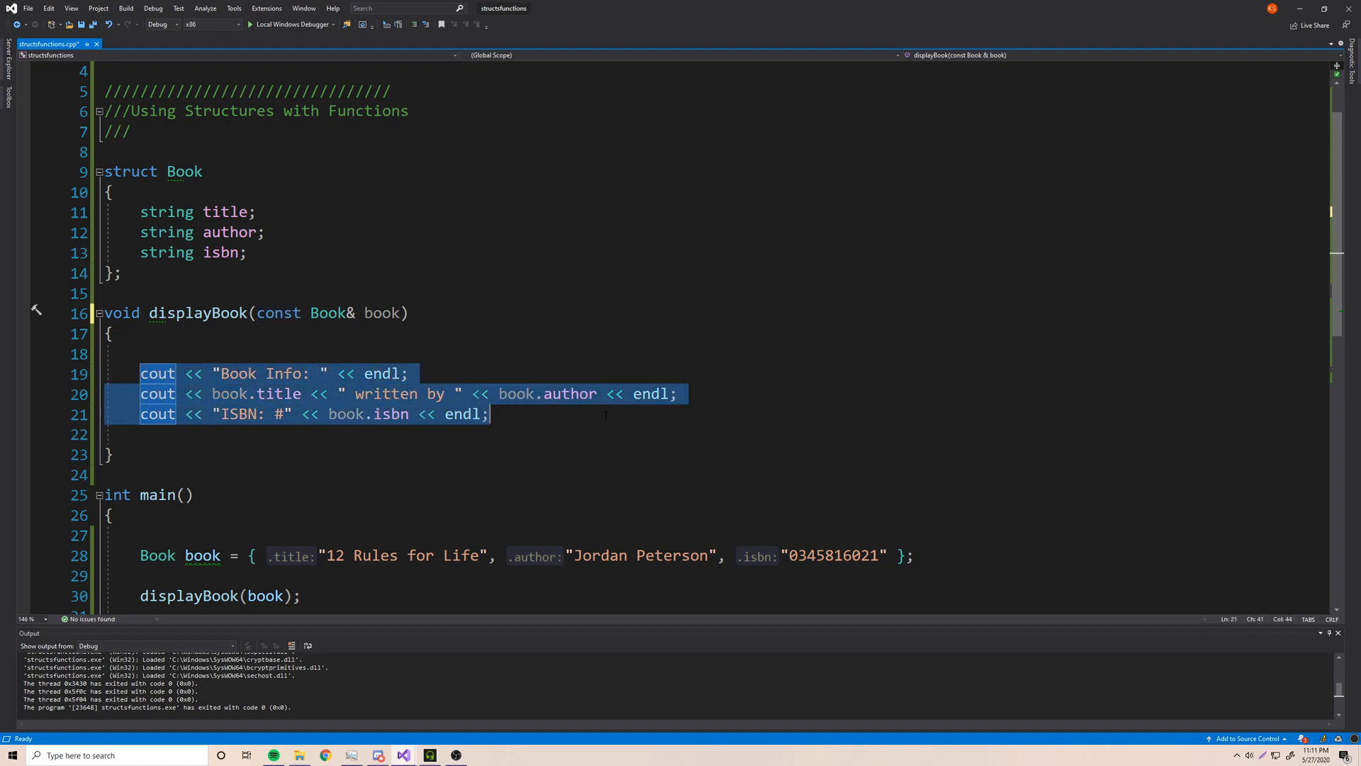
double_click(279, 312)
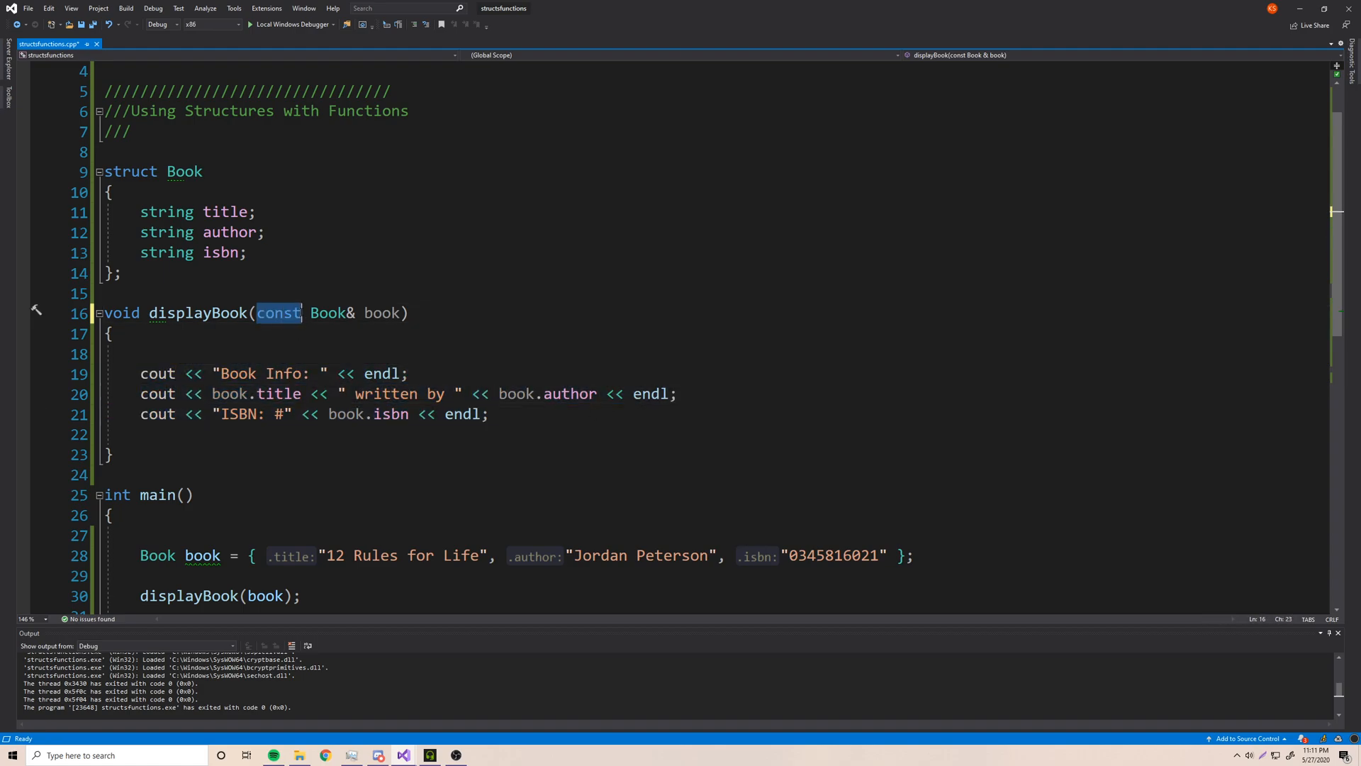
key(enter)
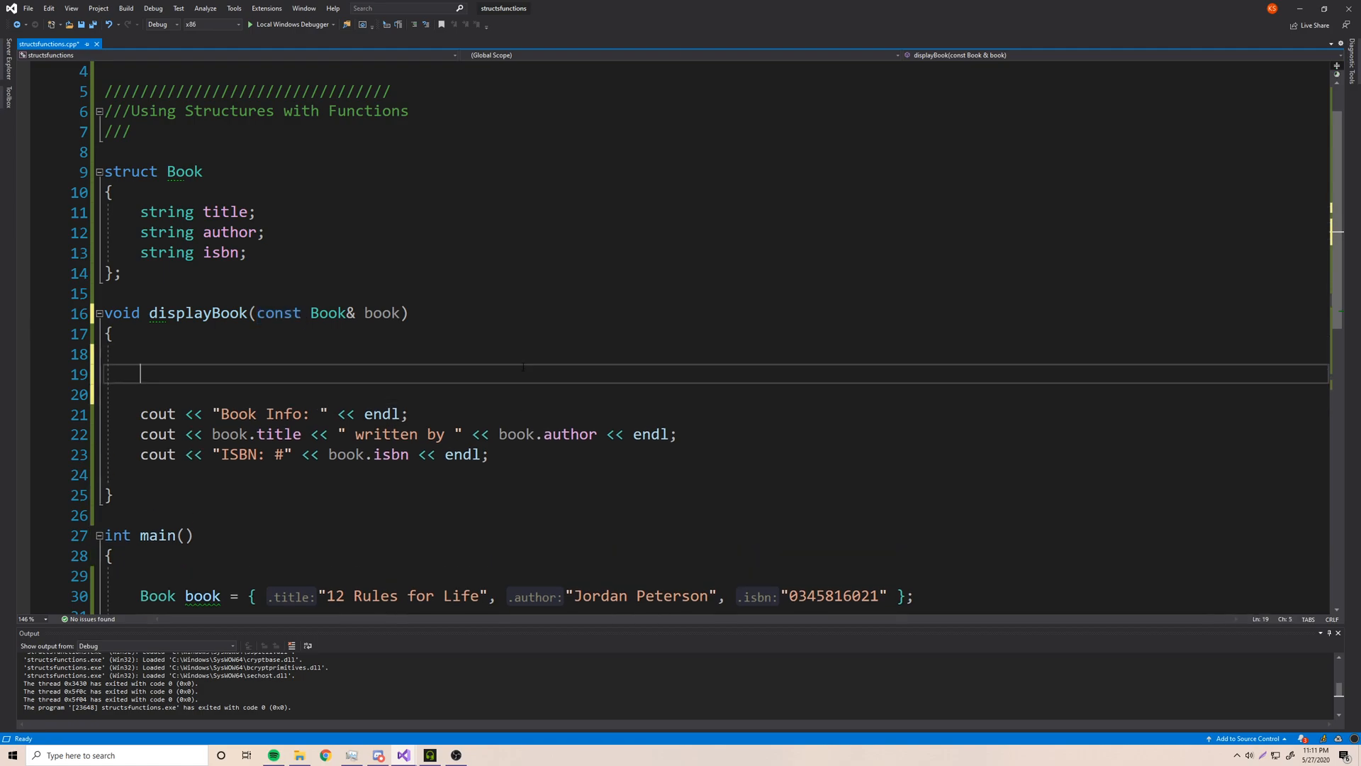
text(book.title)
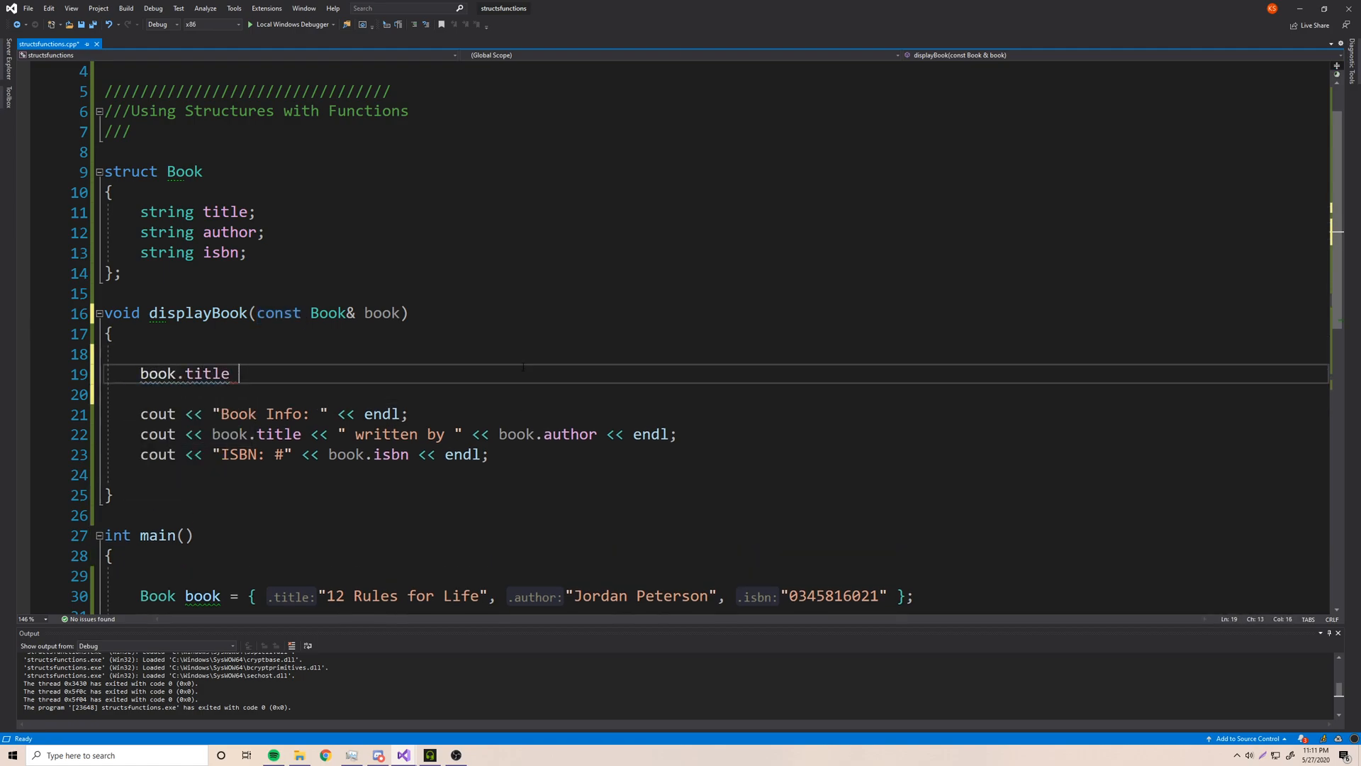
text(= "1313";)
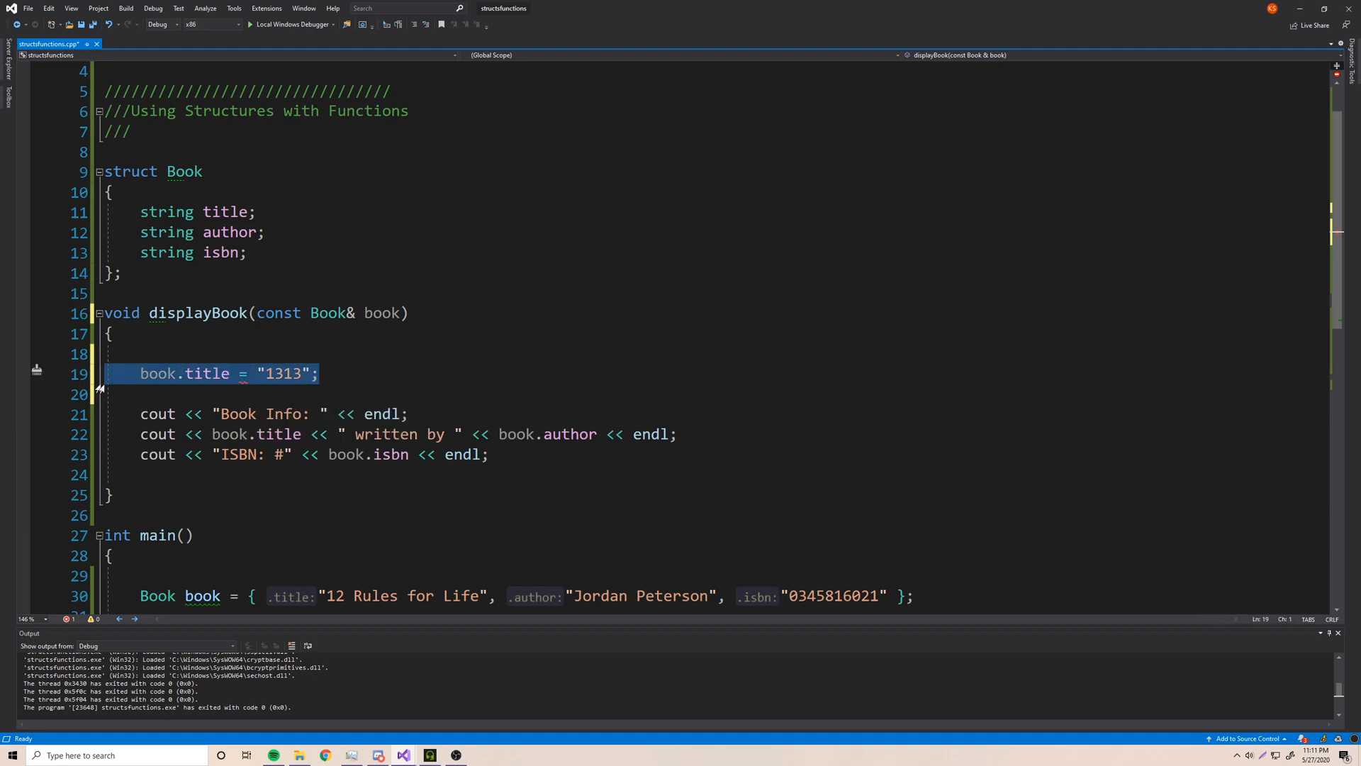
key(Delete)
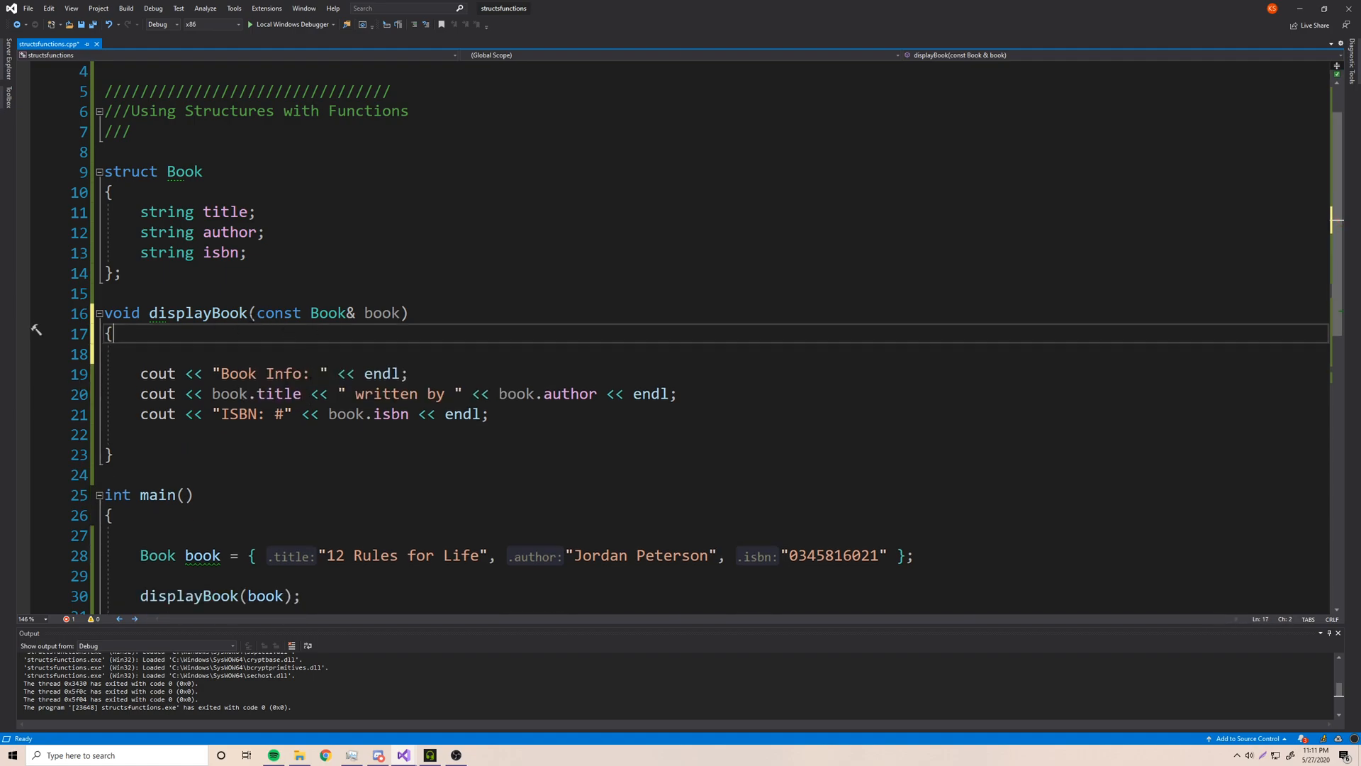
double_click(278, 312)
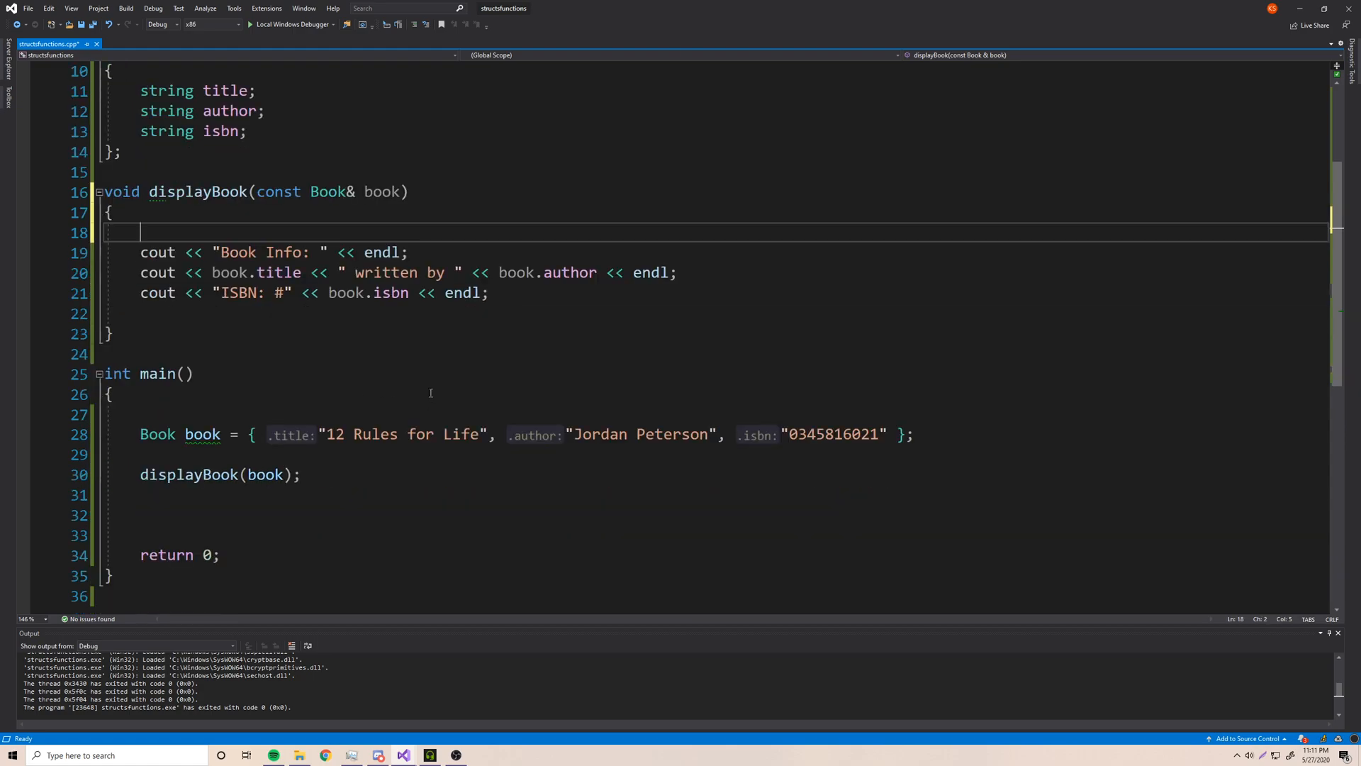
- Review the const-reference displayBook and position the cursor above main
scroll(up, 3)
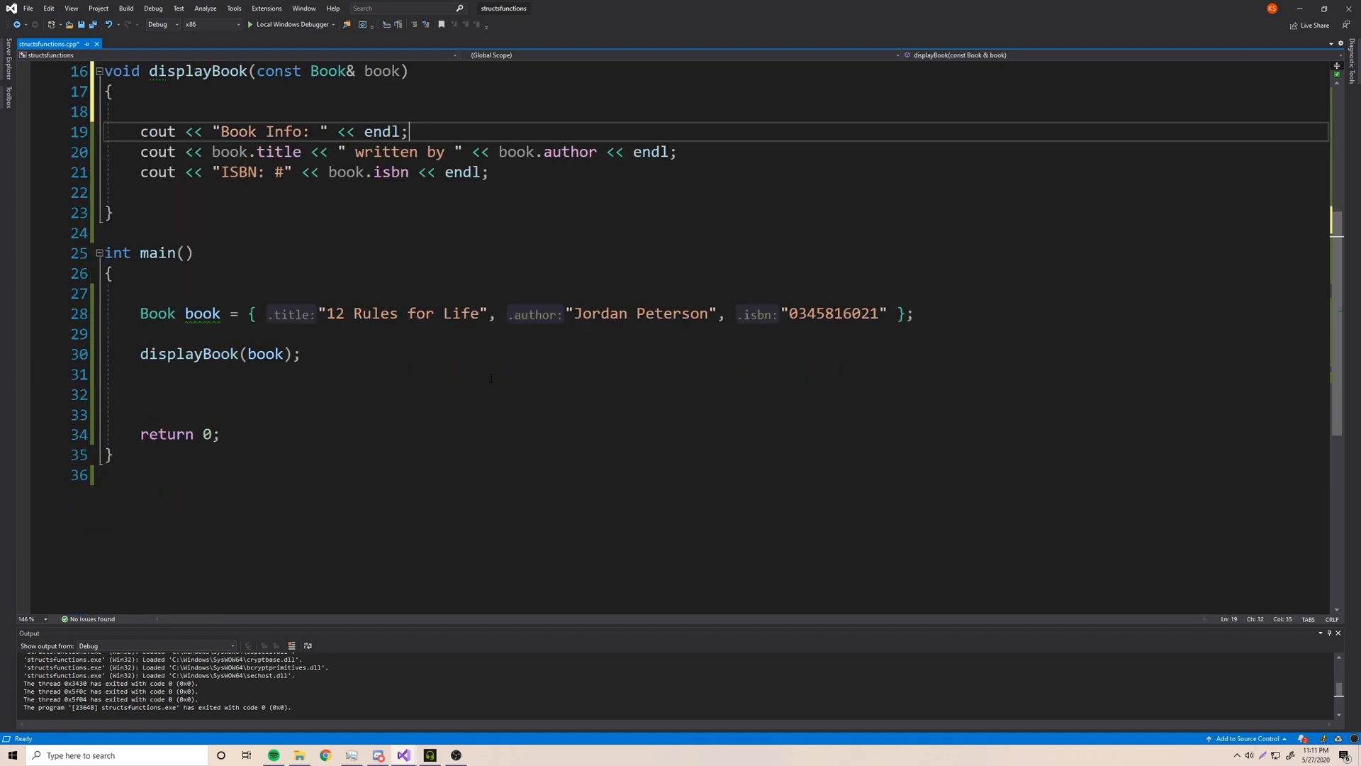
click(372, 414)
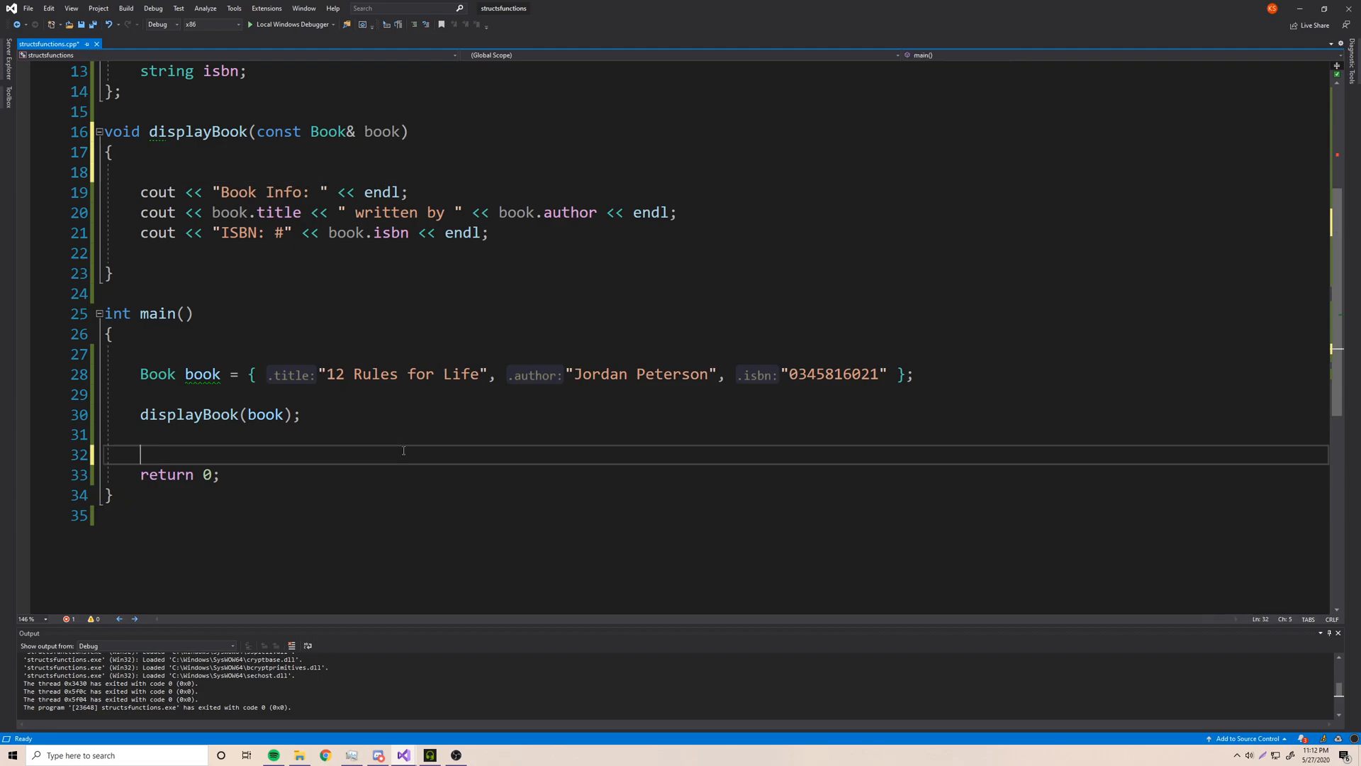
click(300, 414)
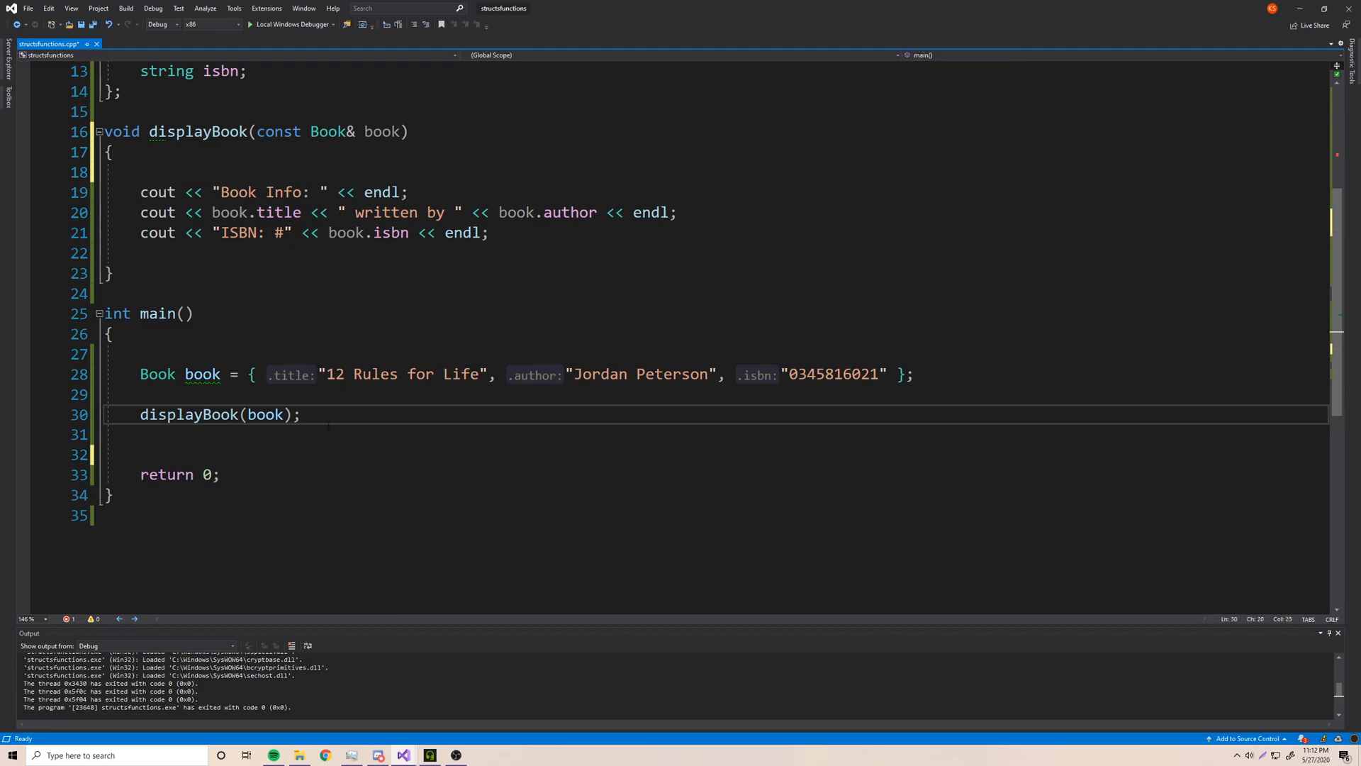
scroll(up, 3)
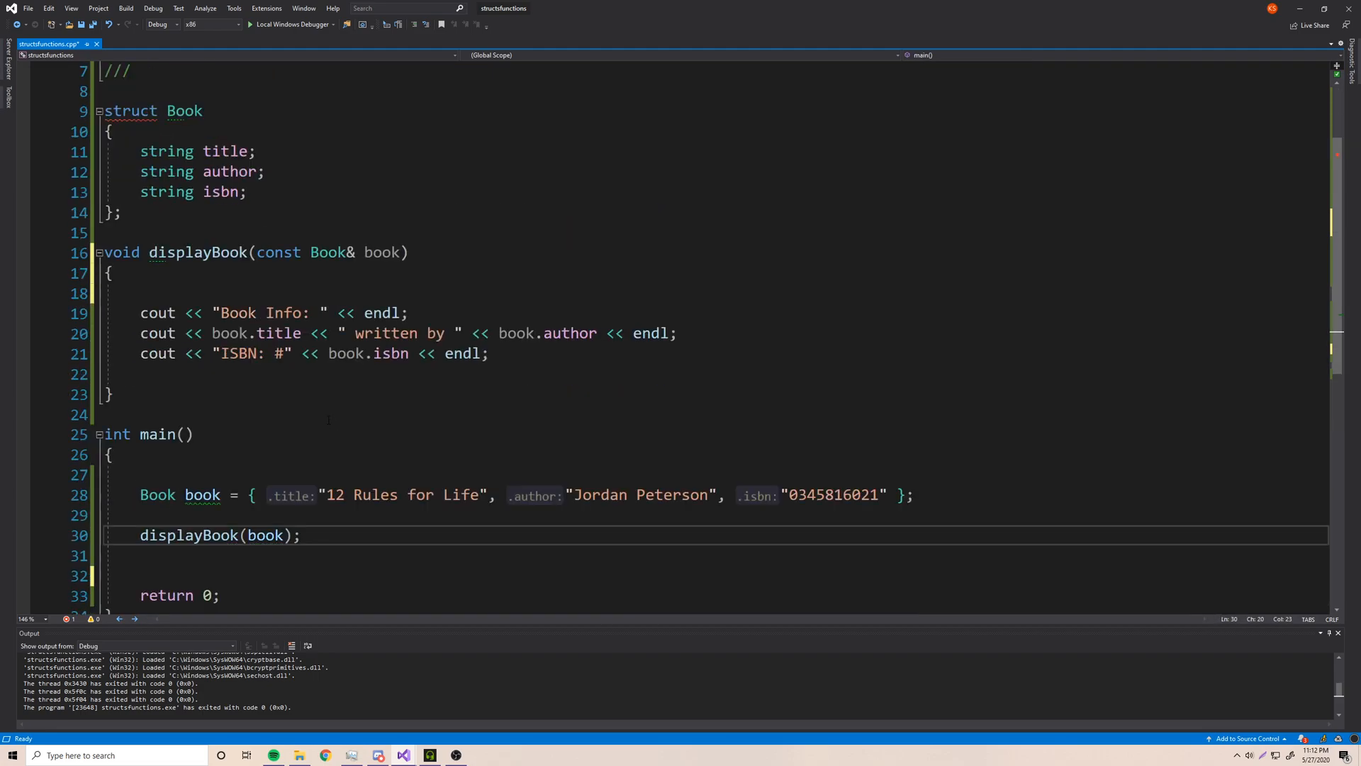
scroll(up, 3)
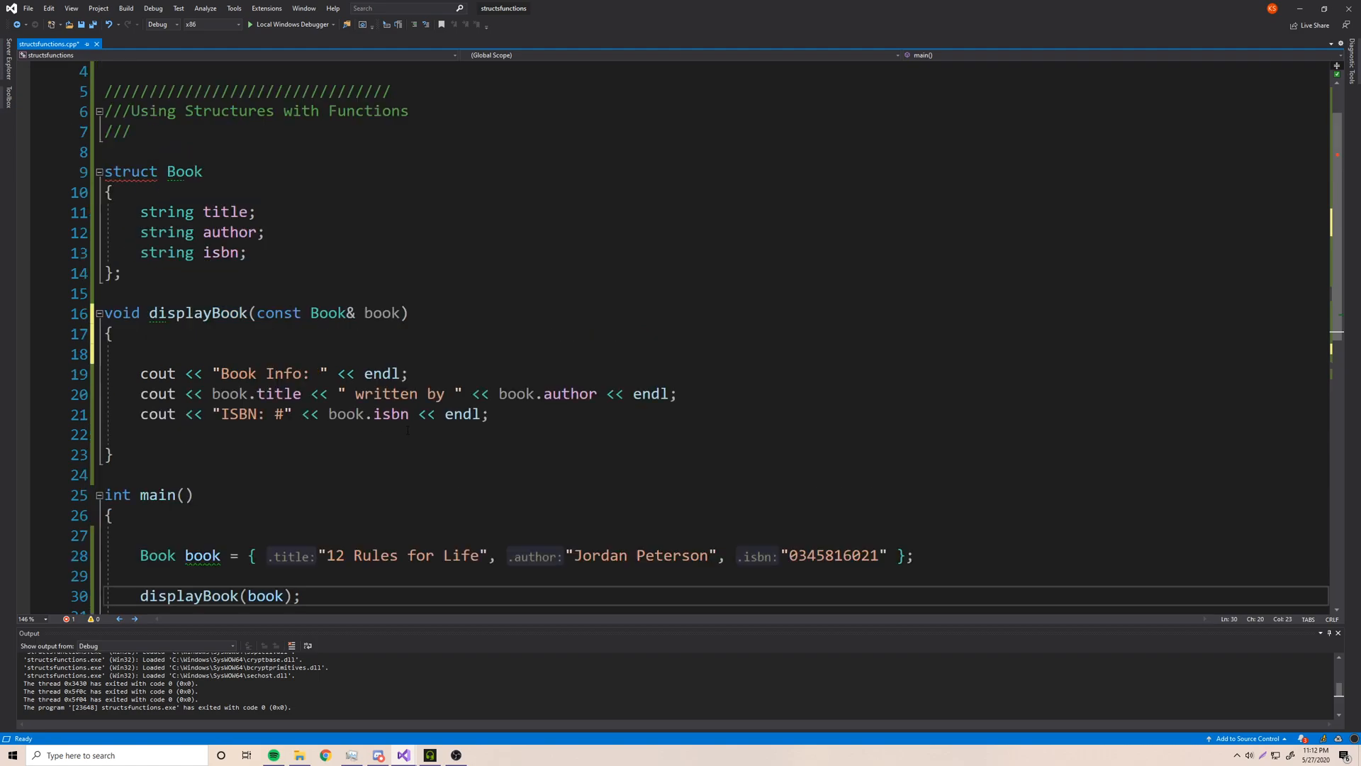
scroll(down, 3)
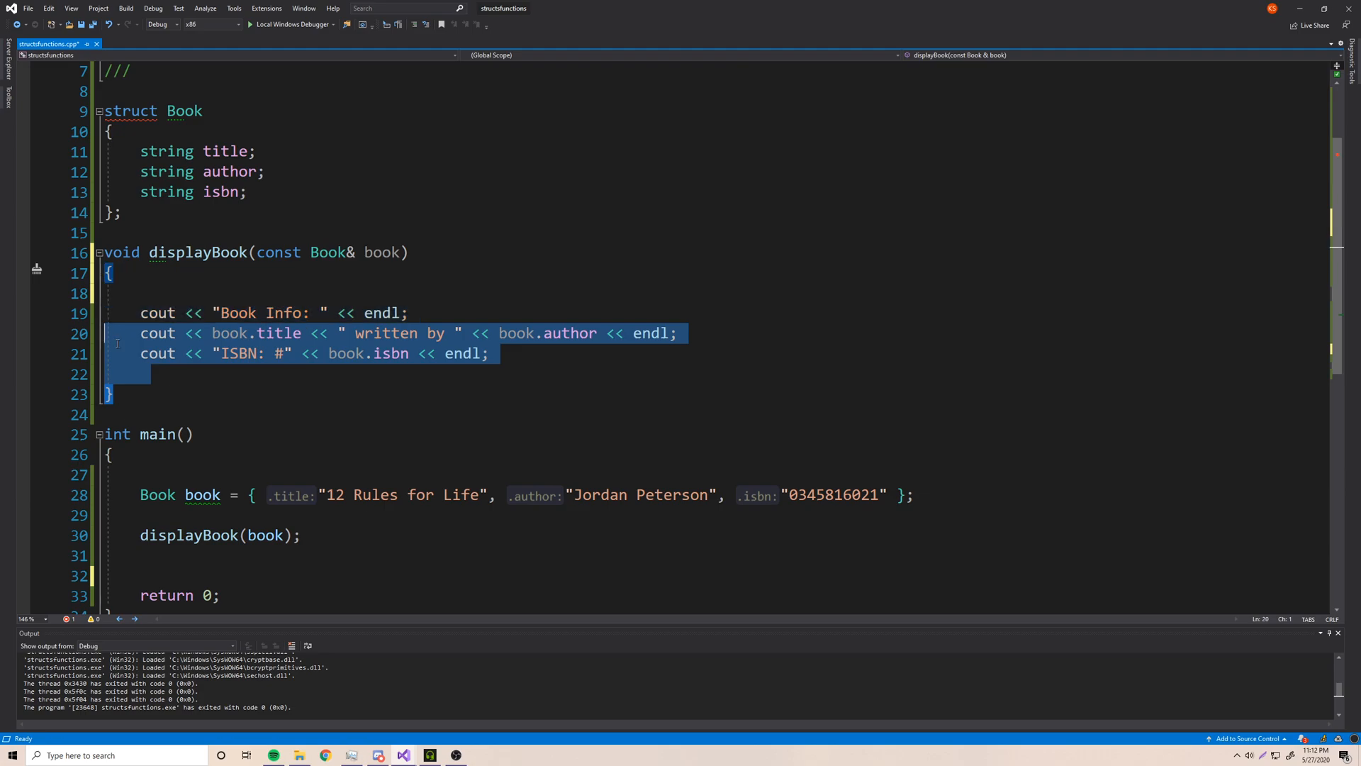
click(113, 395)
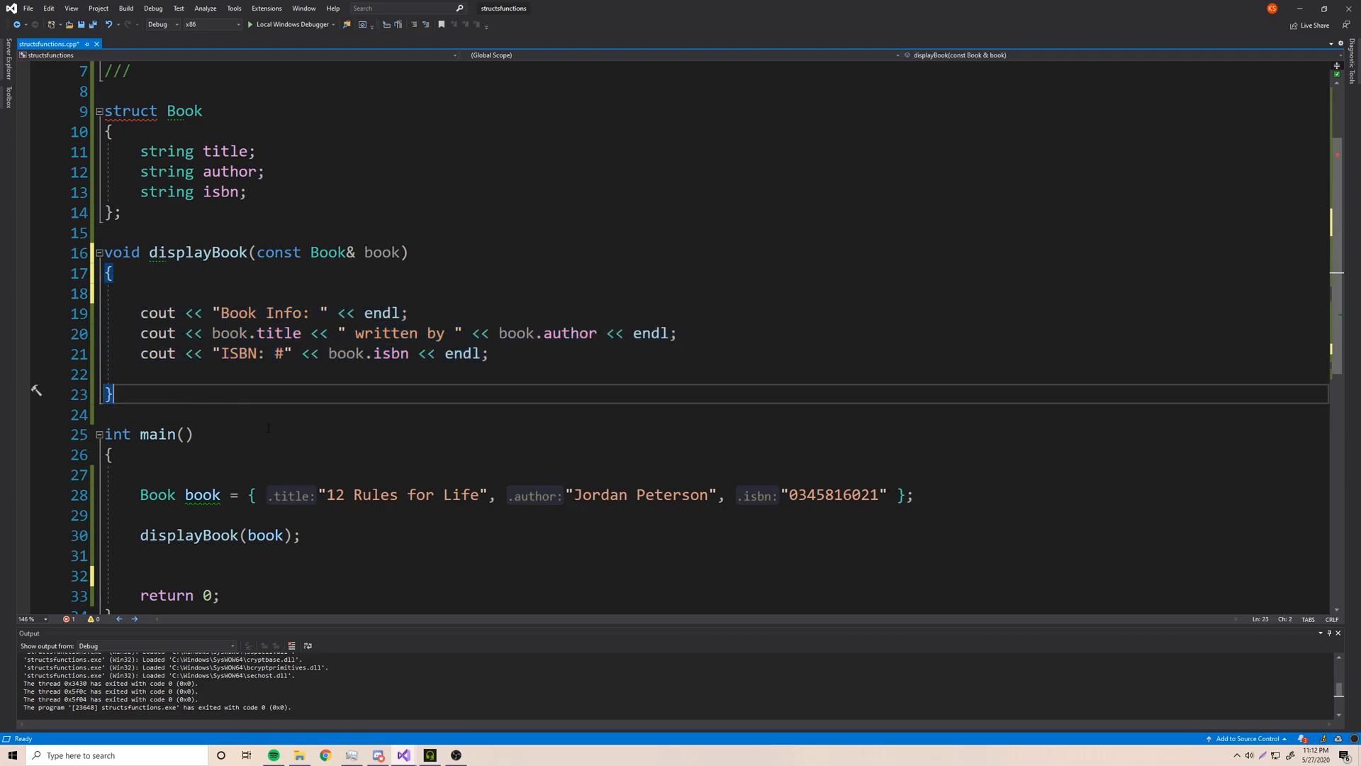
- Declare Book createNewBook(string title, string author, string isbn) above main
key(enter)
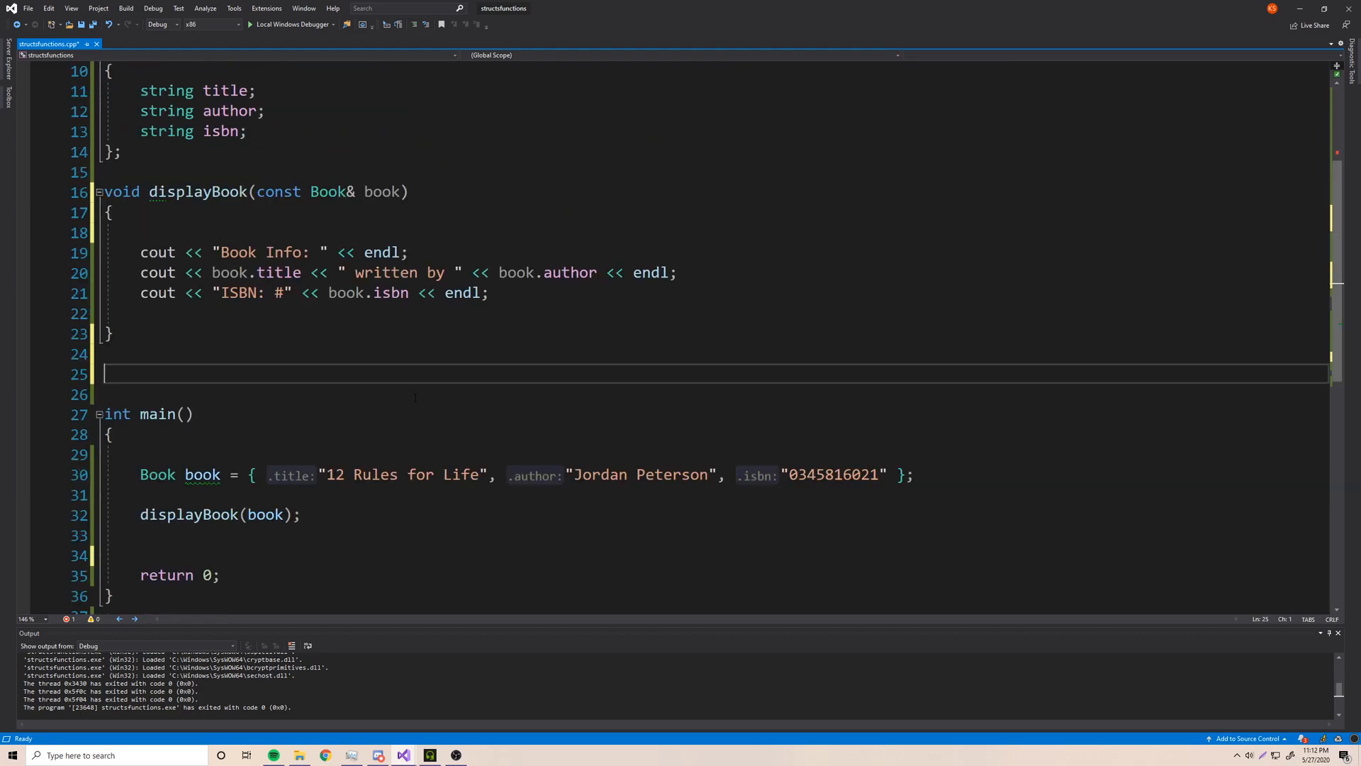
text(Book)
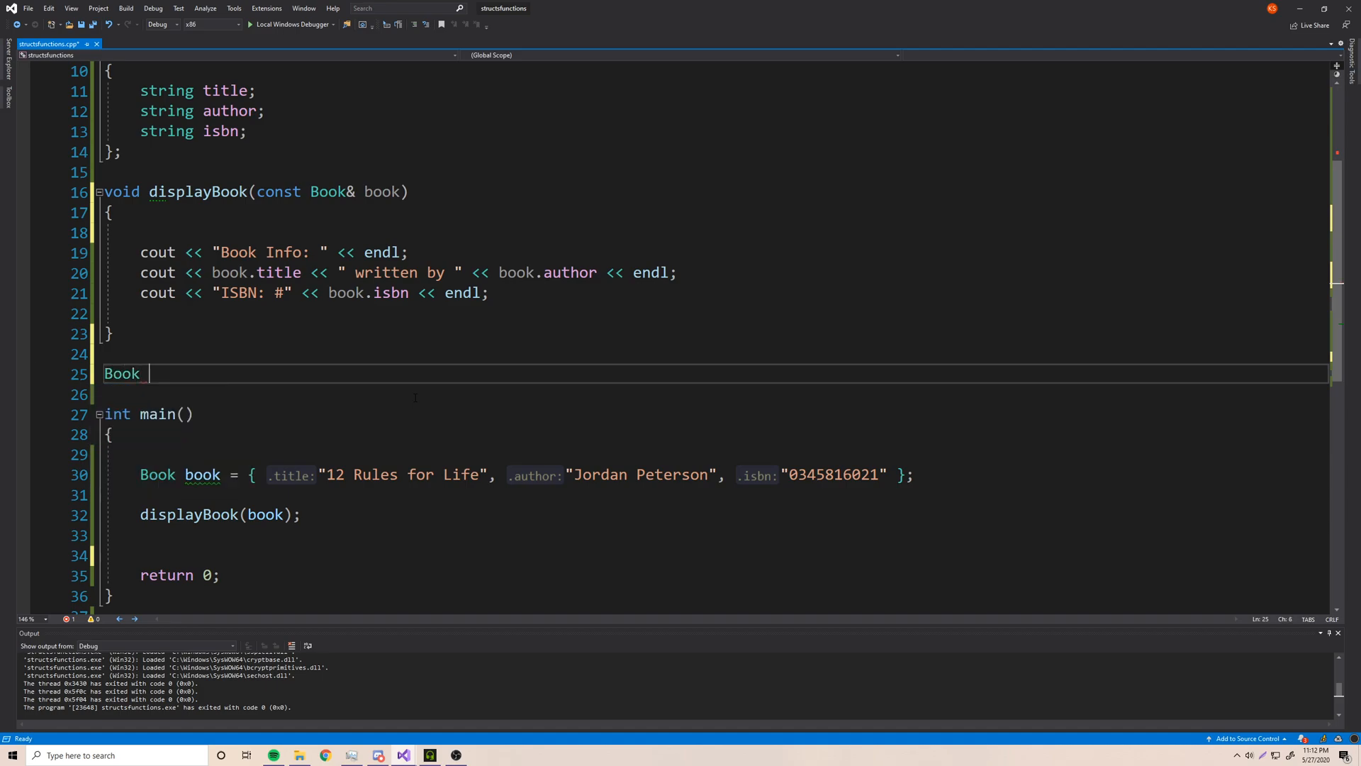
text(creat)
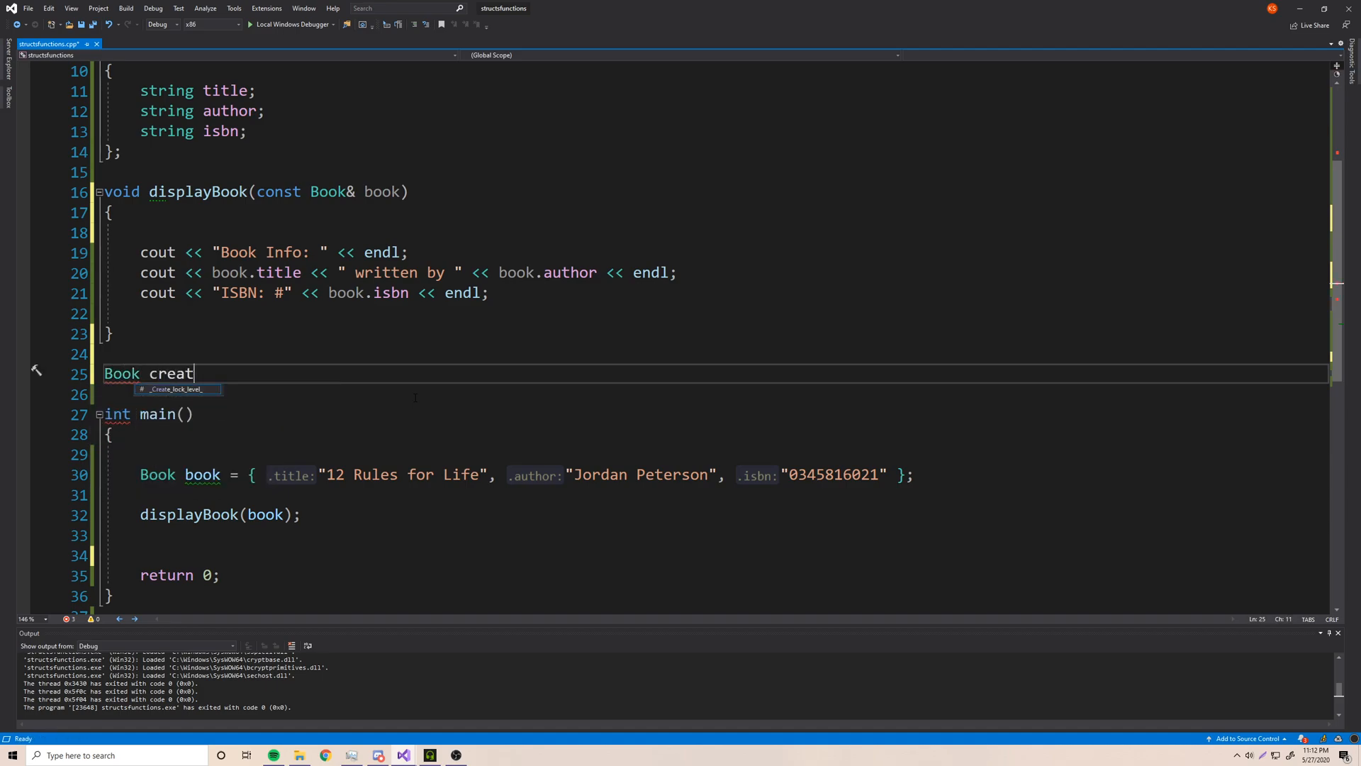
text(eNewBook())
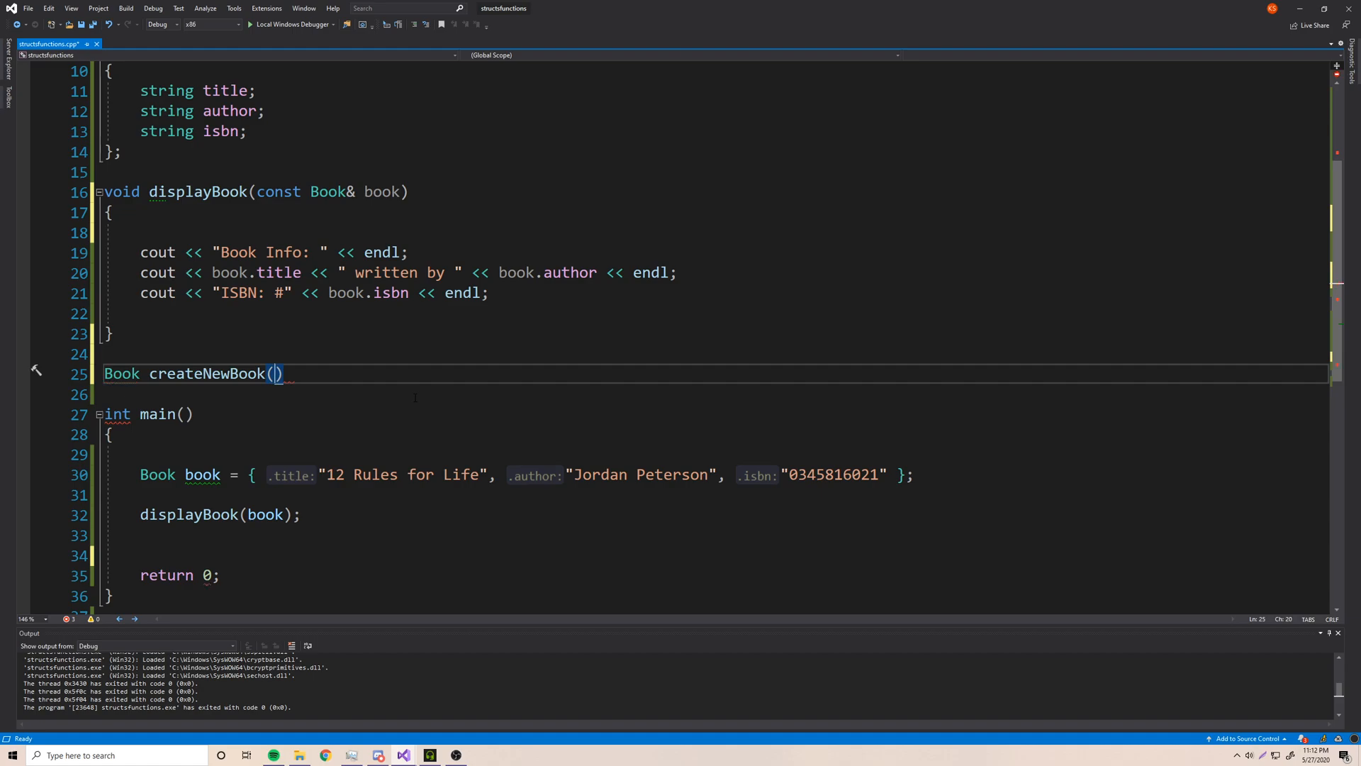
text(a)
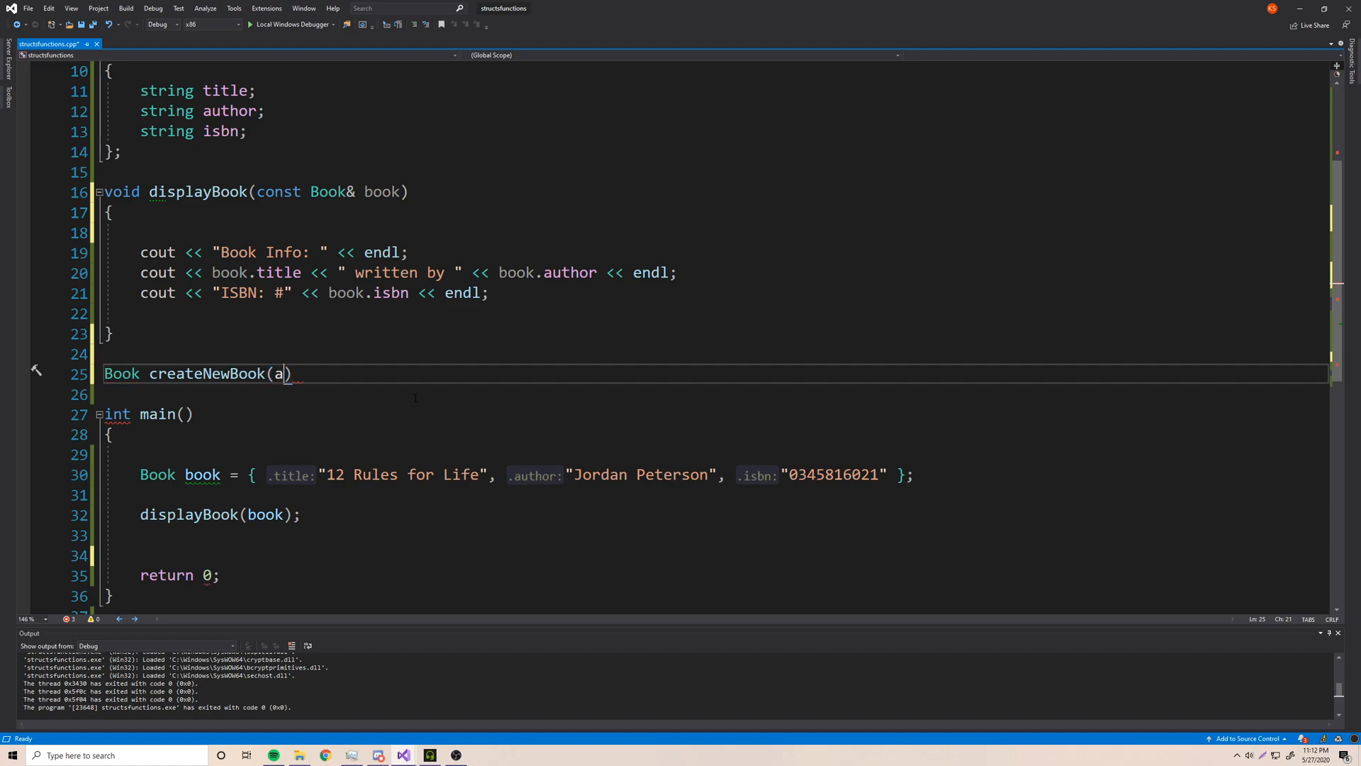
text(string title, string author, string isbn)
click(713, 394)
text({)
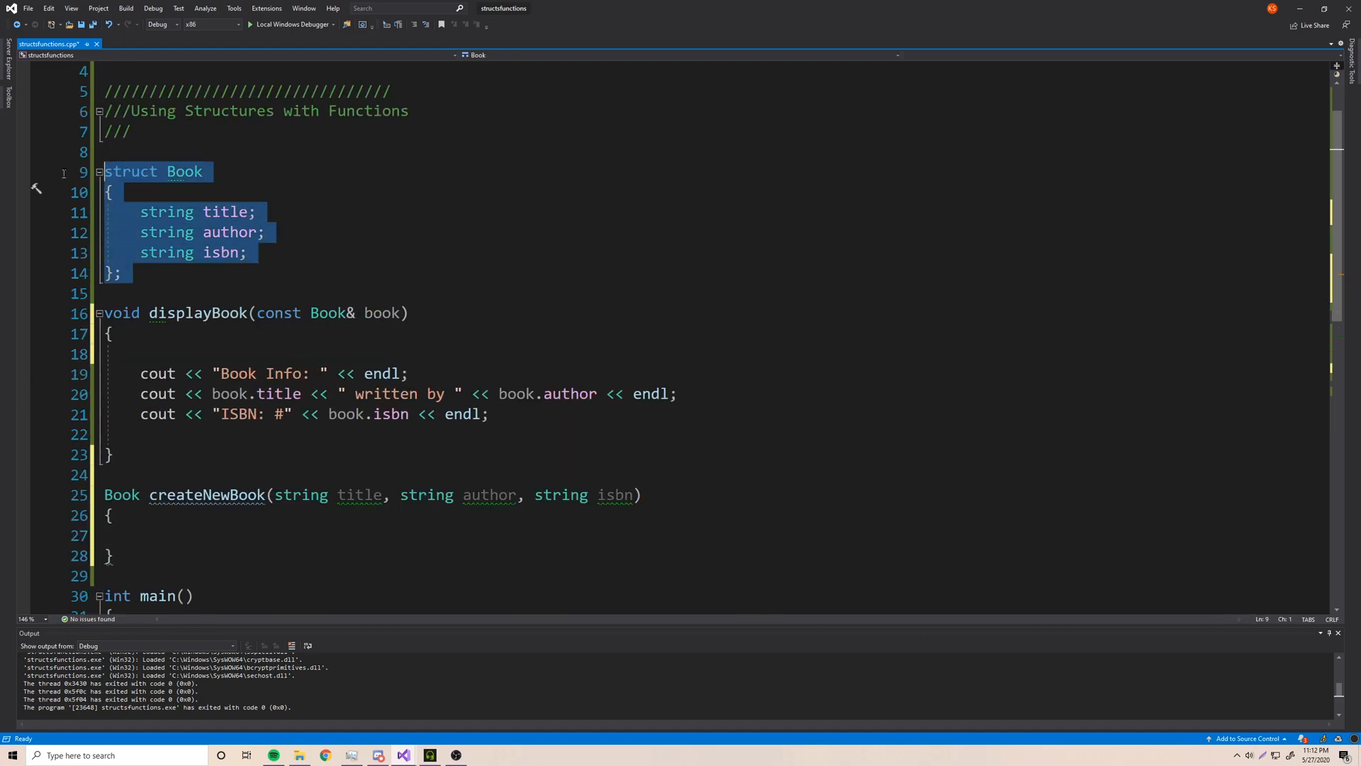
scroll(down, 3)
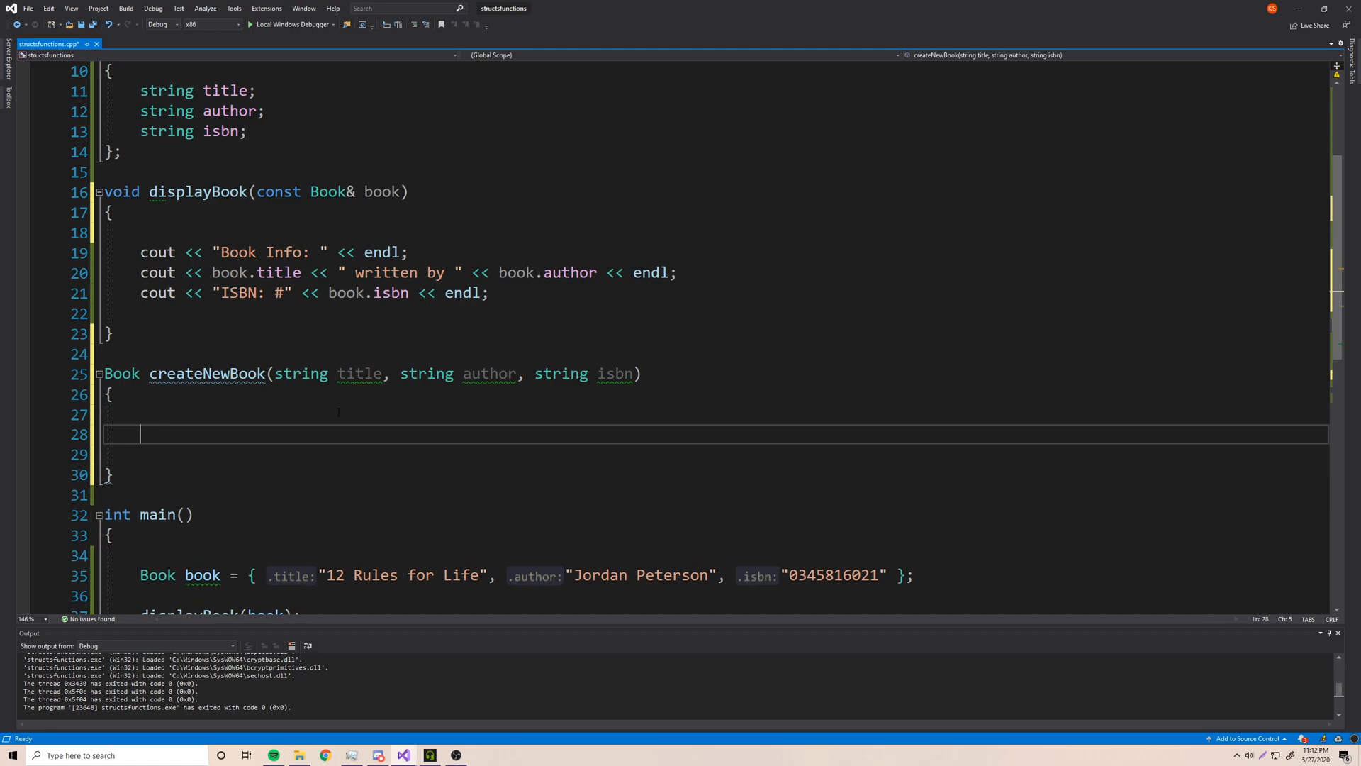
- Build Book book = { title, author, isbn }; in createNewBook and return book
text(Book book = {P)
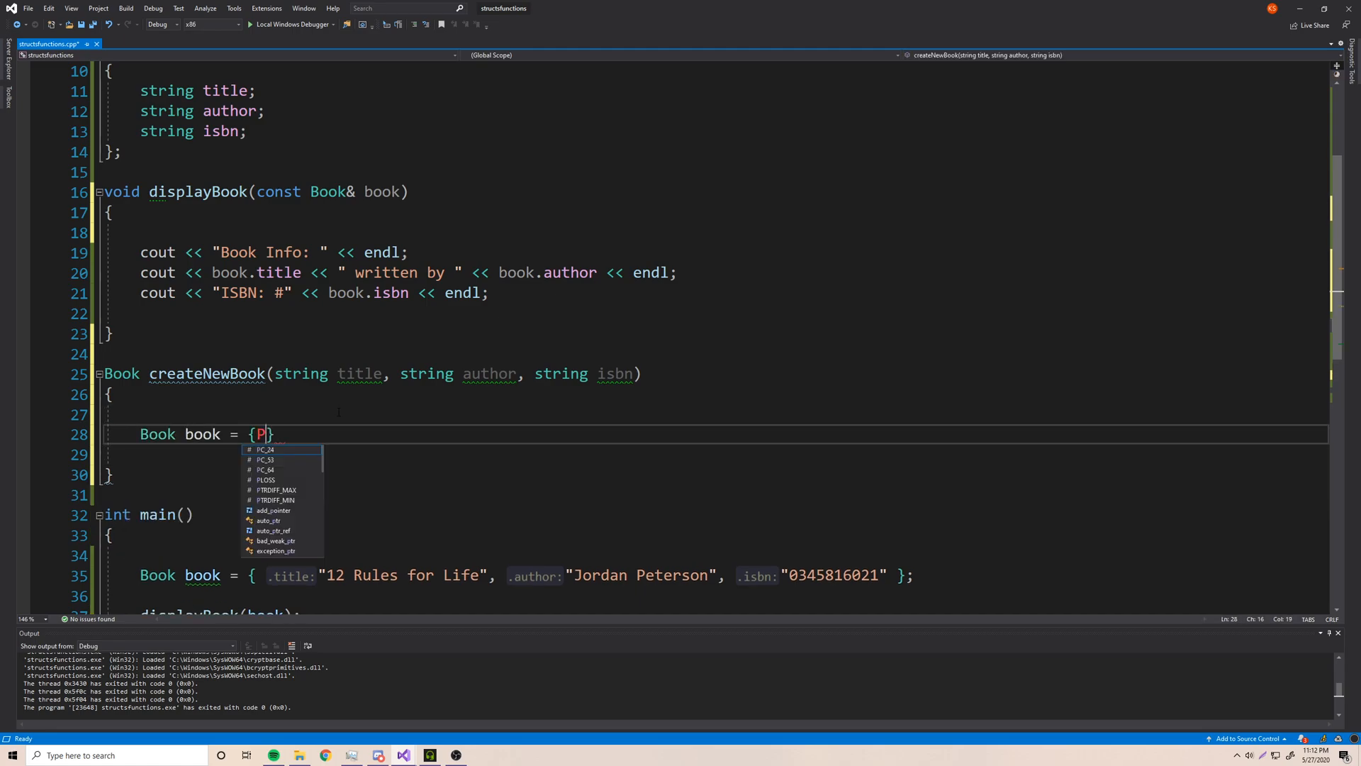
text(title, author, isbn)
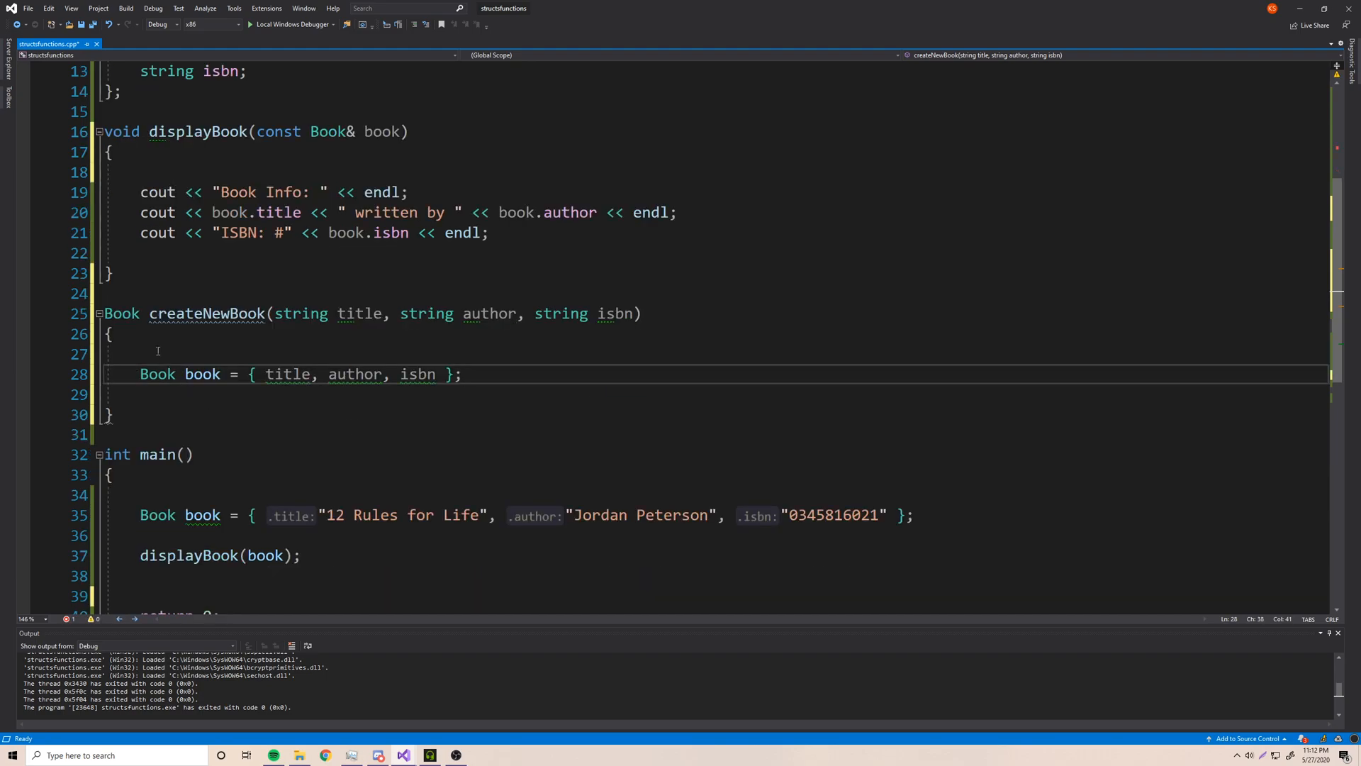
double_click(157, 373)
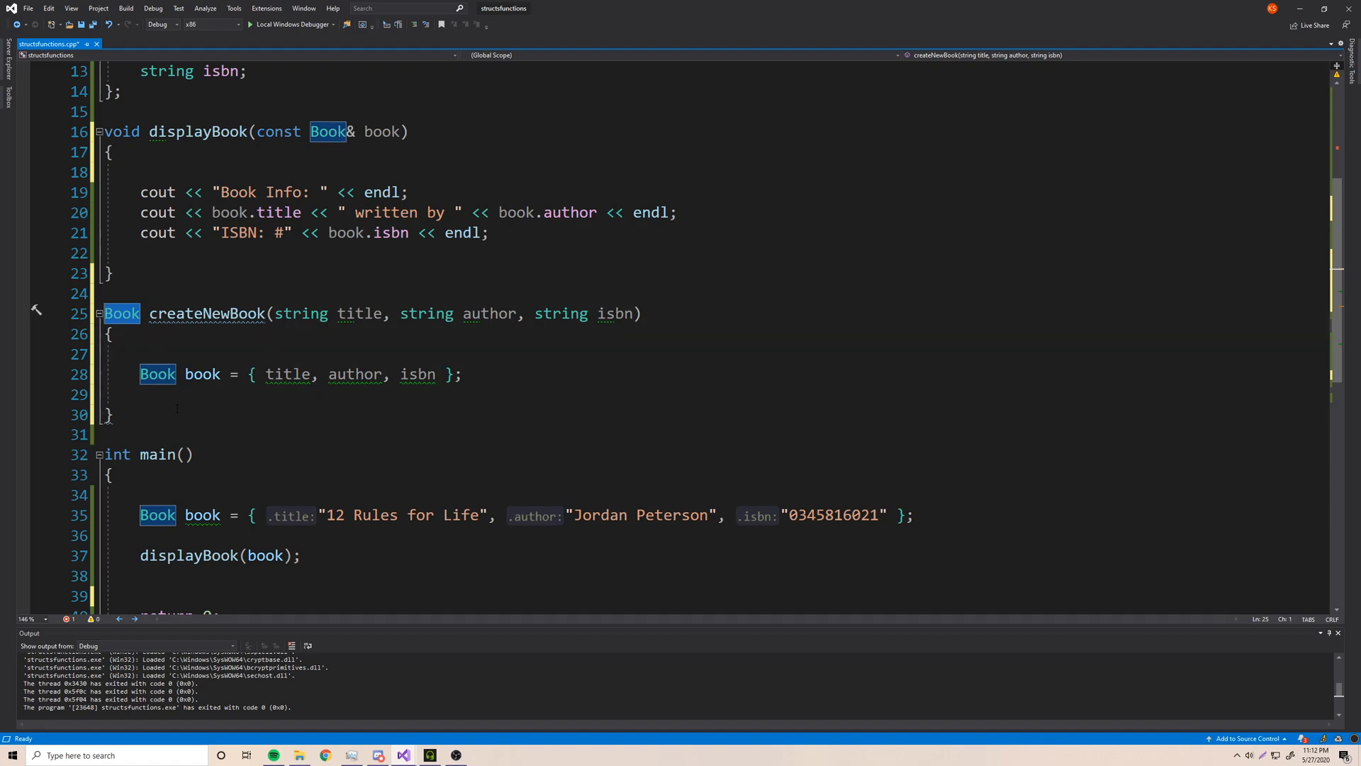
text(return)
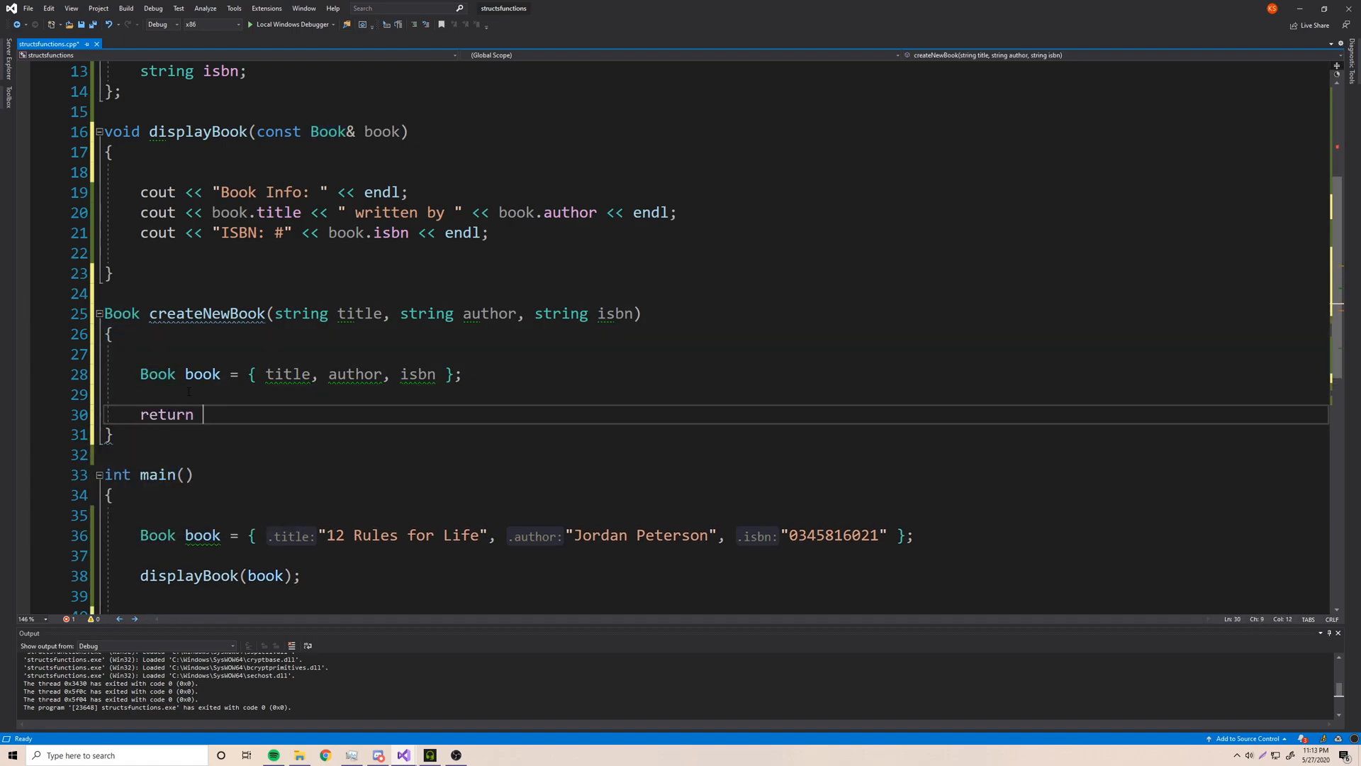
text(book;)
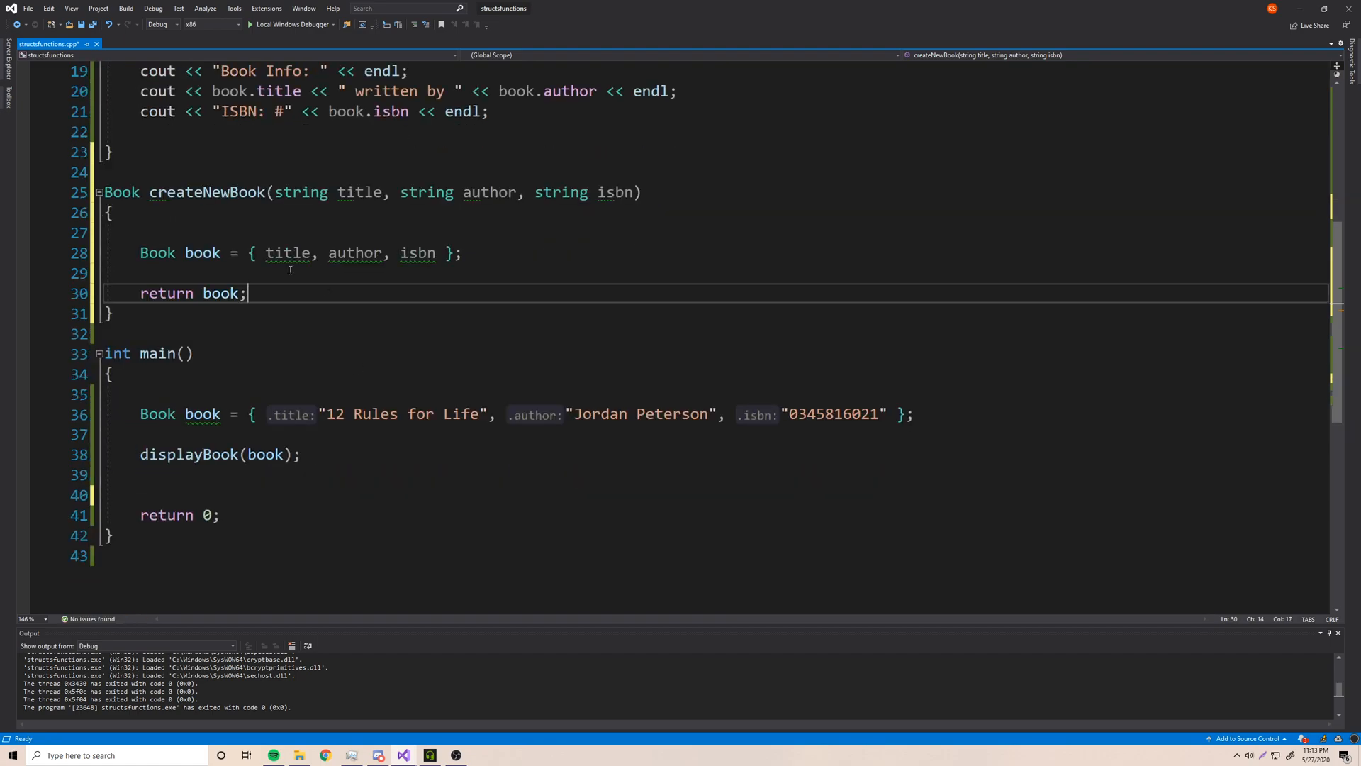
mouse_move(529, 414)
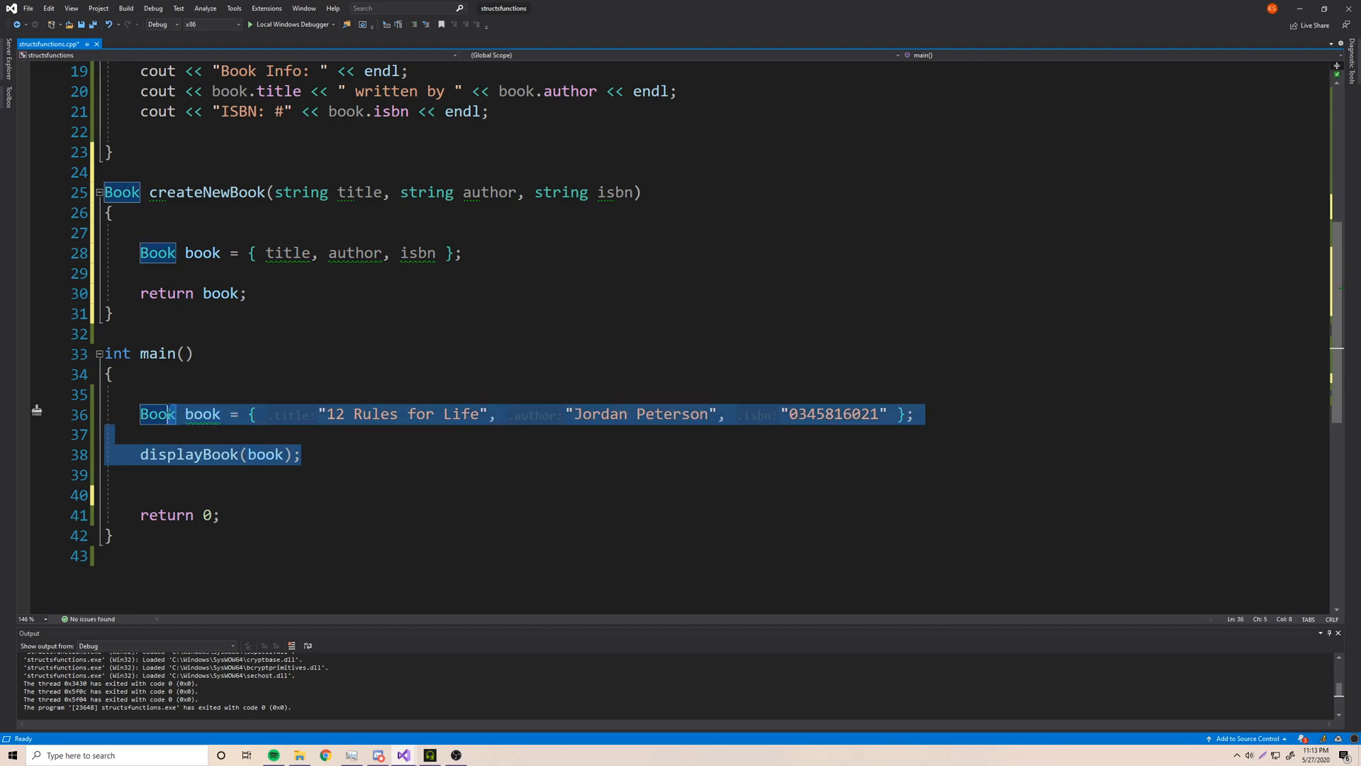
key(Delete)
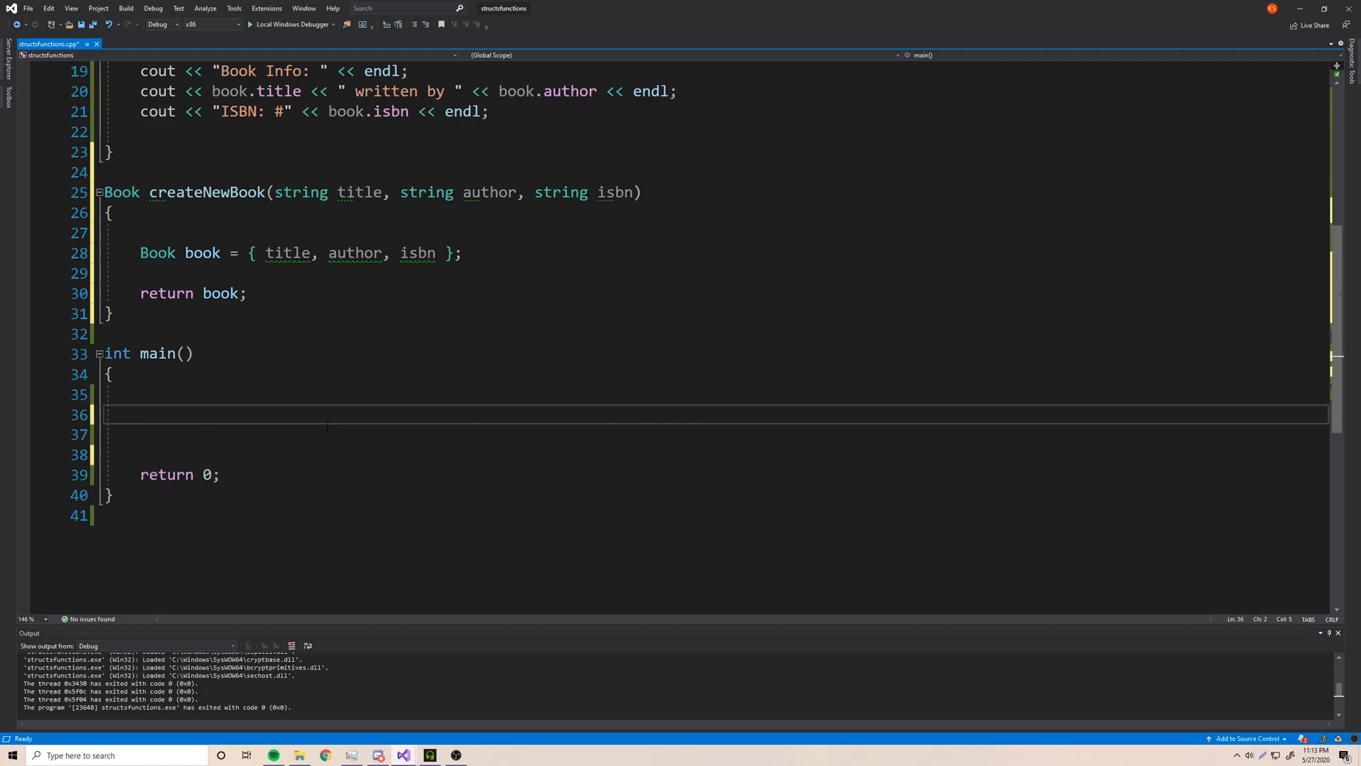
double_click(120, 191)
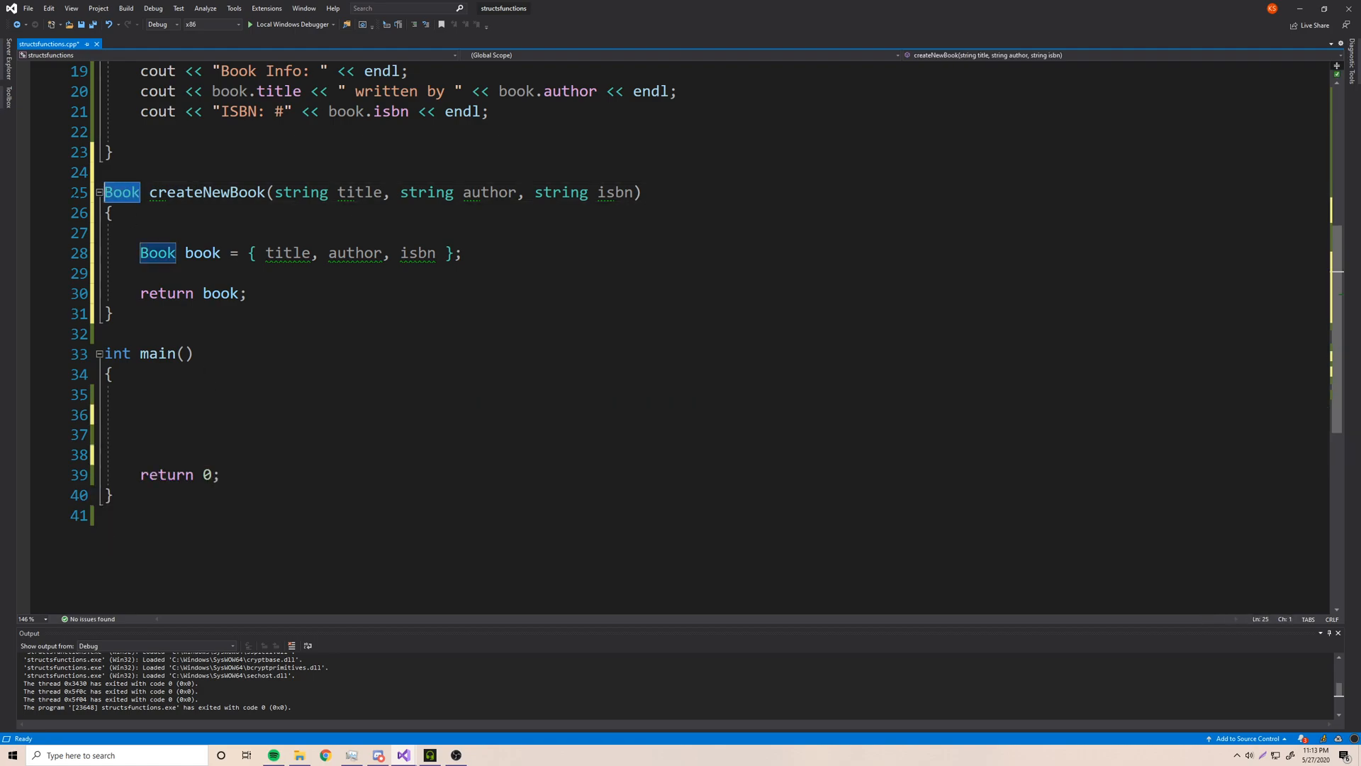
text(Book)
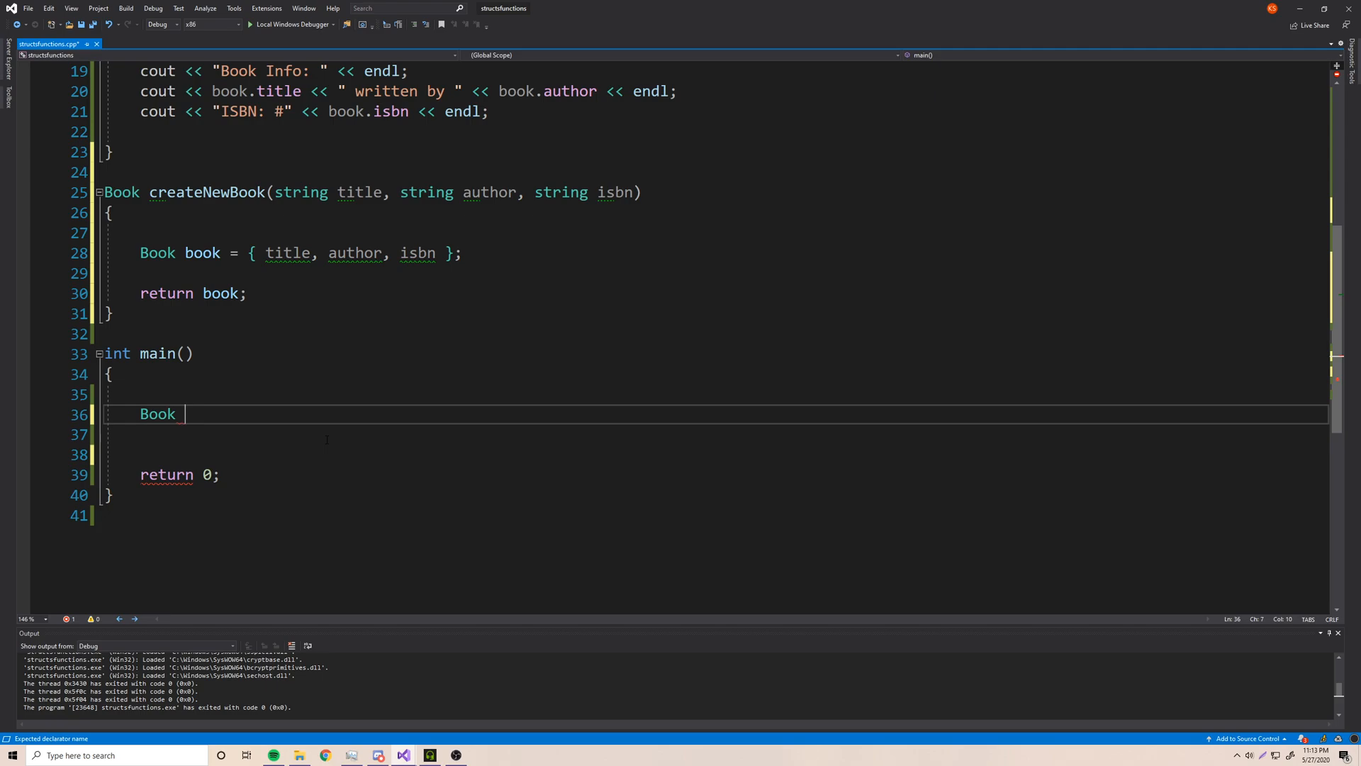
text(b)
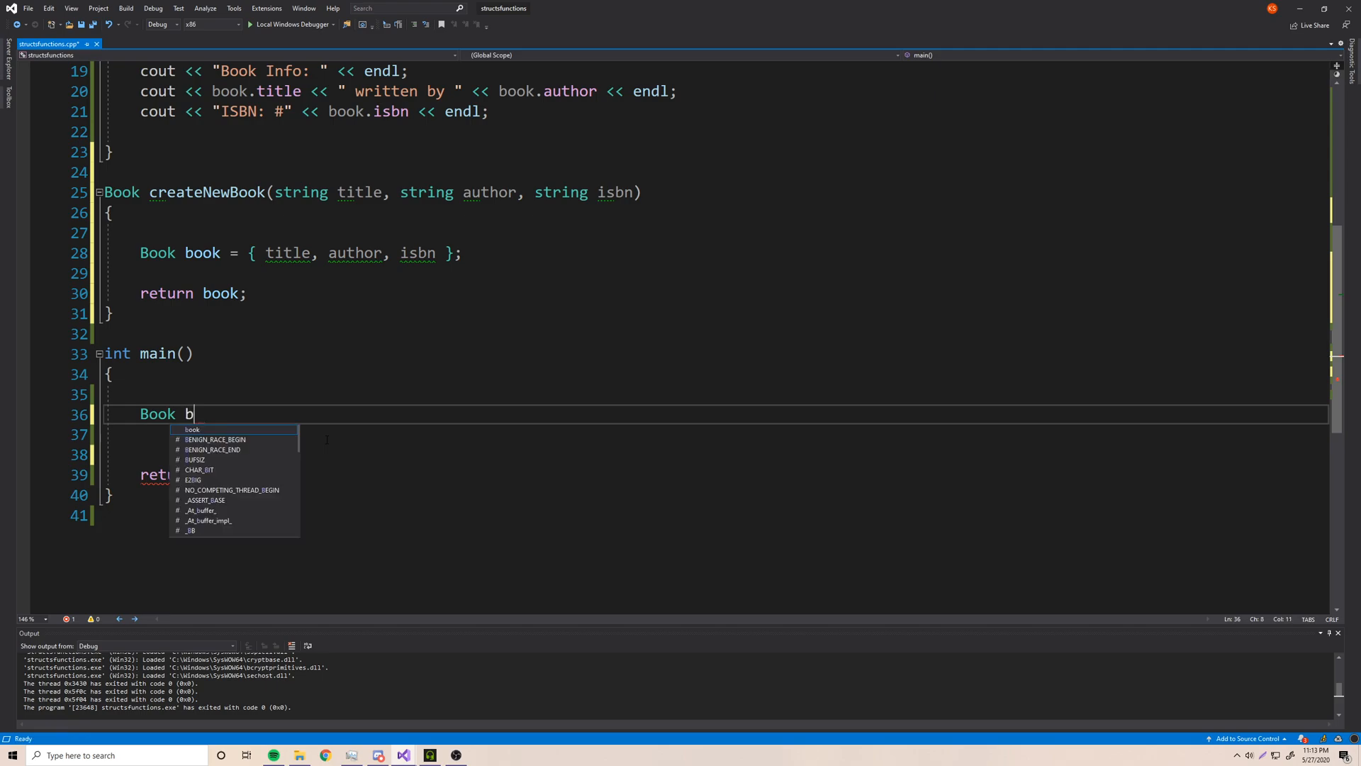
text(ewBook =)
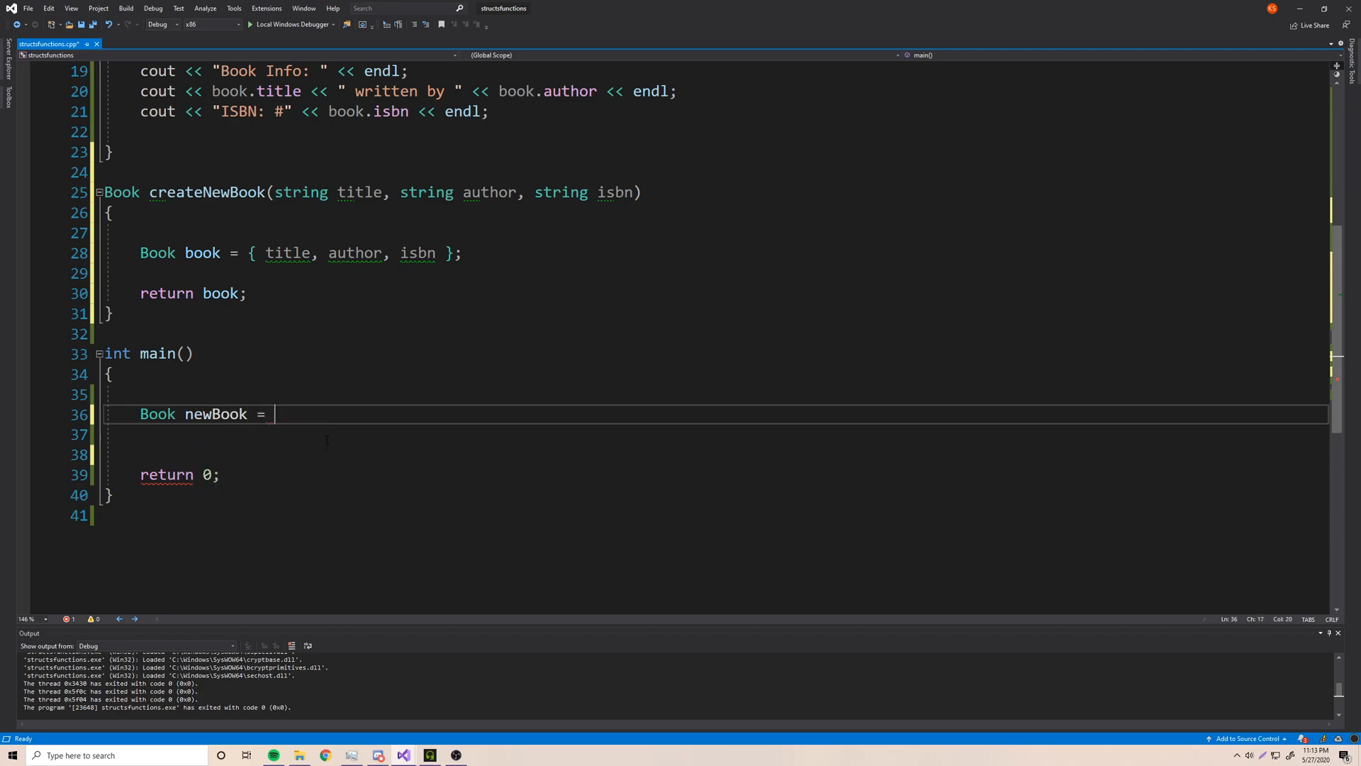
text(createNewBook(")
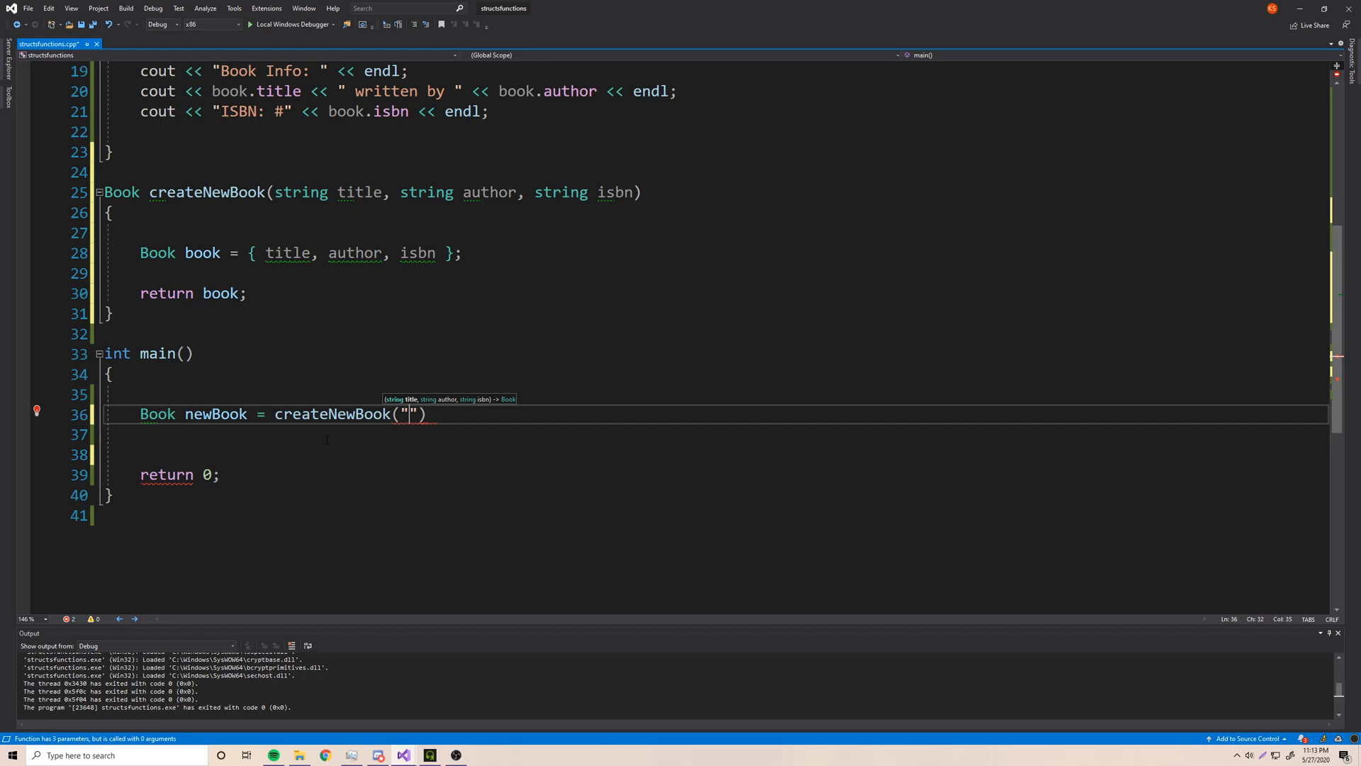
text(Unbroken)
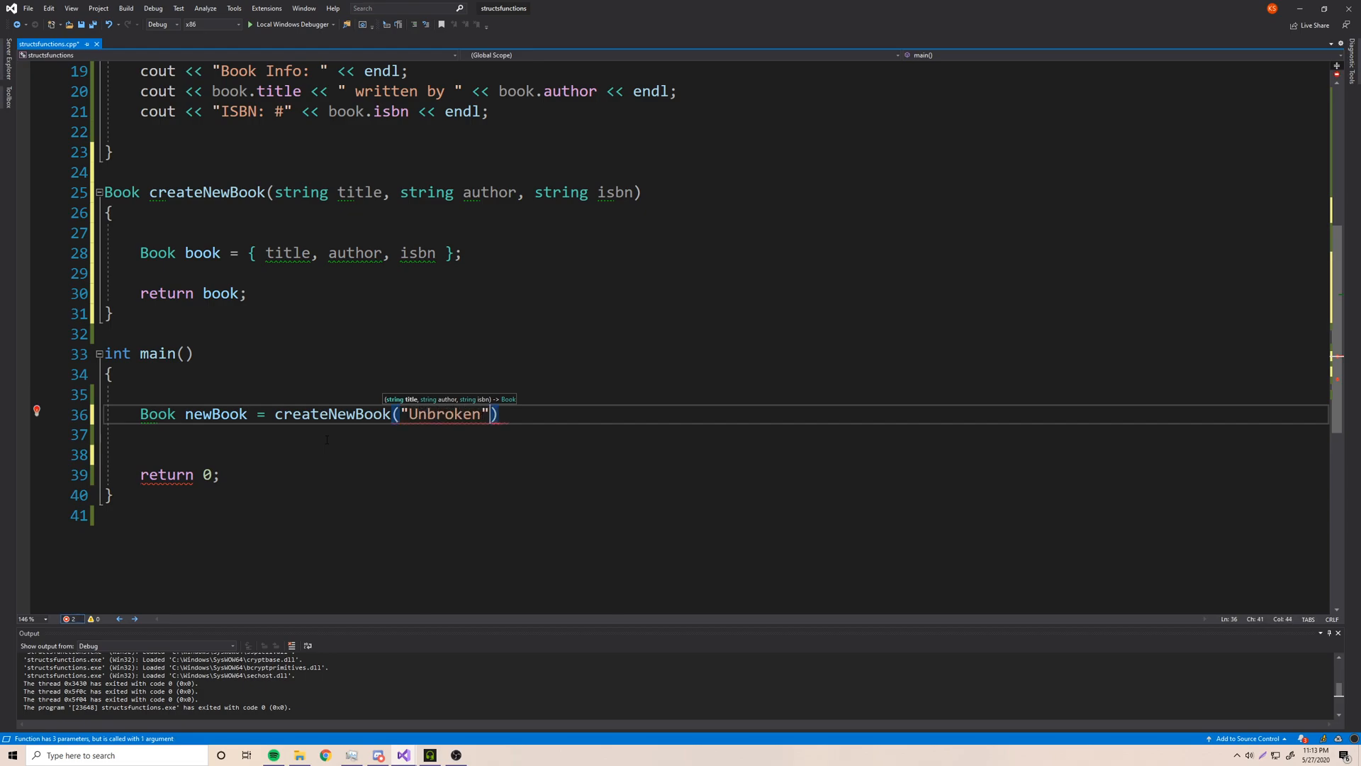
text(, "Laura ")
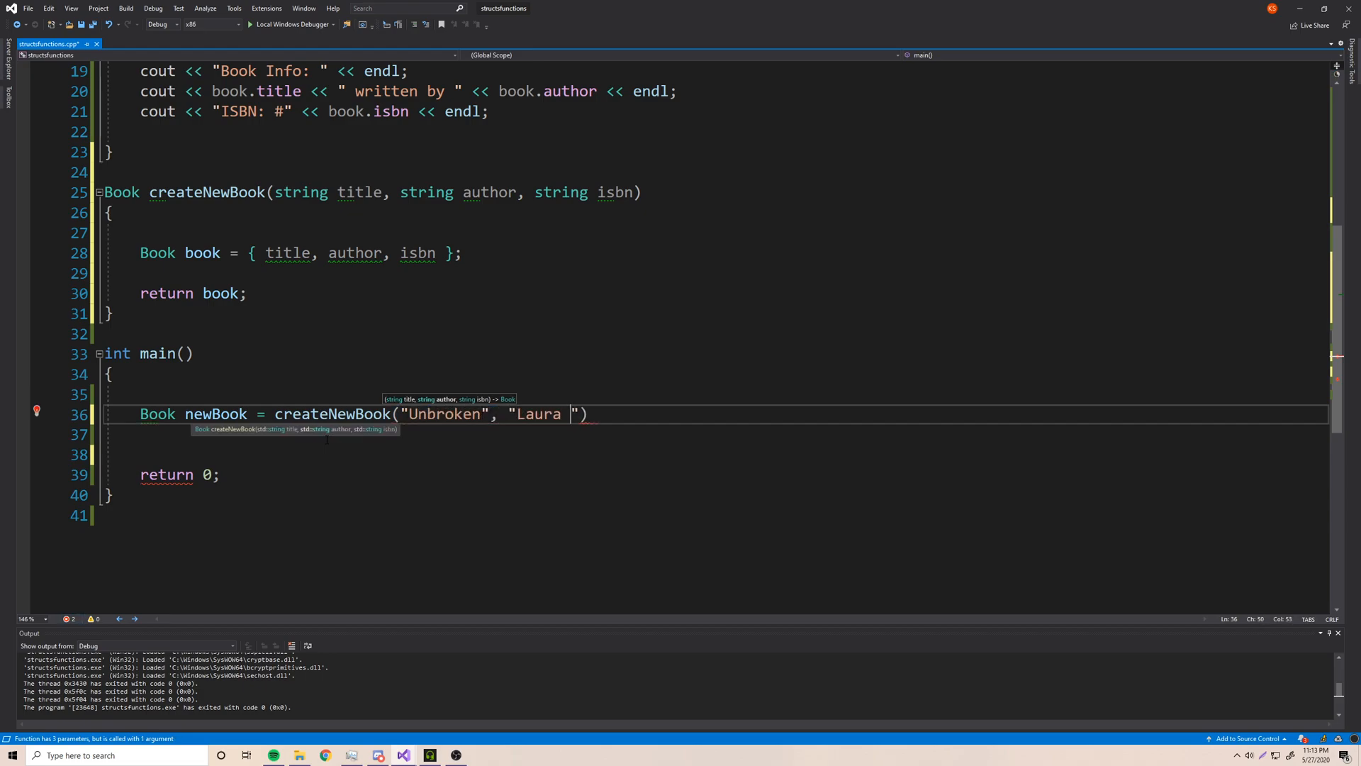
text(Hillenbrand",)
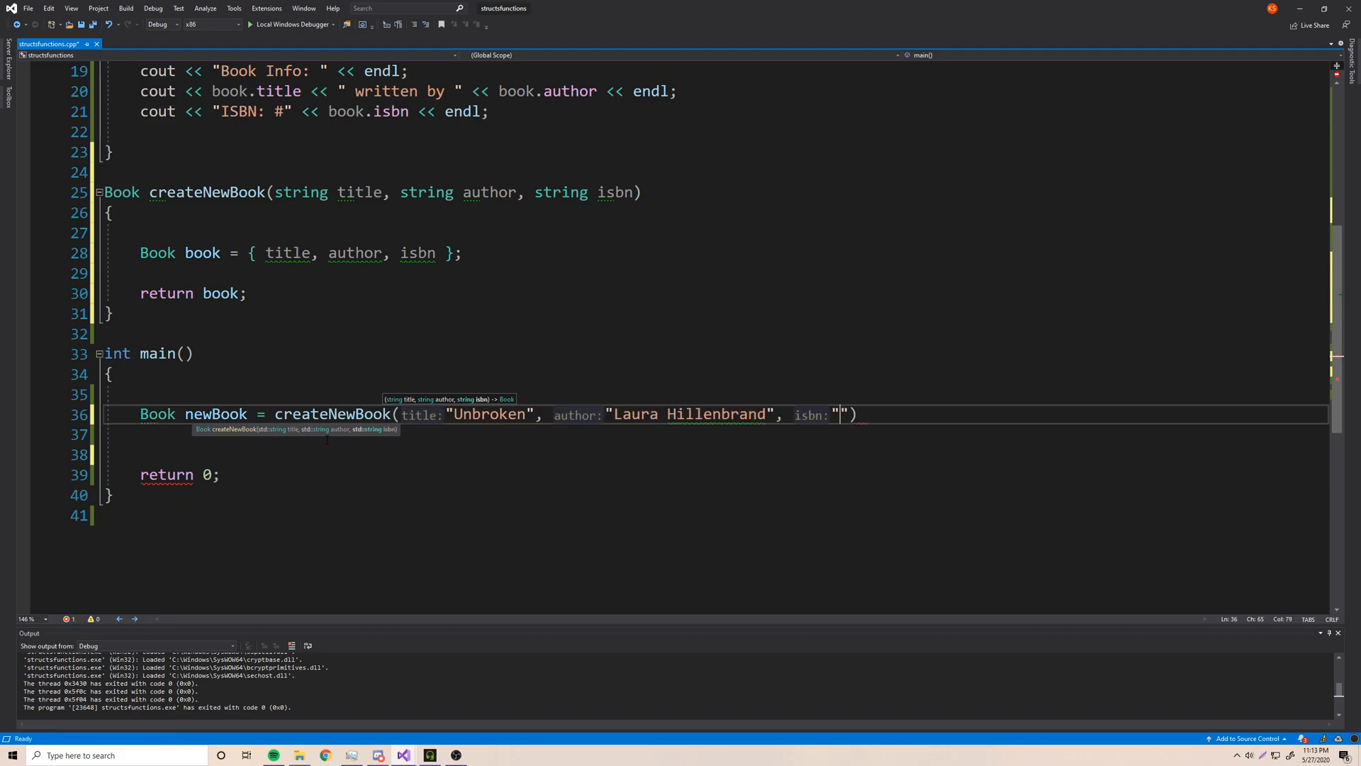
text(978)
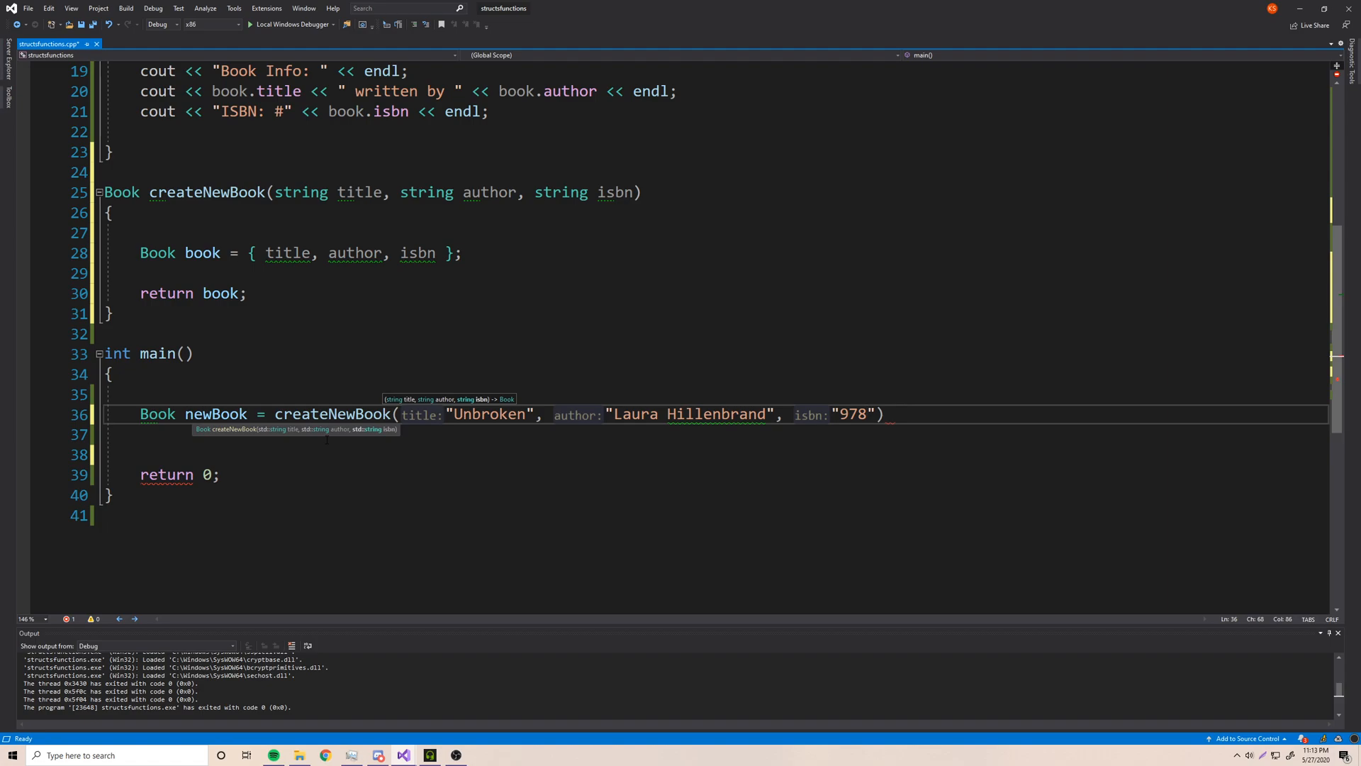
text(08)
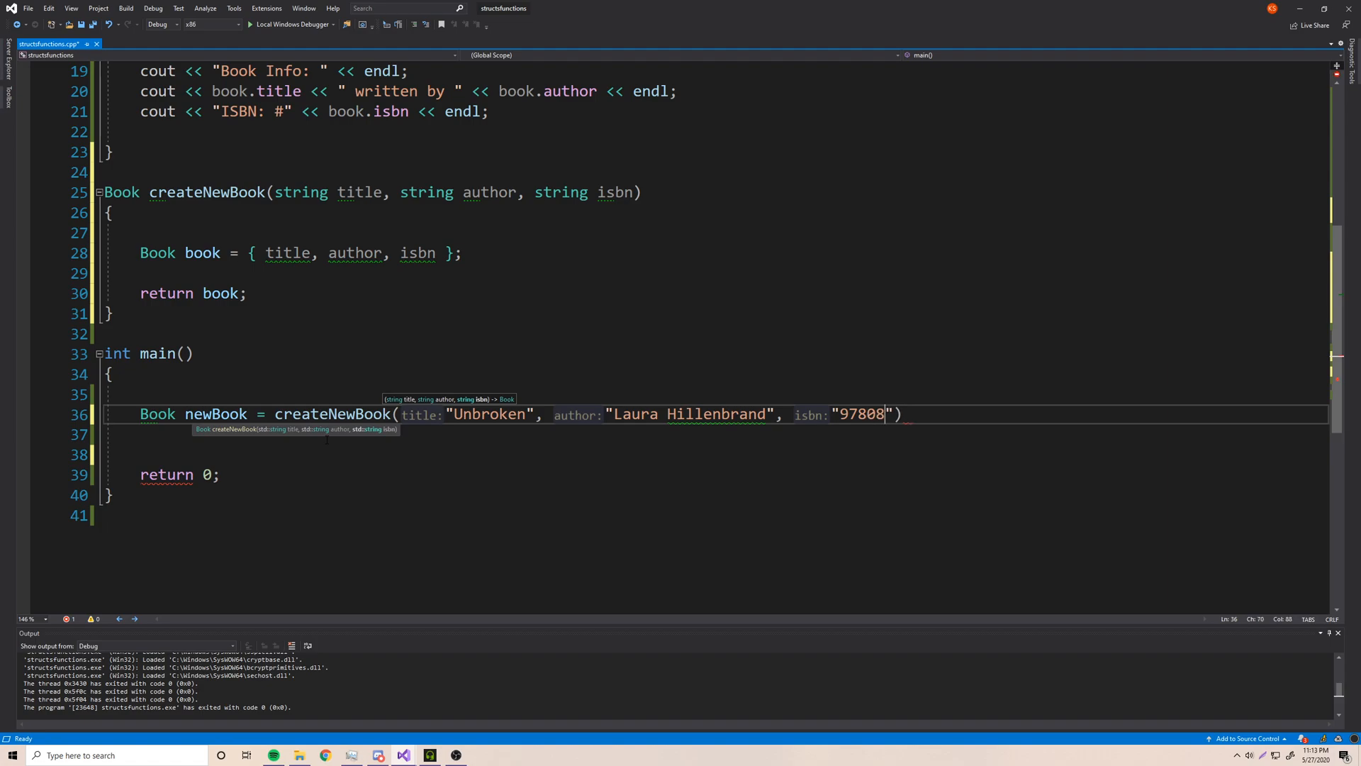
text(12)
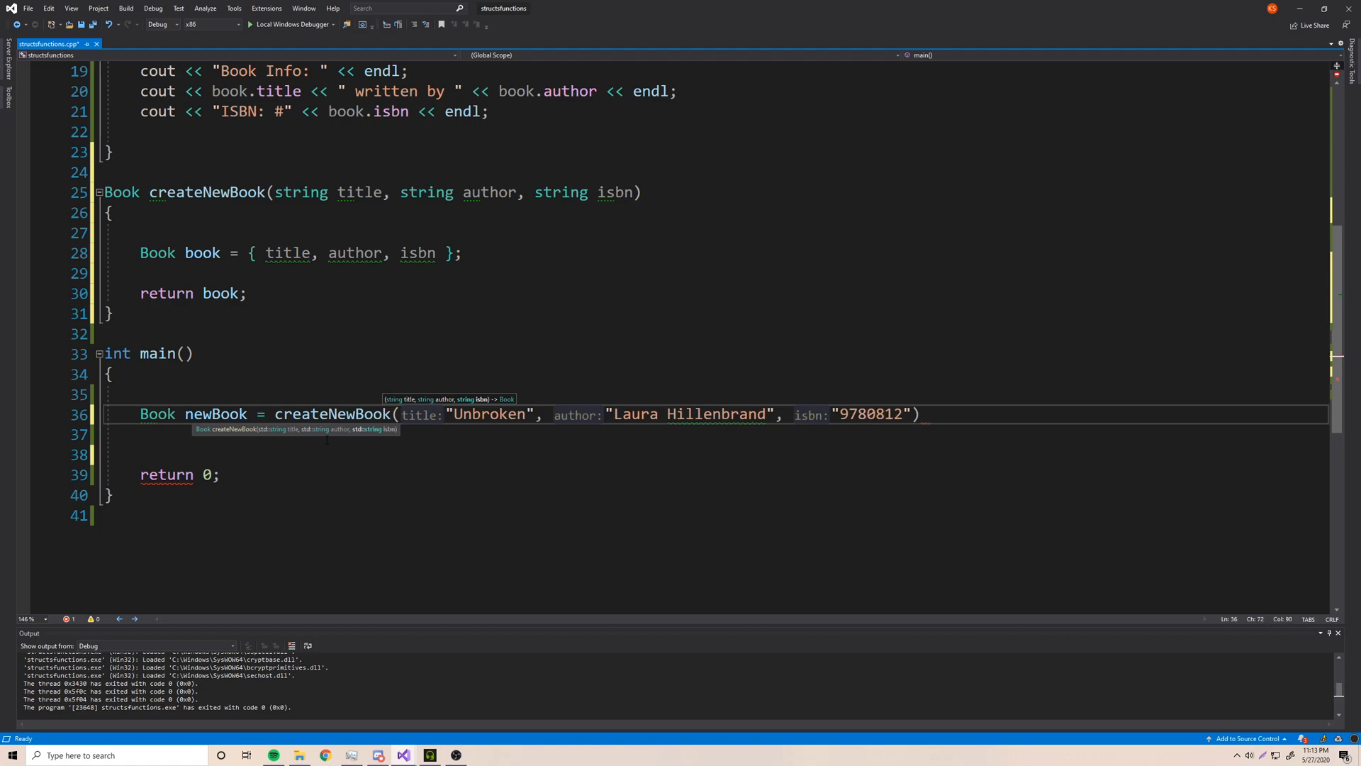
text(7)
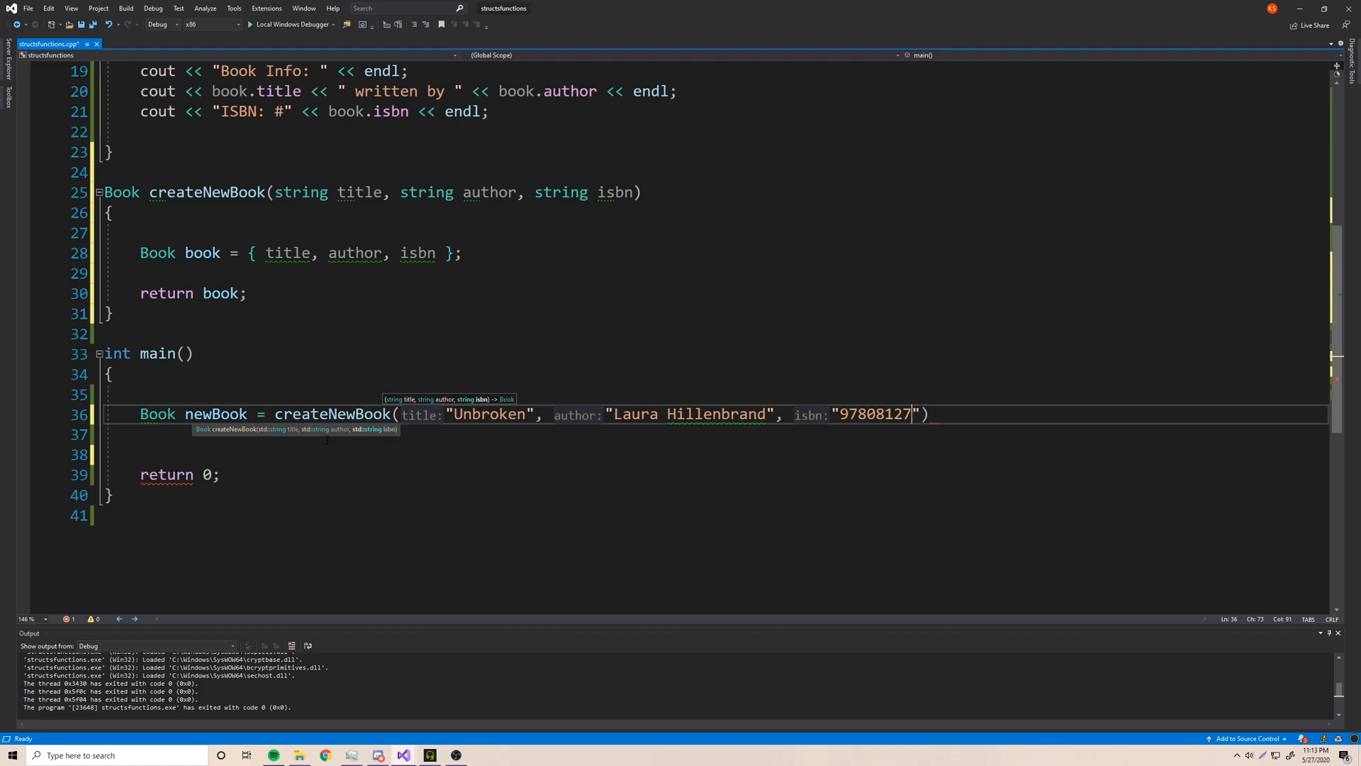
text(4)
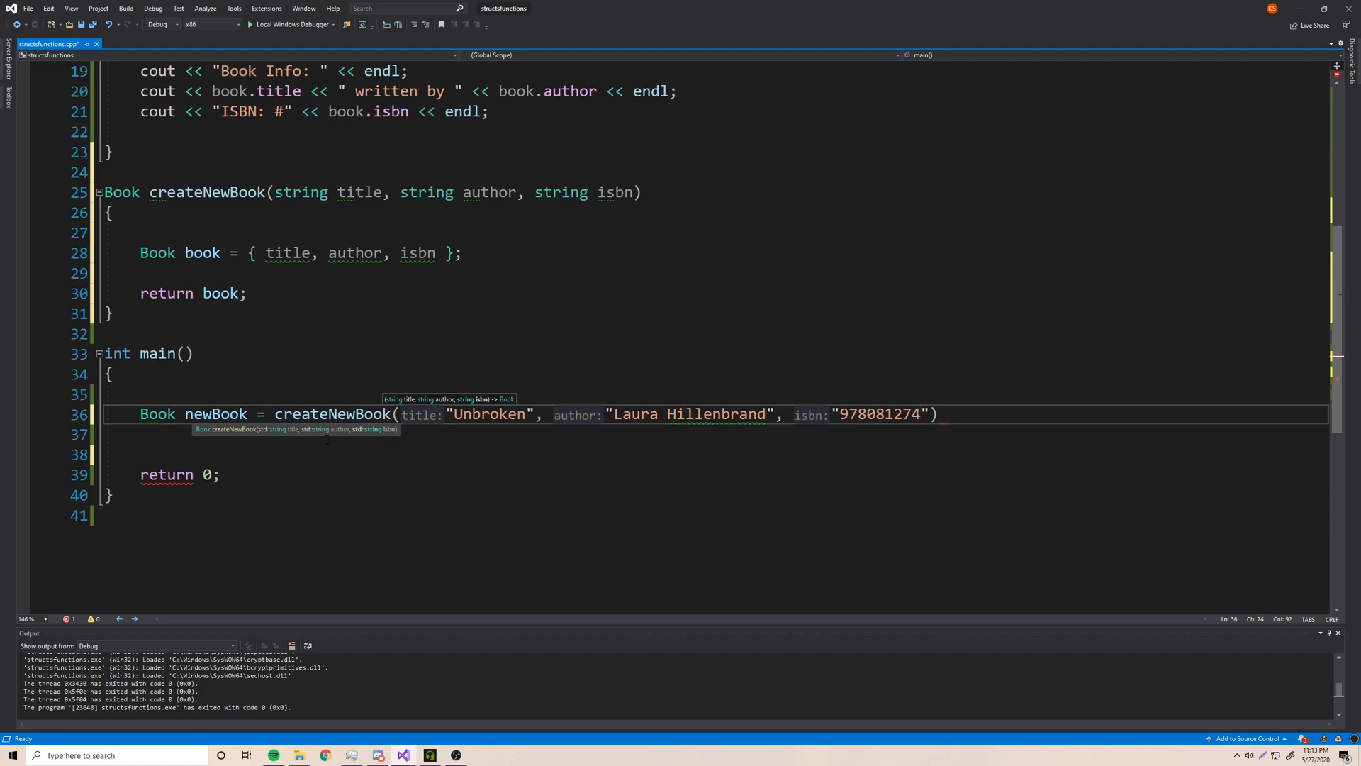
text(492)
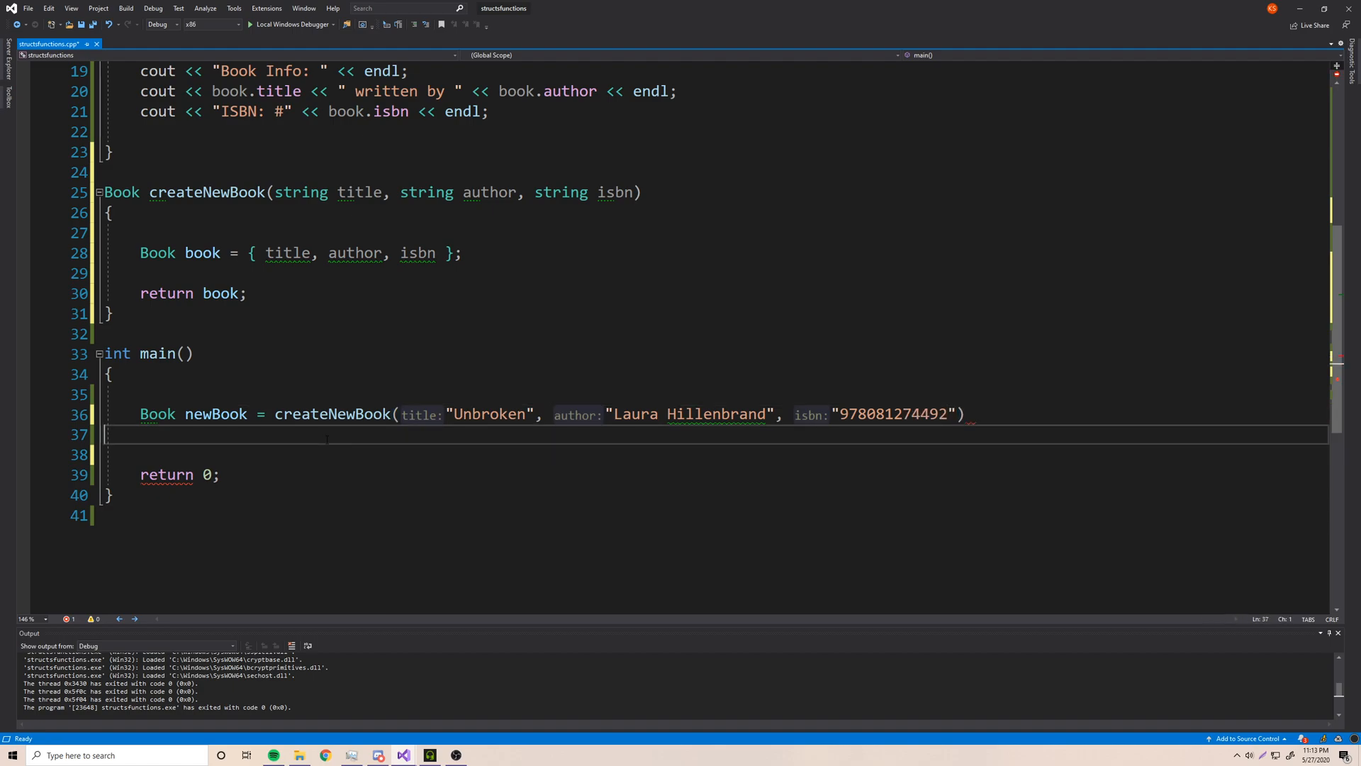
text(;)
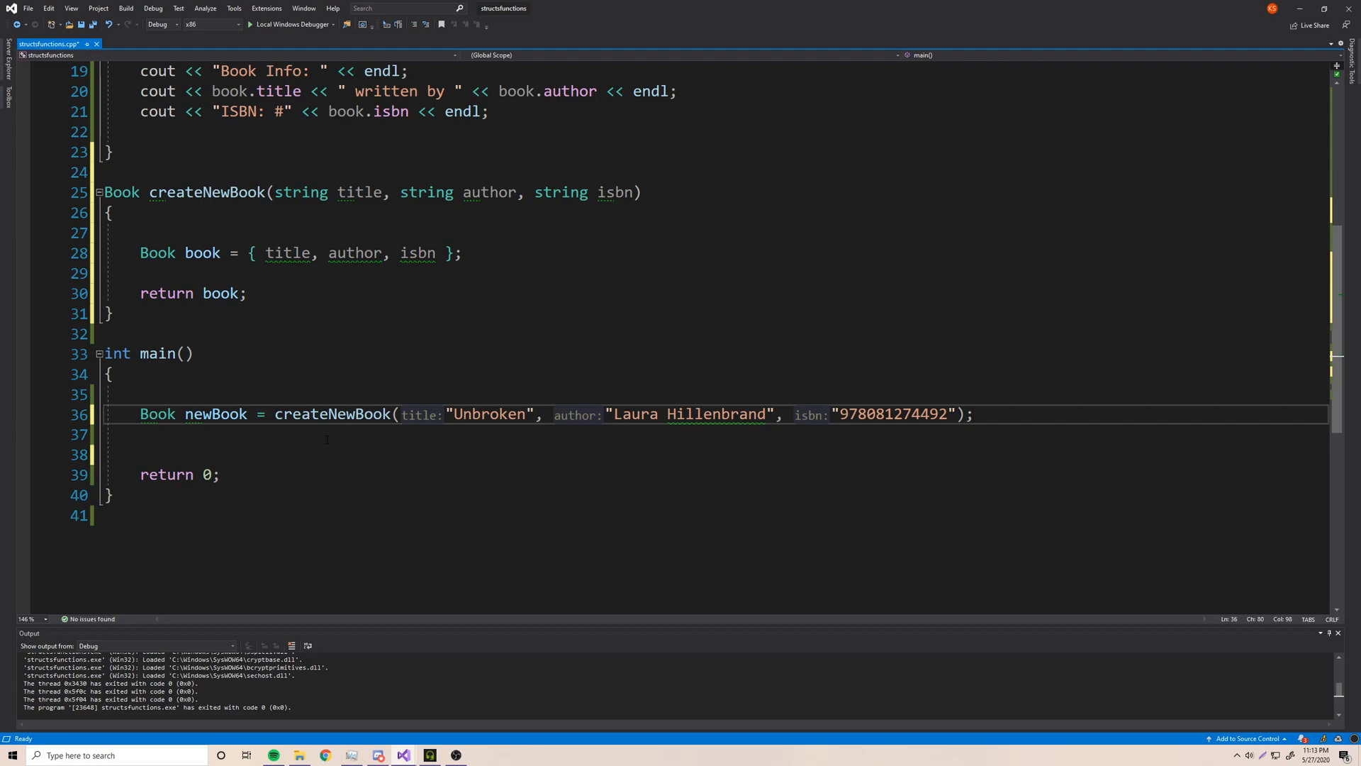
- Add cout lines announcing the new book and its Author label
text(cout)
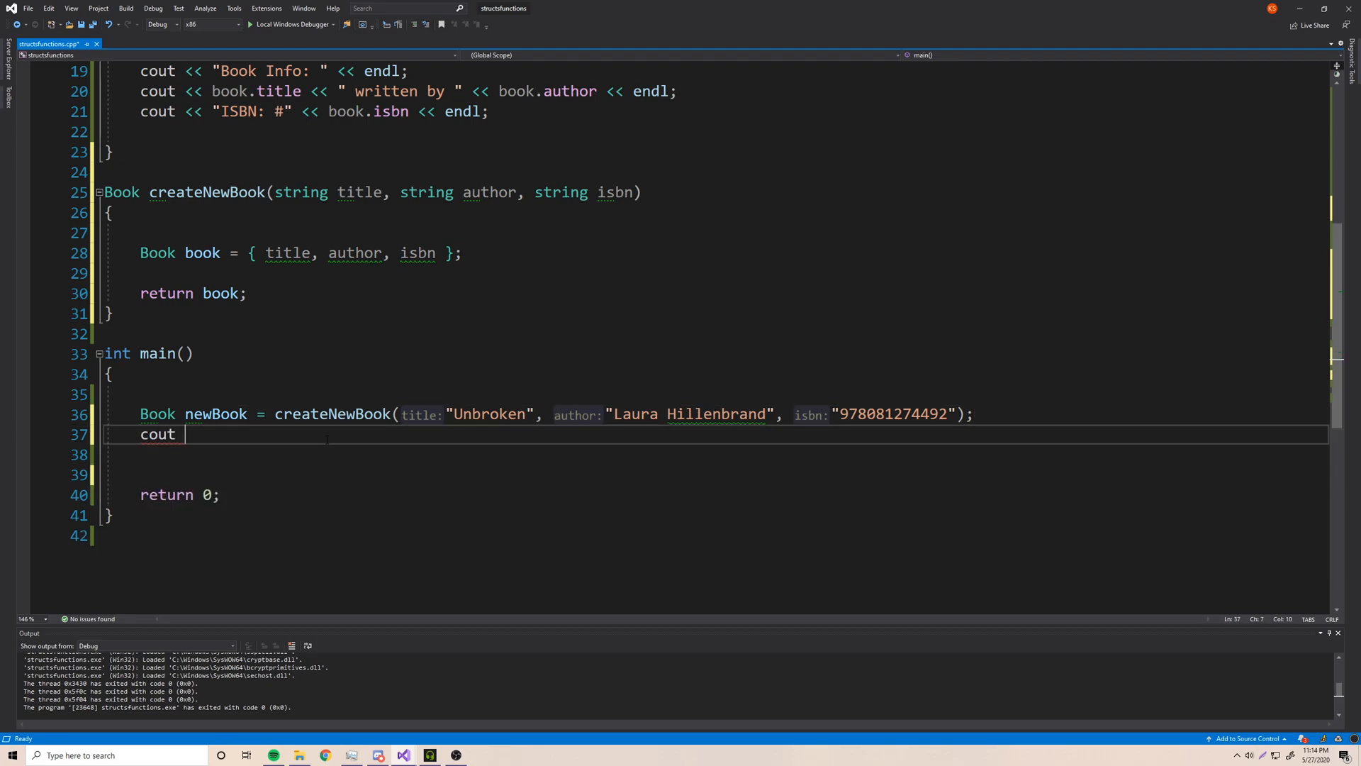
text(<< "new book")
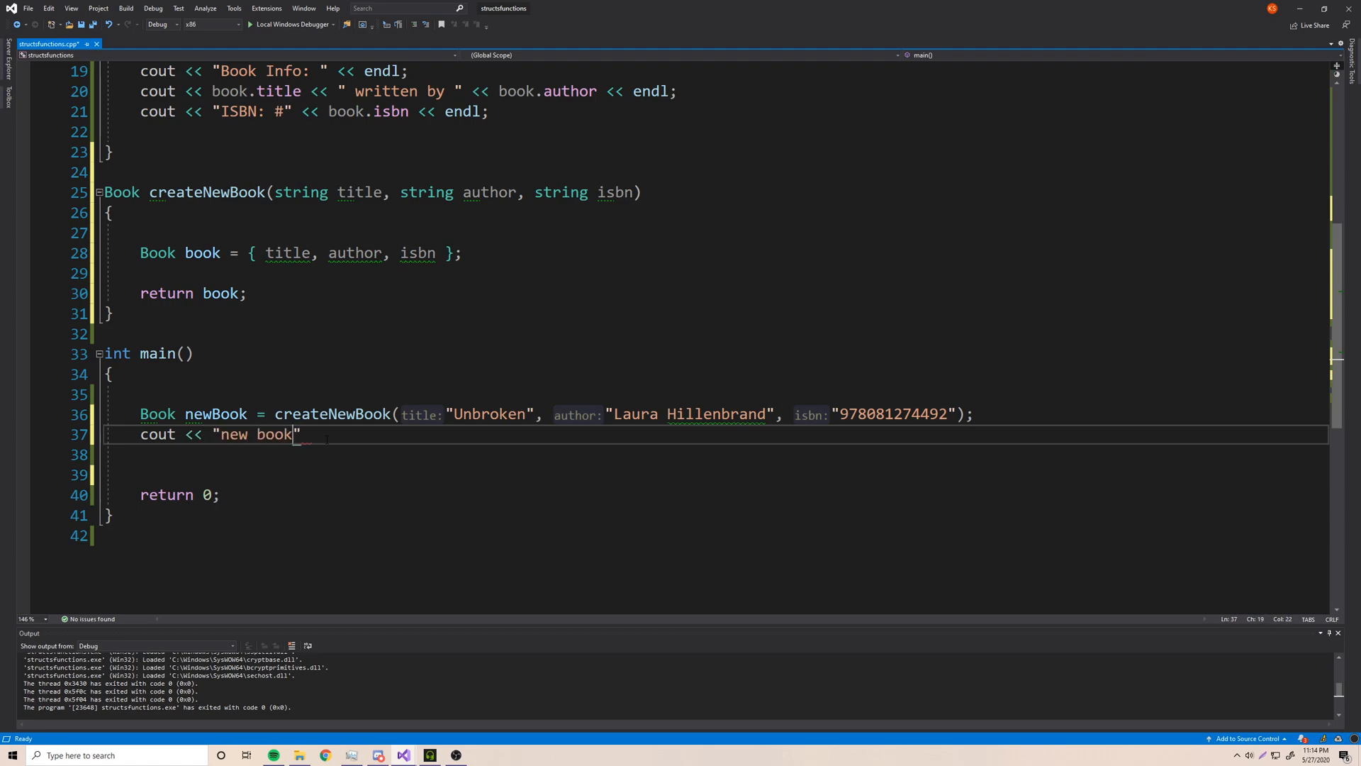
text(:)
text(c)
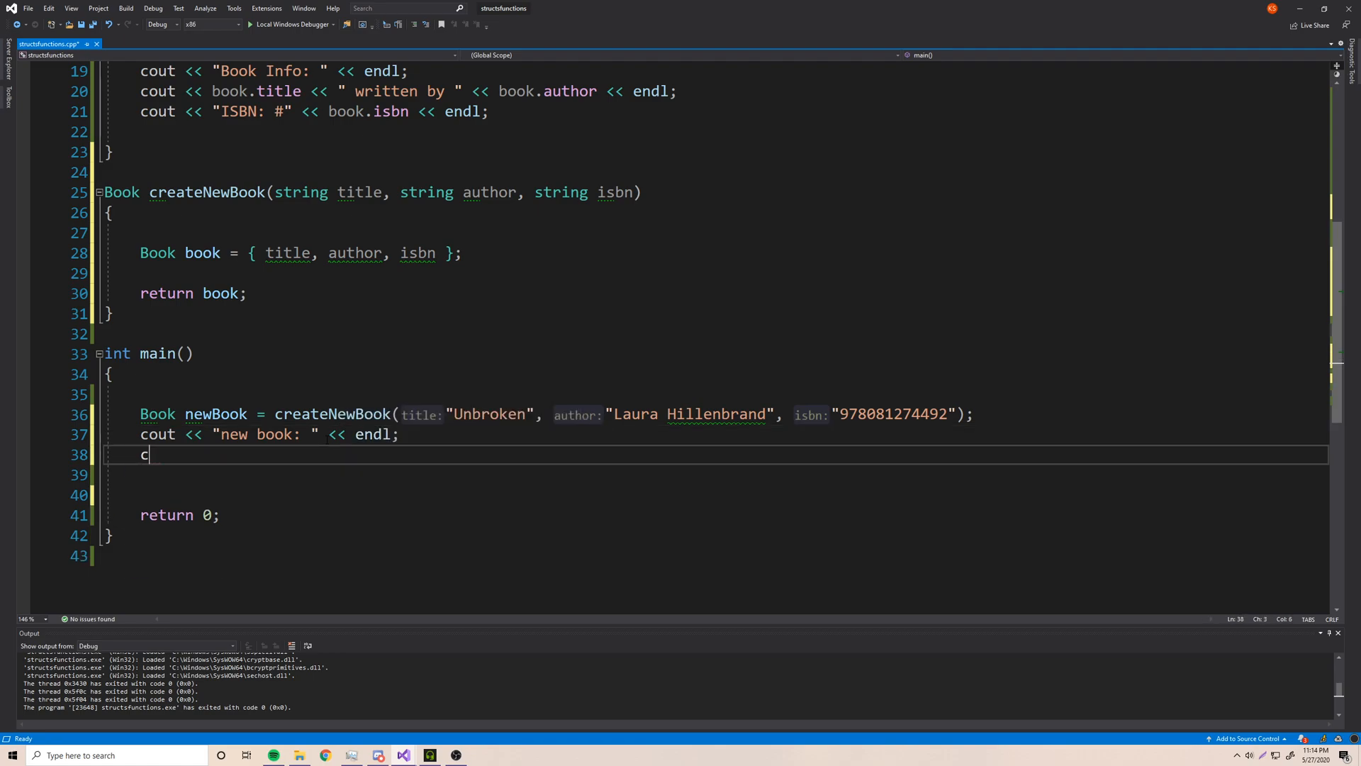
text(out << "A")
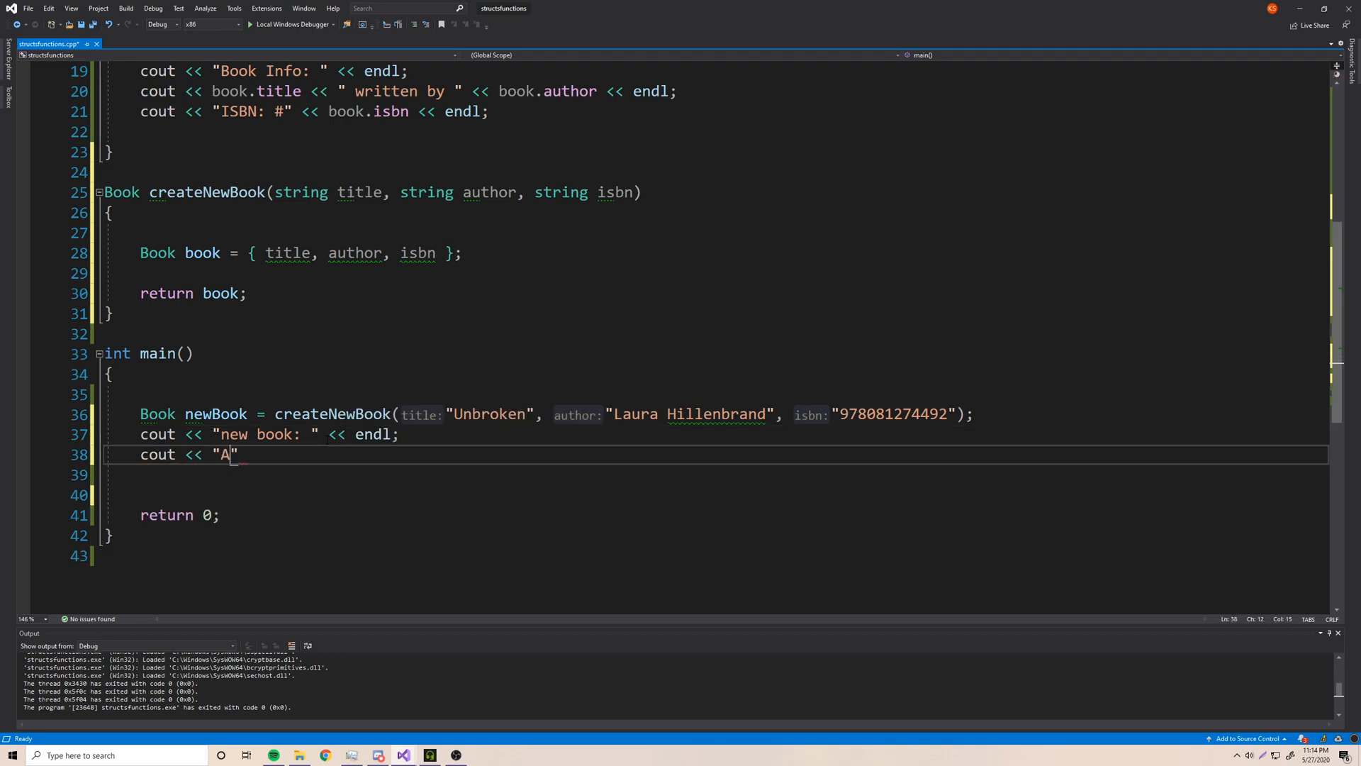
text(uthor)
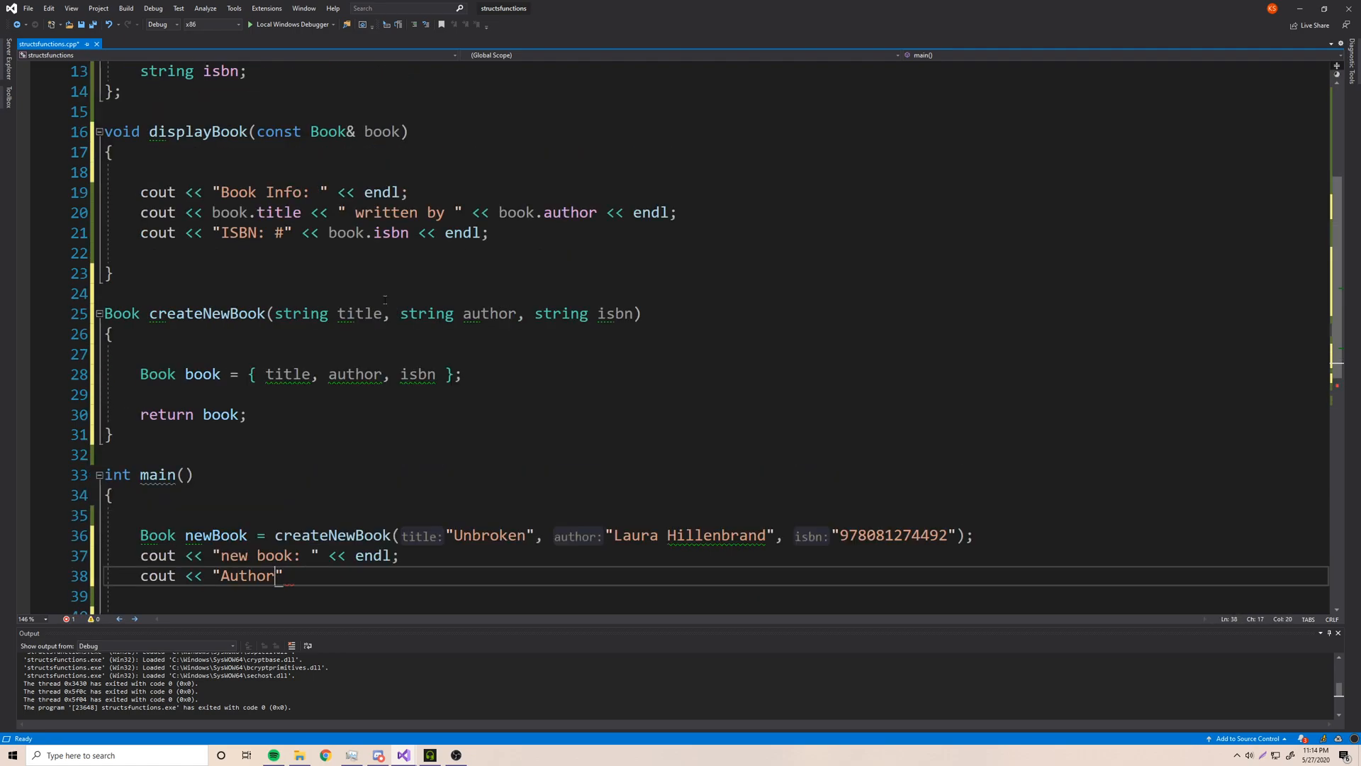
scroll(down, 3)
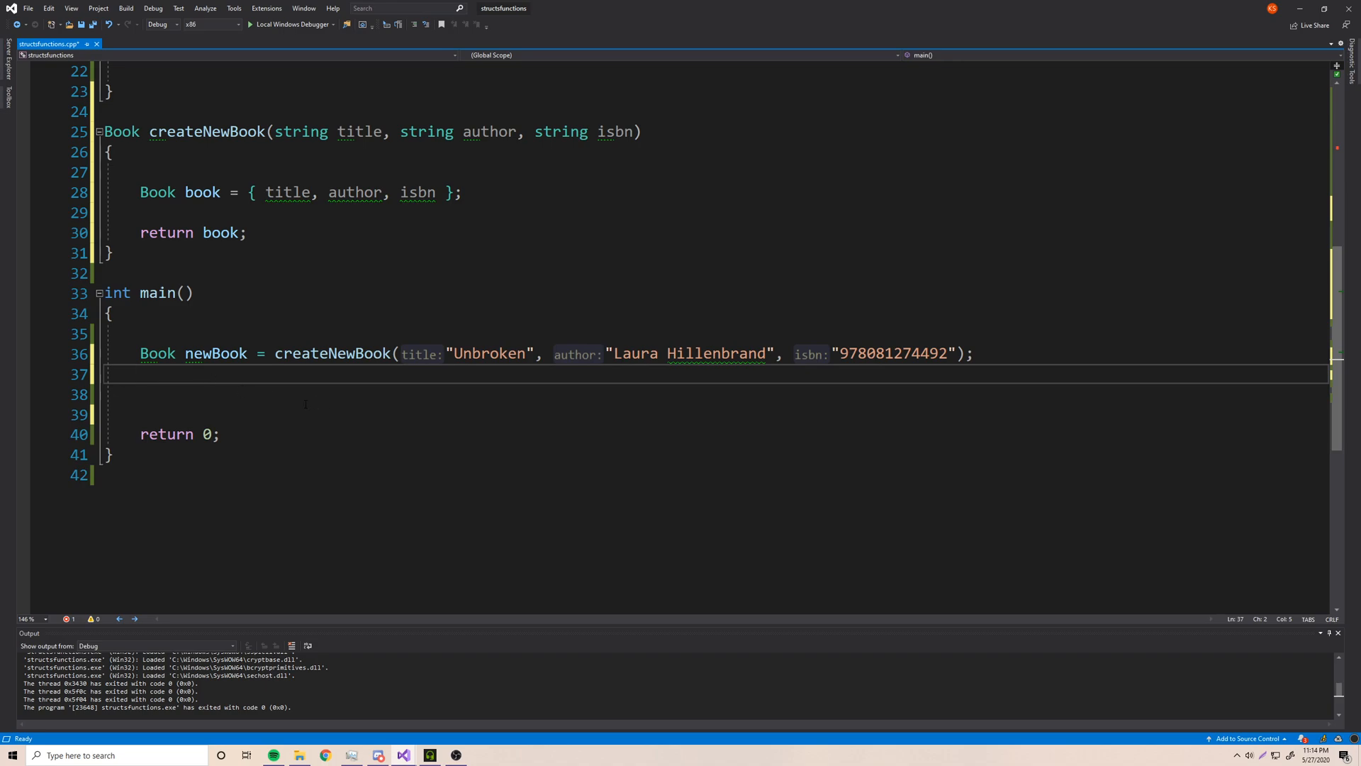
- Call displayBook(newBook); after the createNewBook call and review the code
text(displayBook())
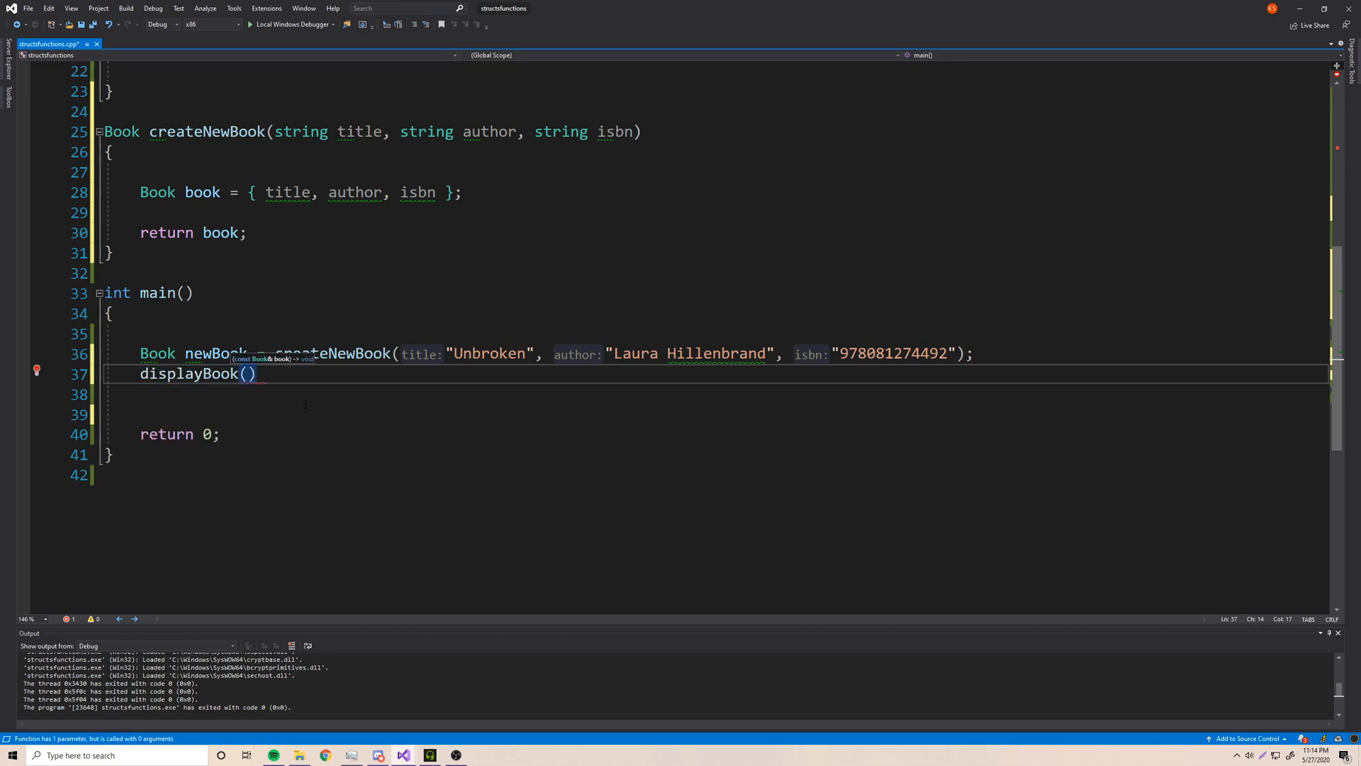
text(newBook)
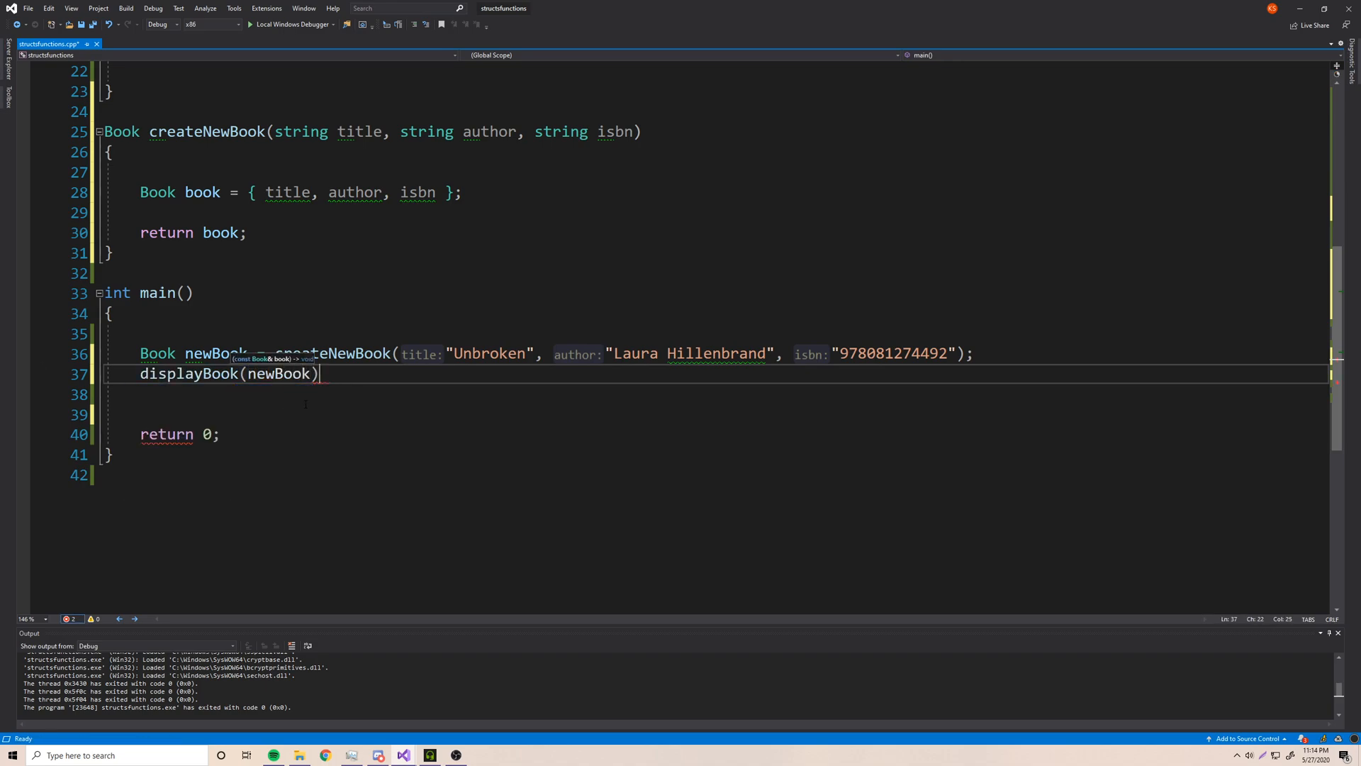
text(;)
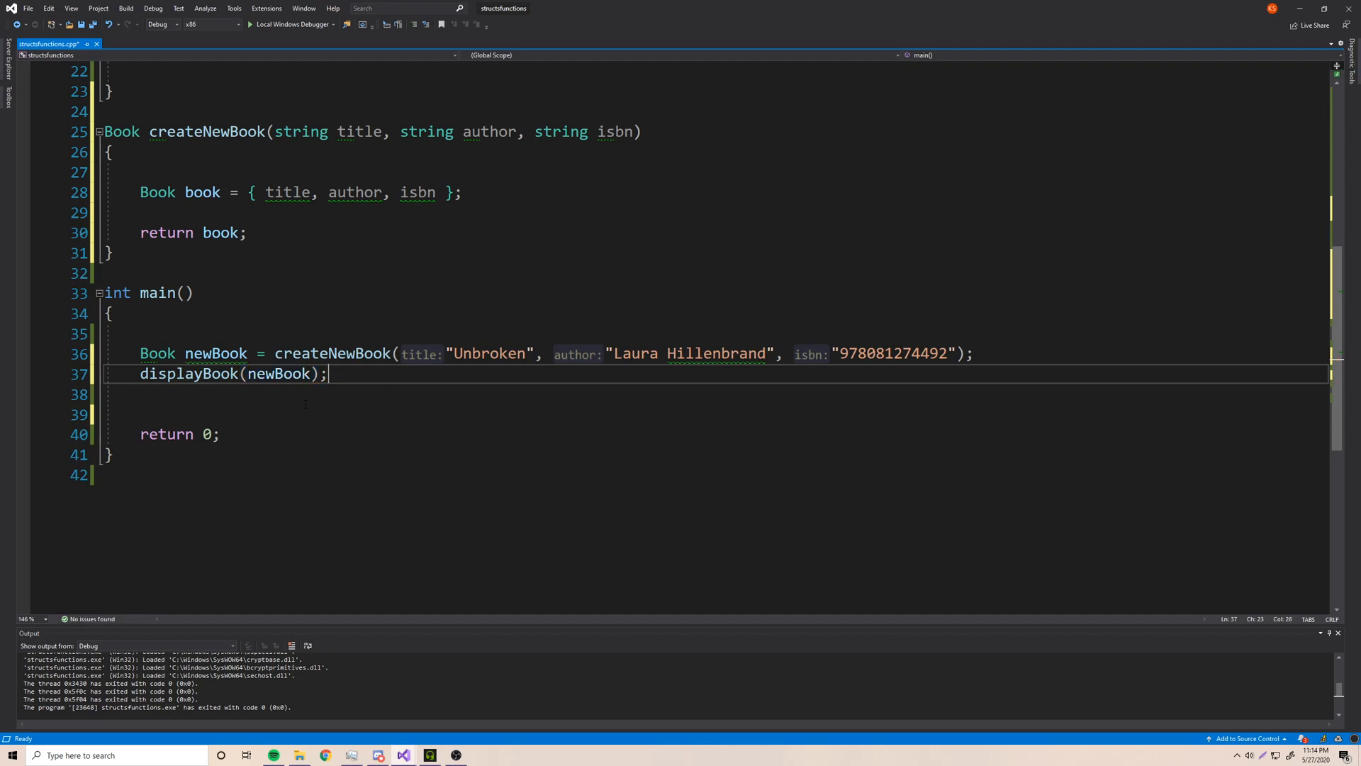
scroll(up, 3)
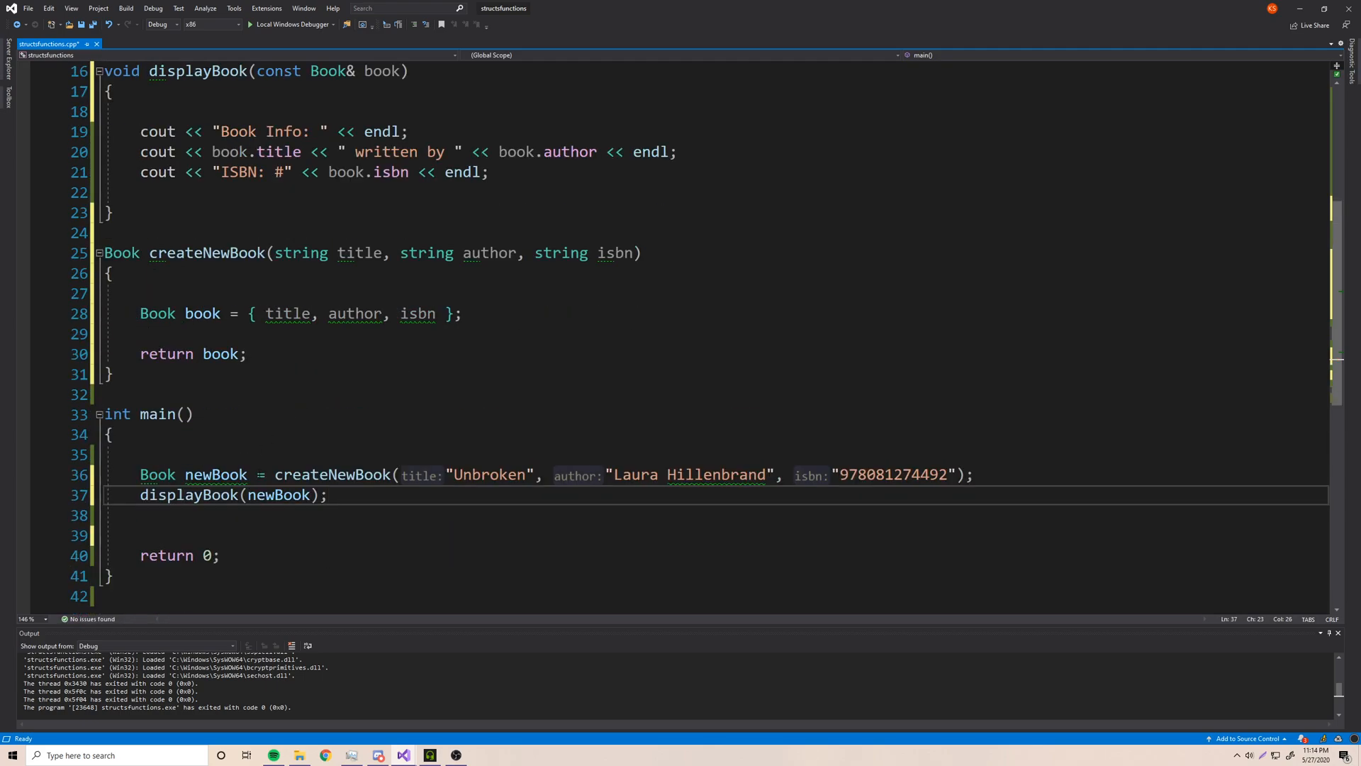
double_click(332, 473)
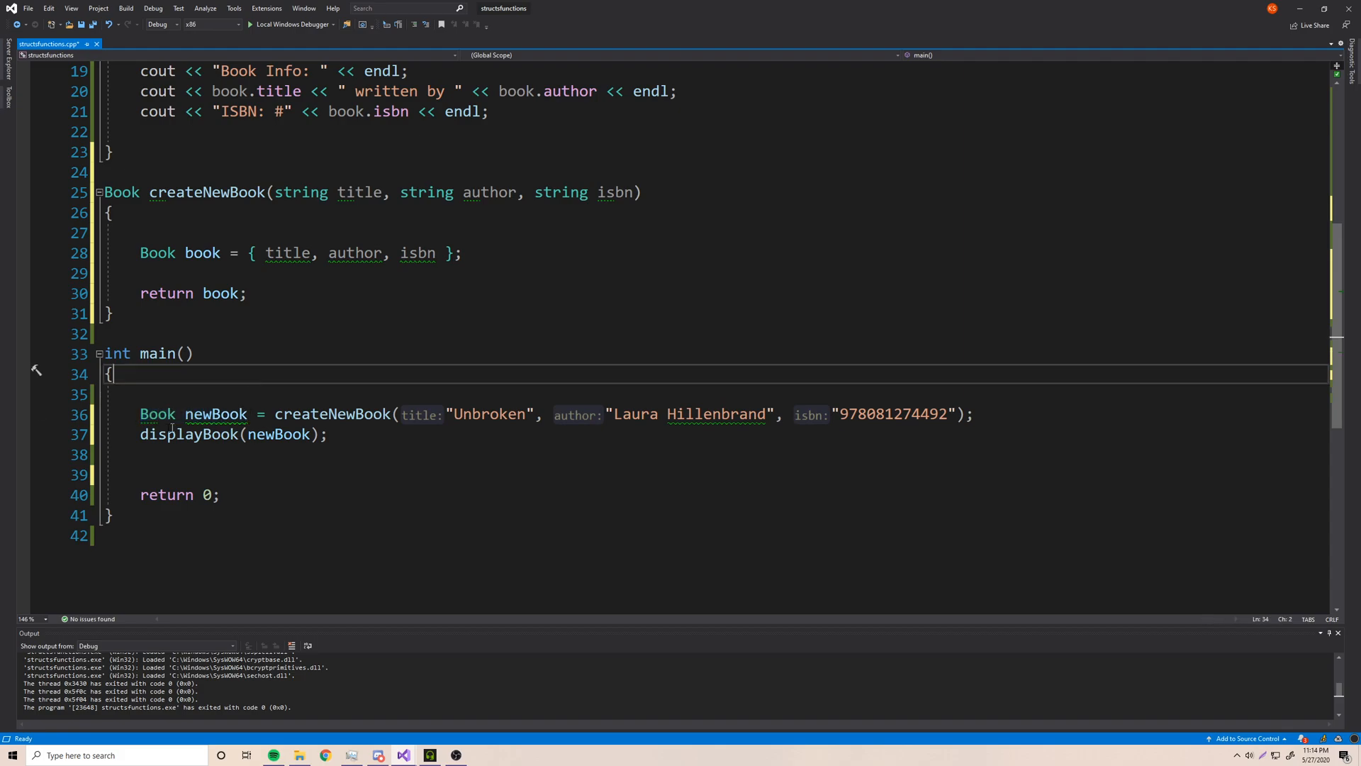
scroll(up, 3)
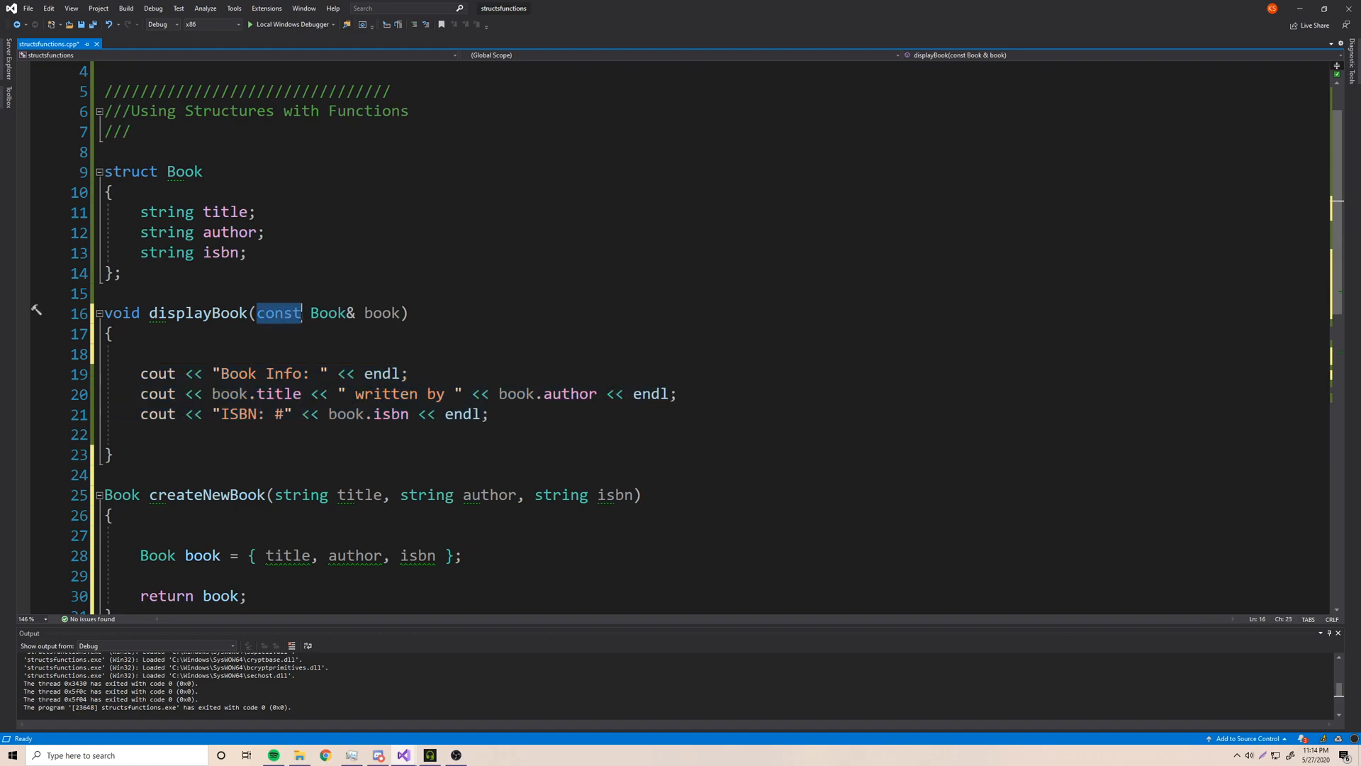
scroll(down, 3)
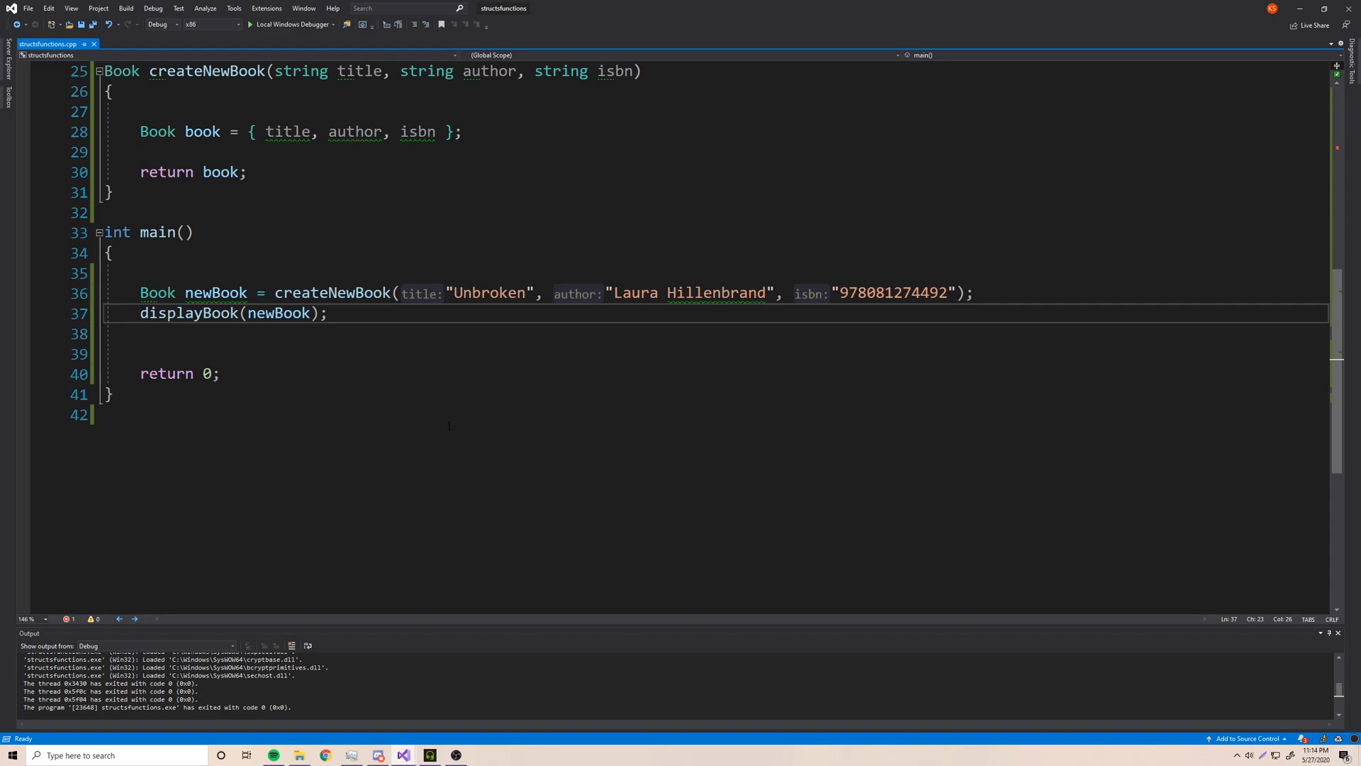
- Build and run the Book program with Local Windows Debugger, exiting with code 0
click(290, 24)
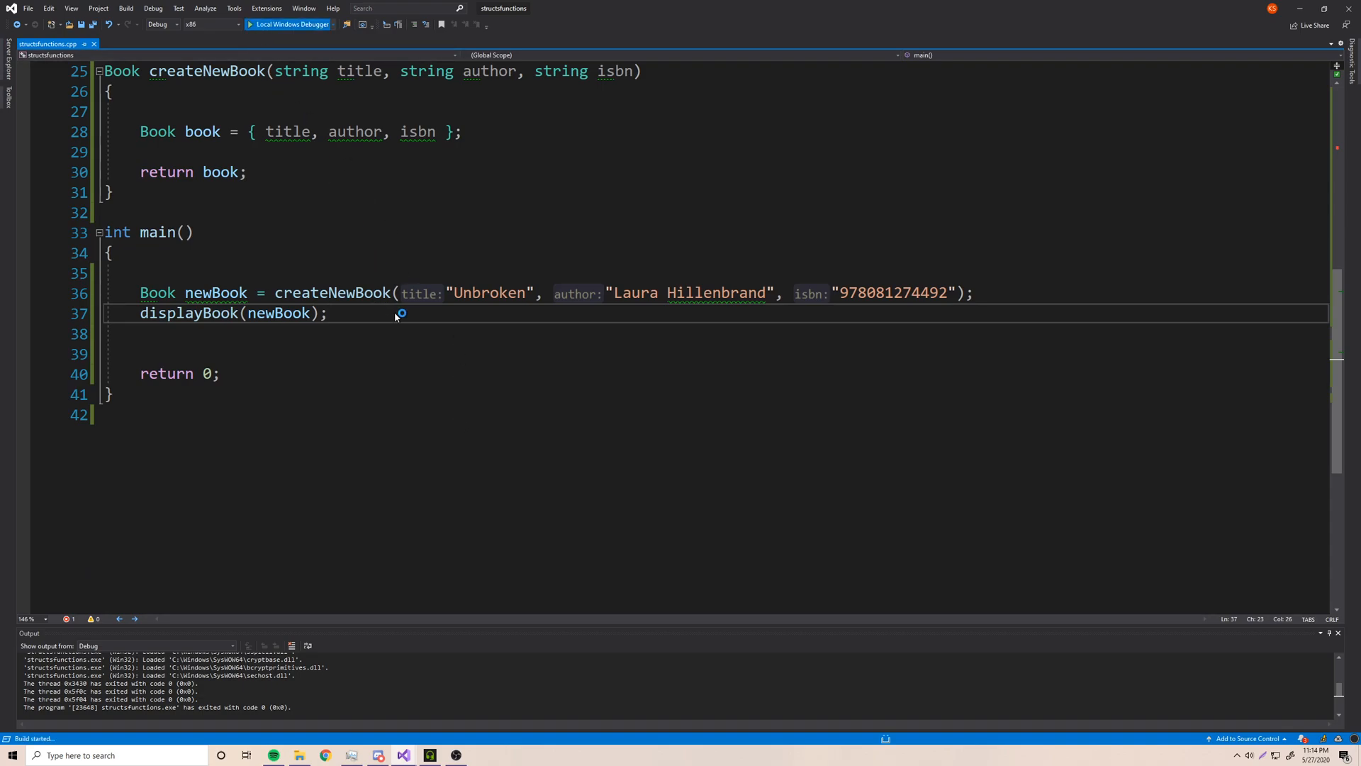
click(289, 24)
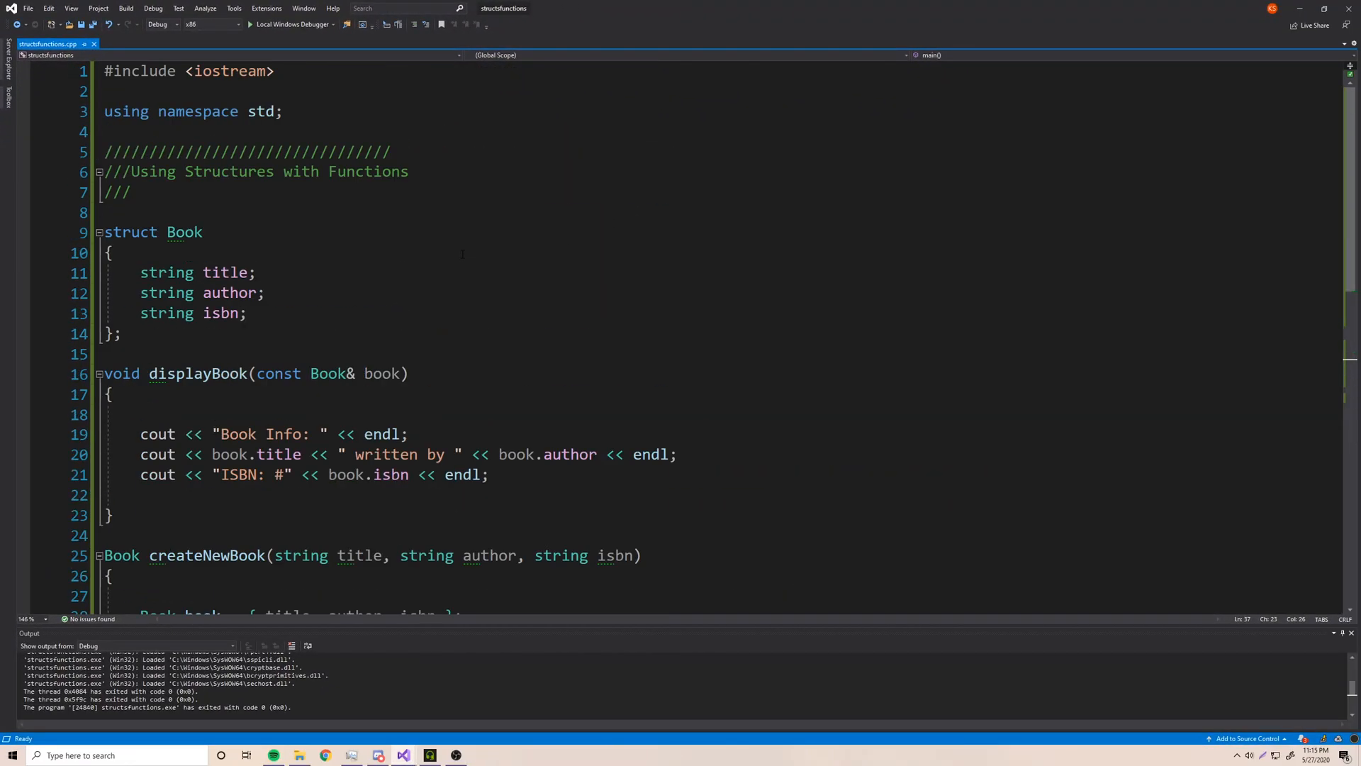
scroll(down, 3)
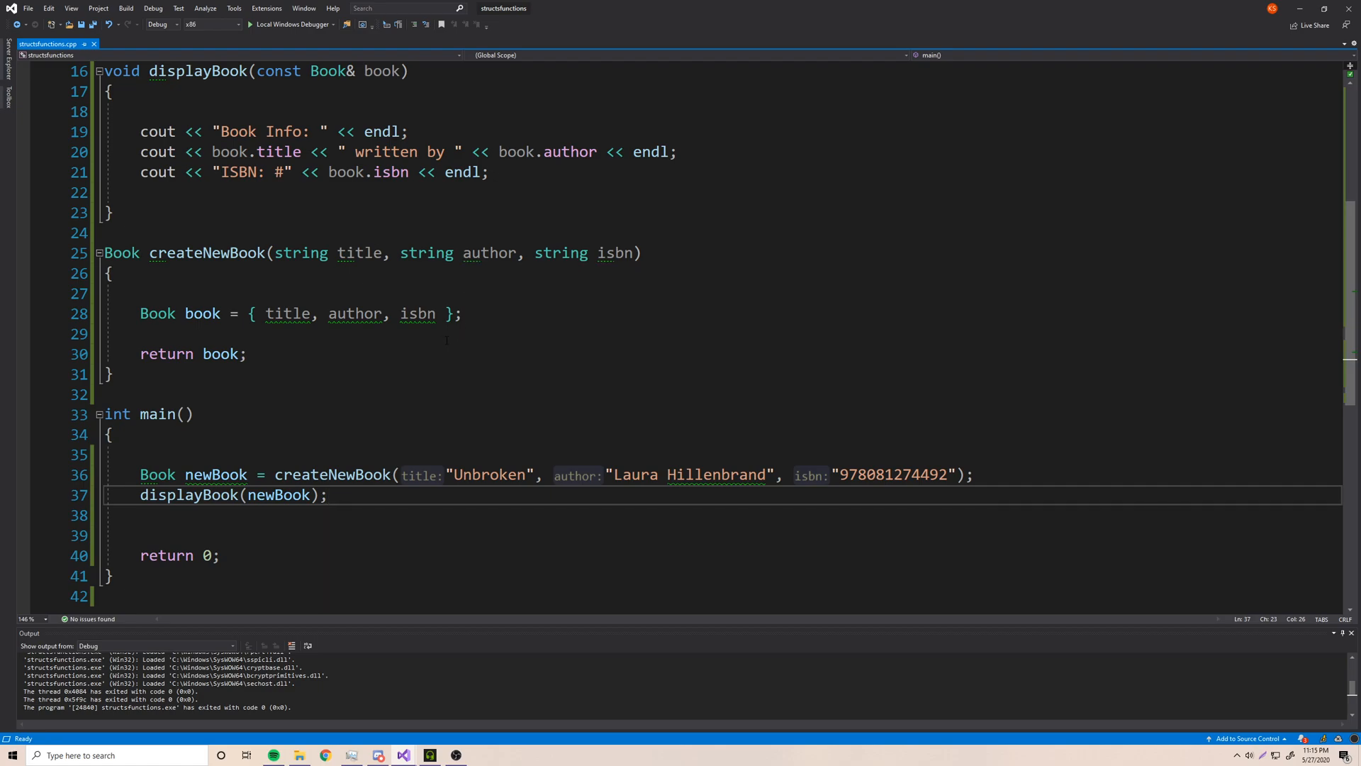
scroll(up, 3)
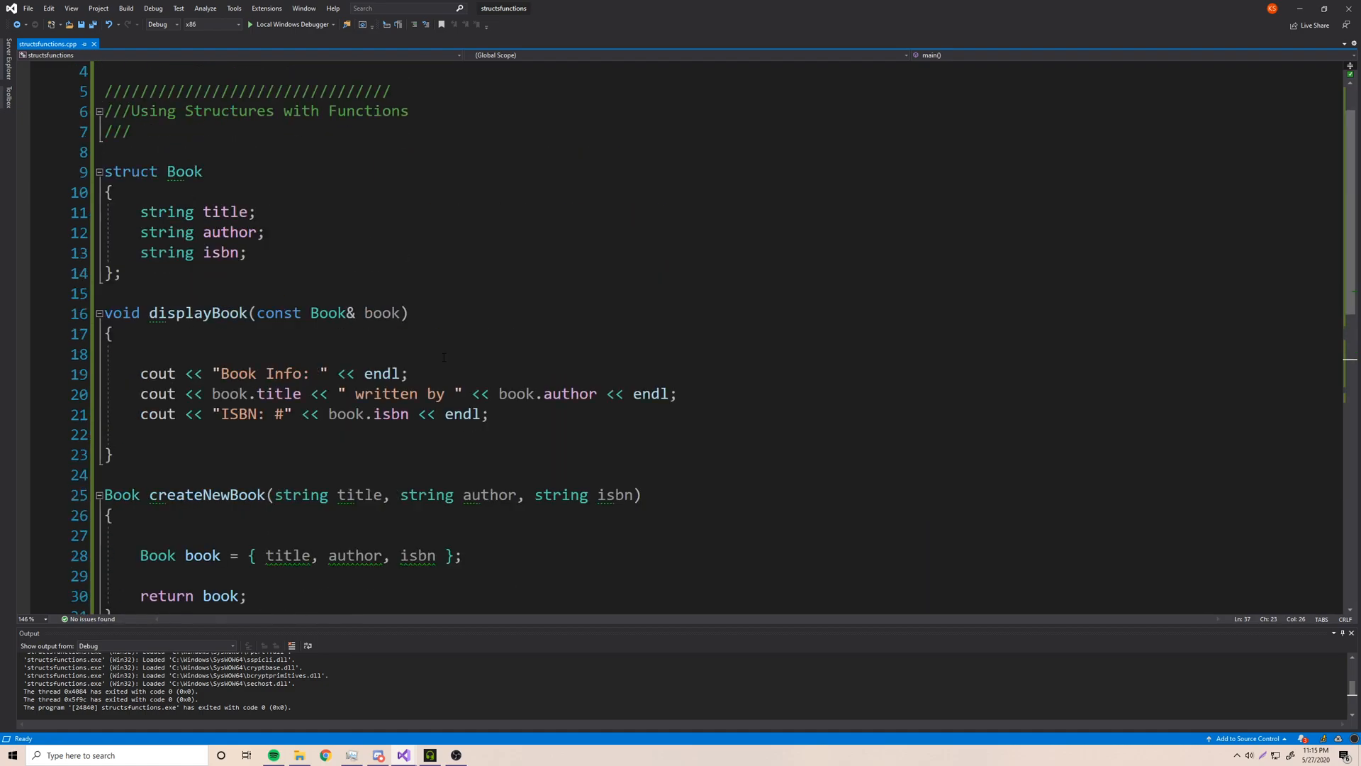
scroll(down, 3)
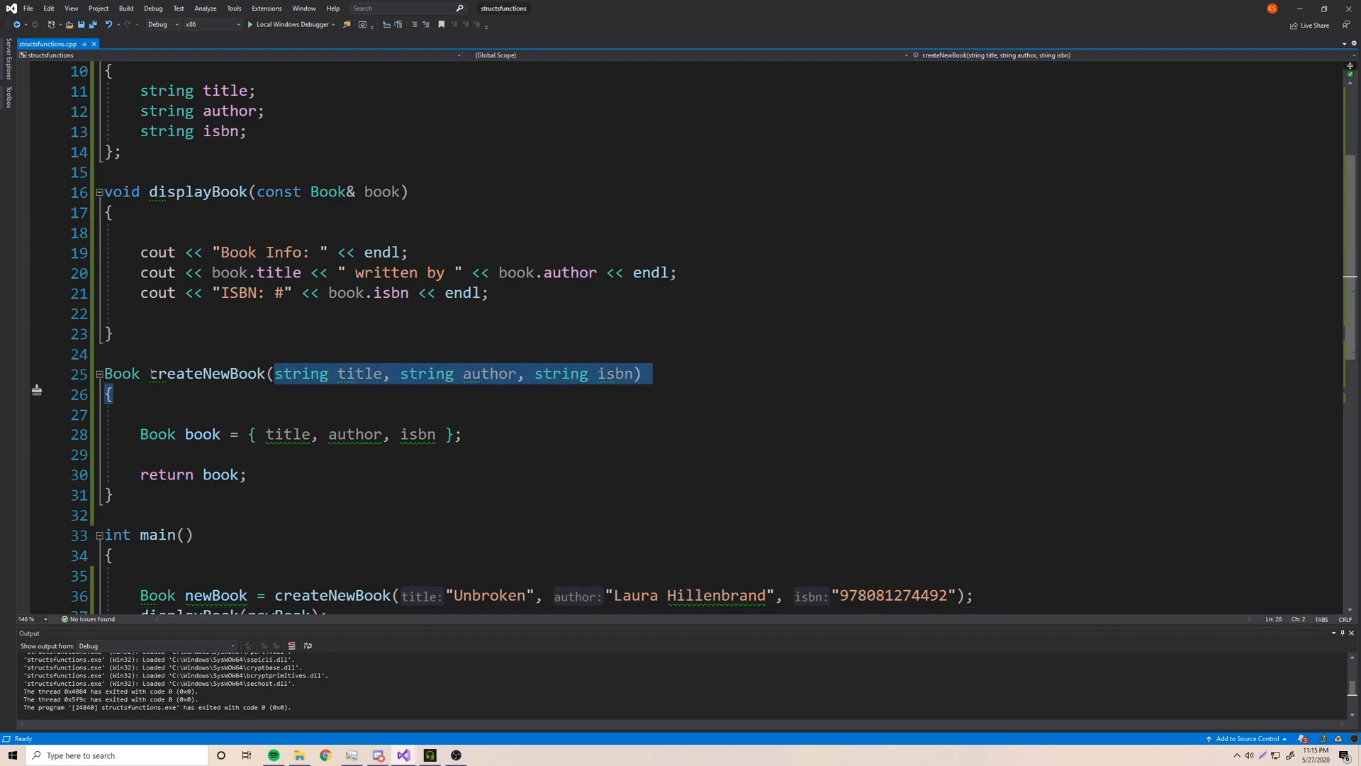
double_click(207, 373)
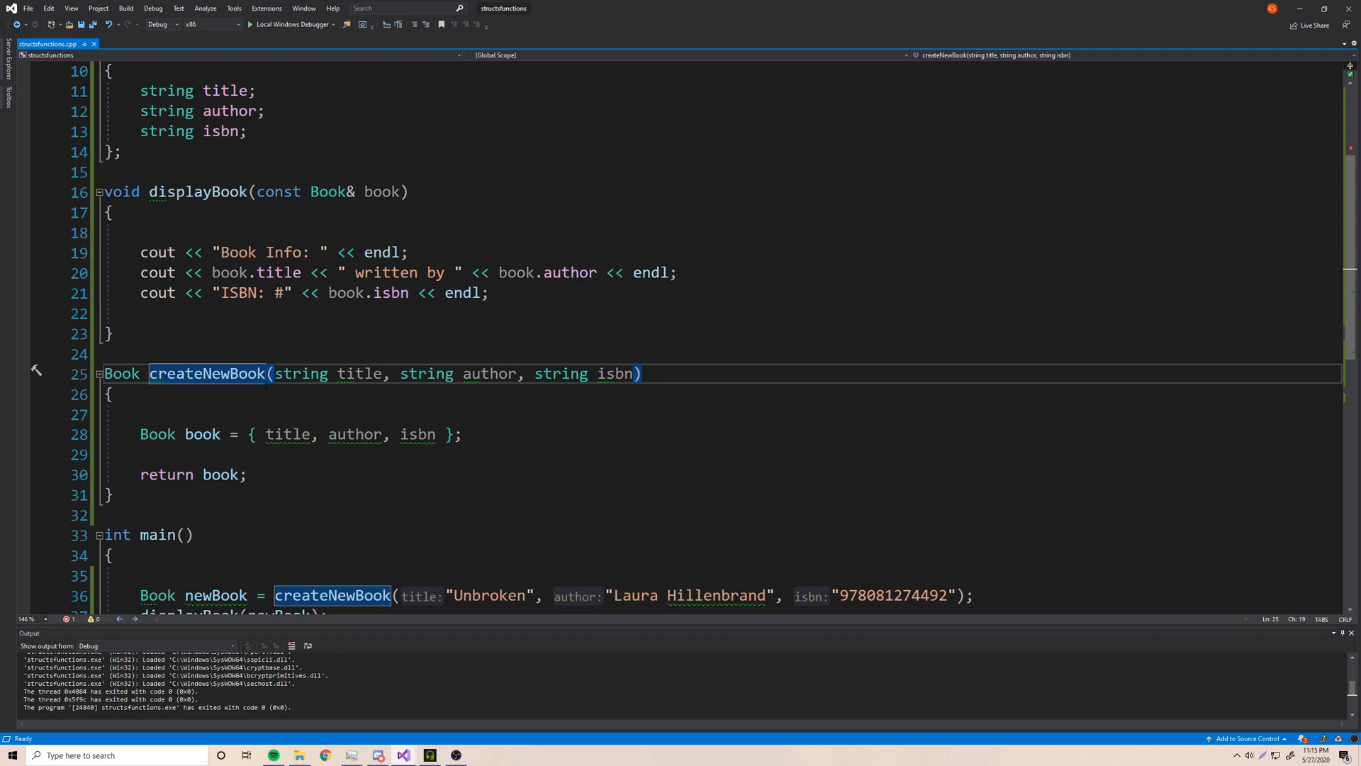
scroll(down, 3)
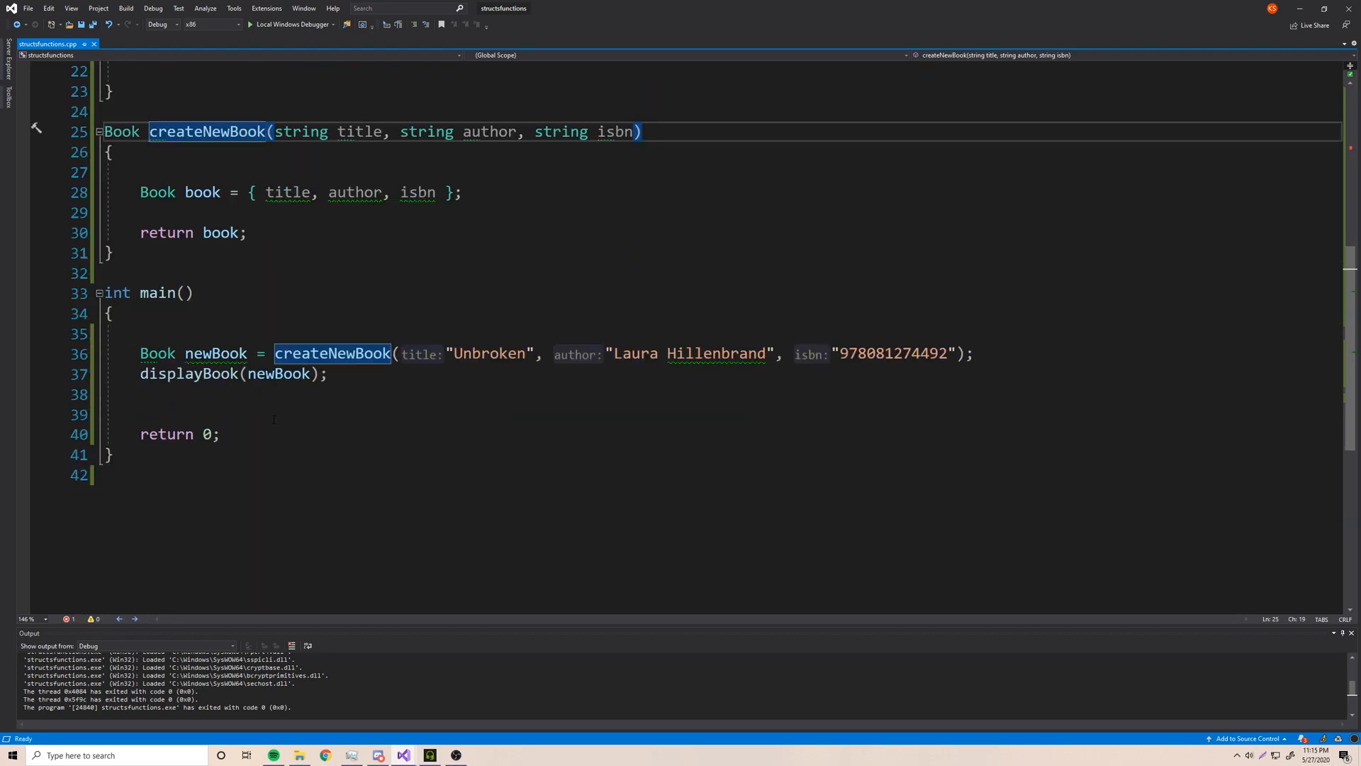
scroll(up, 3)
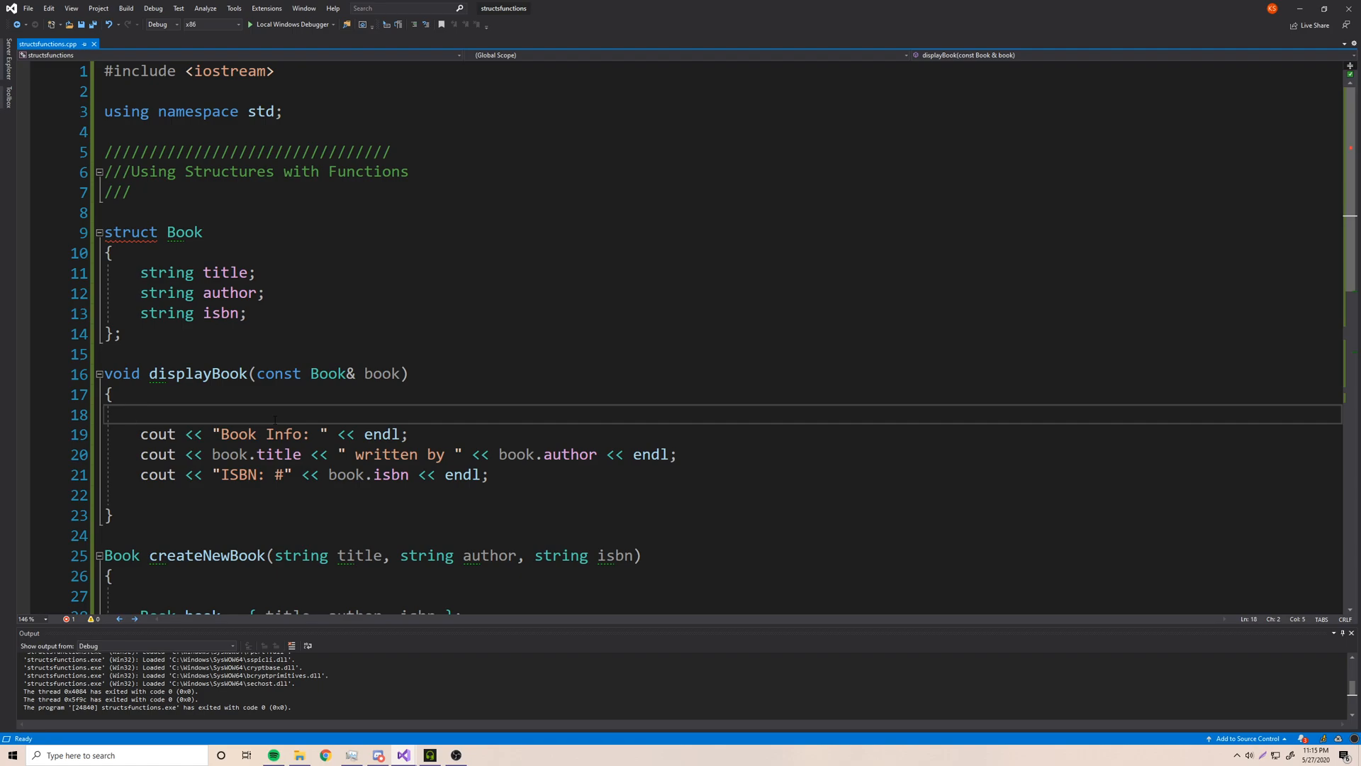
mouse_move(286, 400)
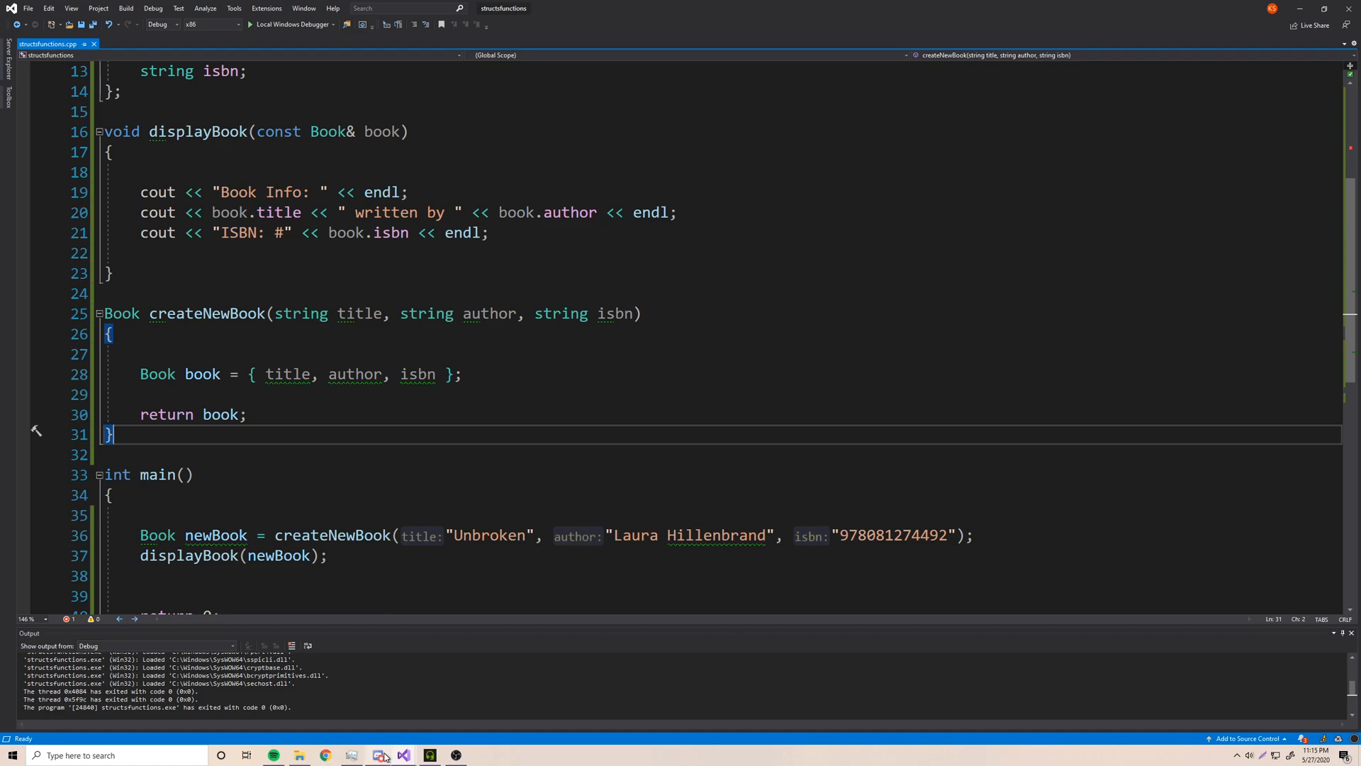
click(379, 755)
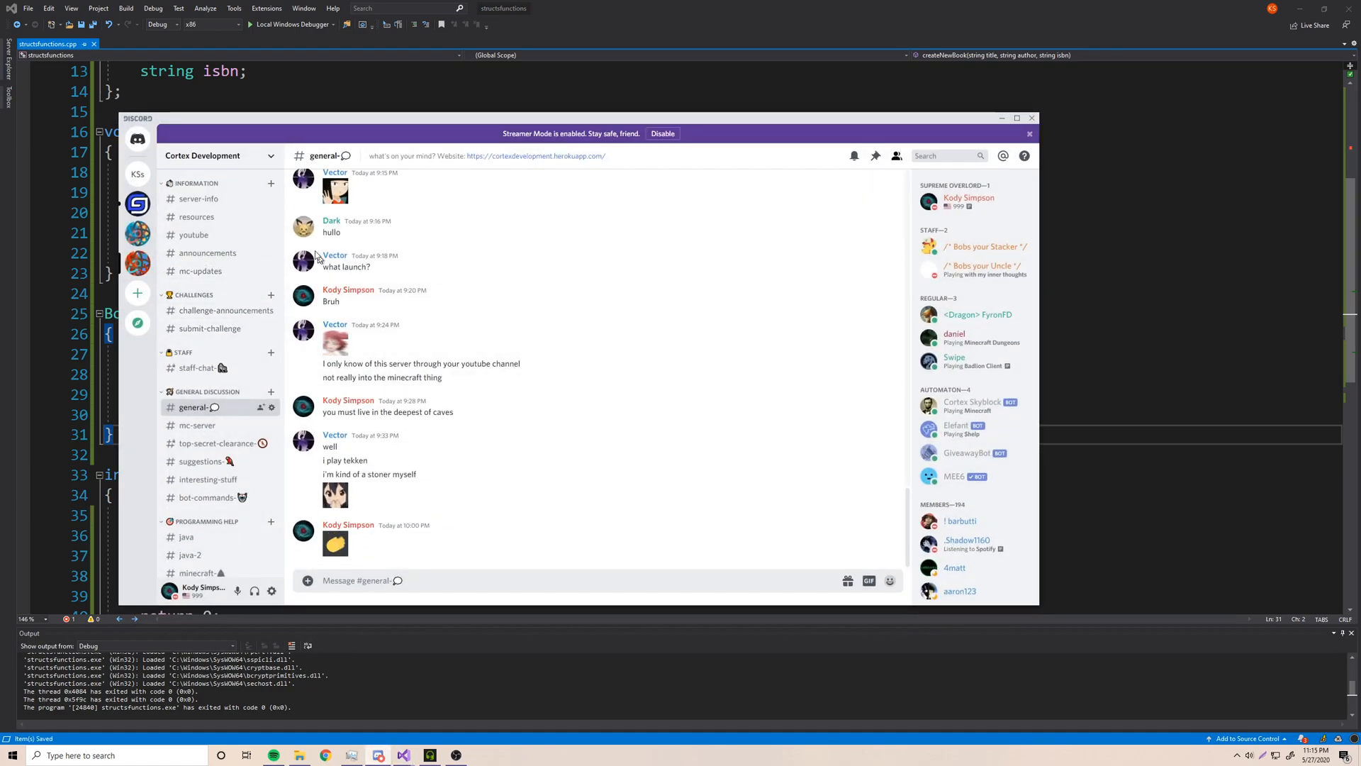
mouse_move(239, 305)
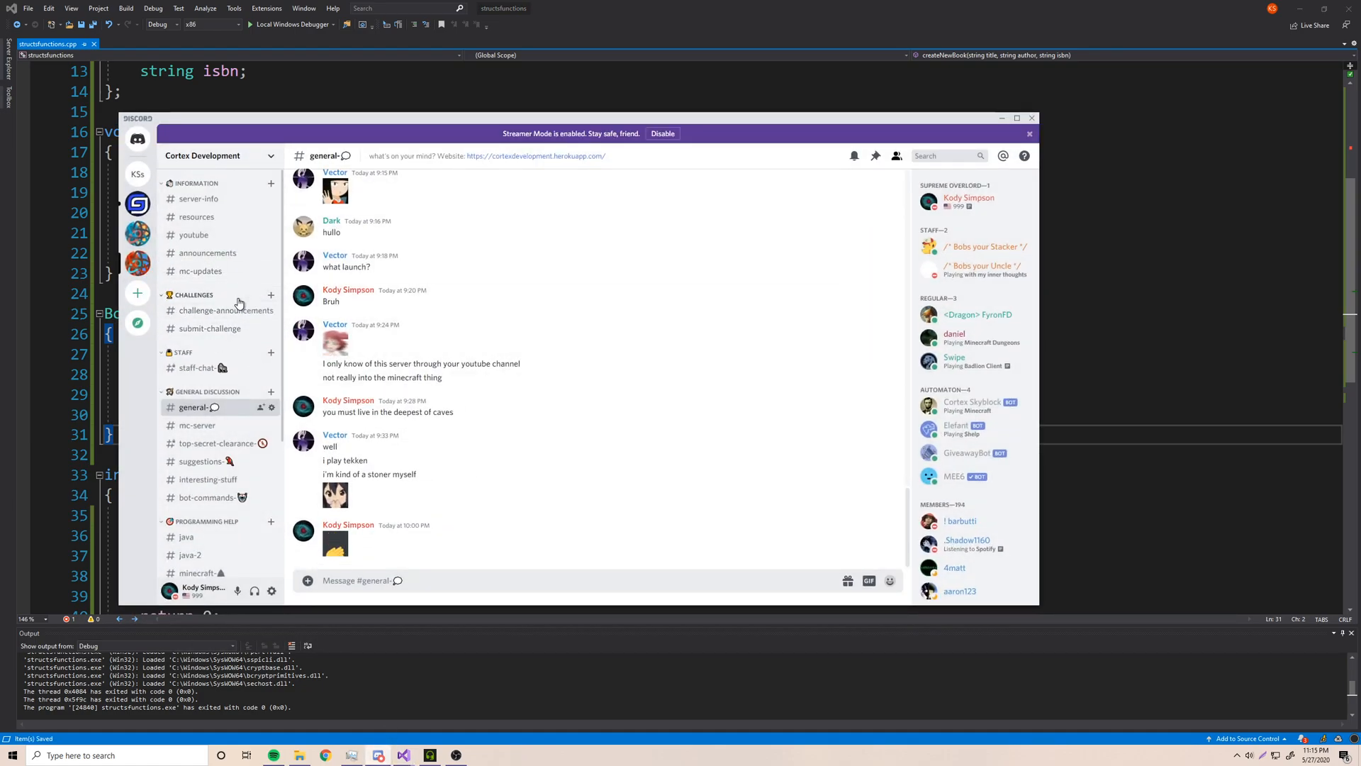
scroll(down, 3)
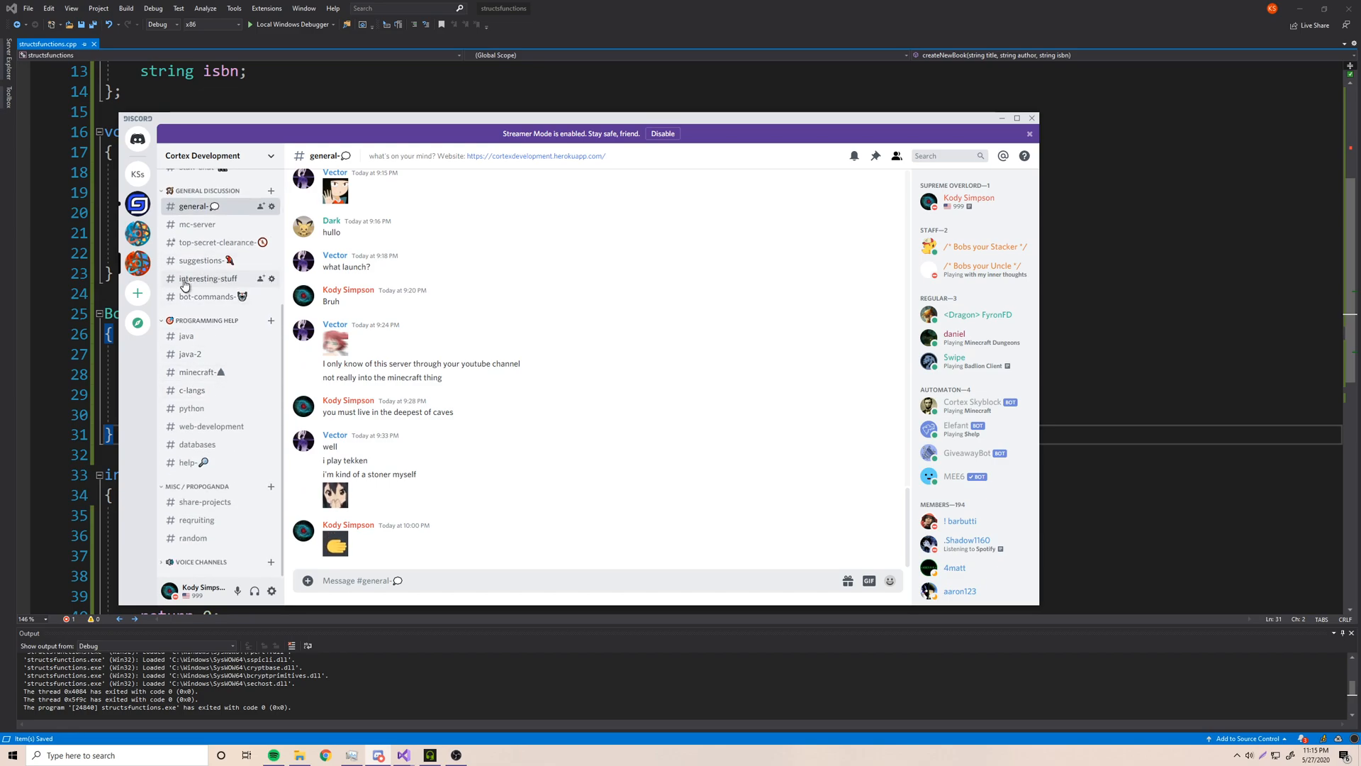
click(191, 388)
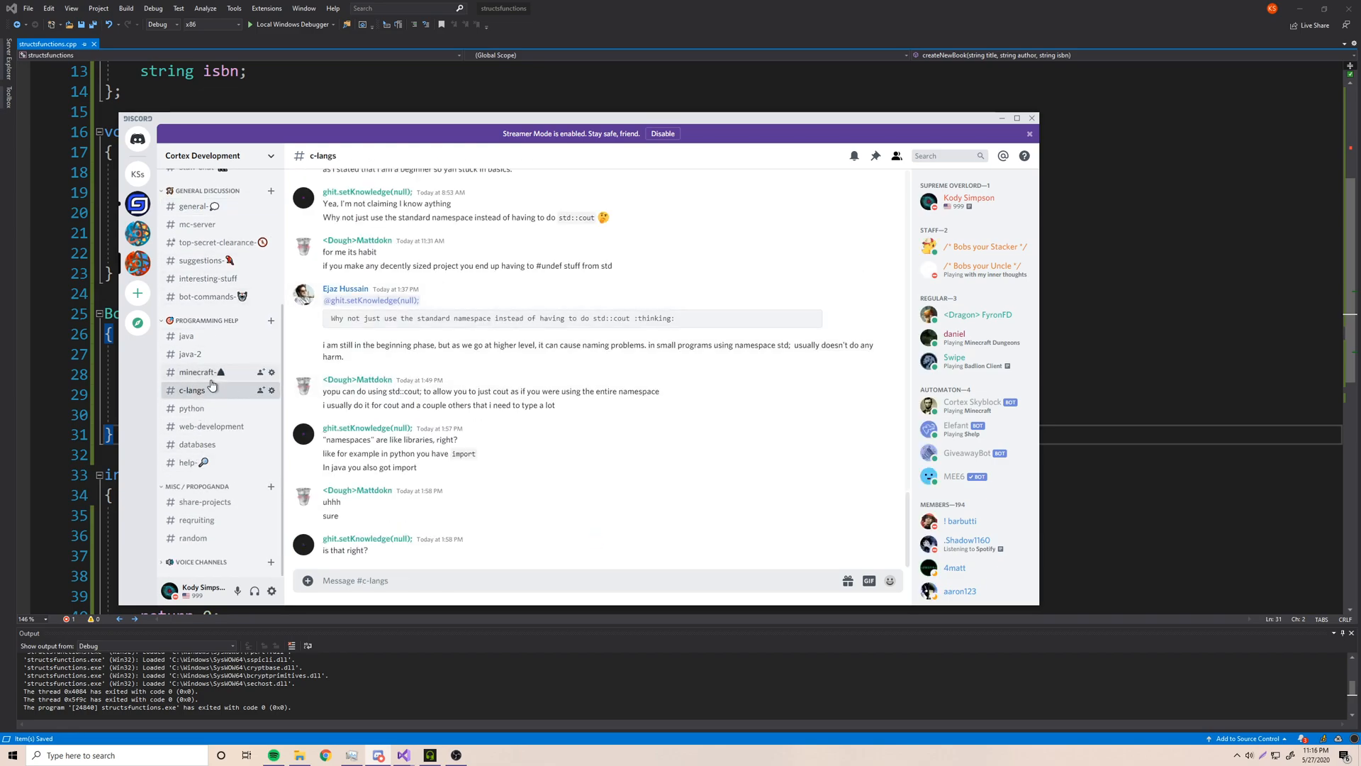
mouse_move(443, 352)
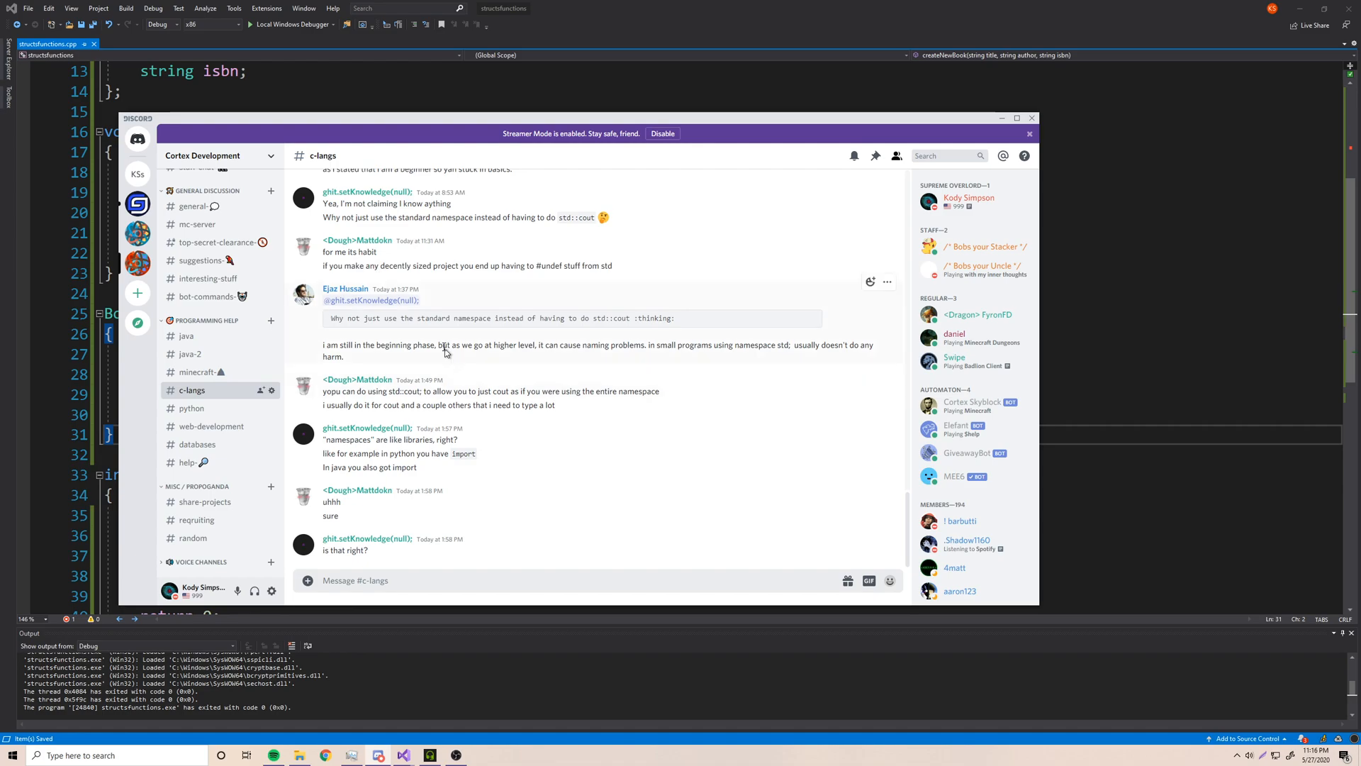
click(185, 335)
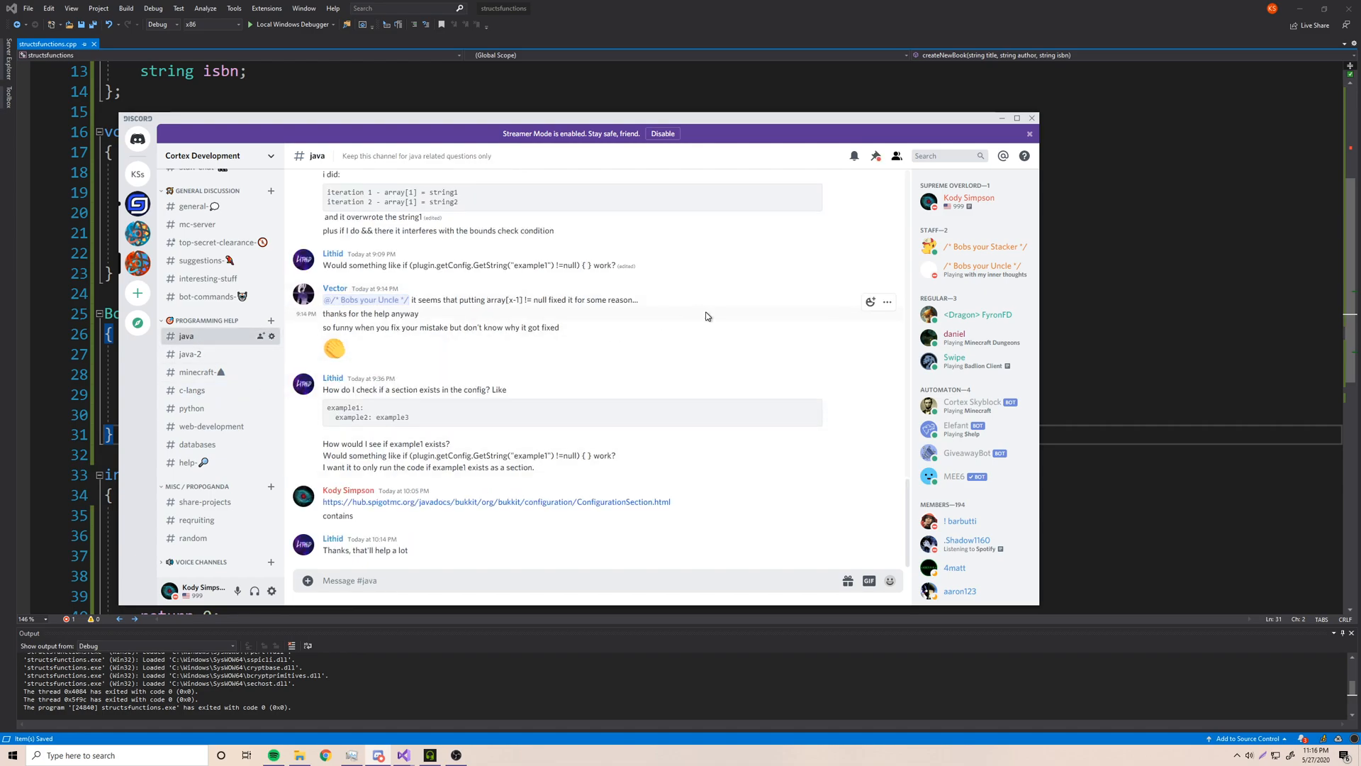
click(985, 247)
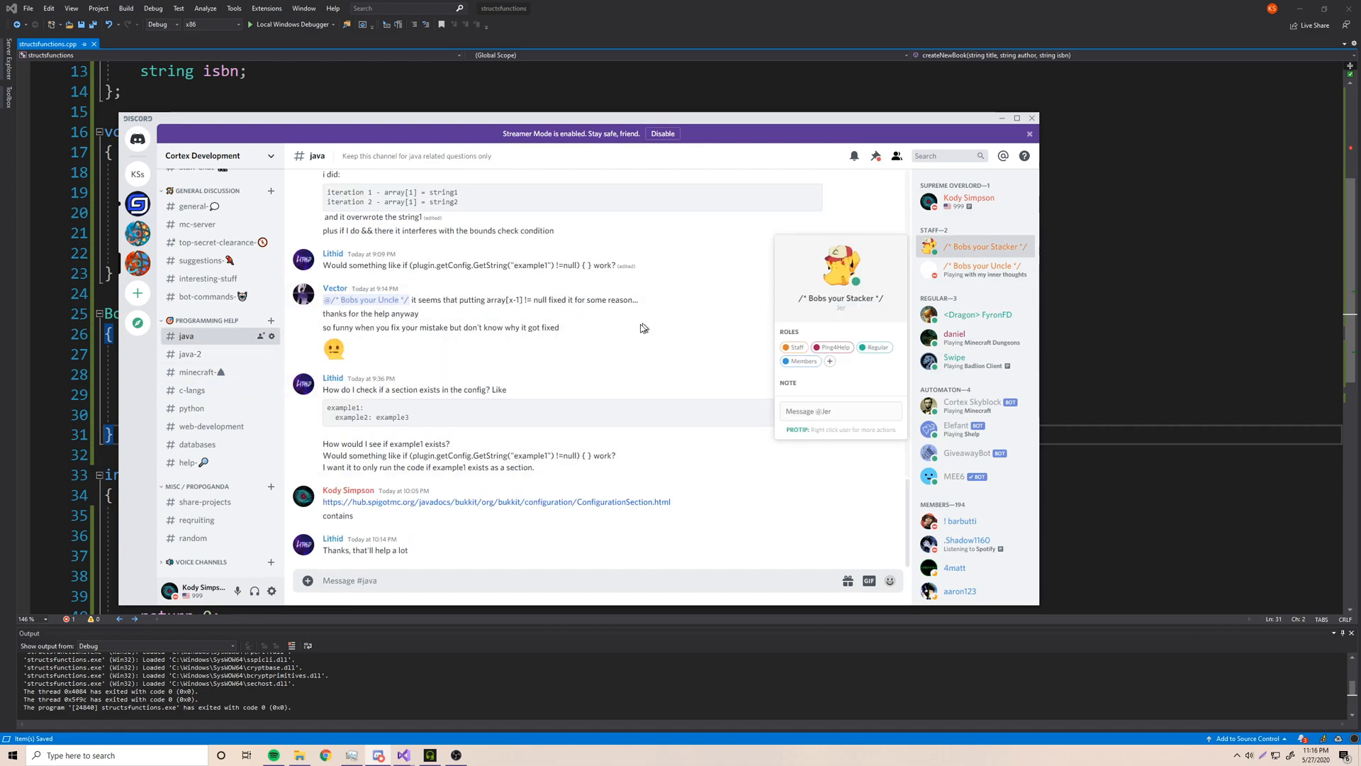
click(666, 373)
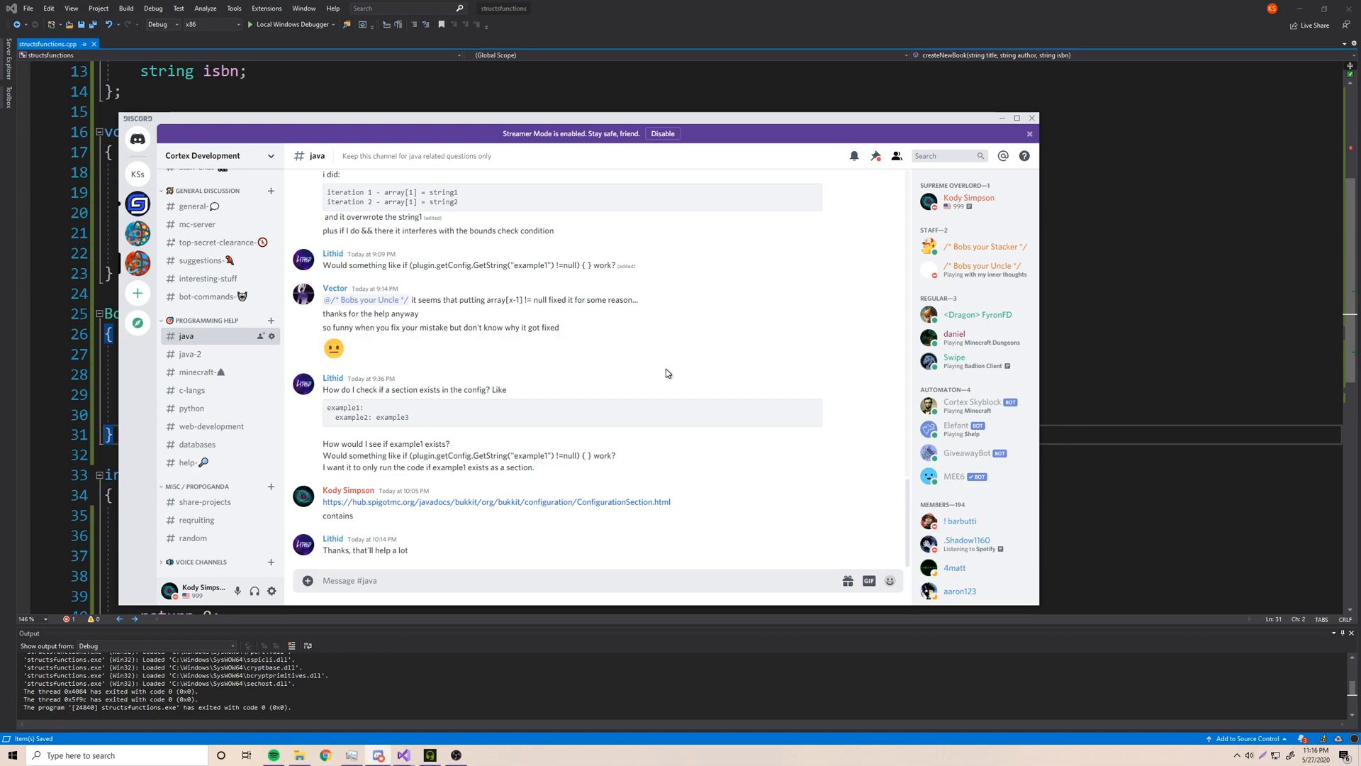
click(1032, 118)
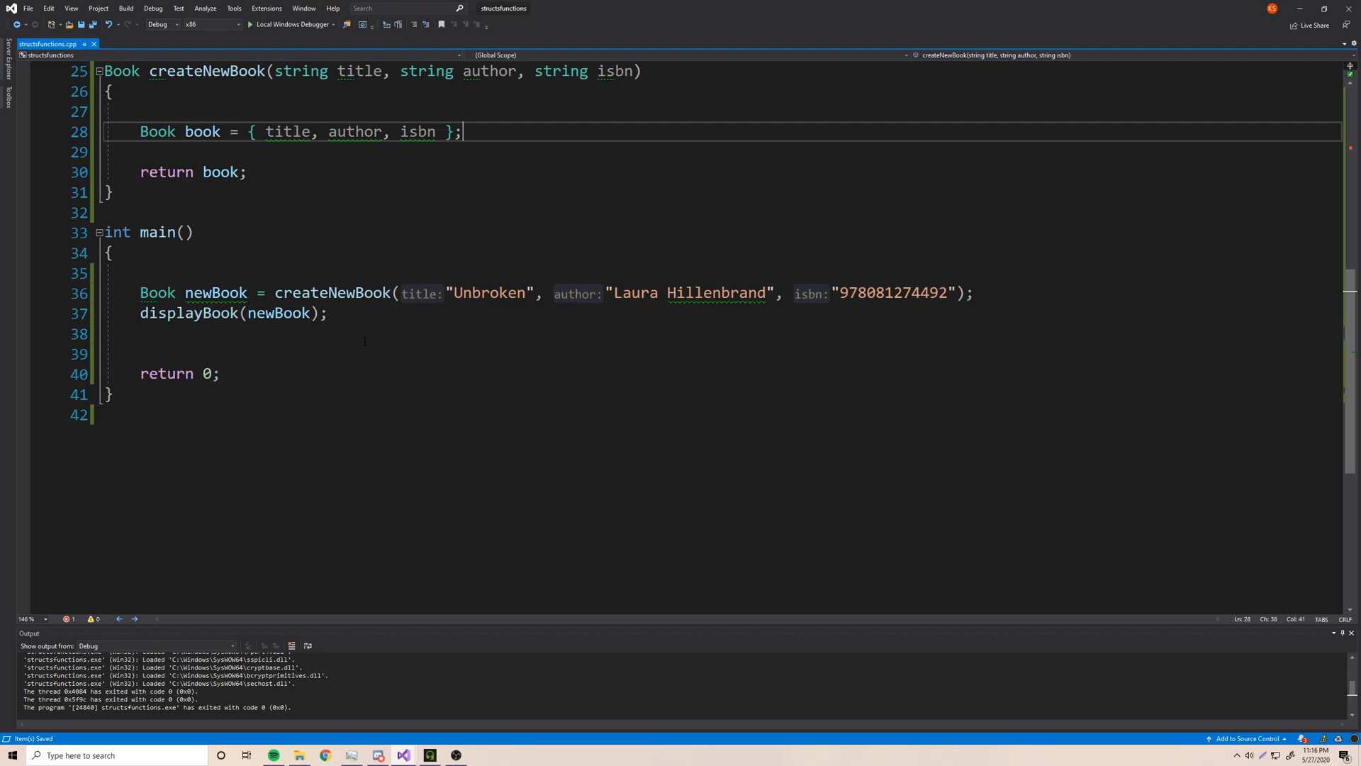
- Review the finished Book code, then reopen the Discord server's java channel from the taskbar
scroll(up, 3)
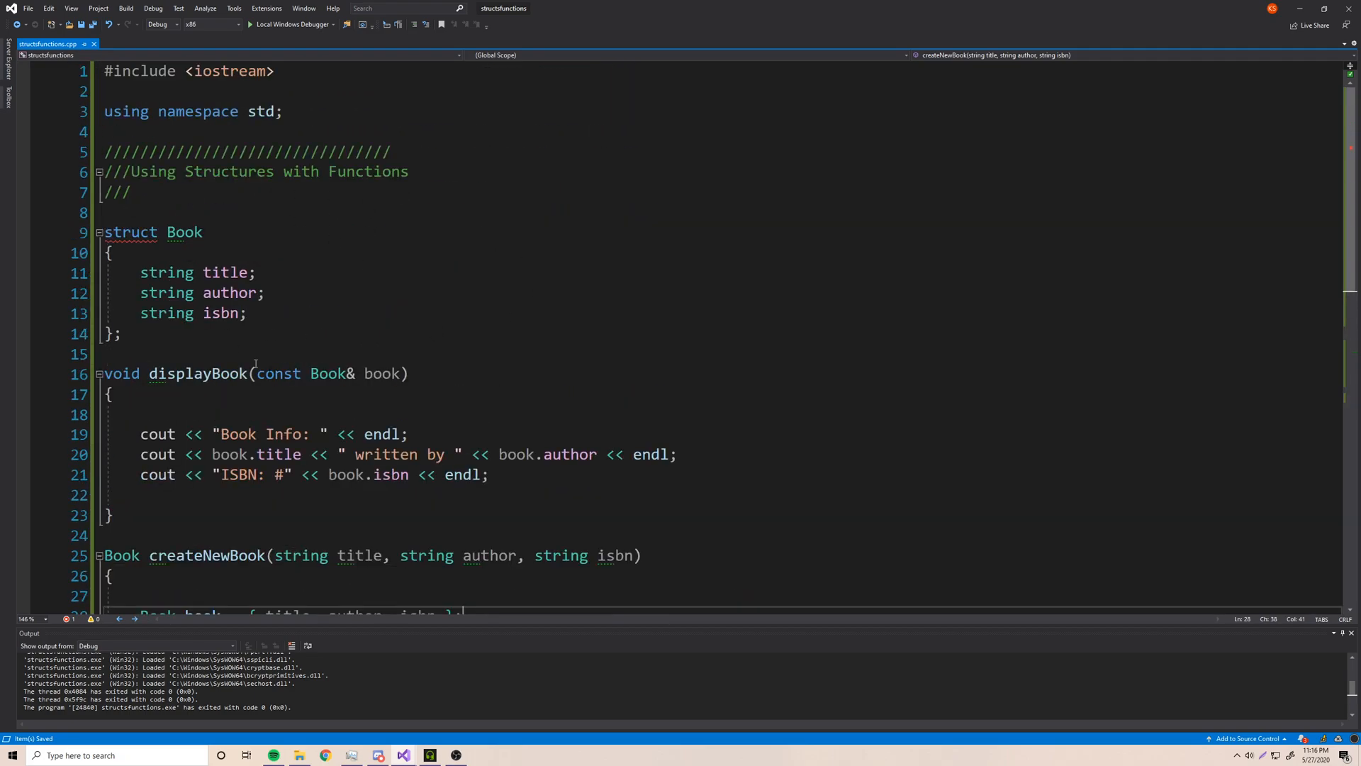
scroll(down, 3)
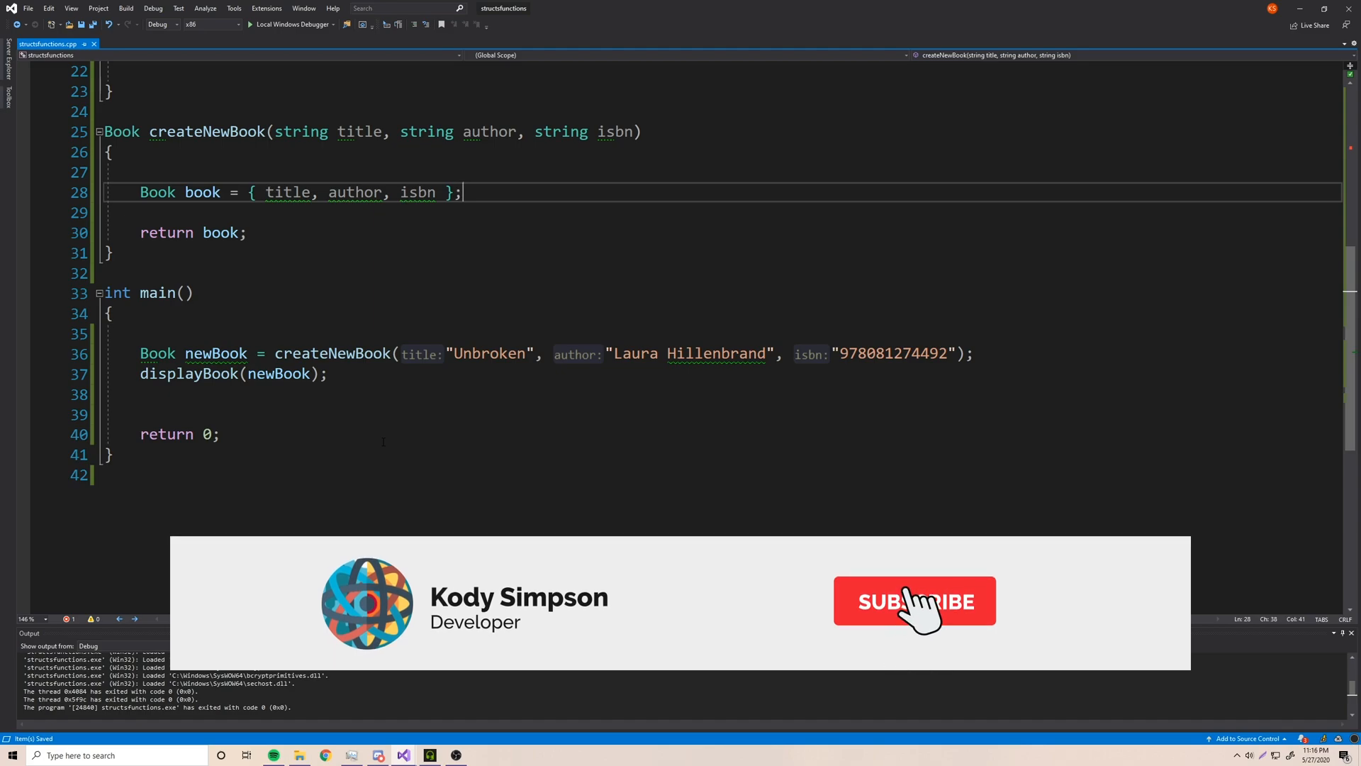
click(913, 601)
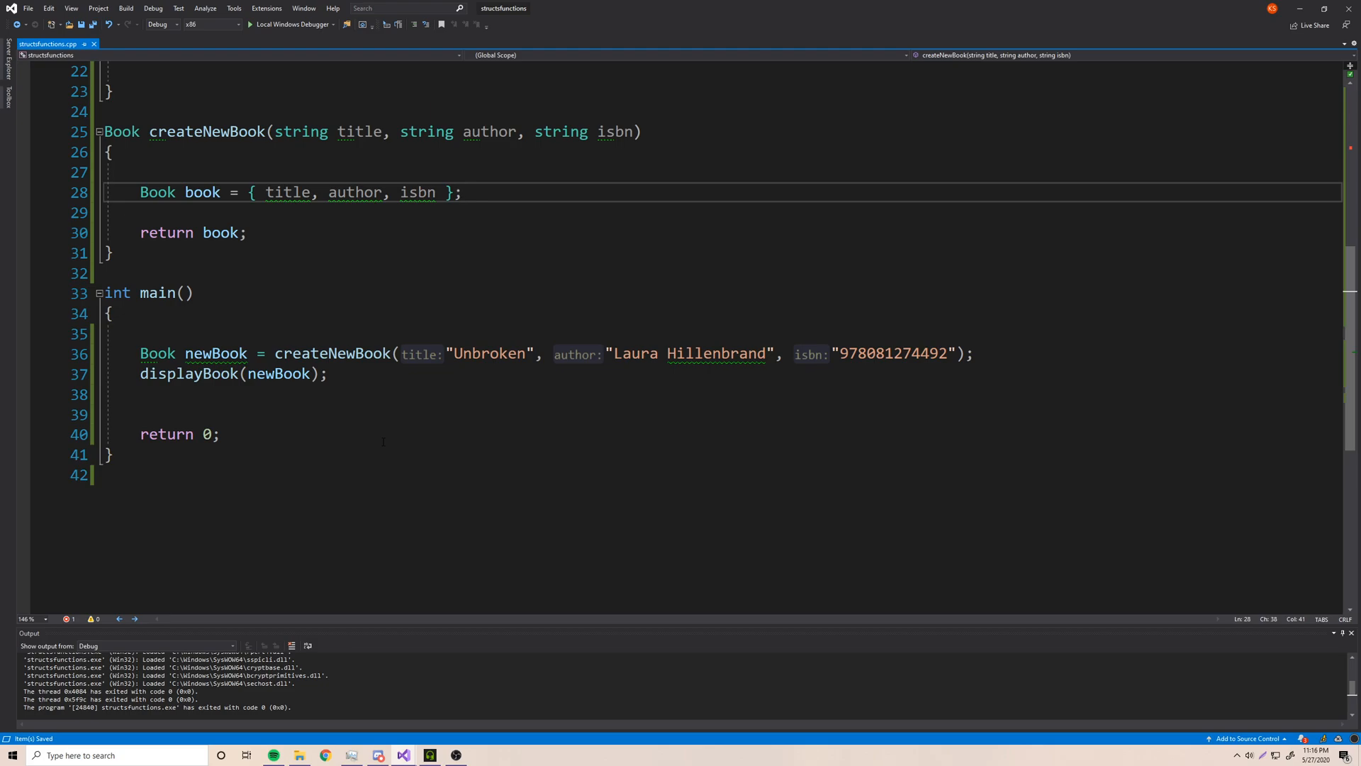
click(402, 754)
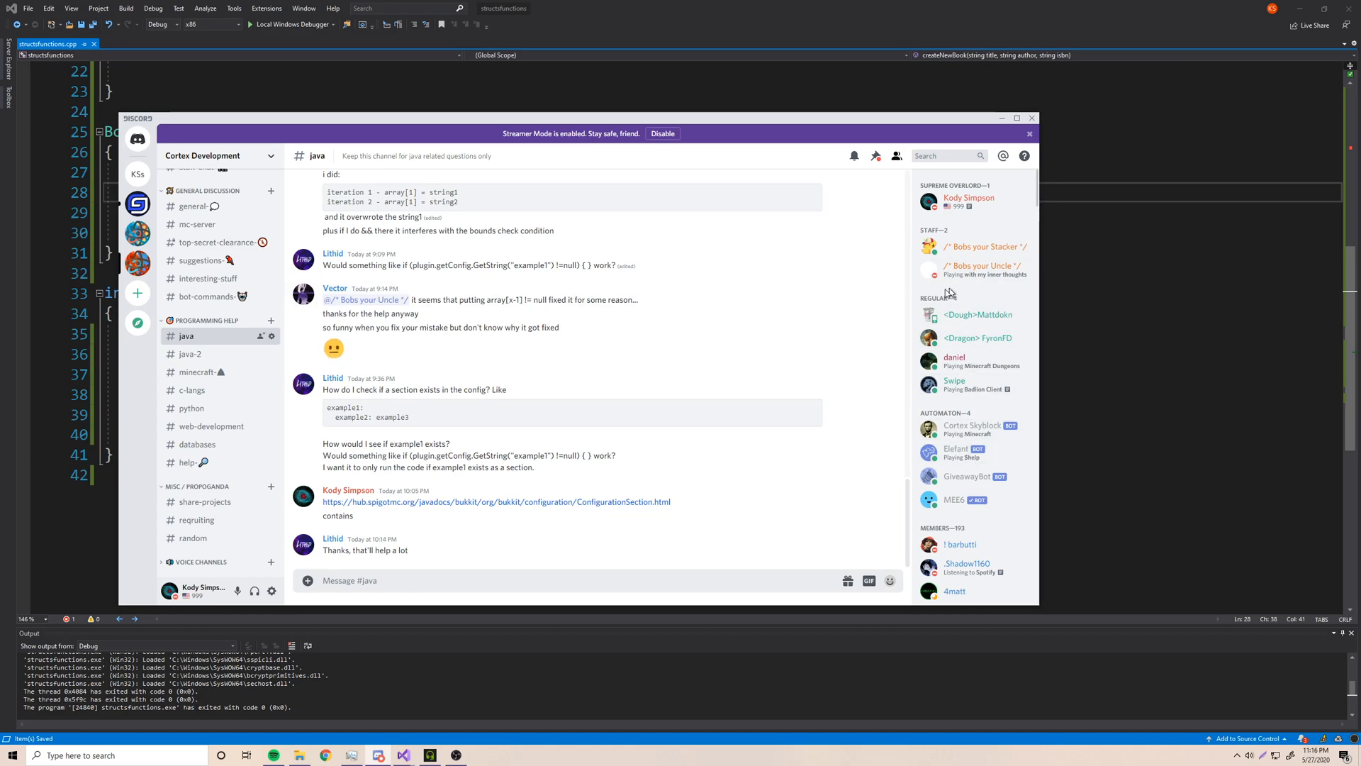
mouse_move(953, 311)
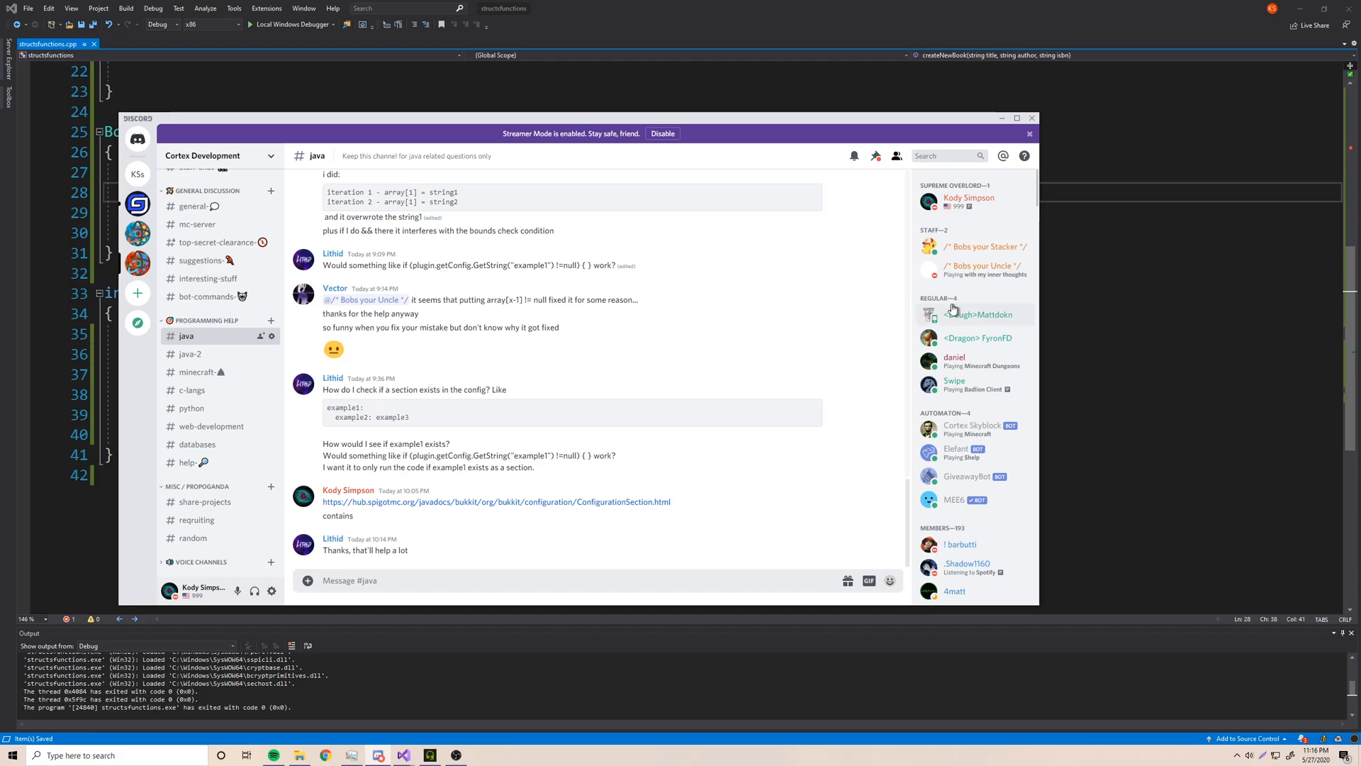